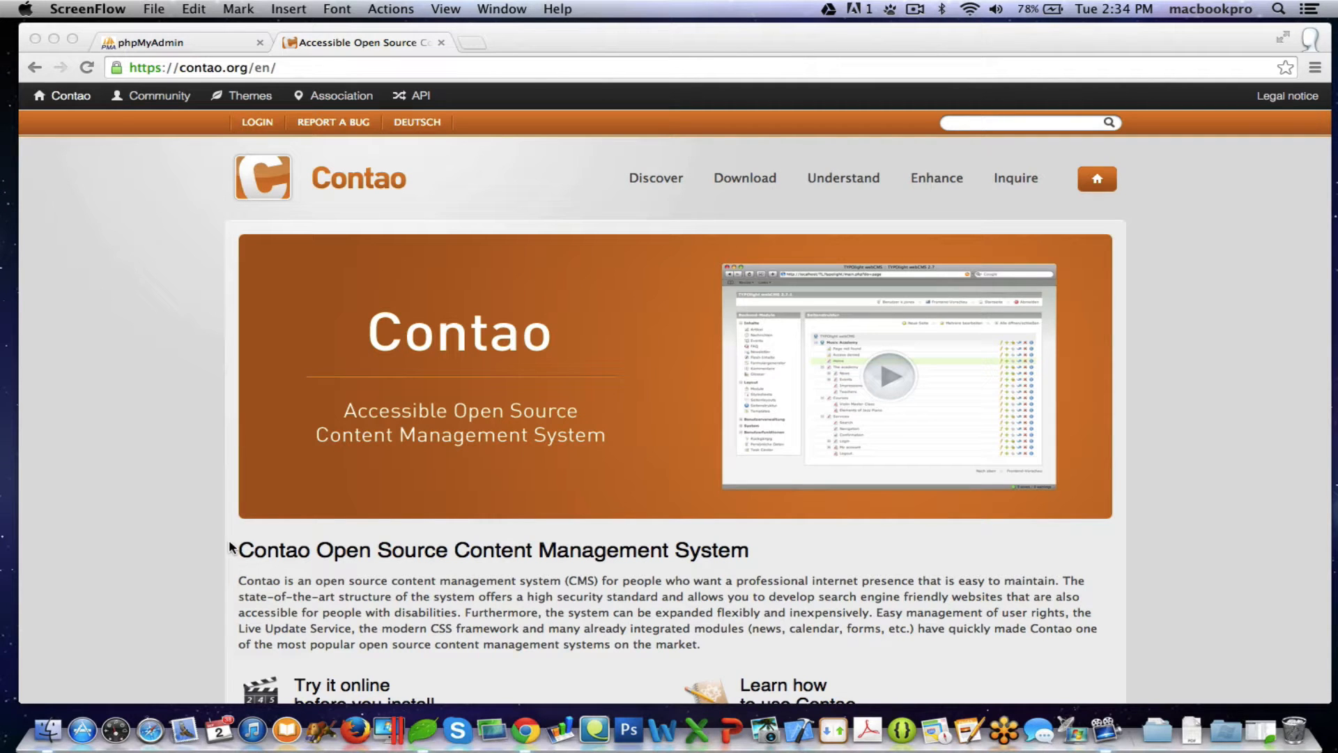
mouse_move(304, 589)
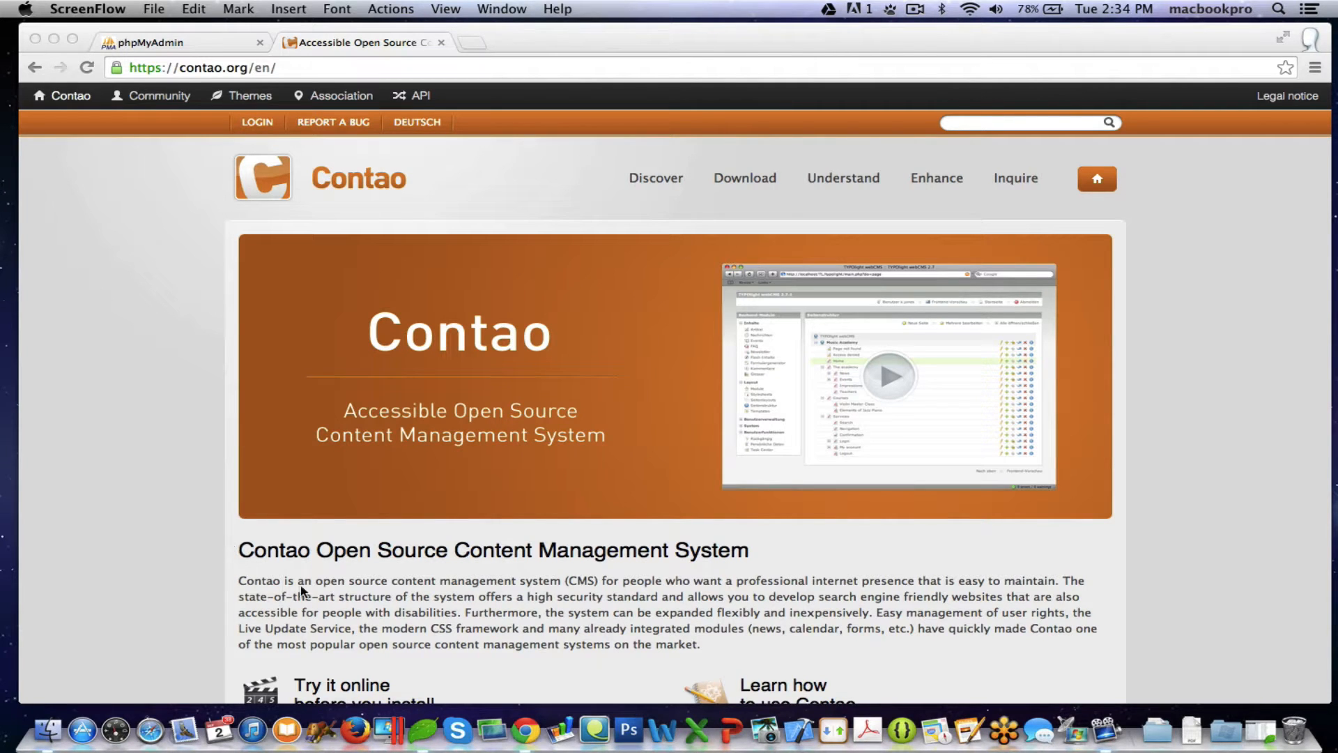
mouse_move(621, 348)
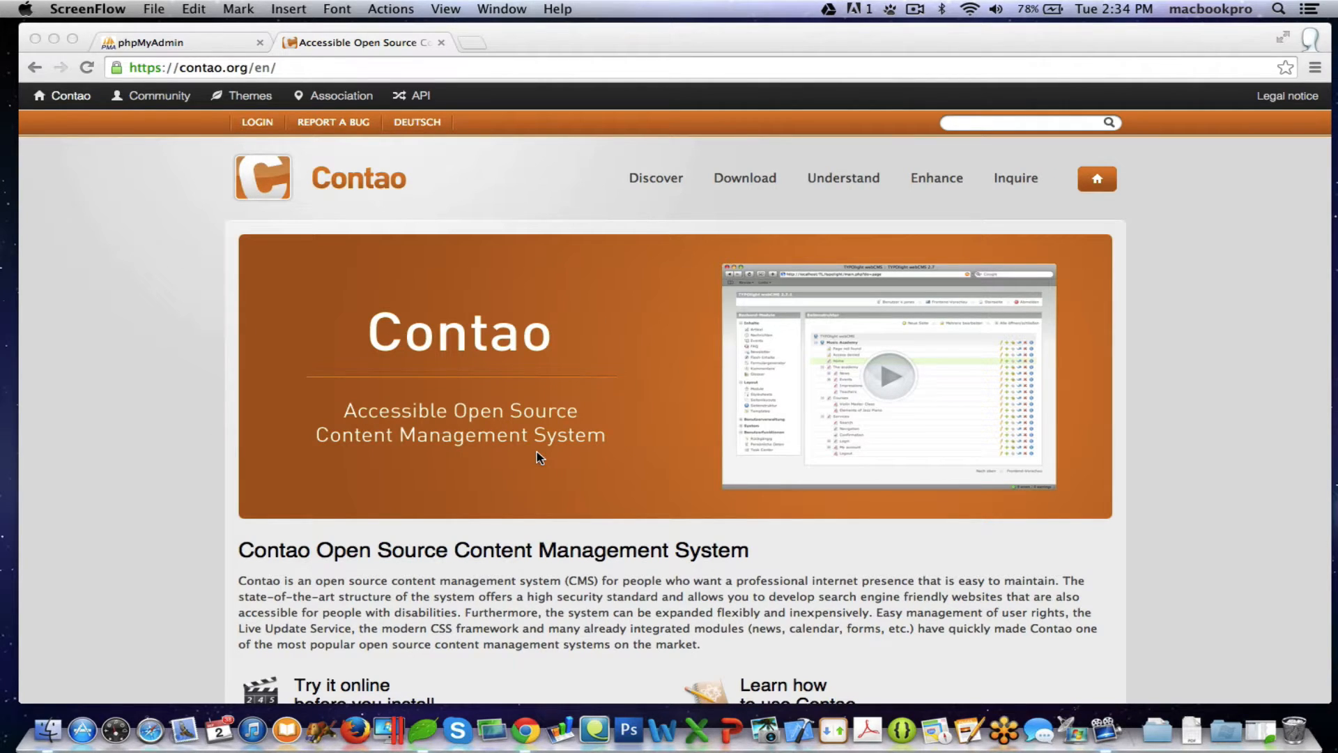
mouse_move(545, 197)
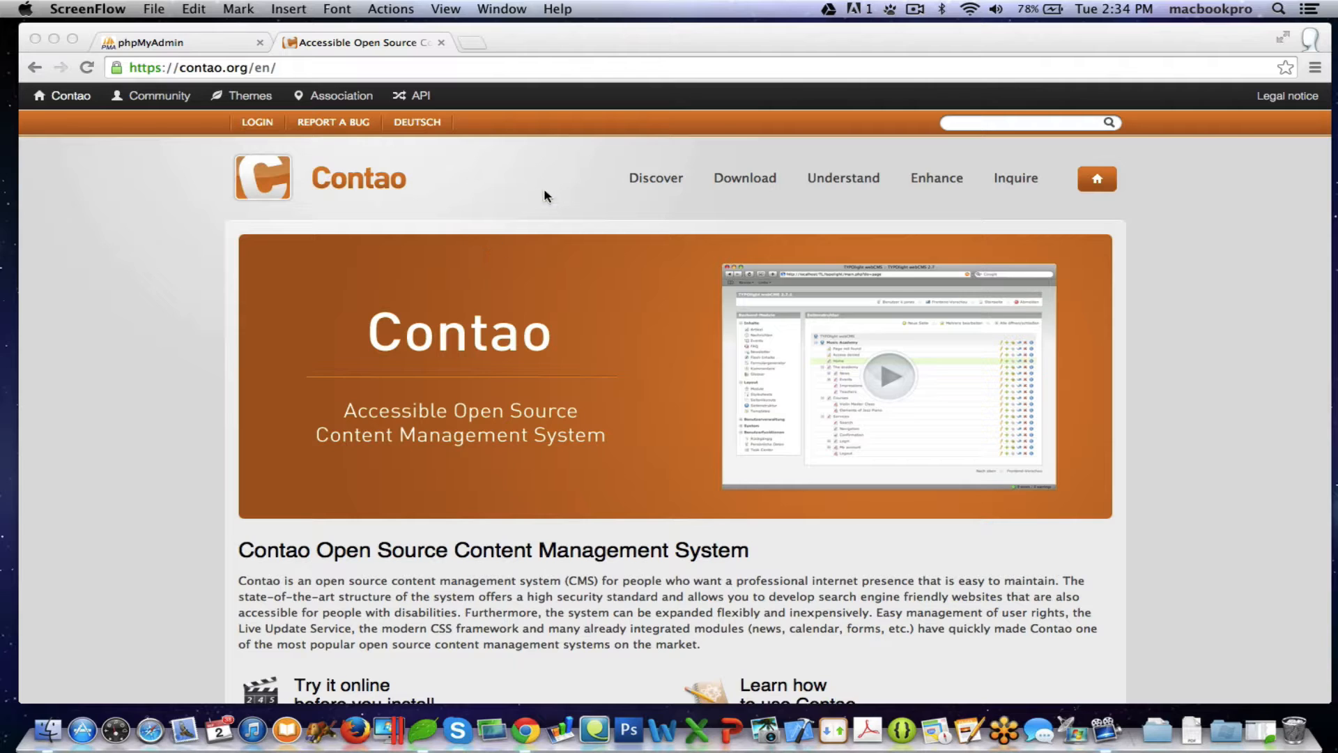
mouse_move(482, 235)
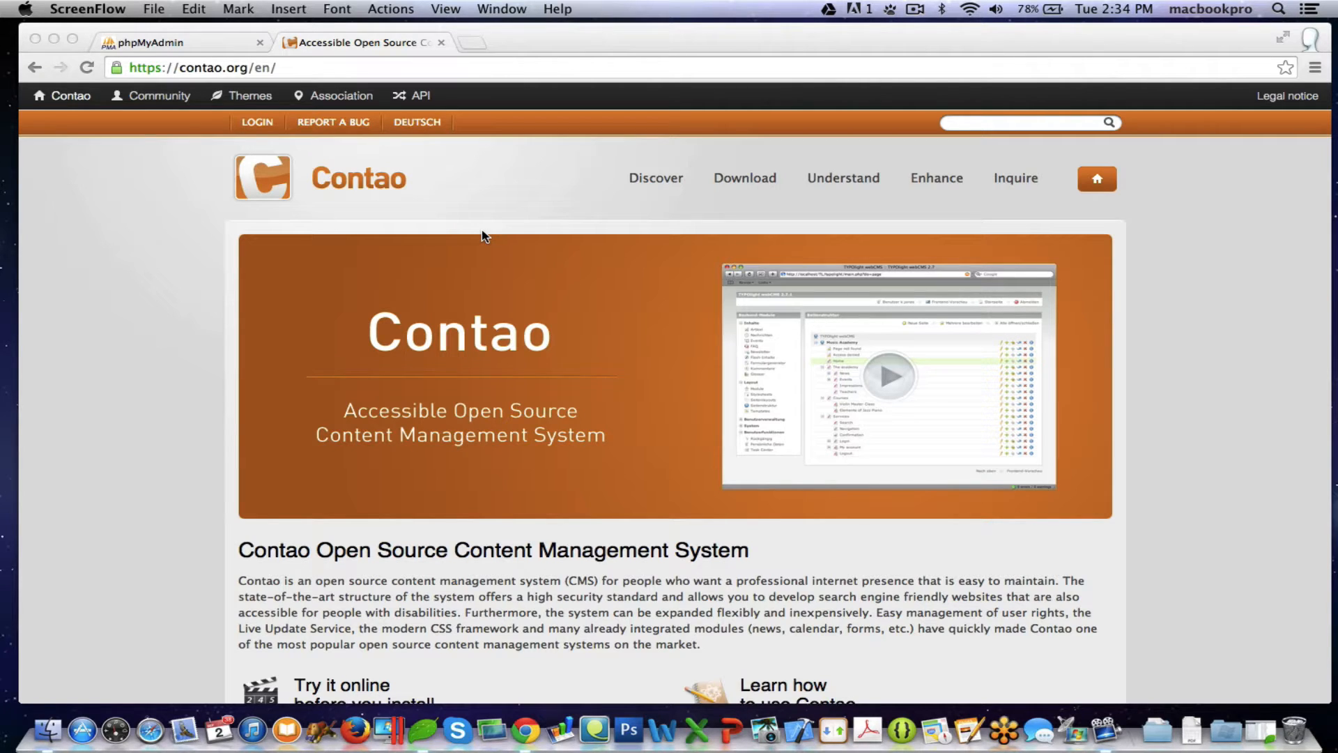
mouse_move(608, 143)
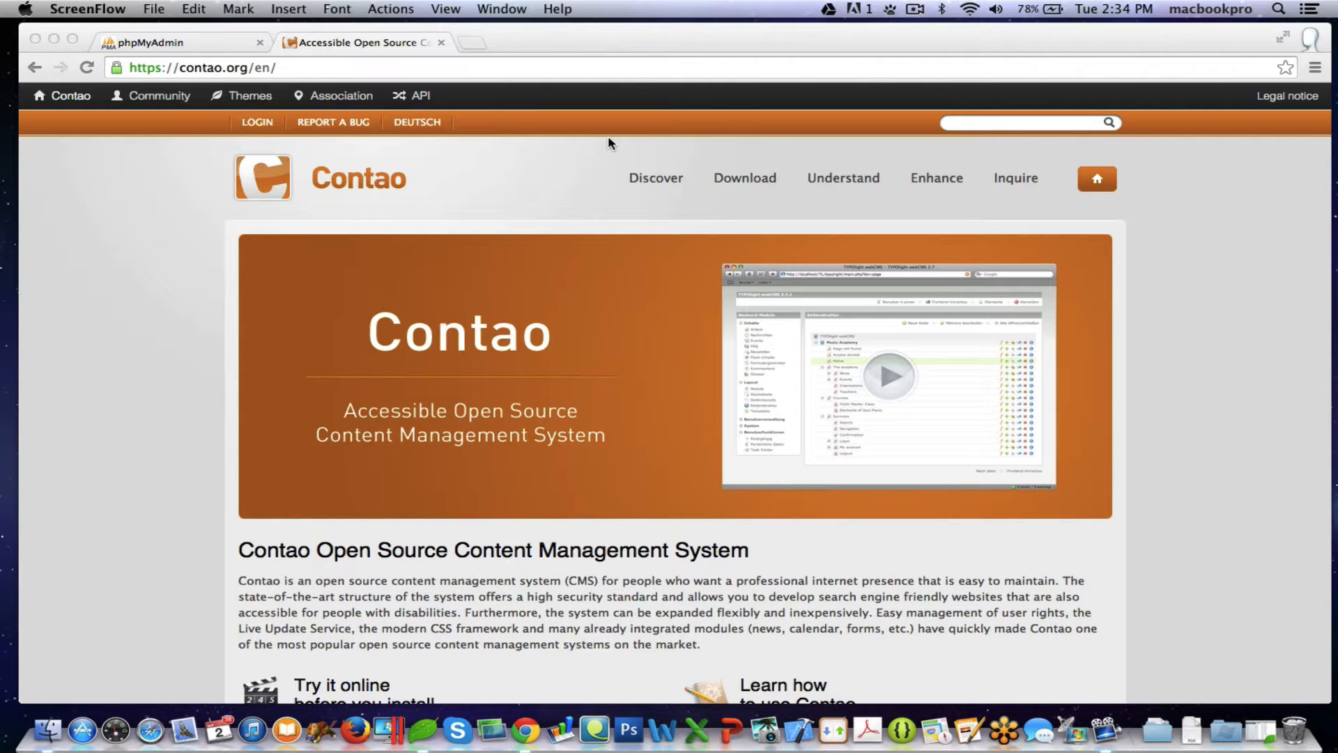
mouse_move(332, 337)
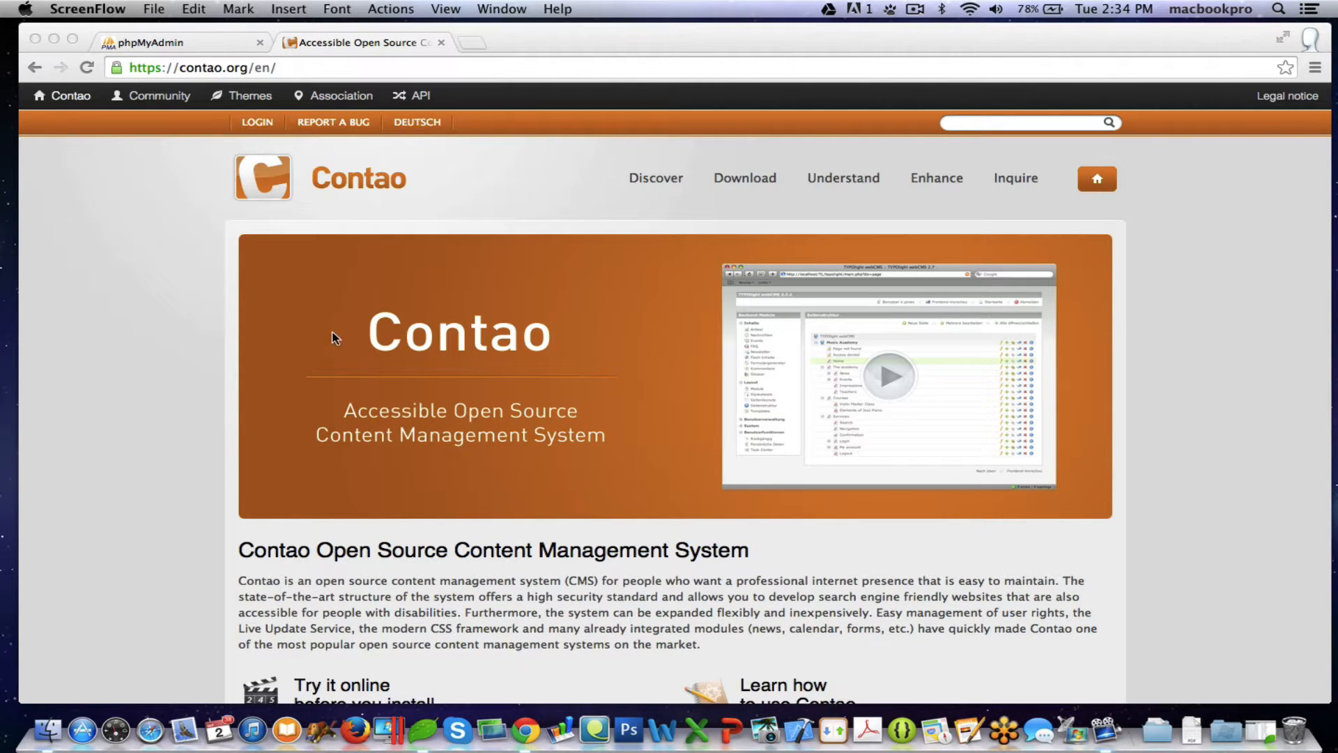
From contao.org's Download menu, open the Contao core download page and scroll through it
click(743, 177)
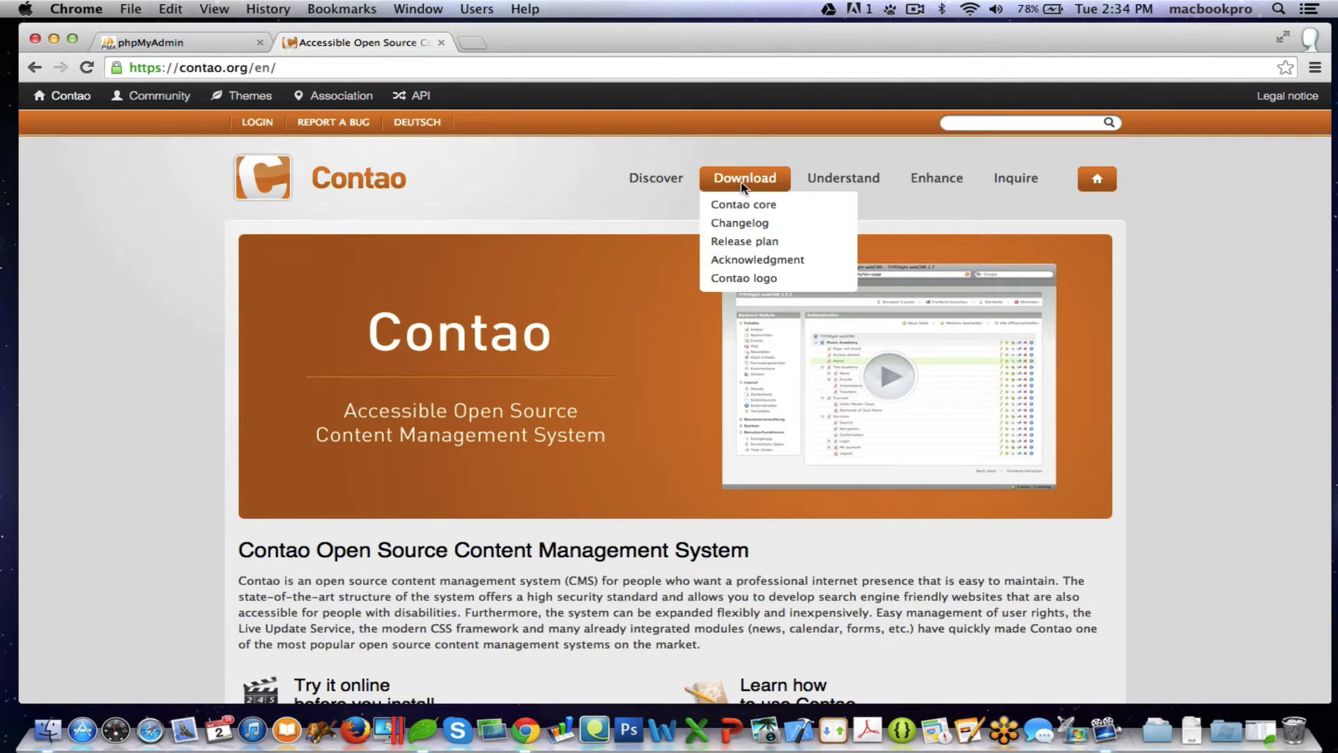
click(744, 205)
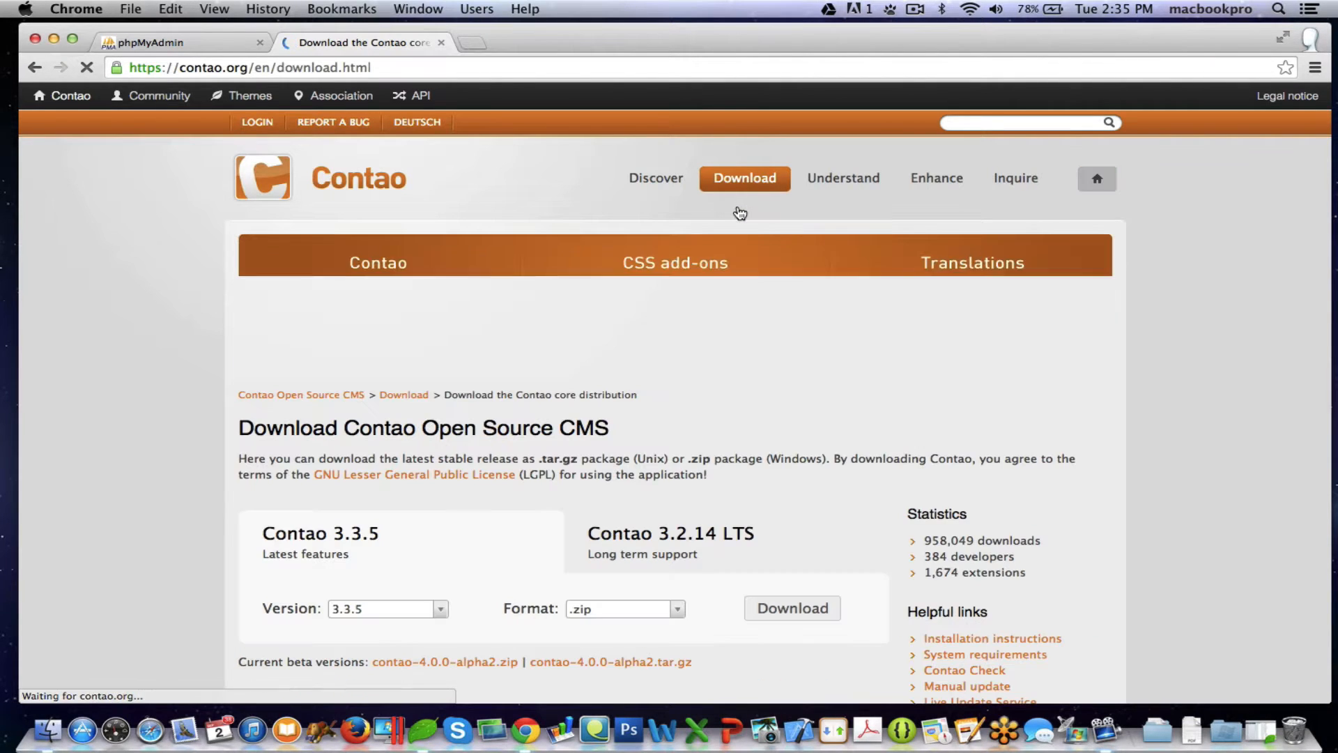
scroll(down, 3)
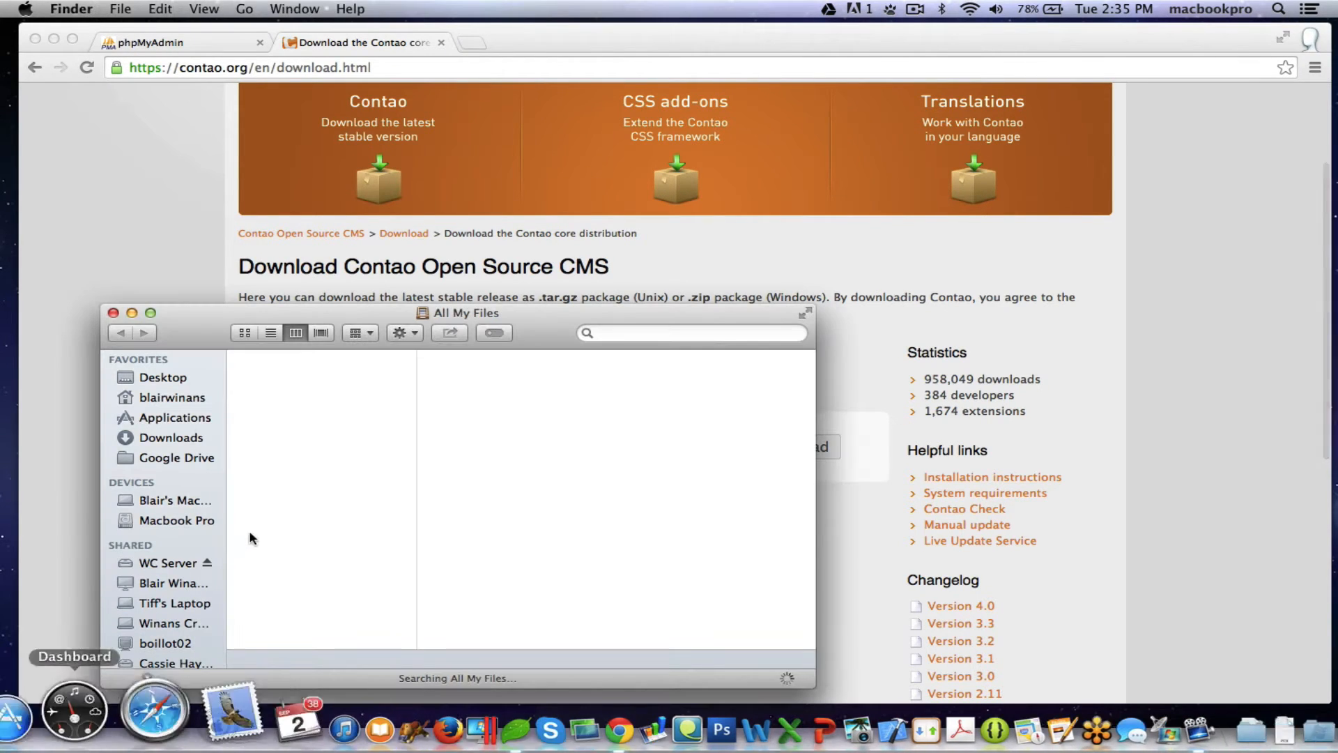
Browse the WebServer share in Finder and view the demo folder's Contao files
click(171, 563)
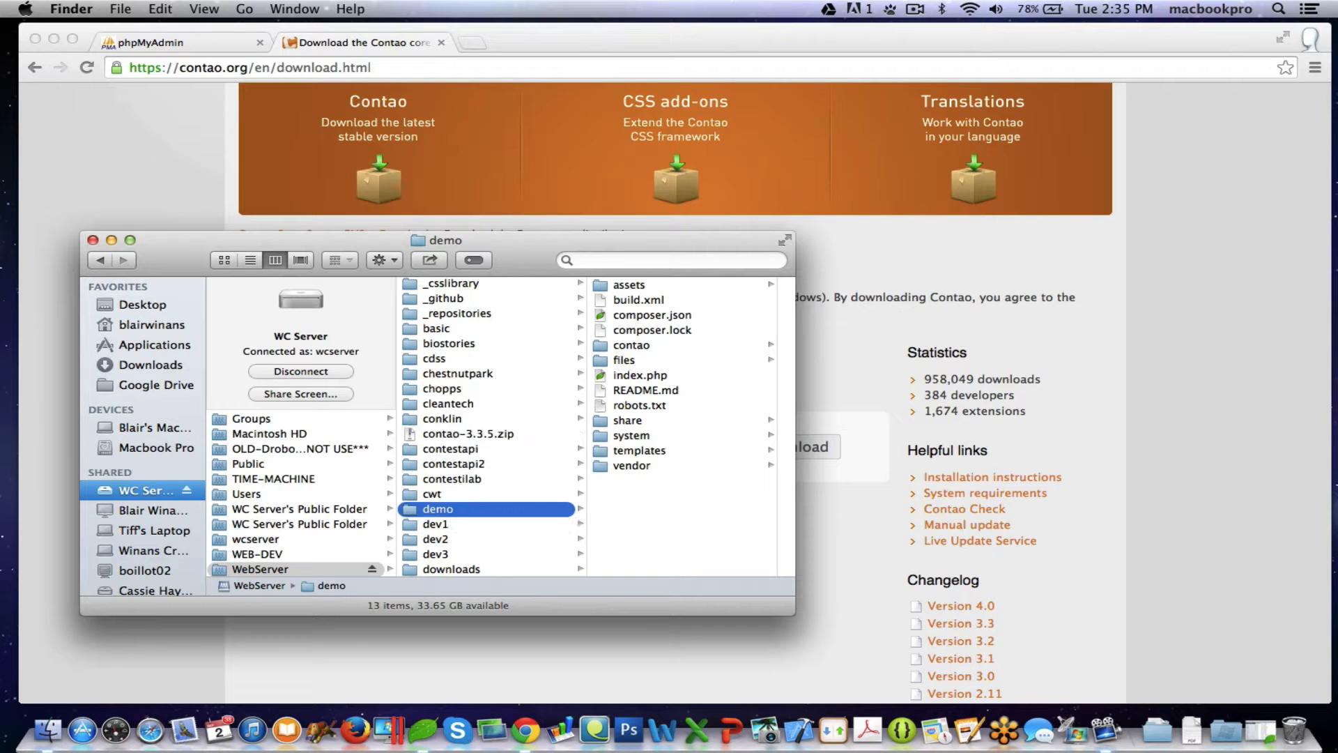
scroll(down, 3)
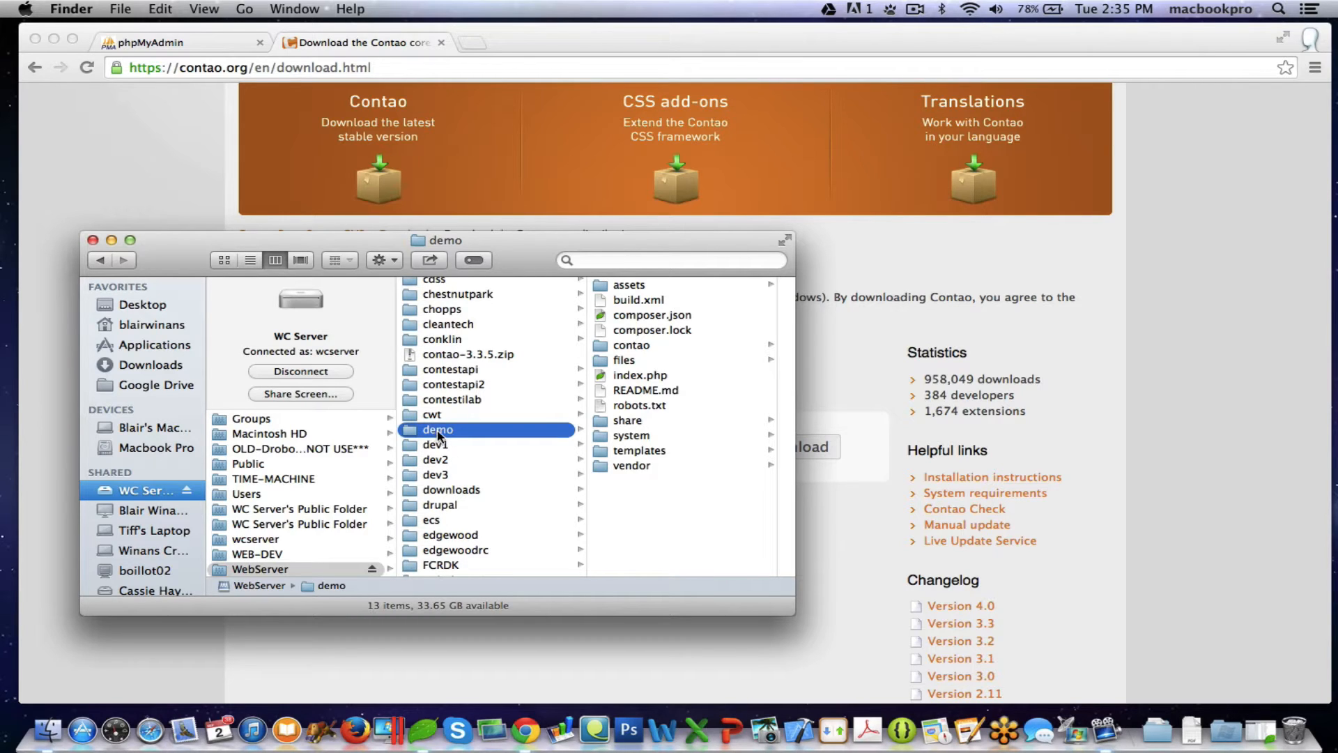
mouse_move(626, 480)
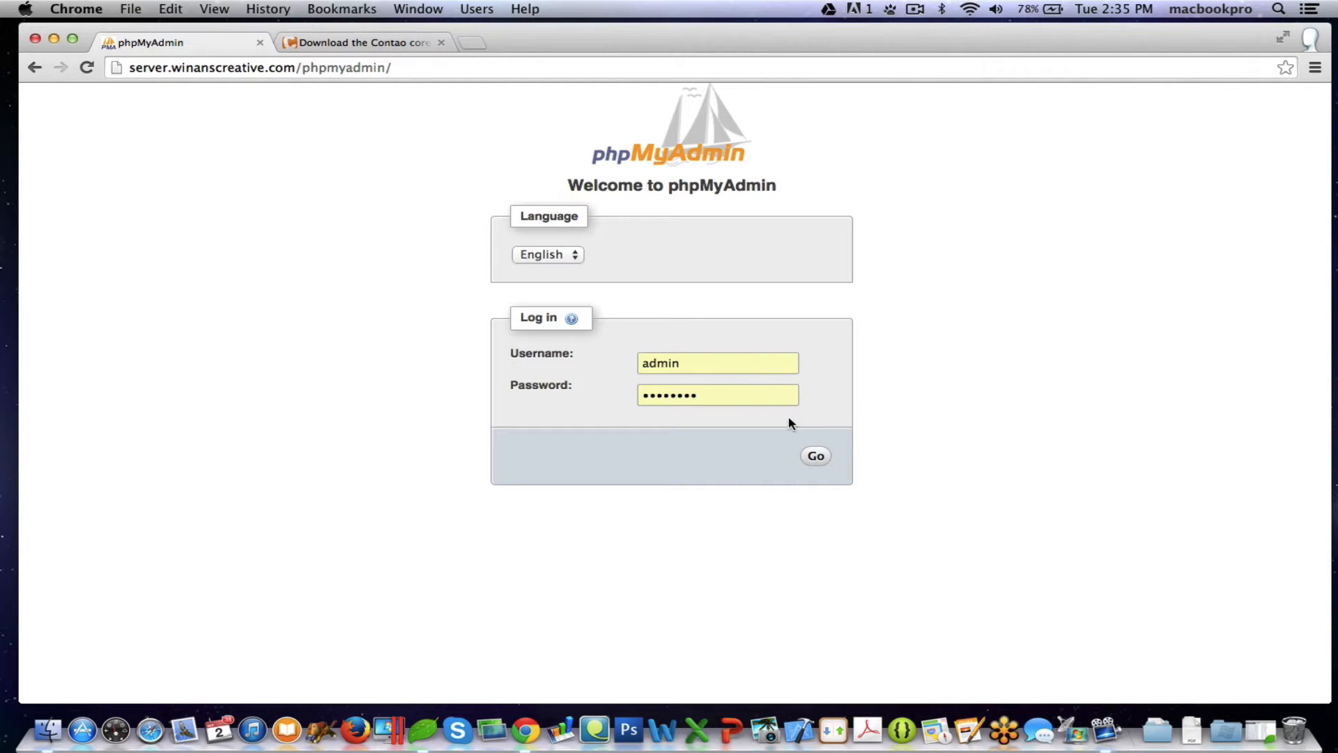
Log in to phpMyAdmin and create a database named 'demo'
click(814, 455)
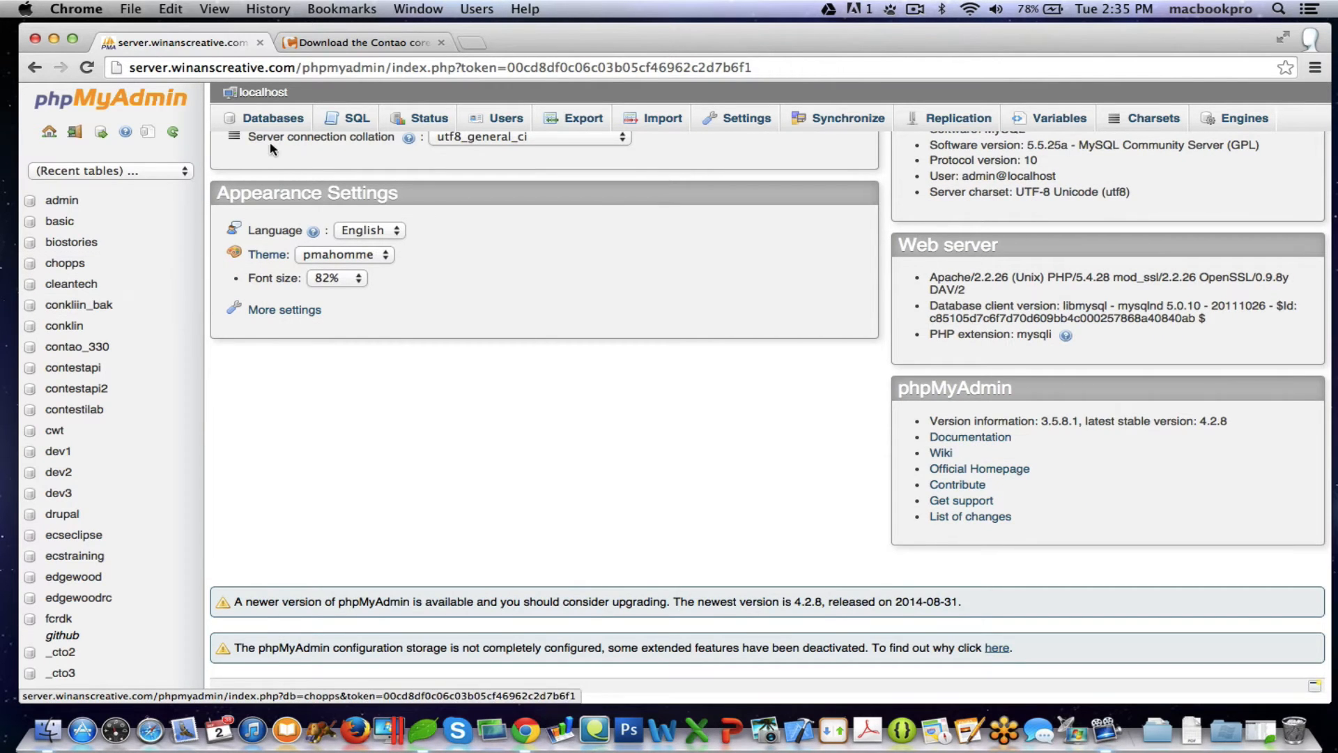
click(273, 118)
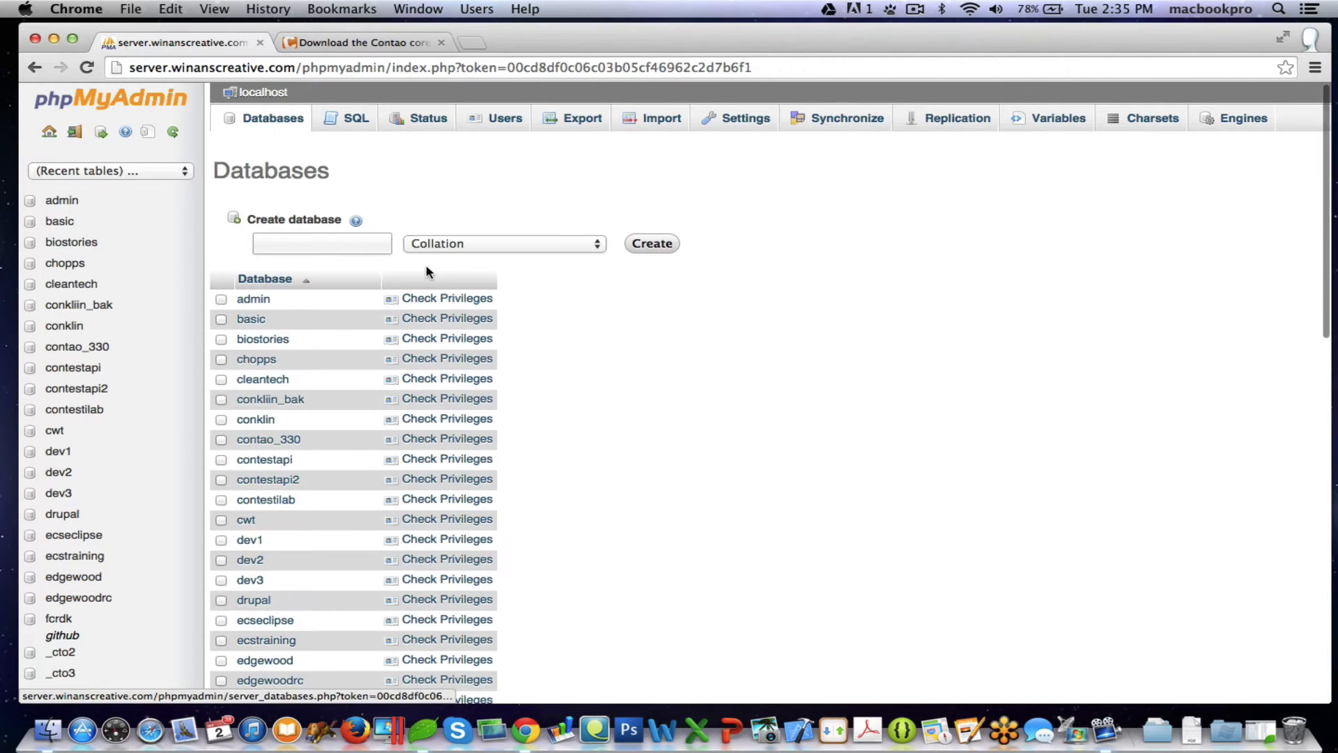
text(demo)
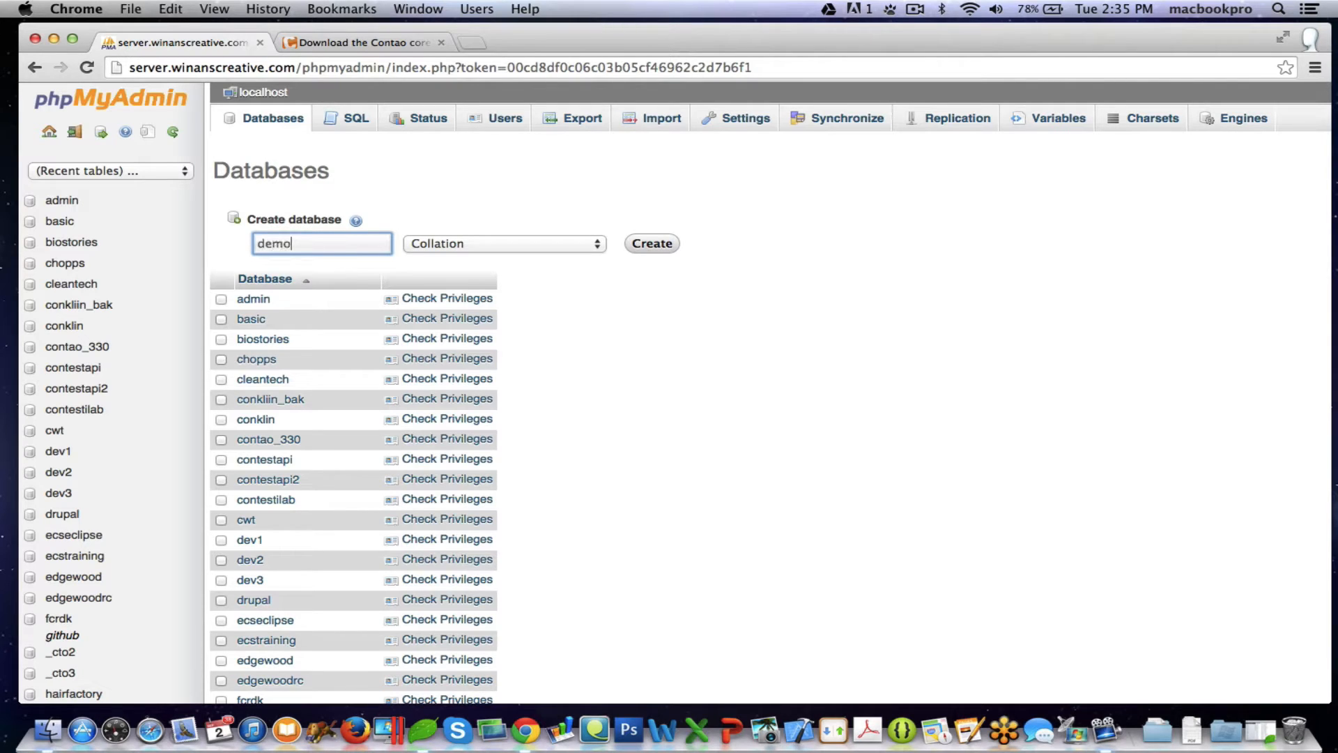
click(650, 244)
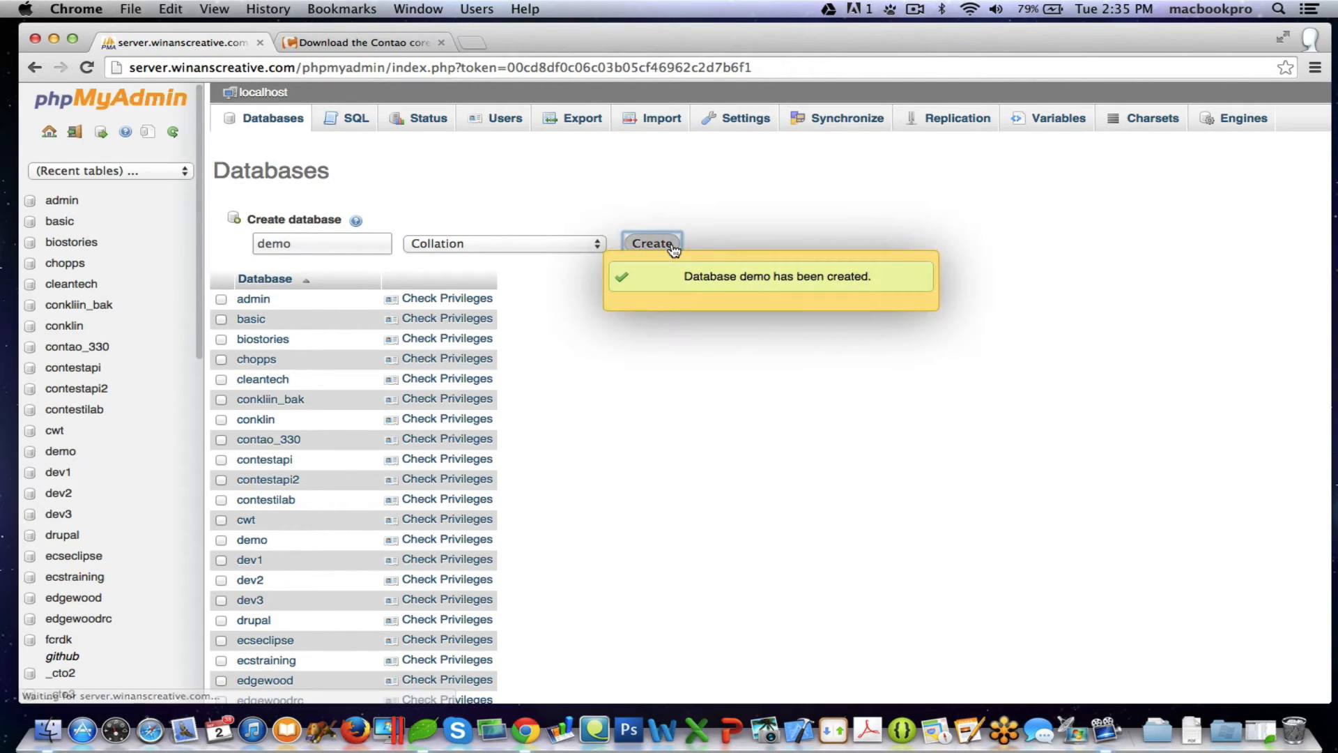
mouse_move(921, 269)
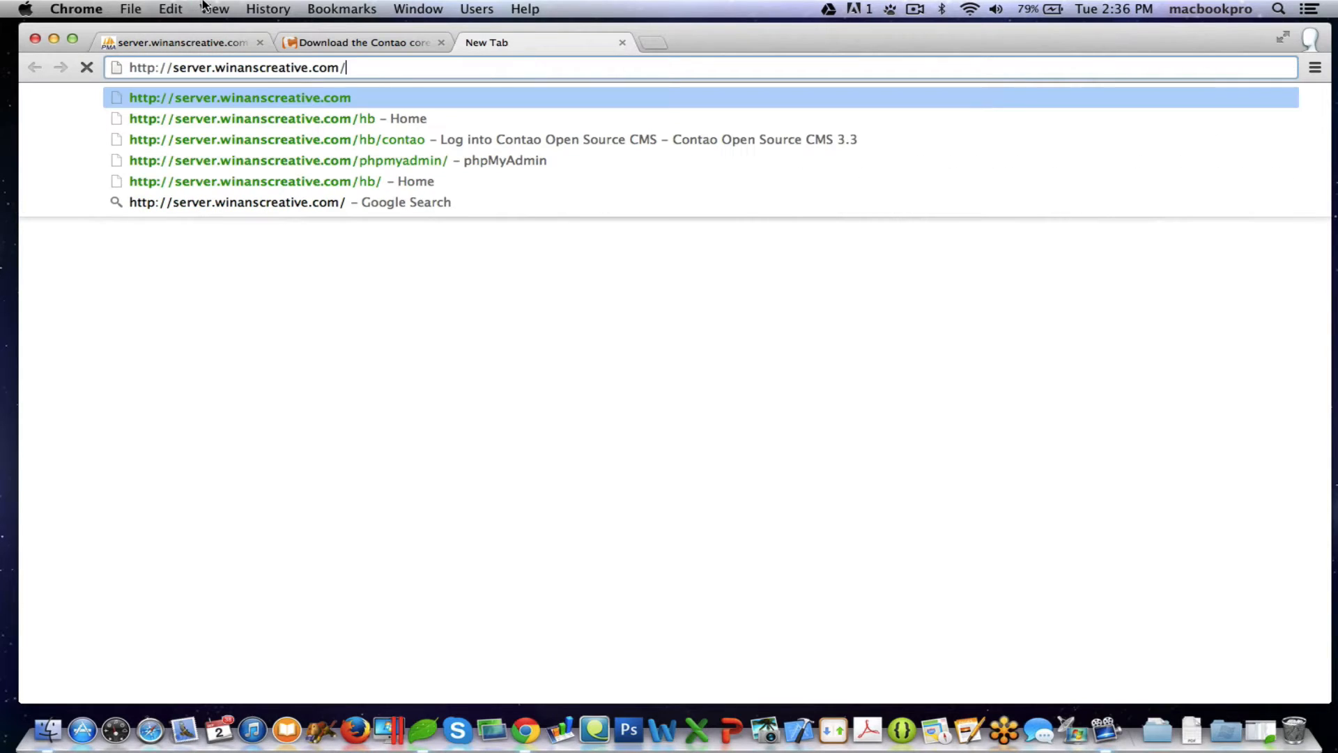
Visit server/demo/, then go to demo/contao/install.php for the install tool
text(demo/)
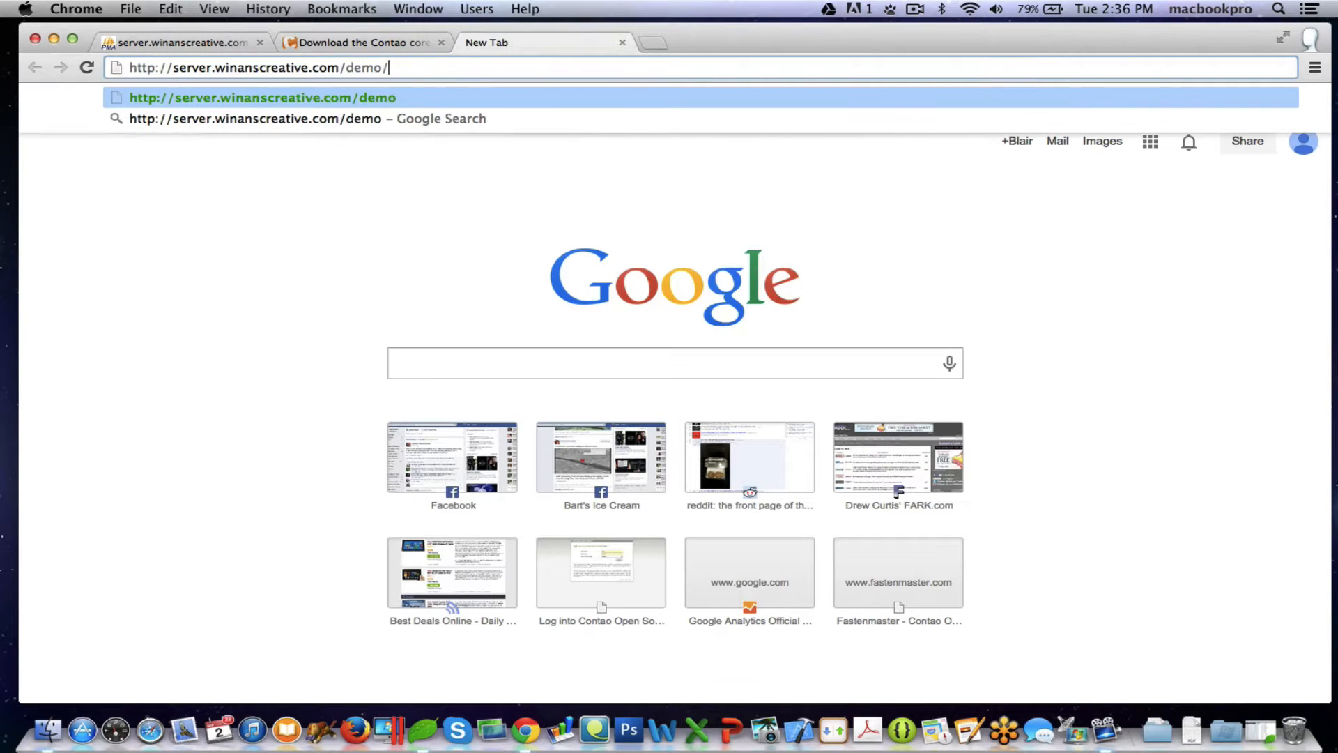
text(/)
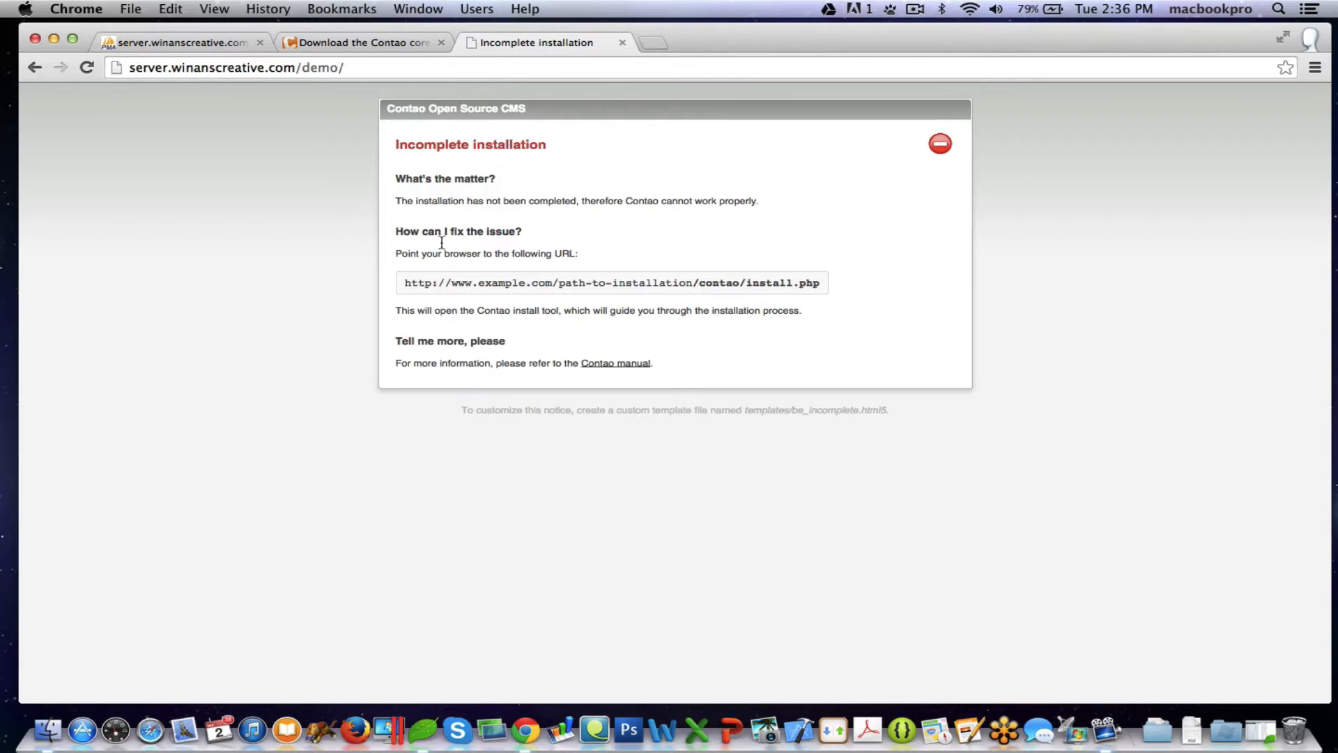
mouse_move(374, 152)
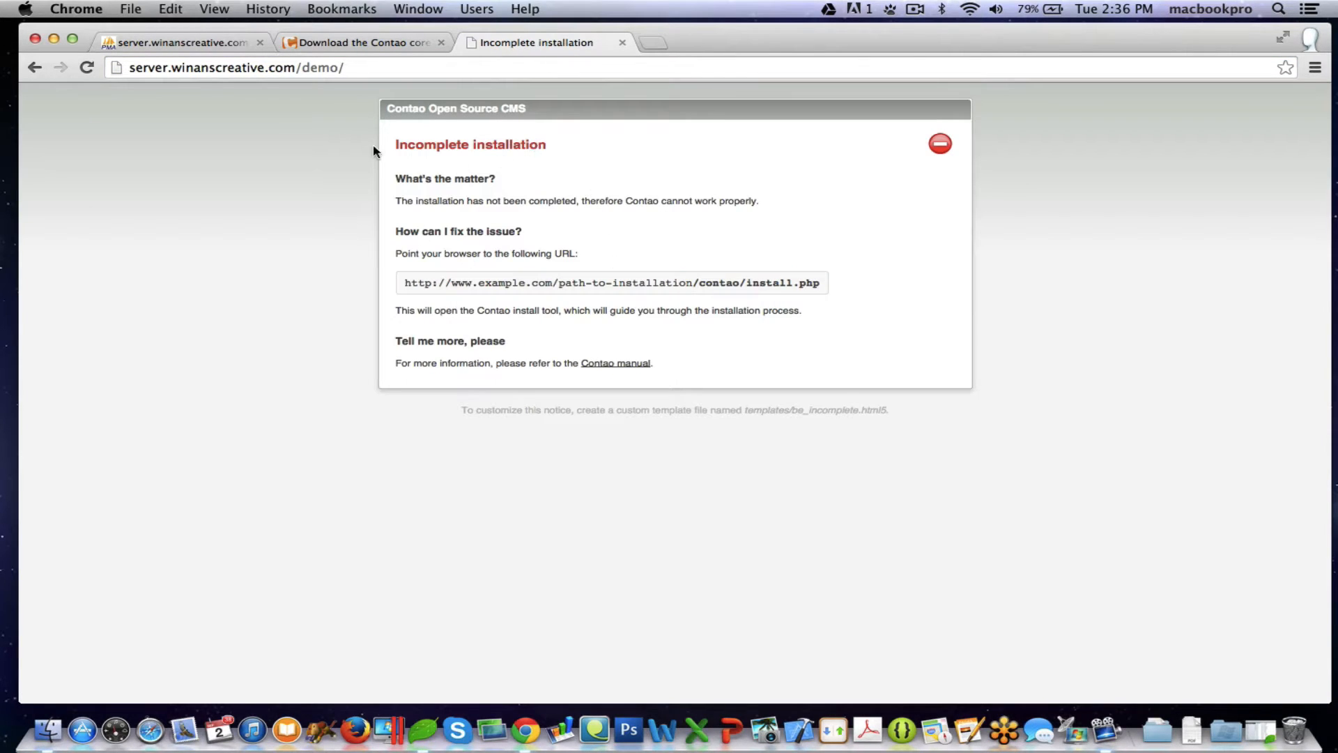
mouse_move(641, 509)
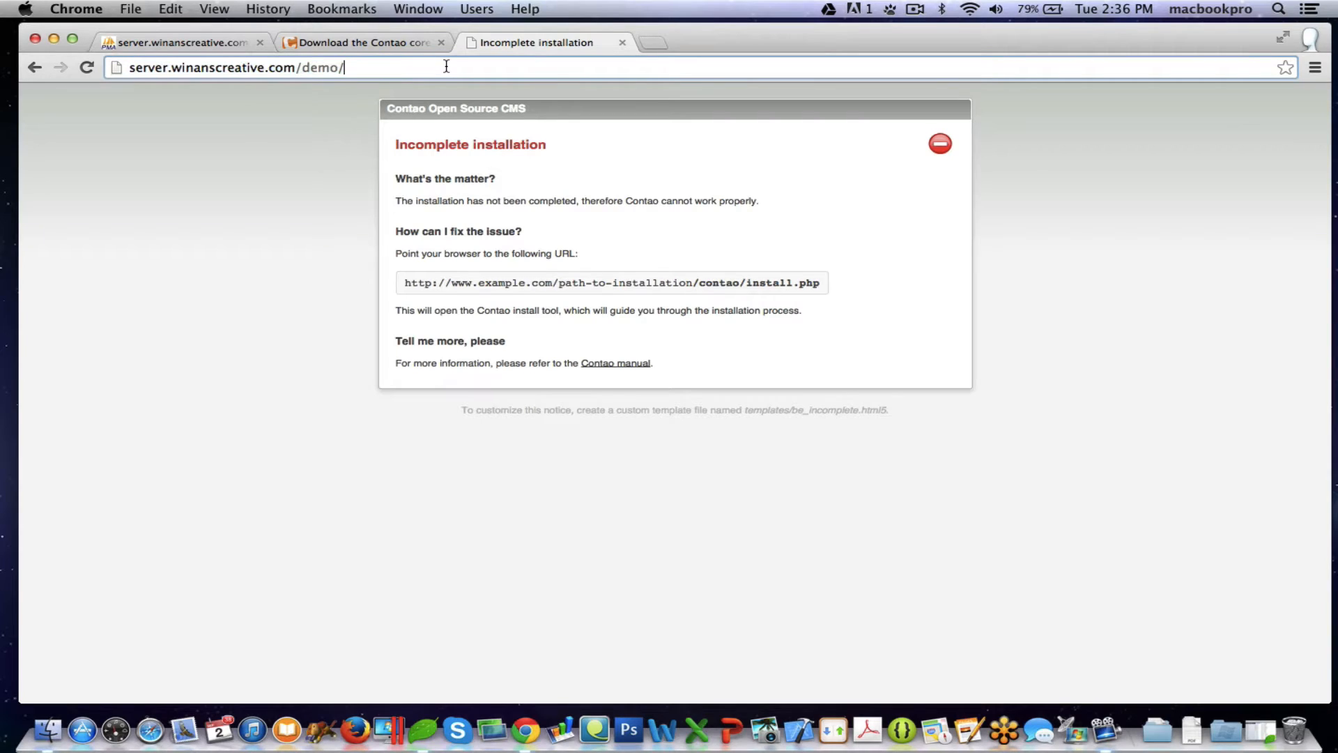
text(cont)
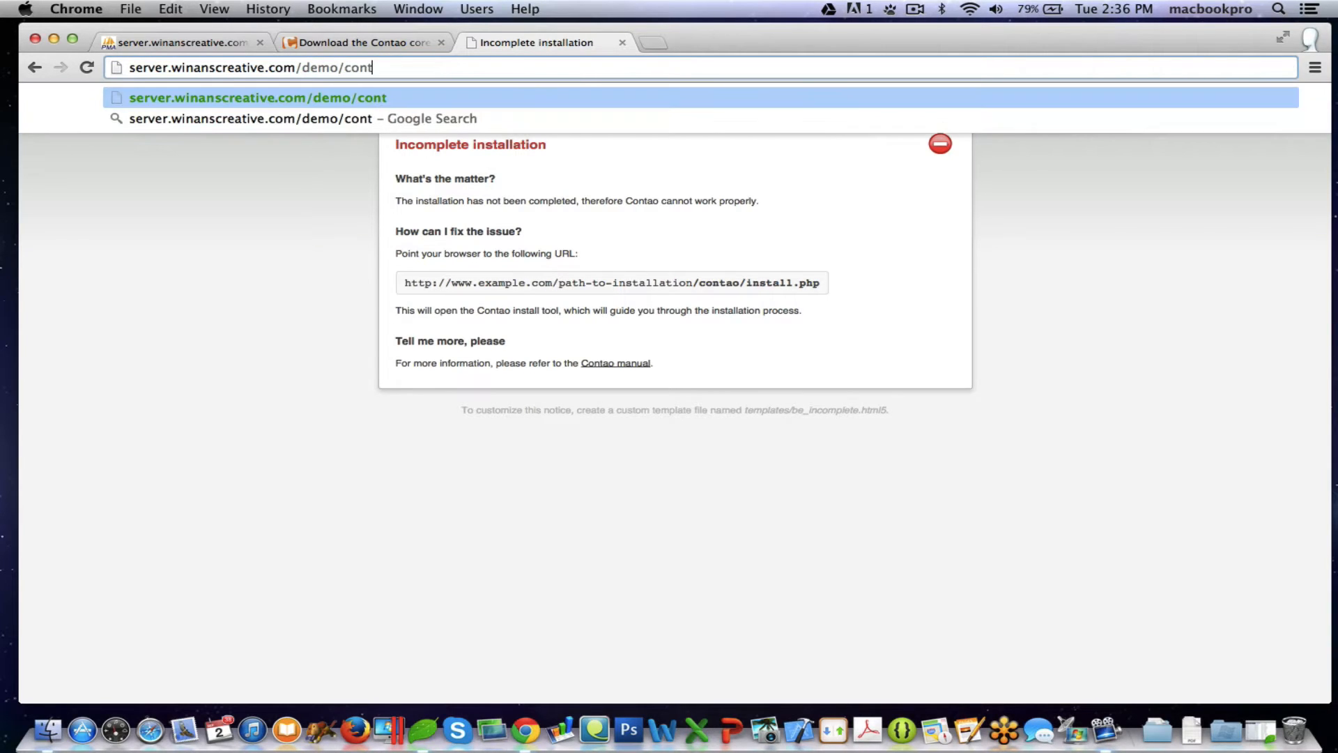
text(ao/install.php)
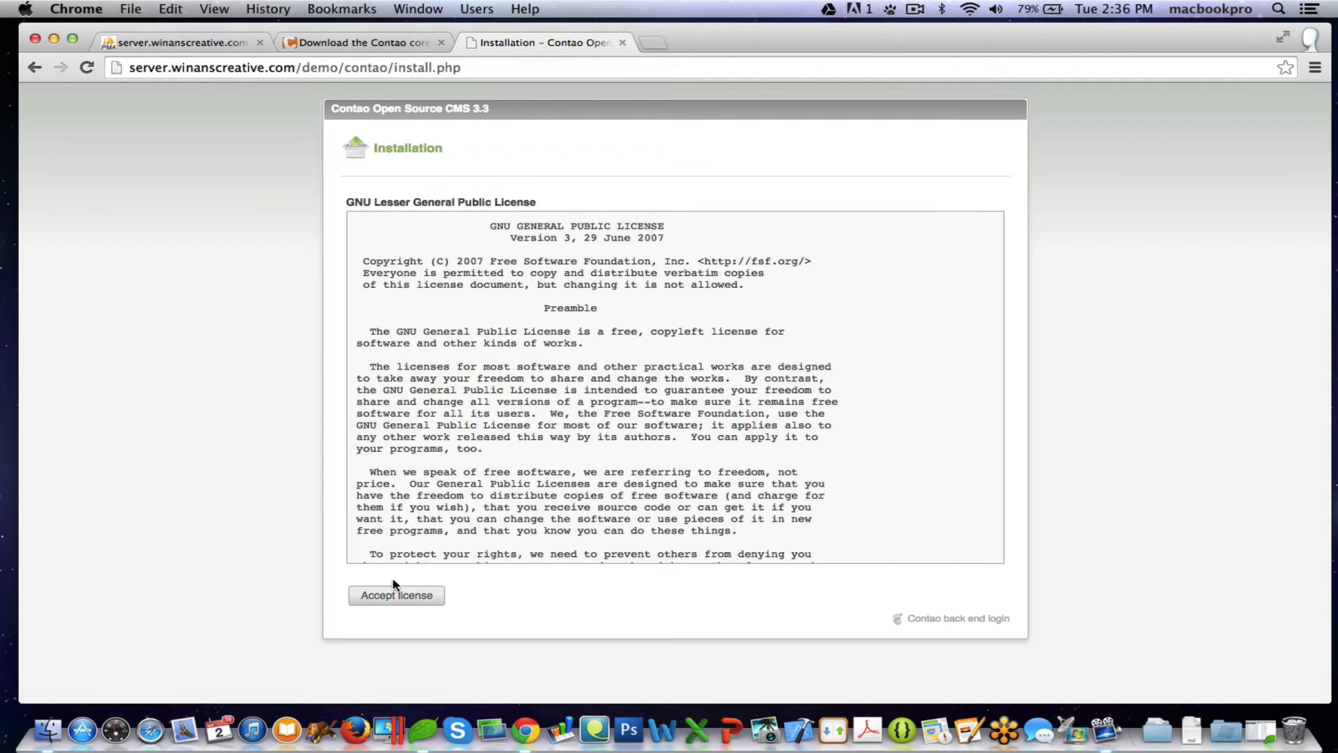
Accept the GNU LGPL license and save an install tool password
click(396, 595)
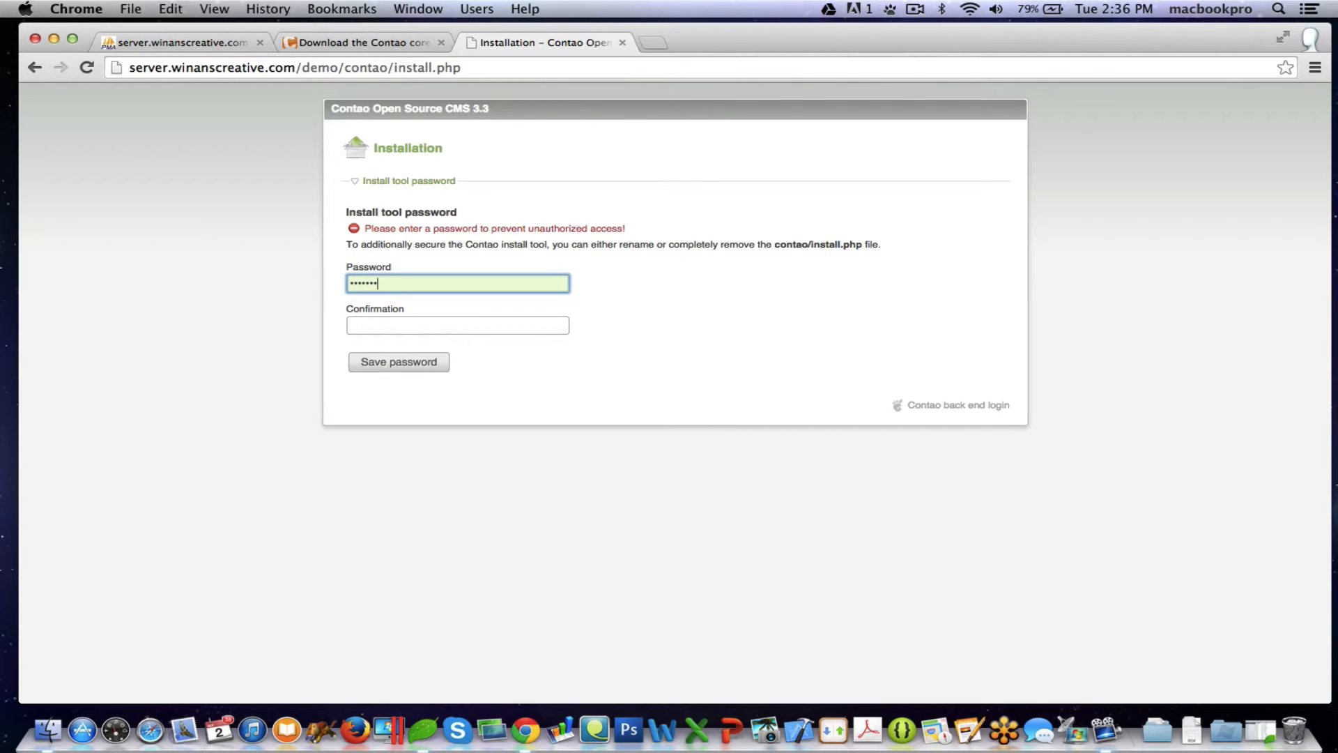
text(••••)
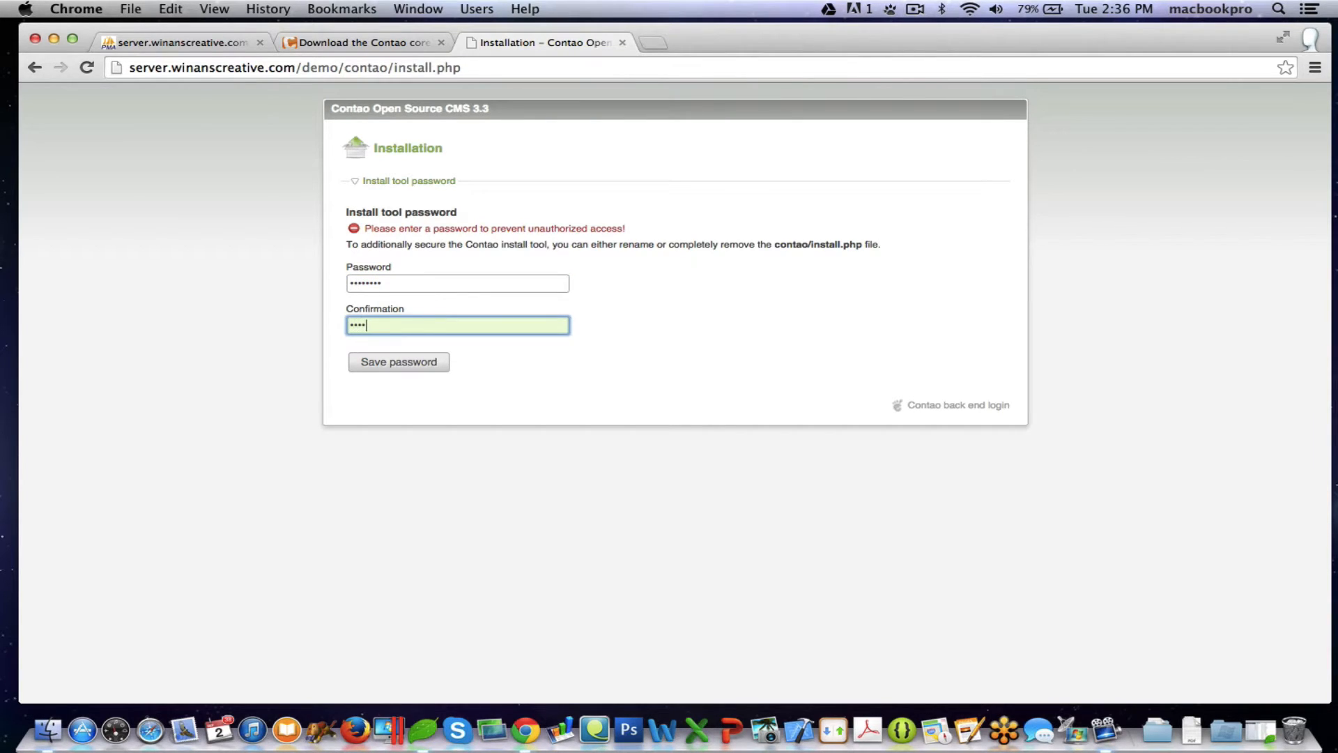
click(398, 361)
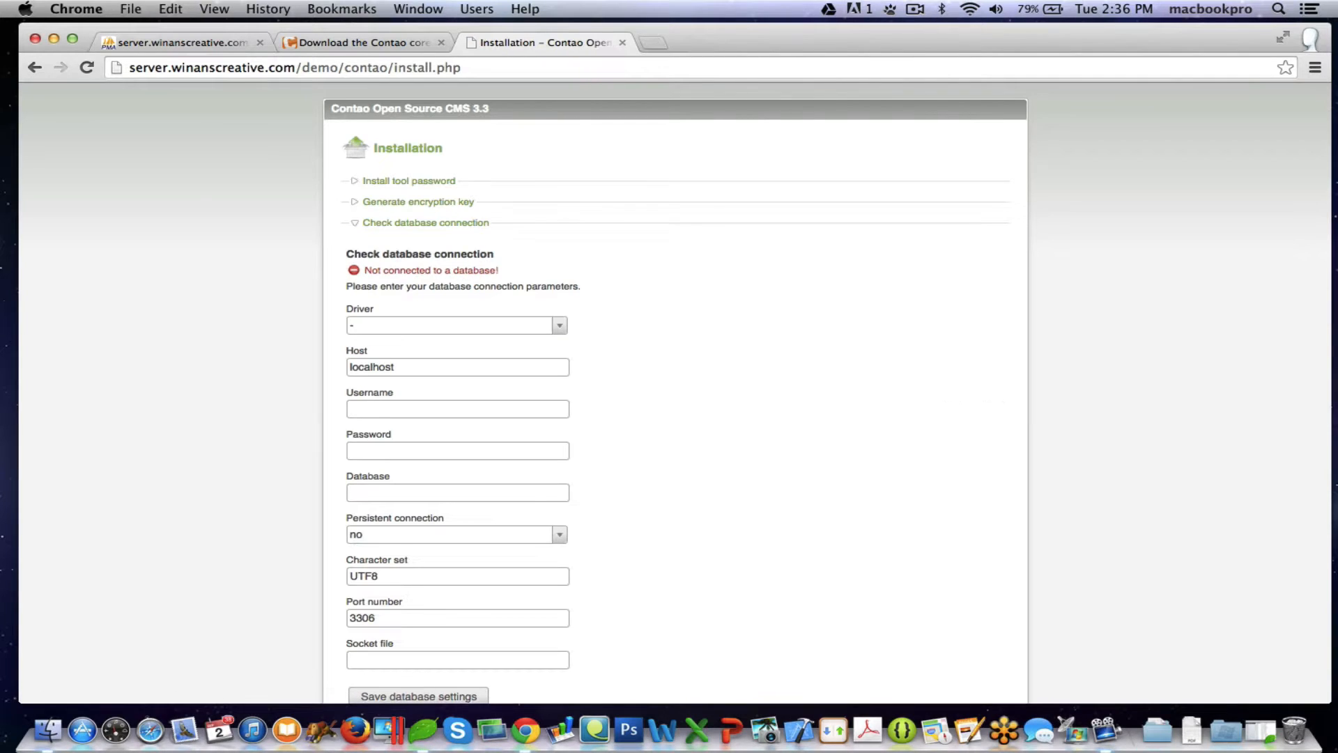
Save database settings with the MySQLi driver, user 'admin' and database 'demo'
scroll(down, 3)
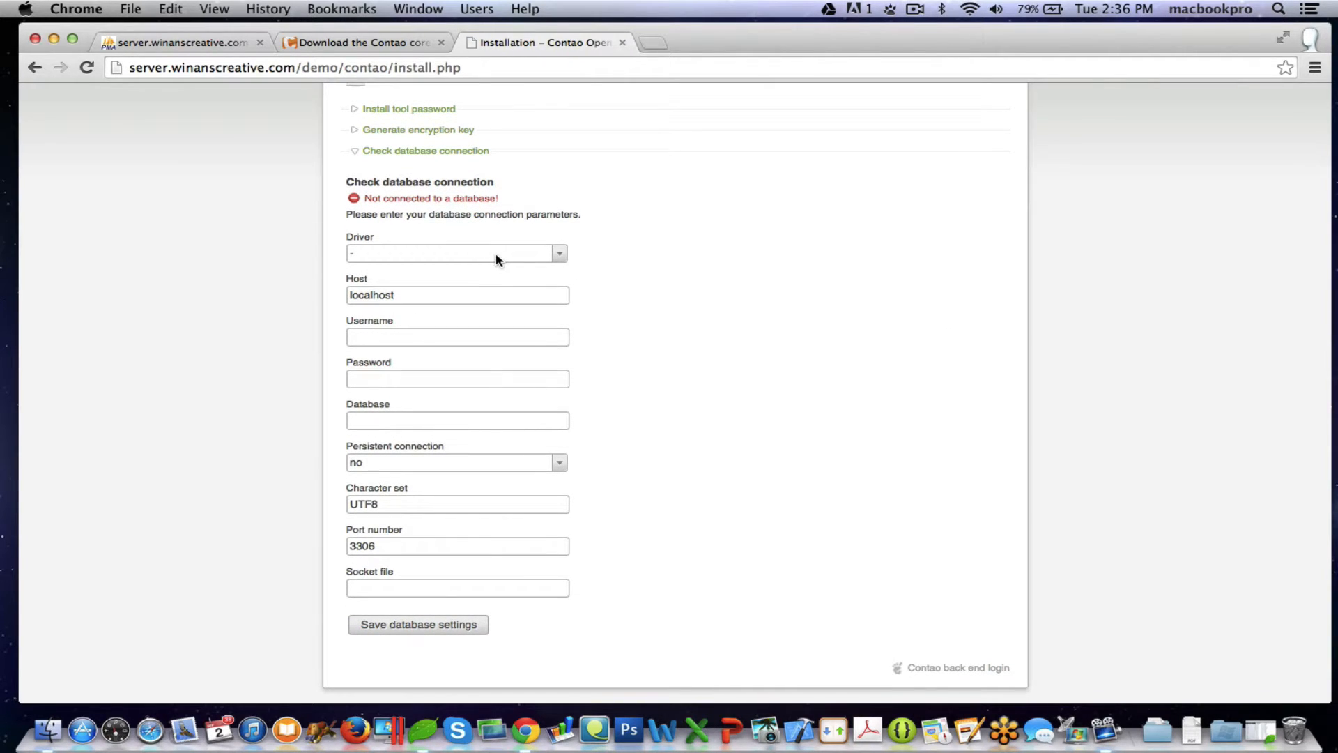
click(455, 252)
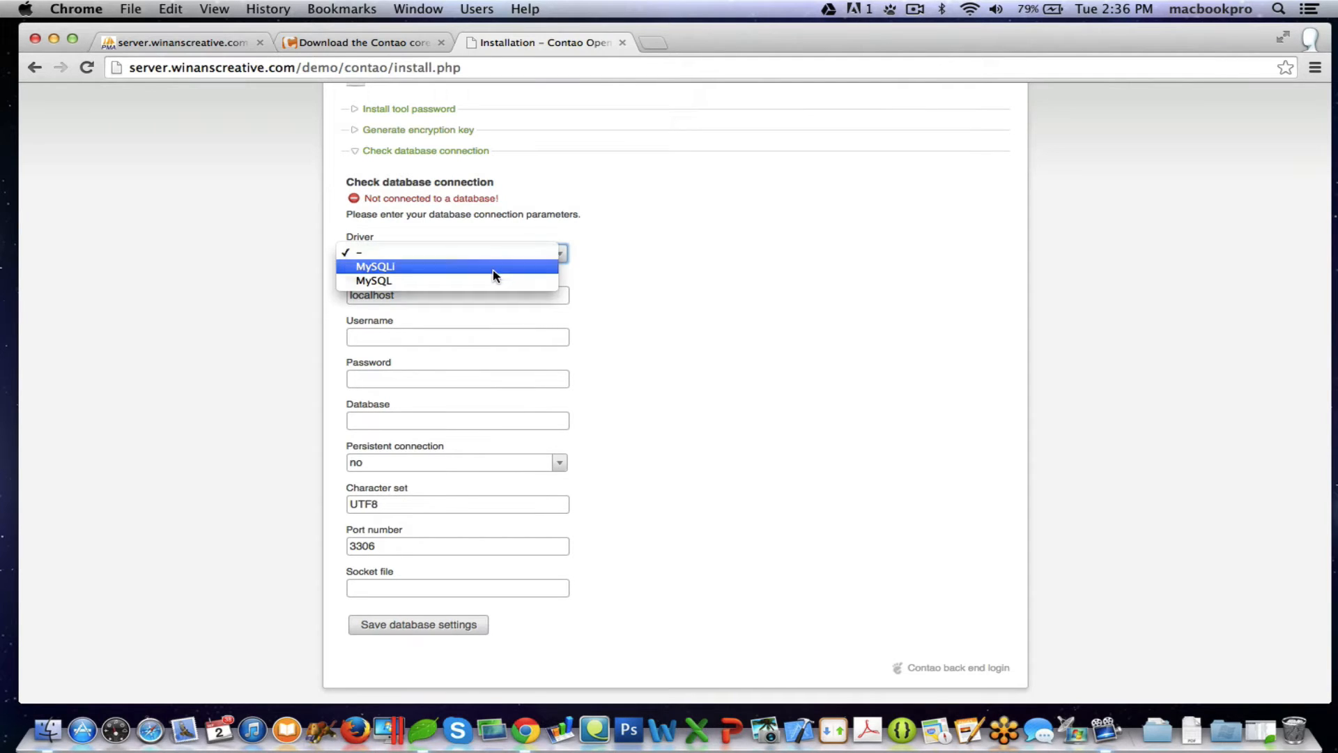
click(376, 266)
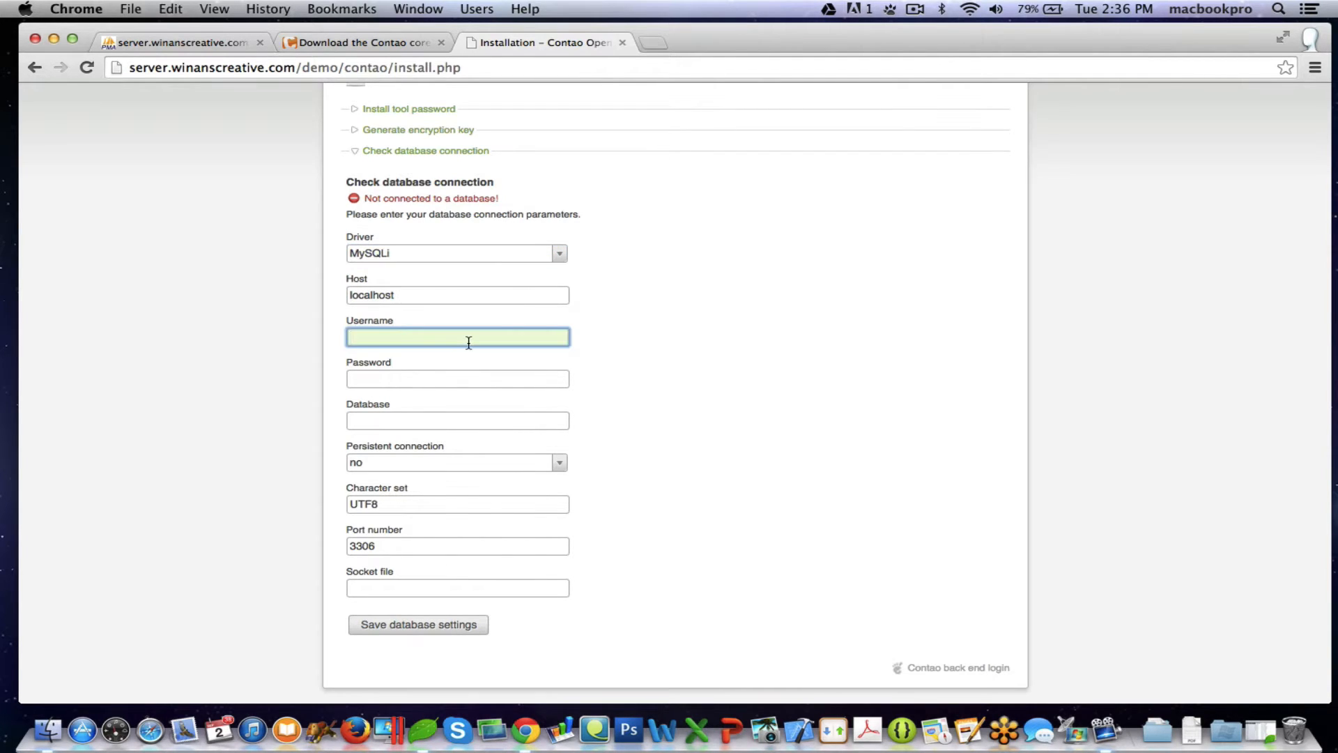
text(admin)
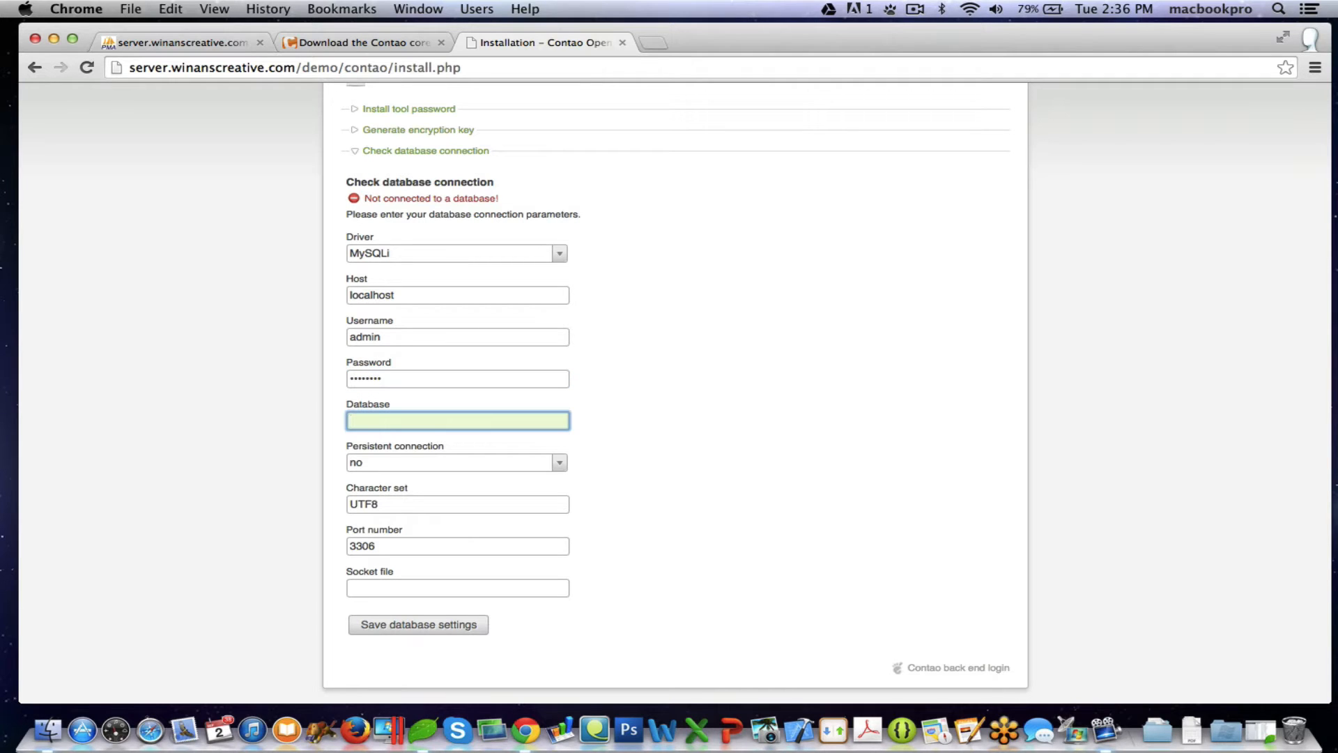
text(demo)
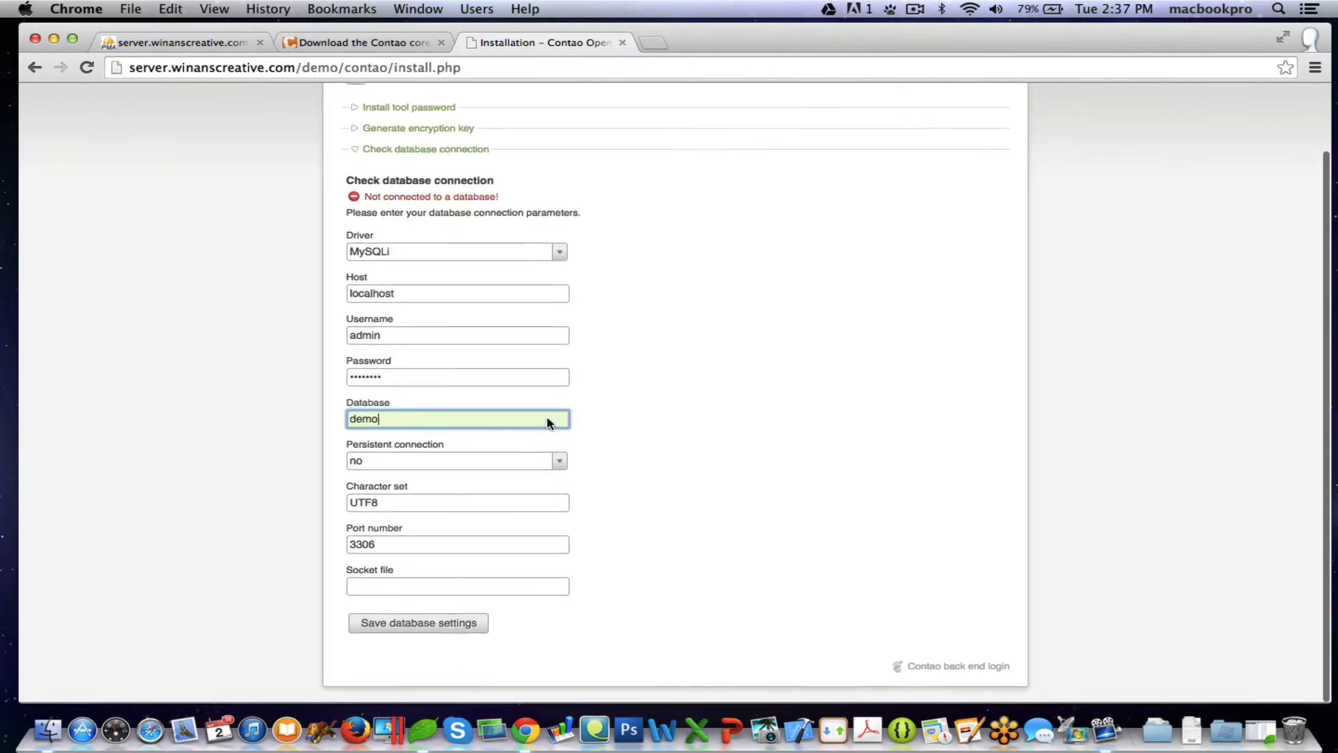
click(418, 623)
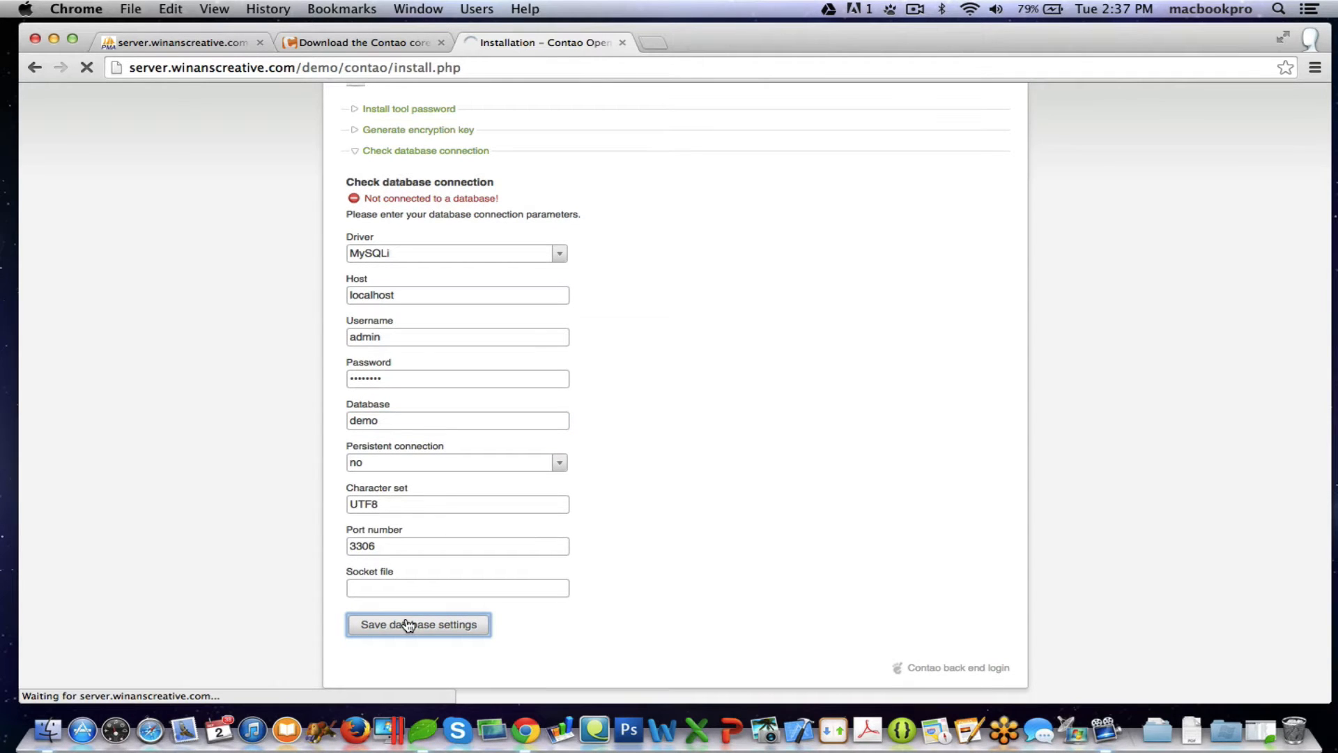
click(418, 624)
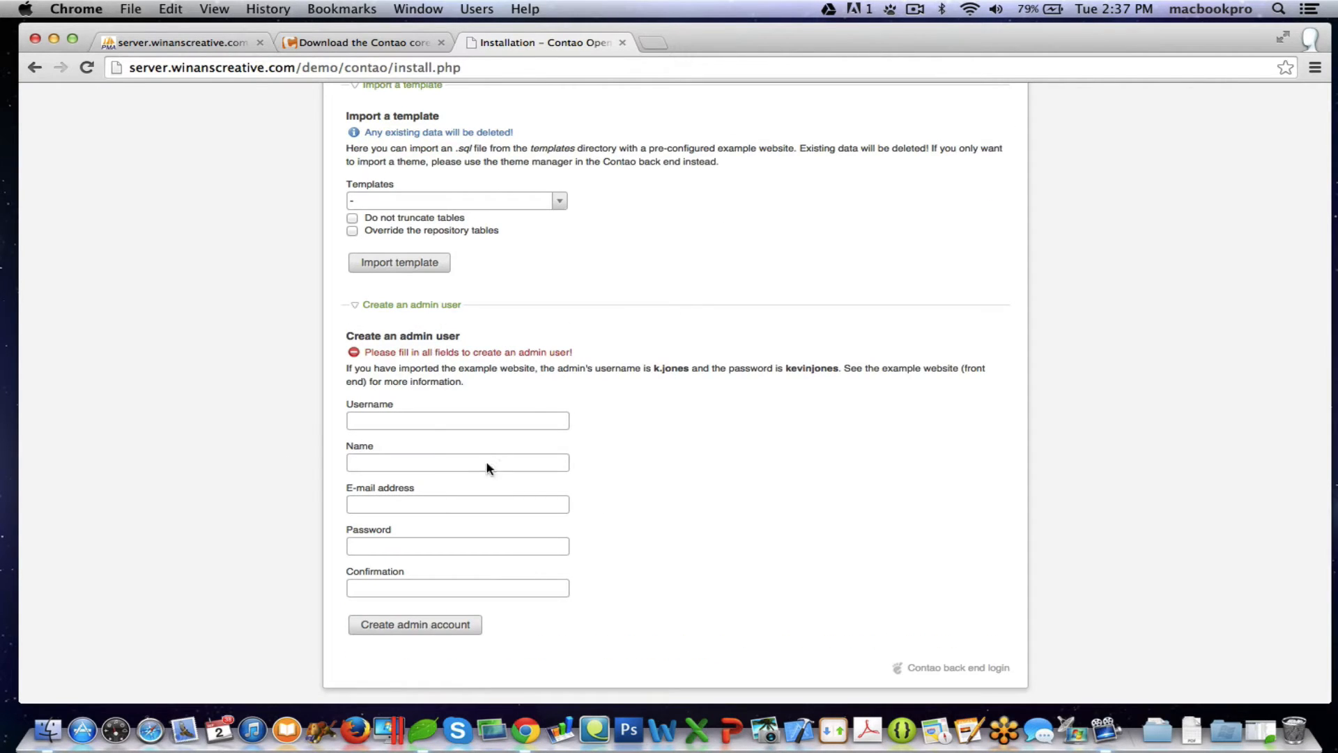
click(457, 419)
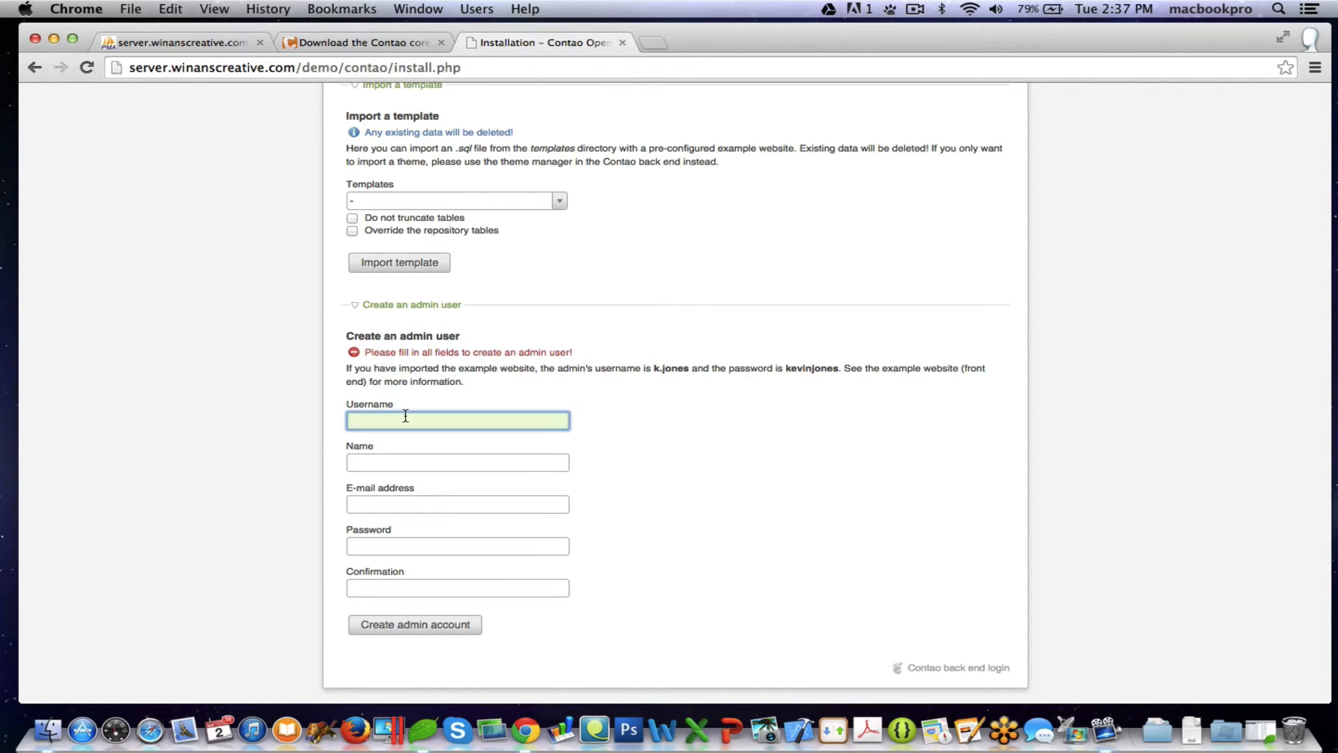
text(blair)
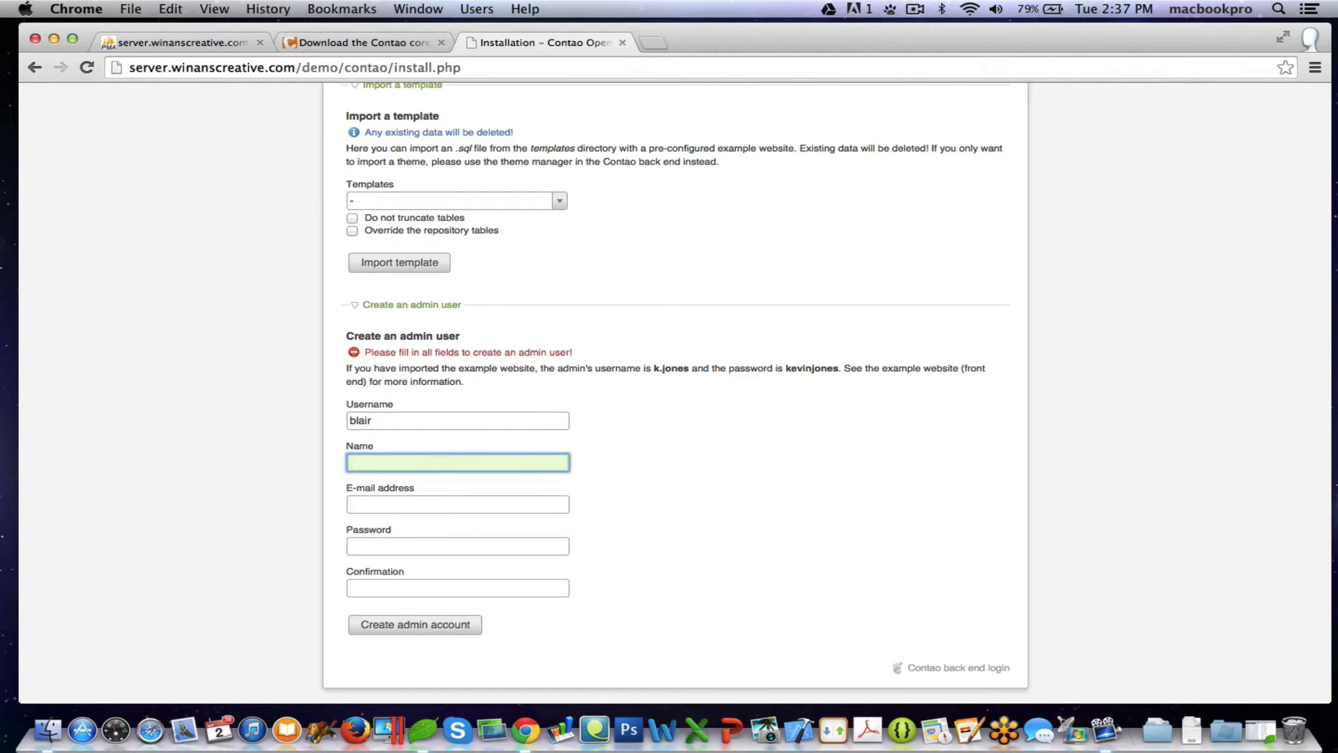
text(Blair Winans)
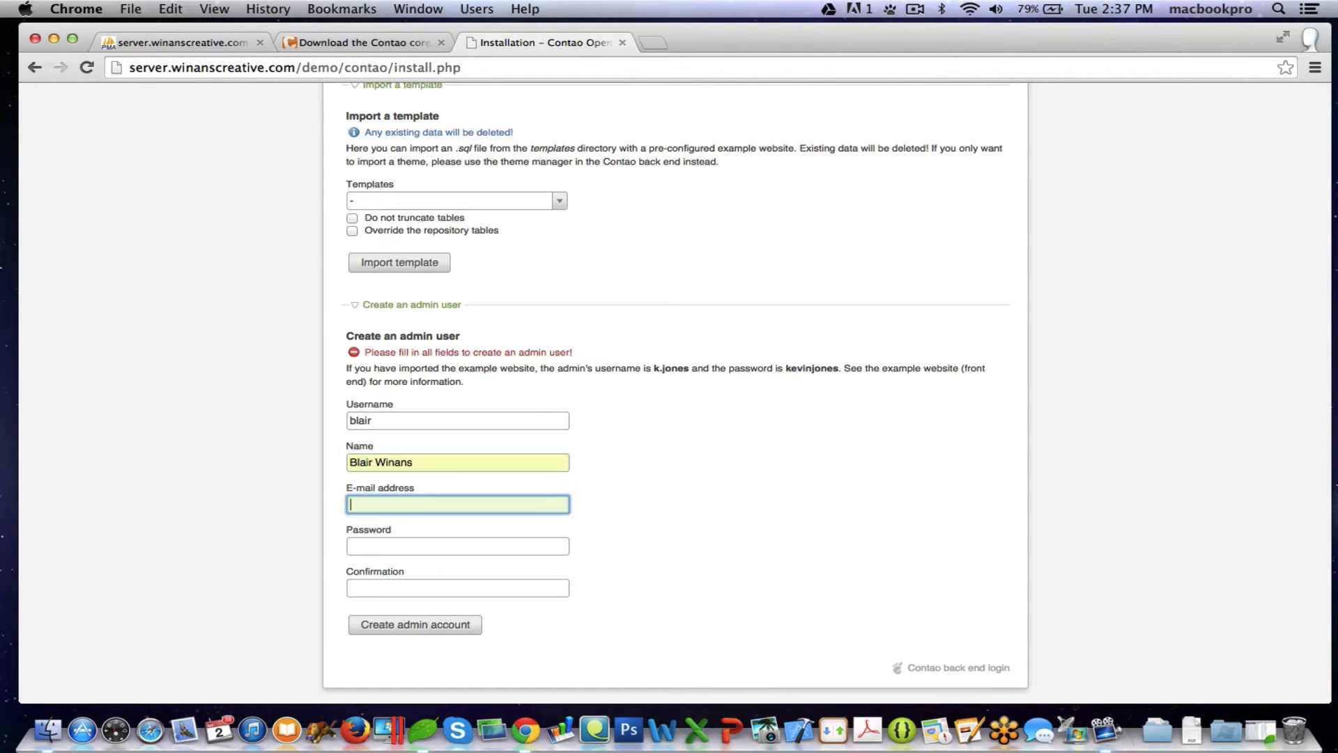
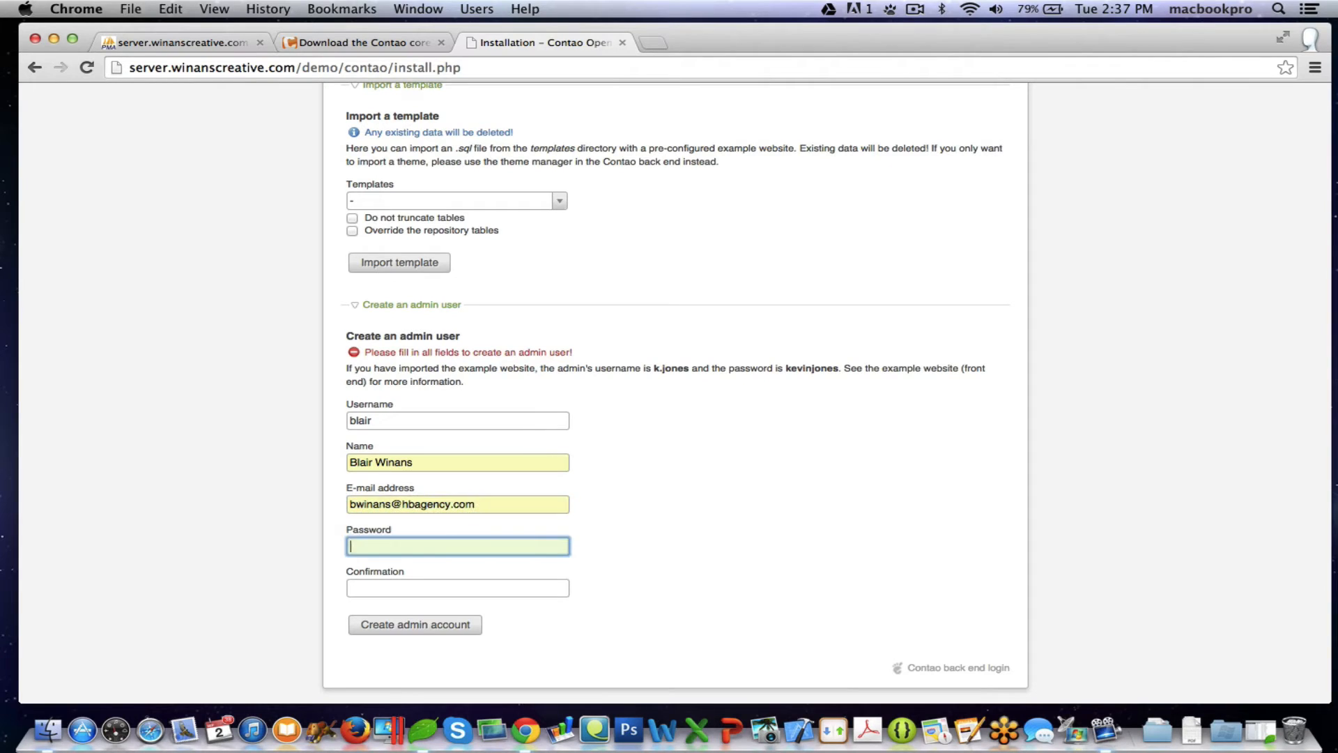
text(•••••••)
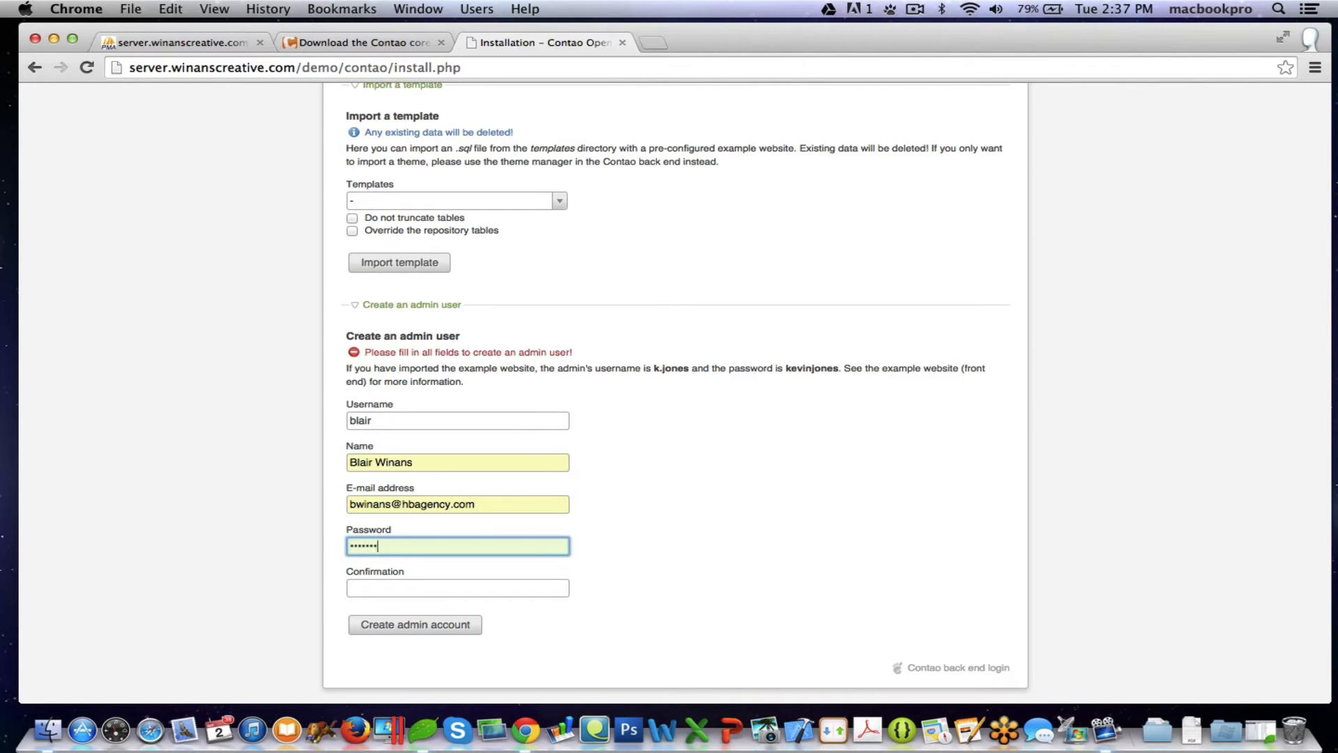
text(••••••)
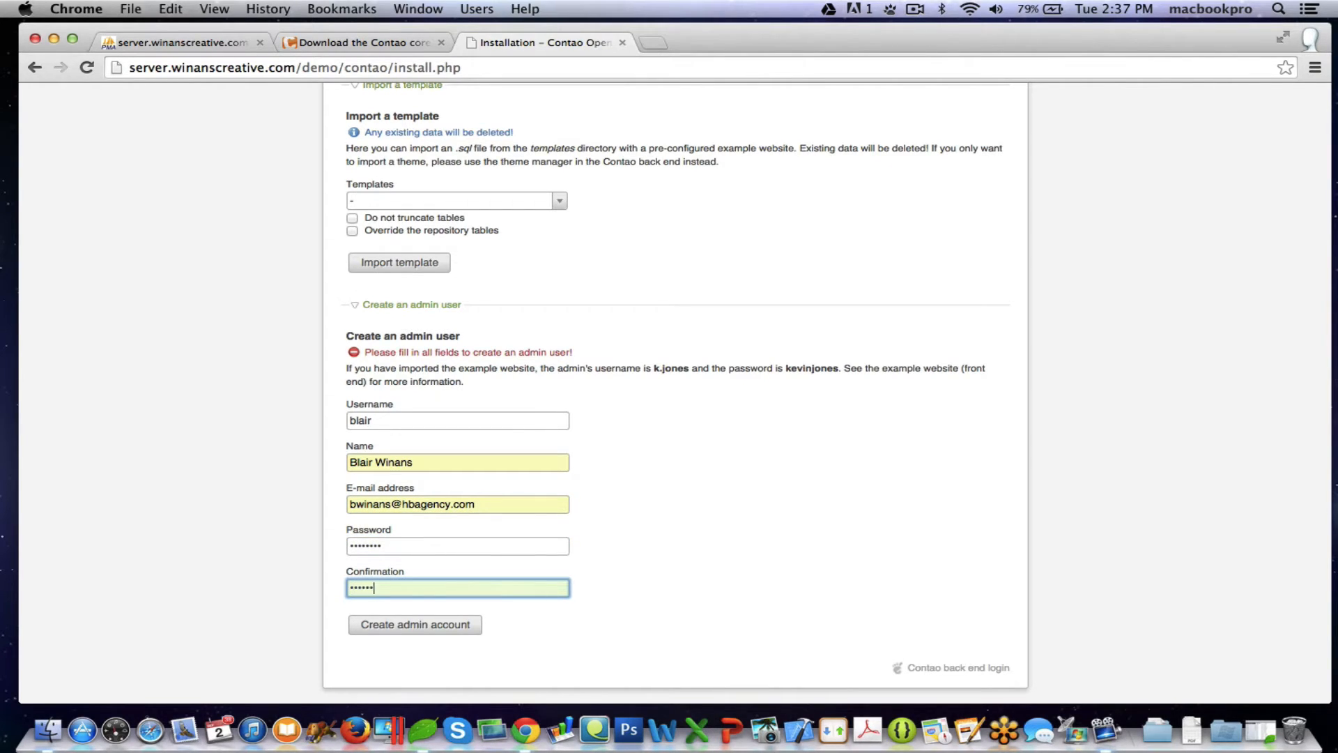
click(414, 624)
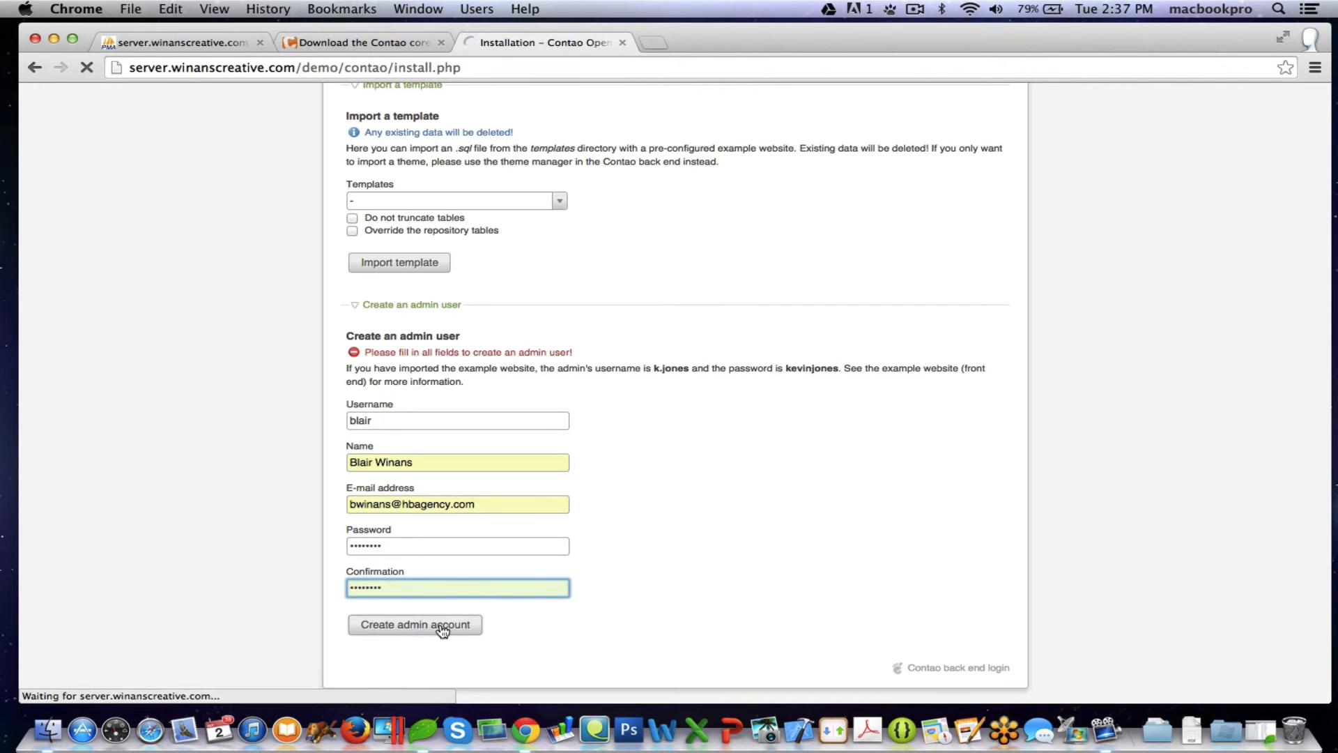
click(414, 624)
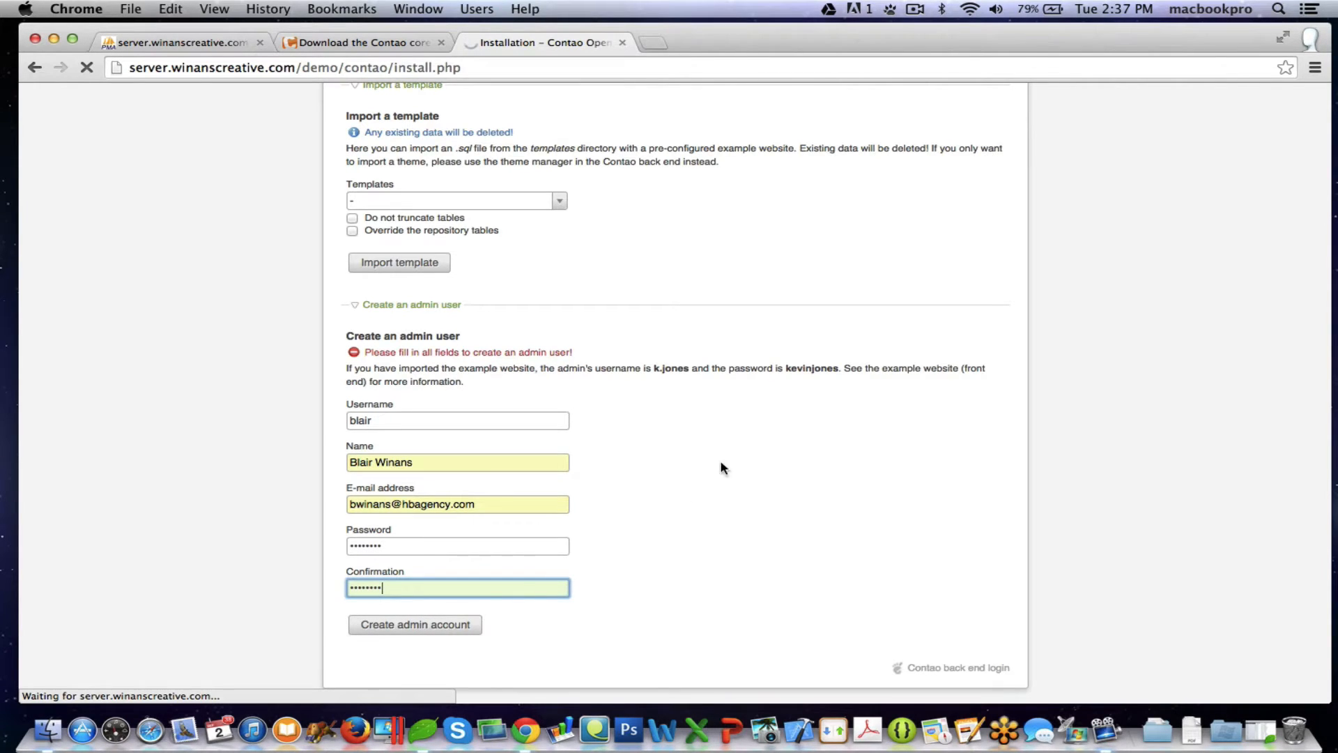
Finish the installation and zoom in on the installer's success page
click(414, 624)
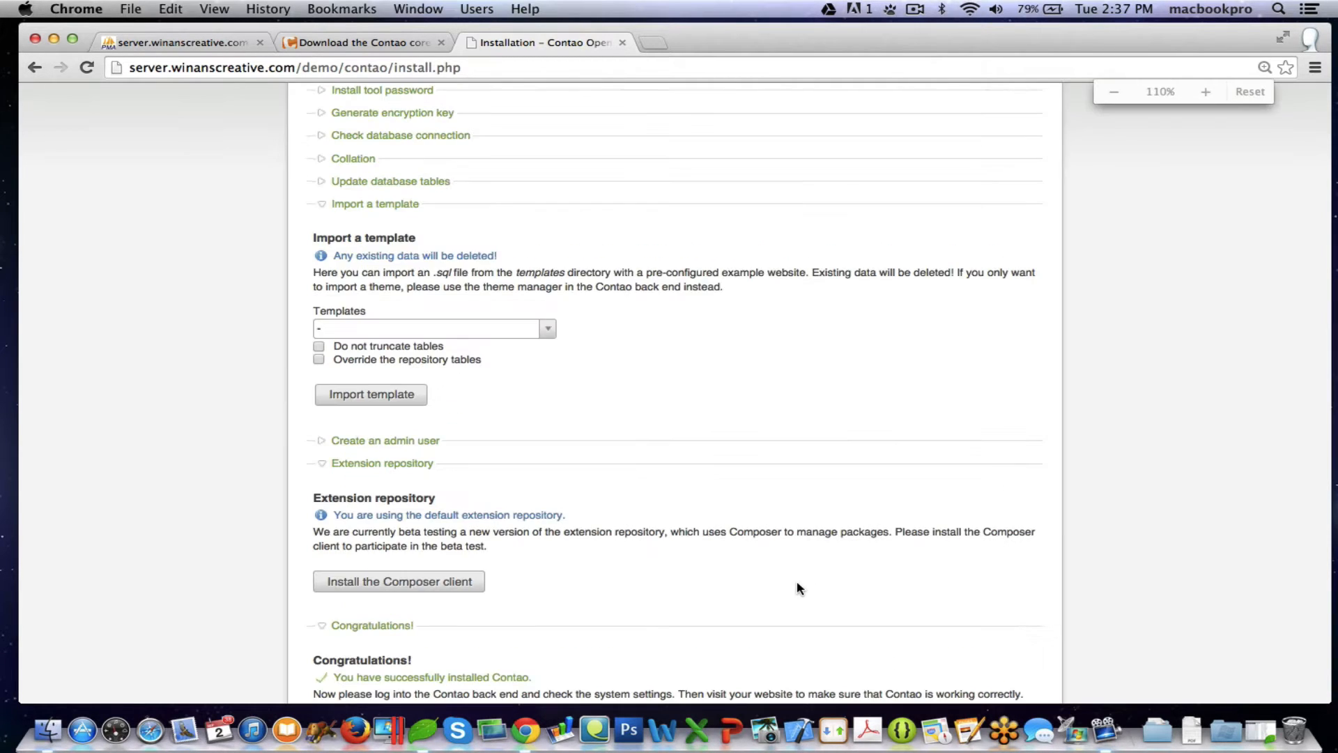
click(1206, 91)
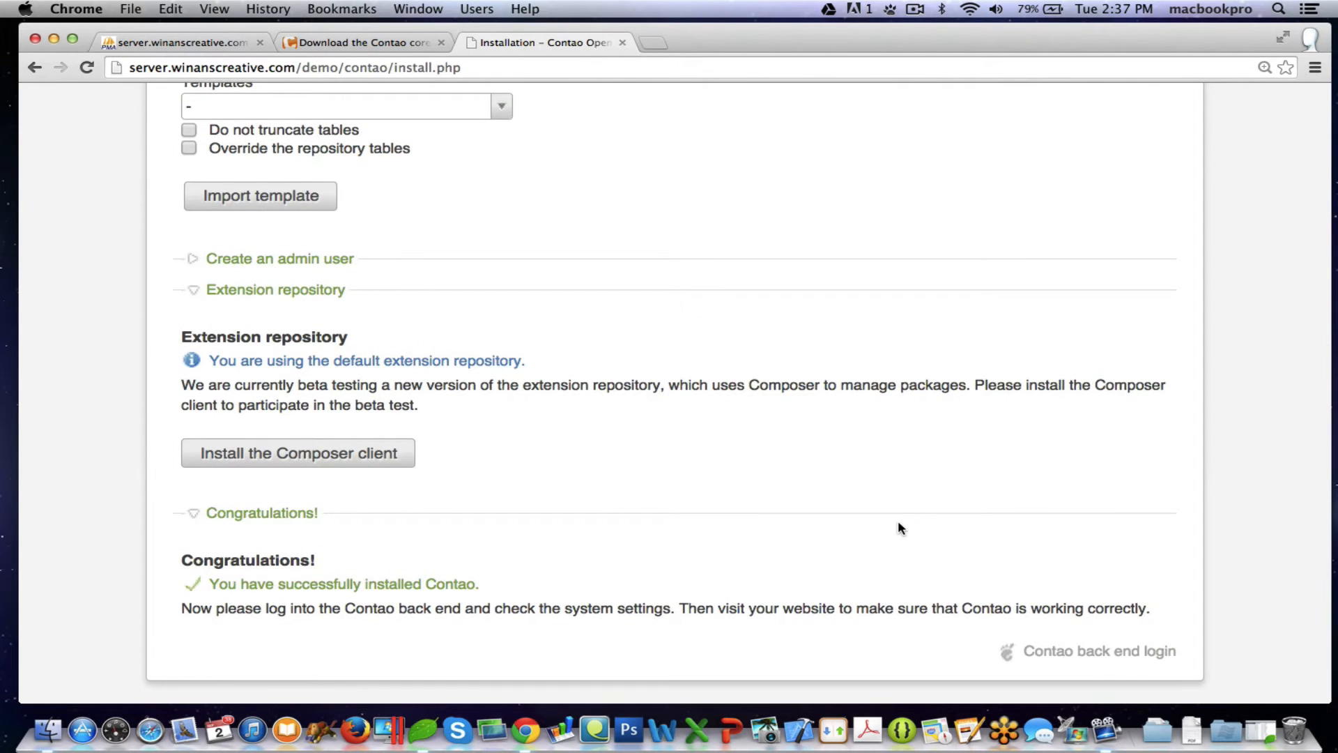
mouse_move(1099, 650)
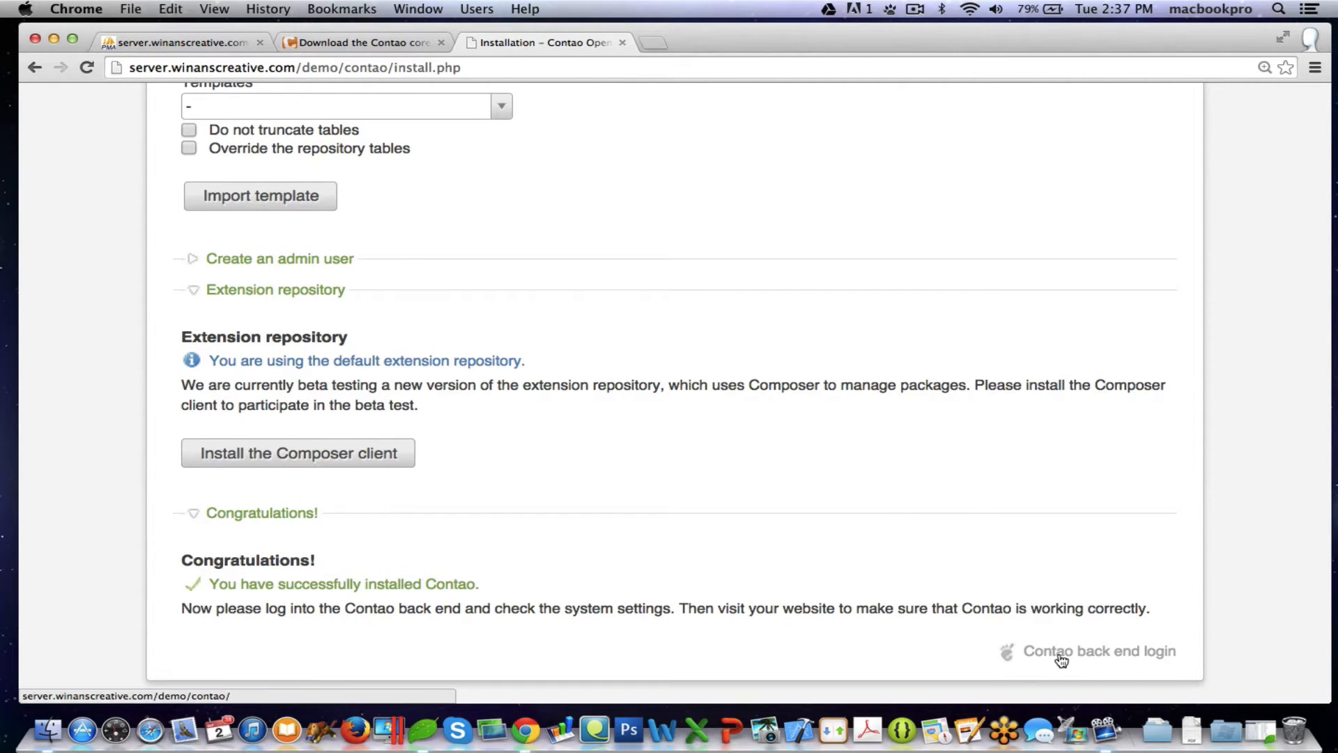
Open the Contao back end login and sign in with the admin account
click(1099, 650)
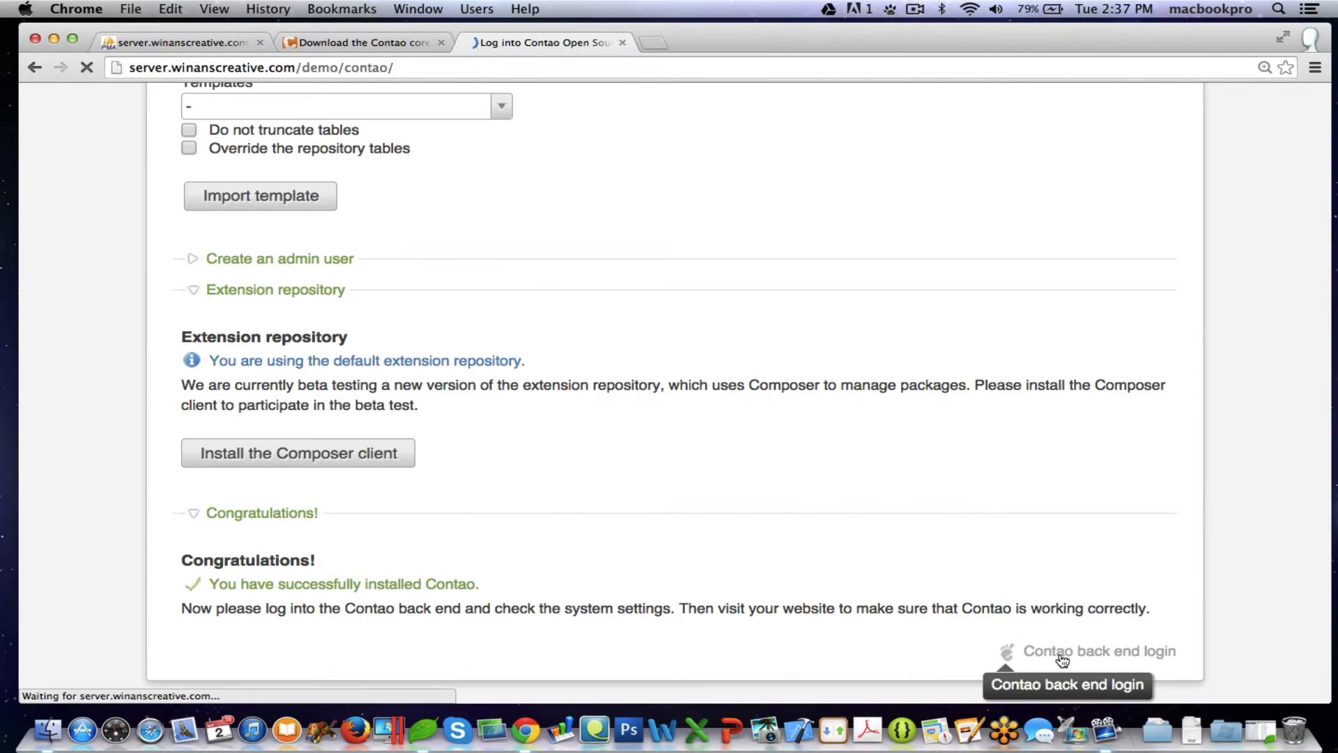
click(1099, 650)
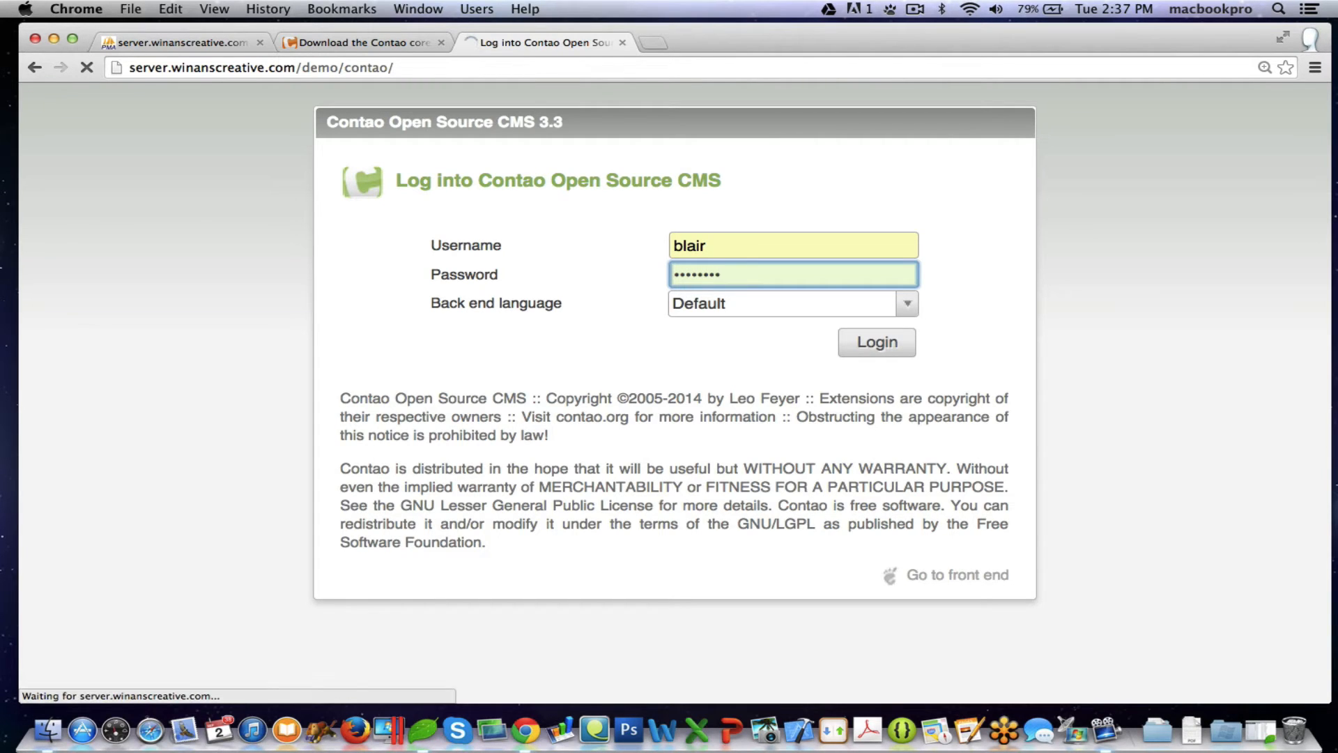
click(875, 342)
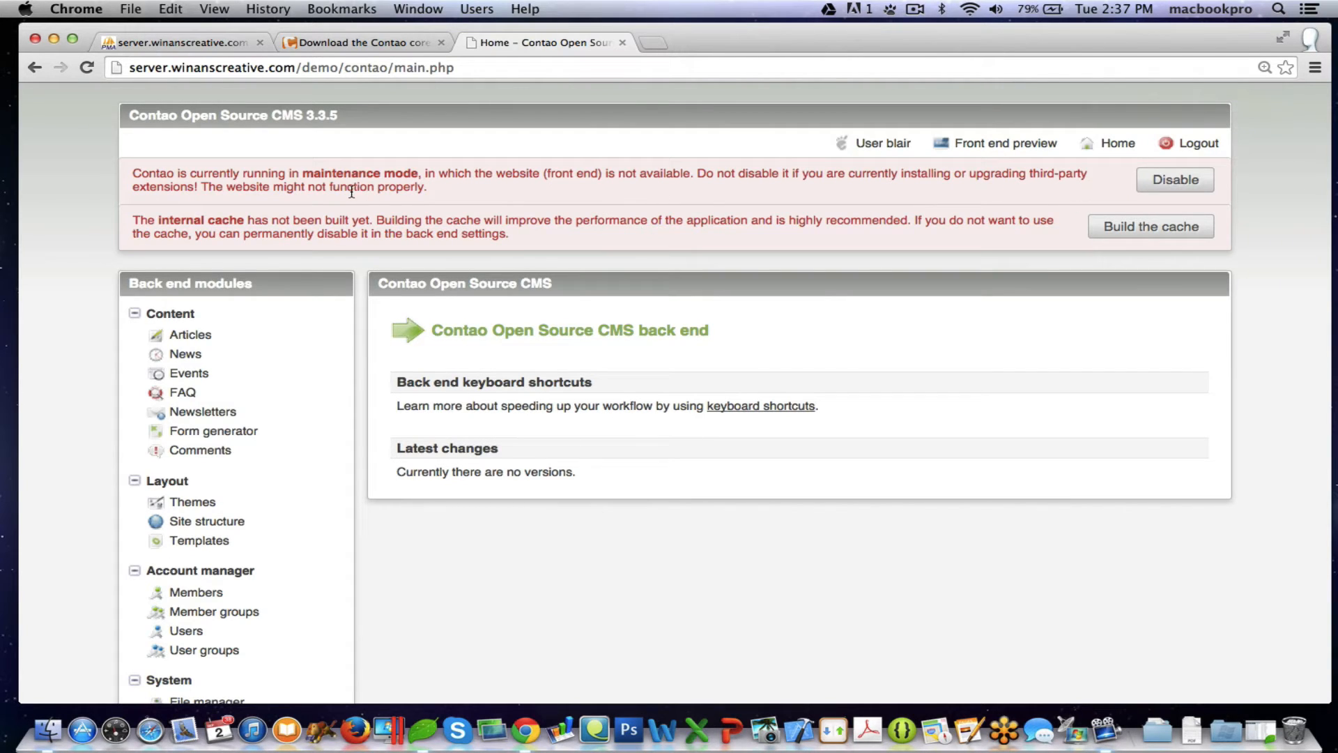
mouse_move(802, 205)
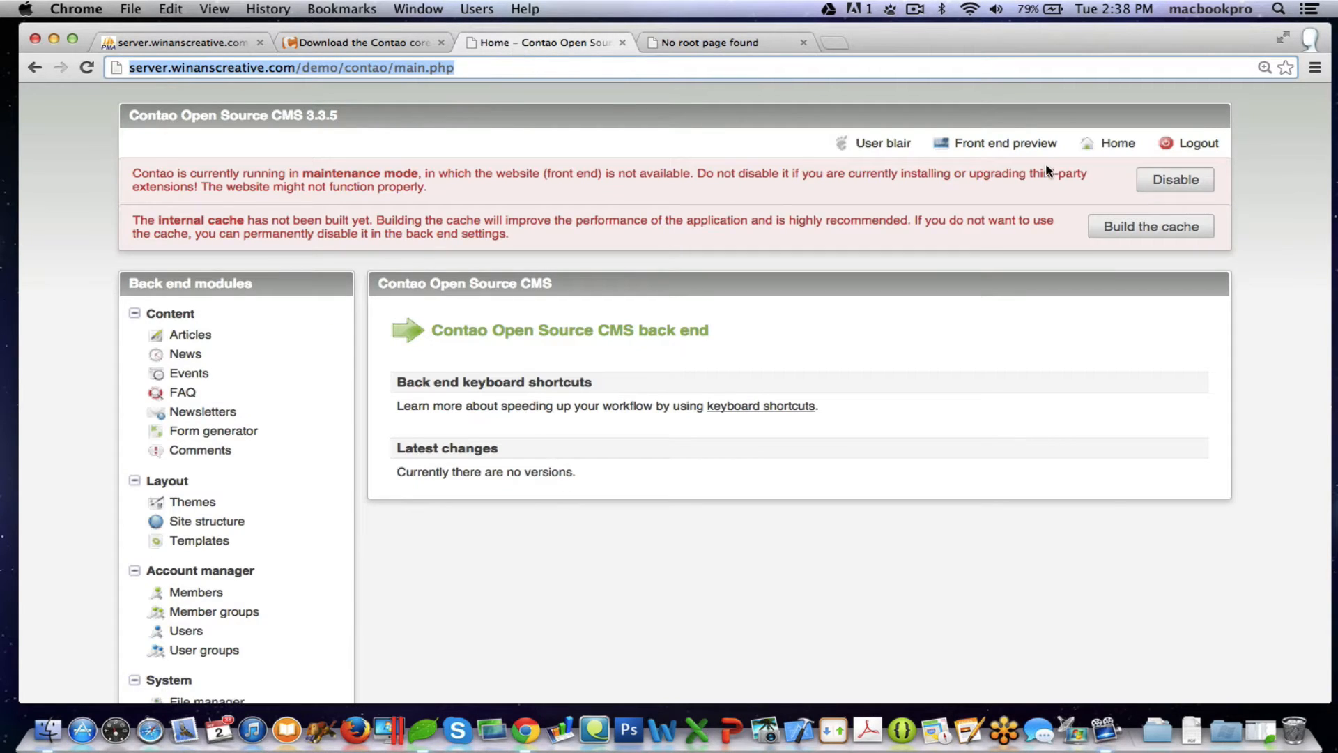
Disable maintenance mode, check the front end tab, then return to the back end
click(1174, 179)
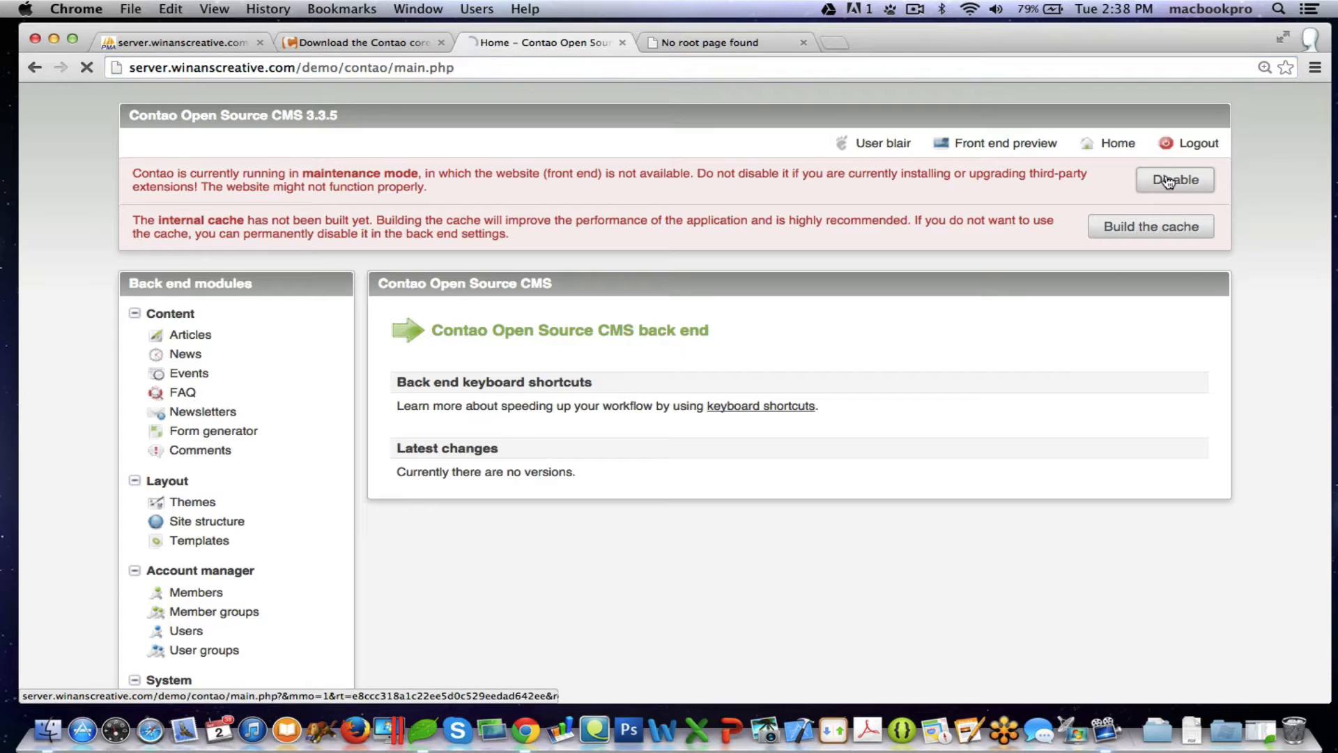
click(726, 41)
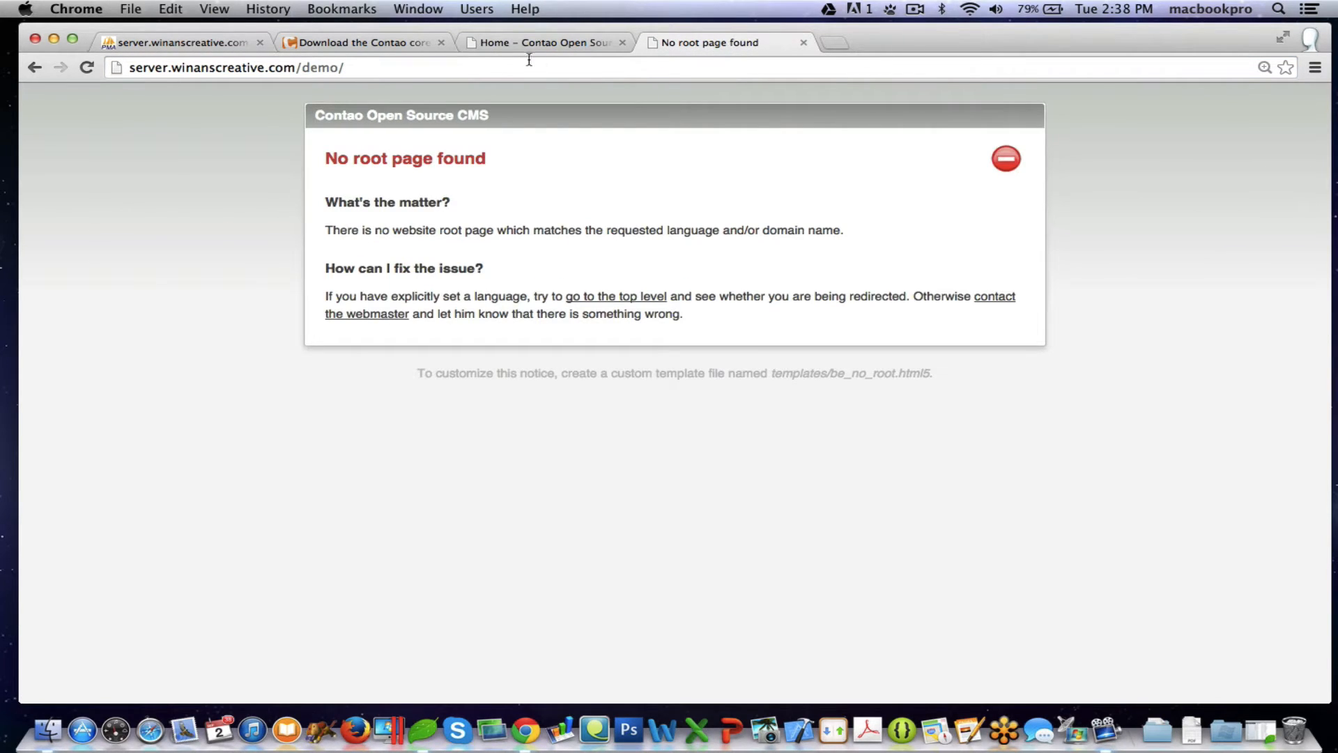
mouse_move(544, 43)
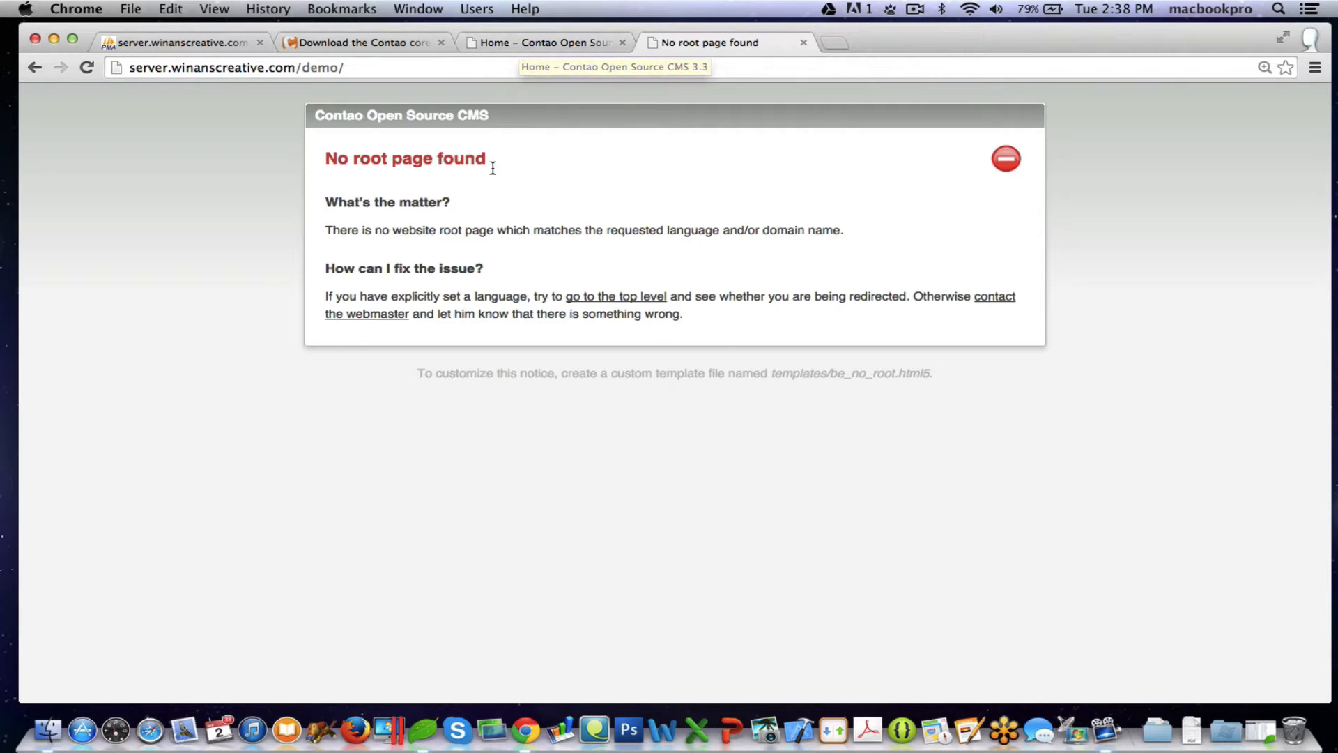
click(546, 43)
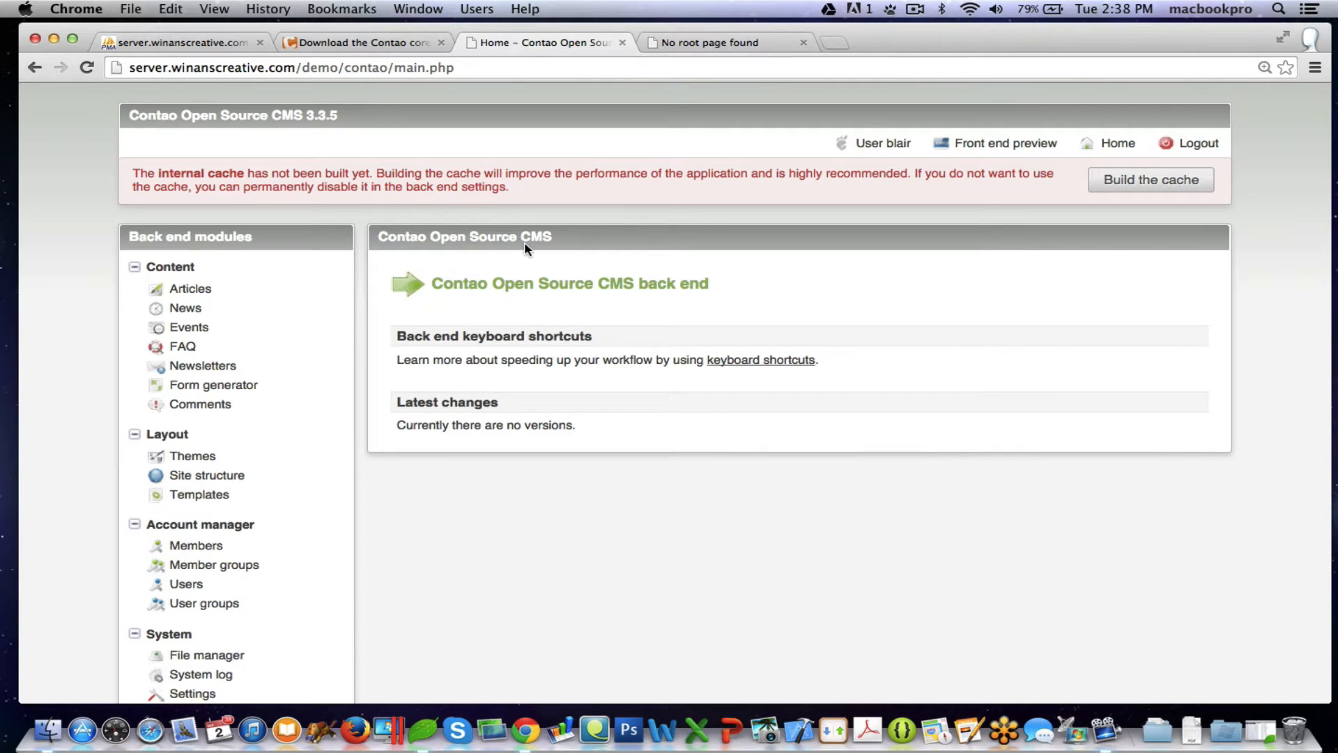
Scroll up and down through the back end module list
scroll(down, 3)
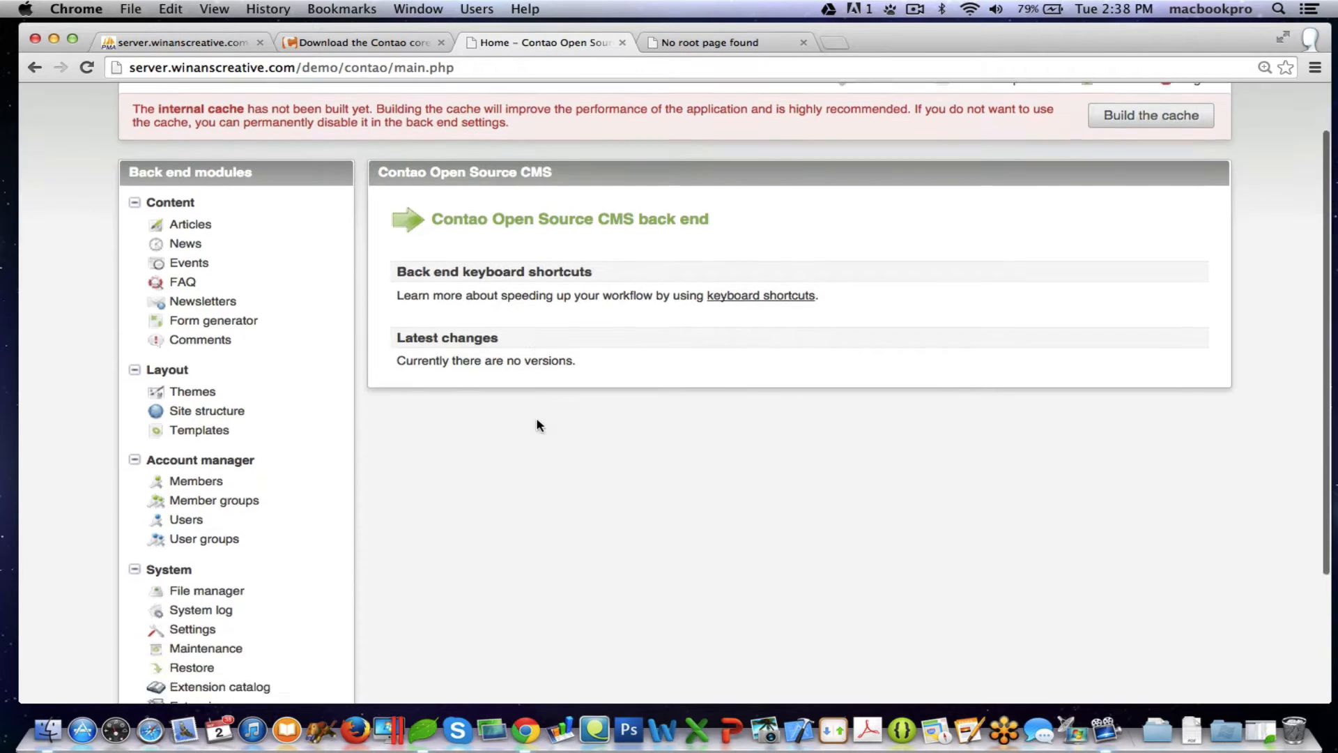
scroll(down, 3)
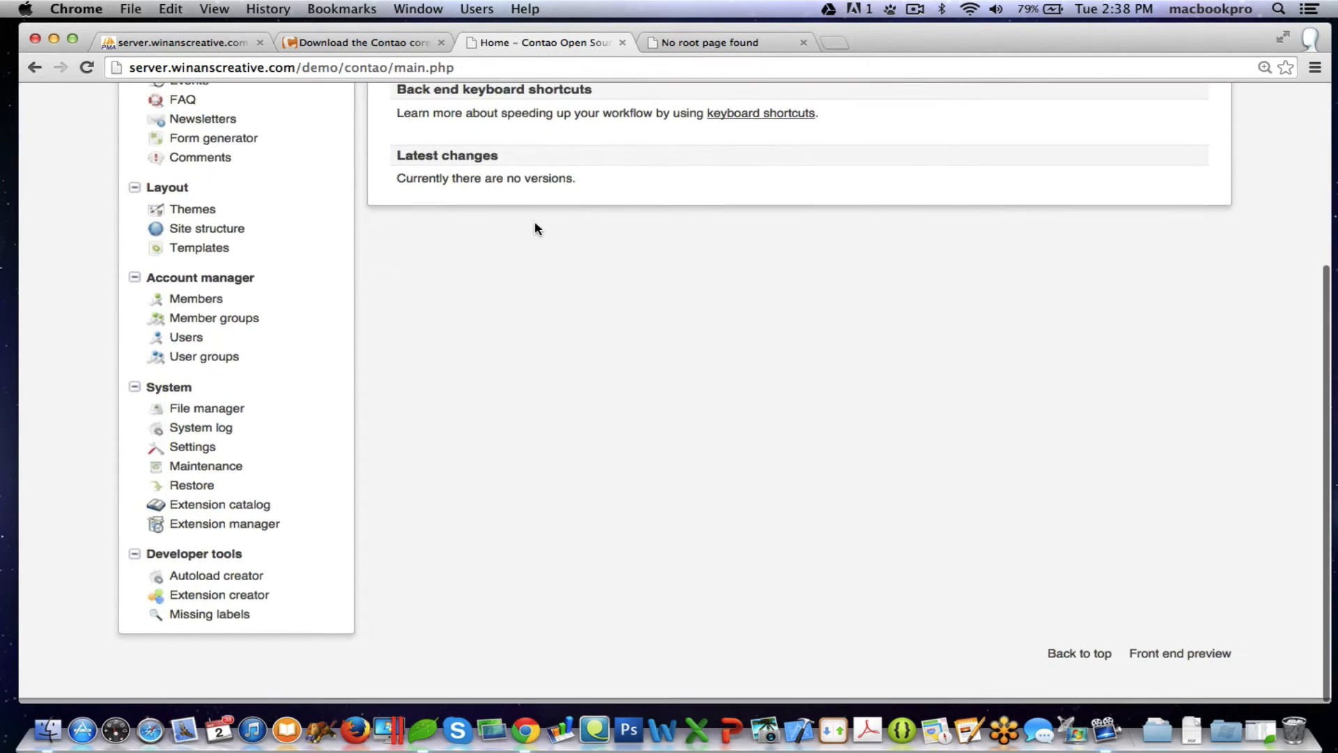
scroll(up, 3)
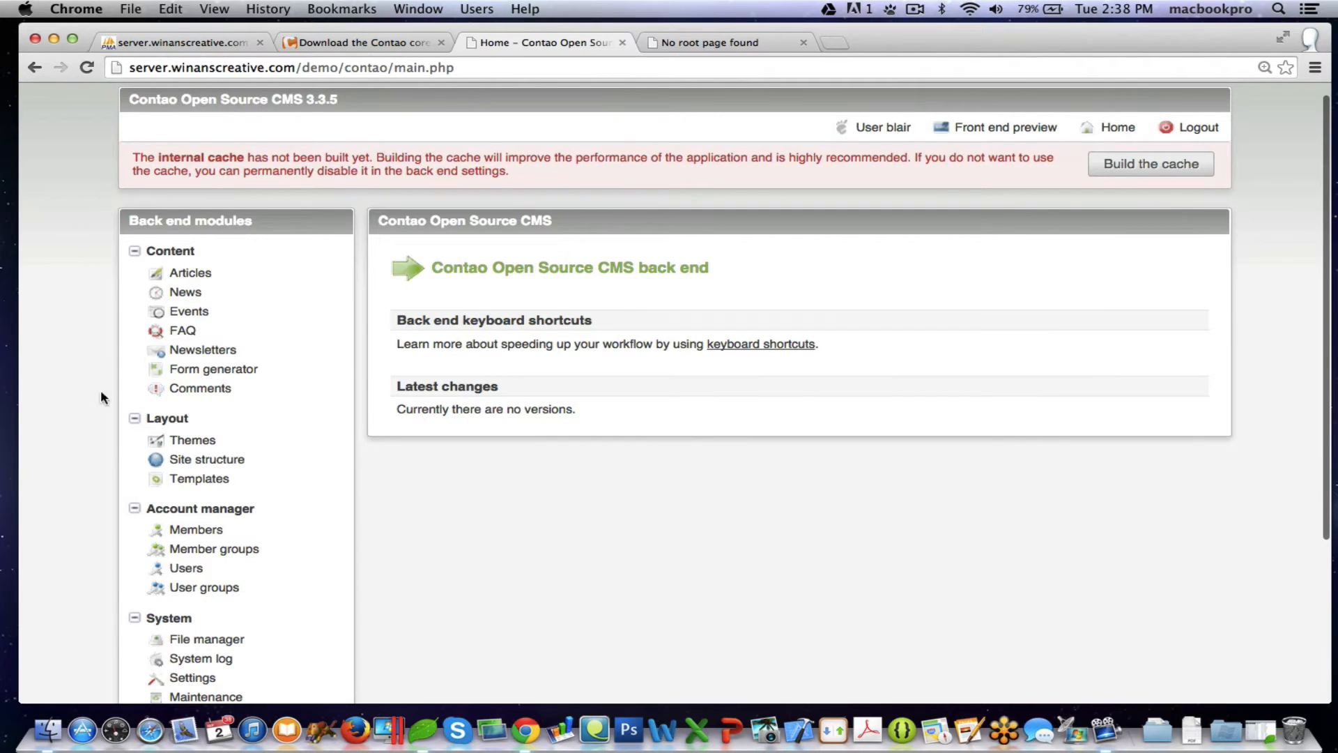
scroll(down, 3)
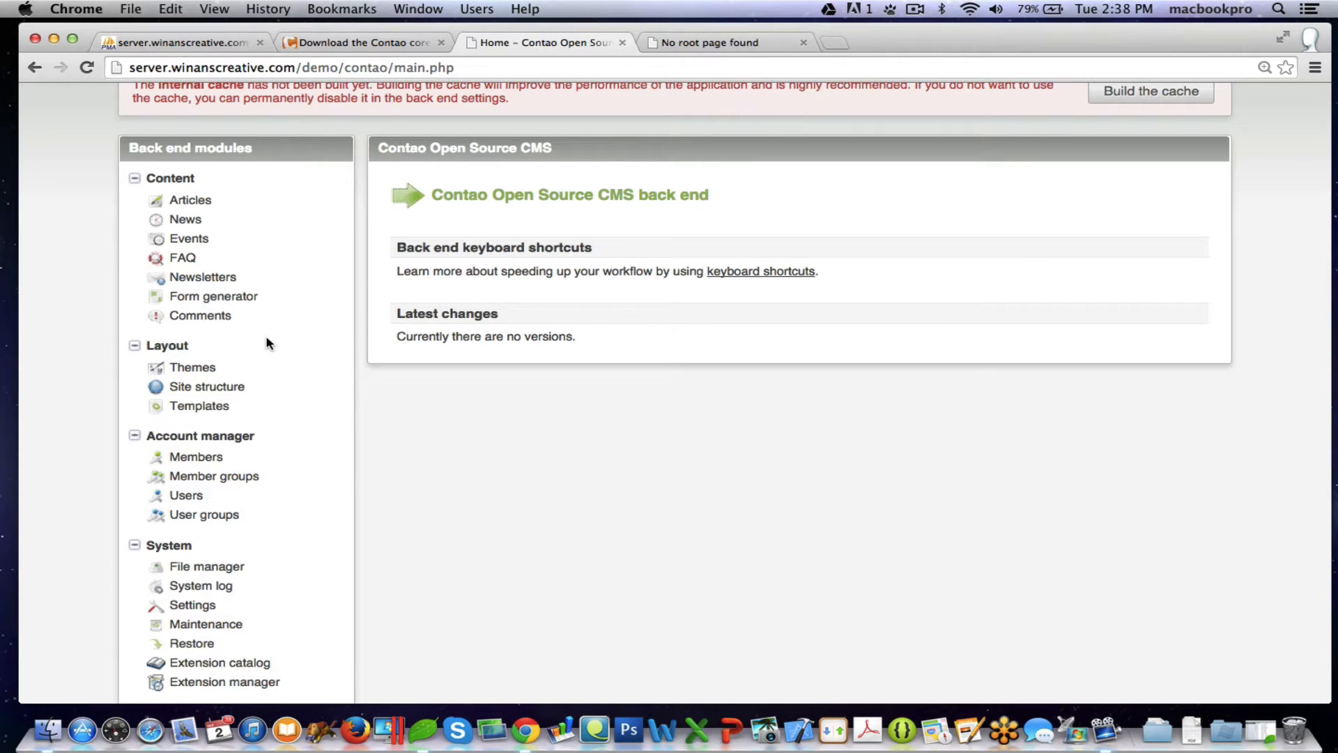
mouse_move(239, 354)
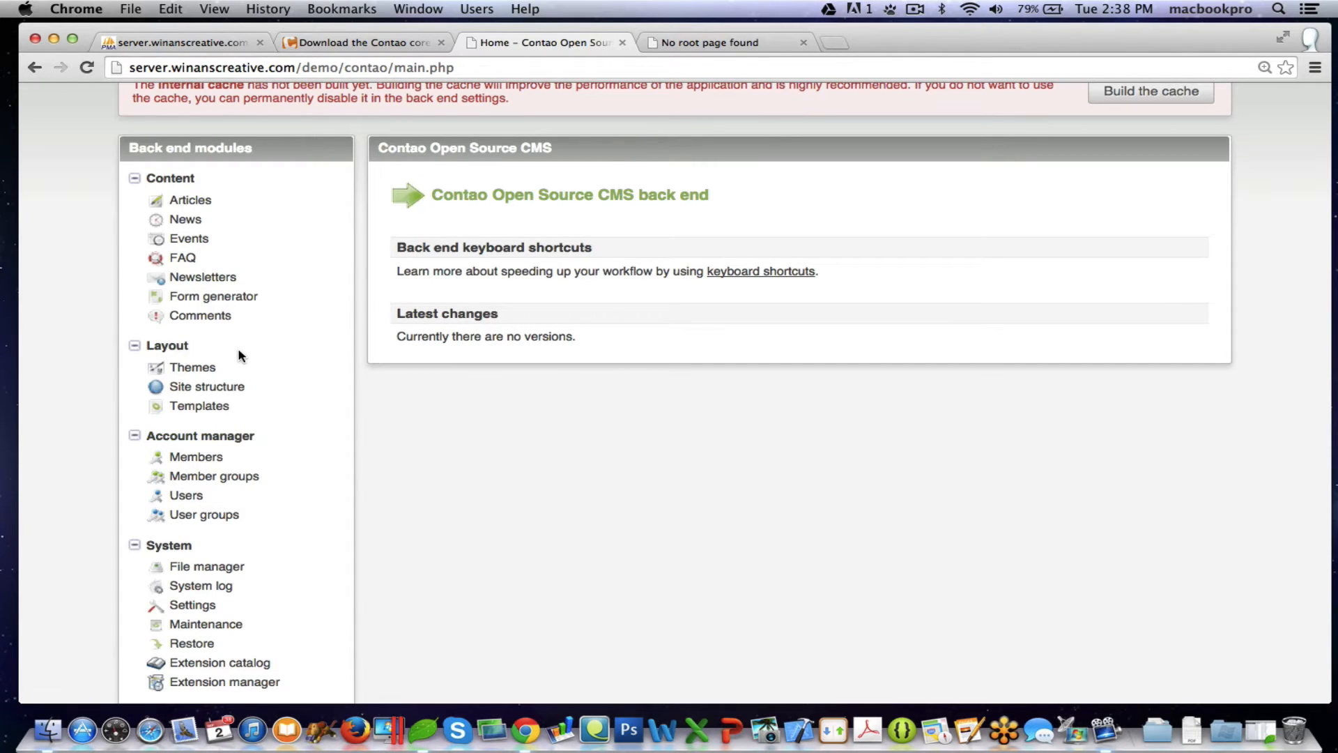
scroll(down, 3)
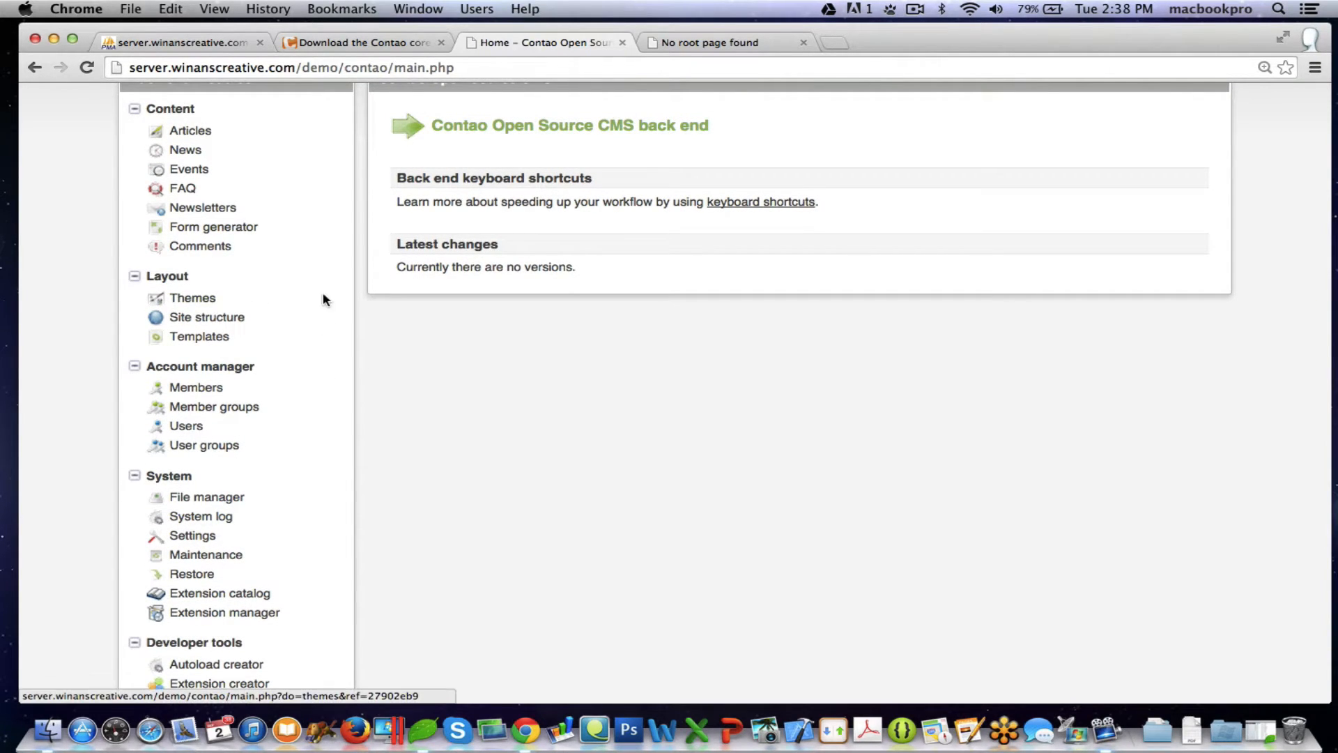
scroll(down, 3)
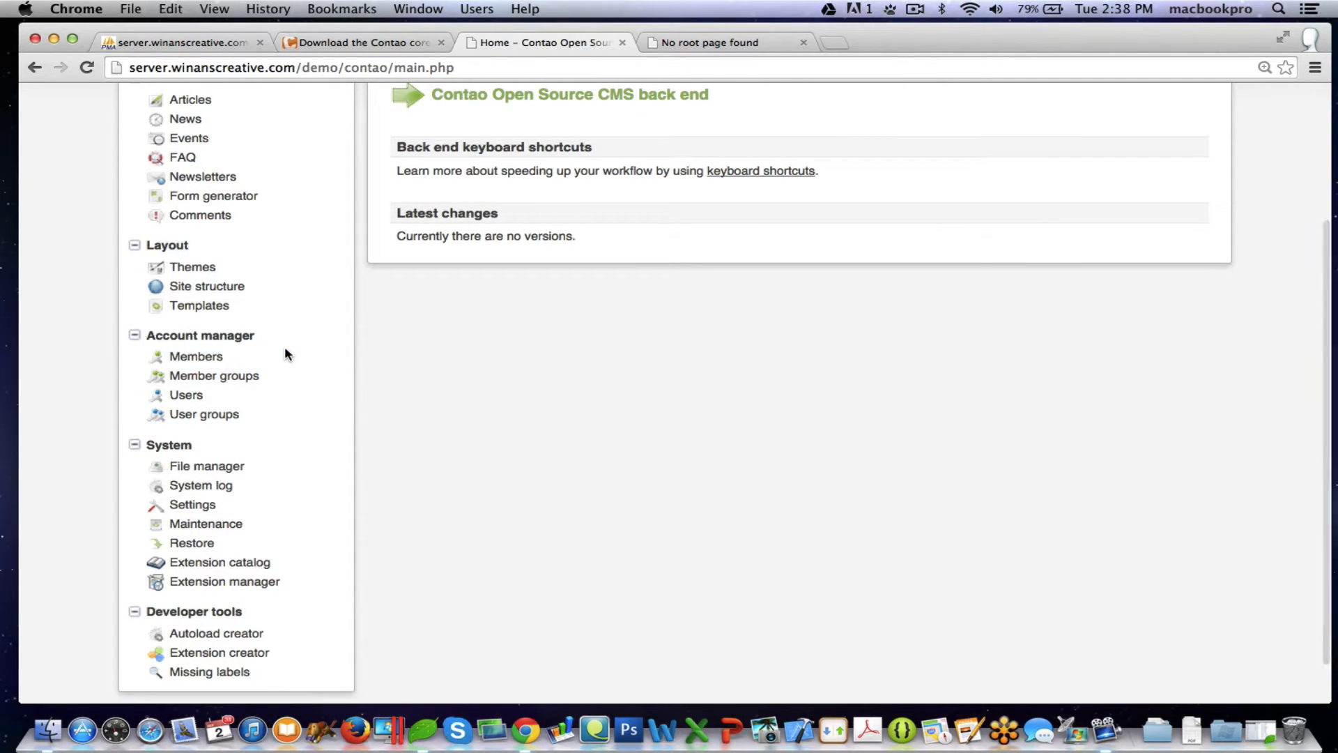
mouse_move(221, 403)
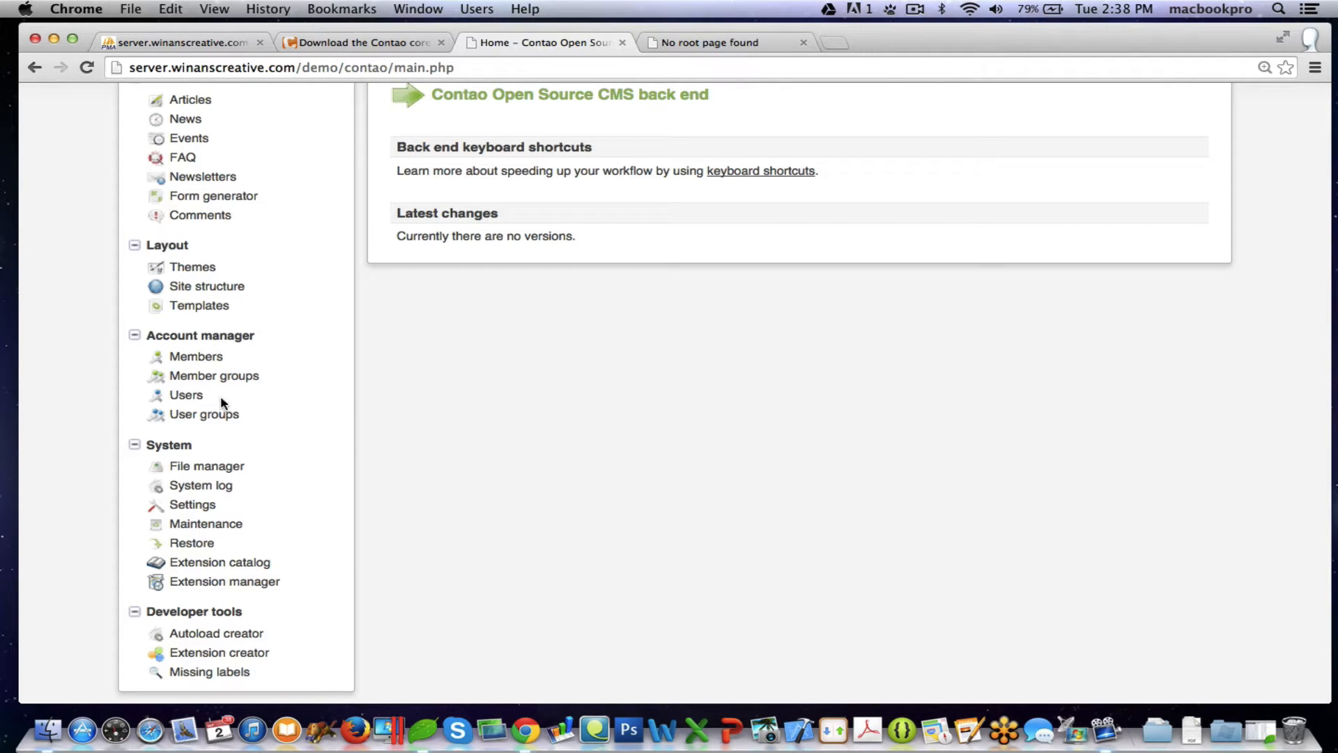
mouse_move(354, 394)
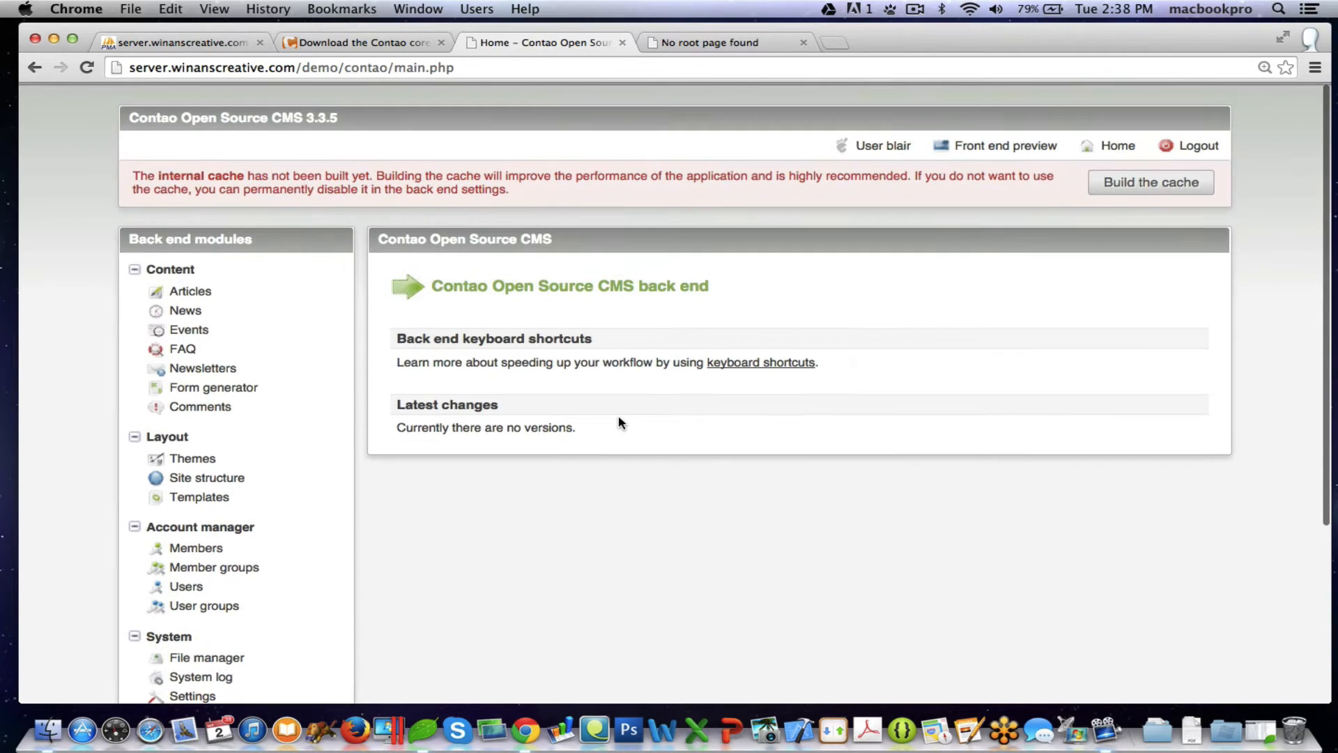
scroll(down, 3)
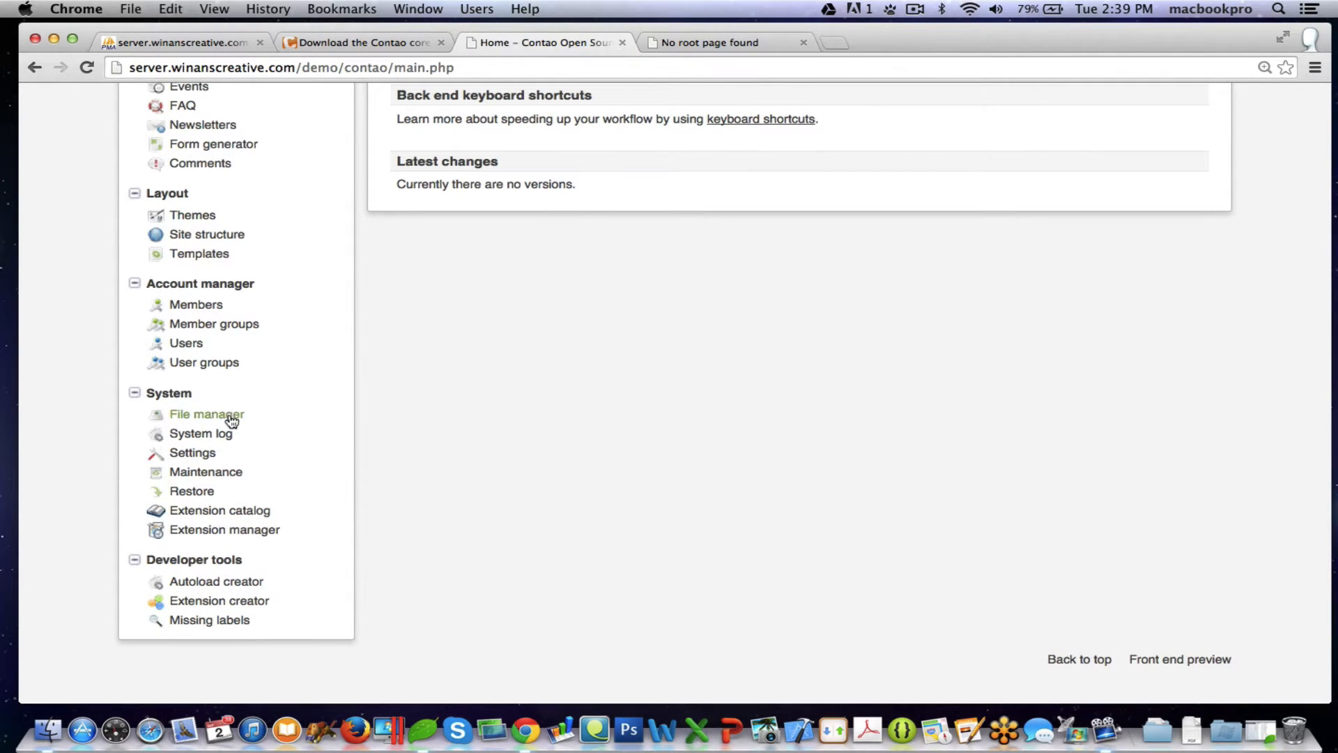
mouse_move(167, 393)
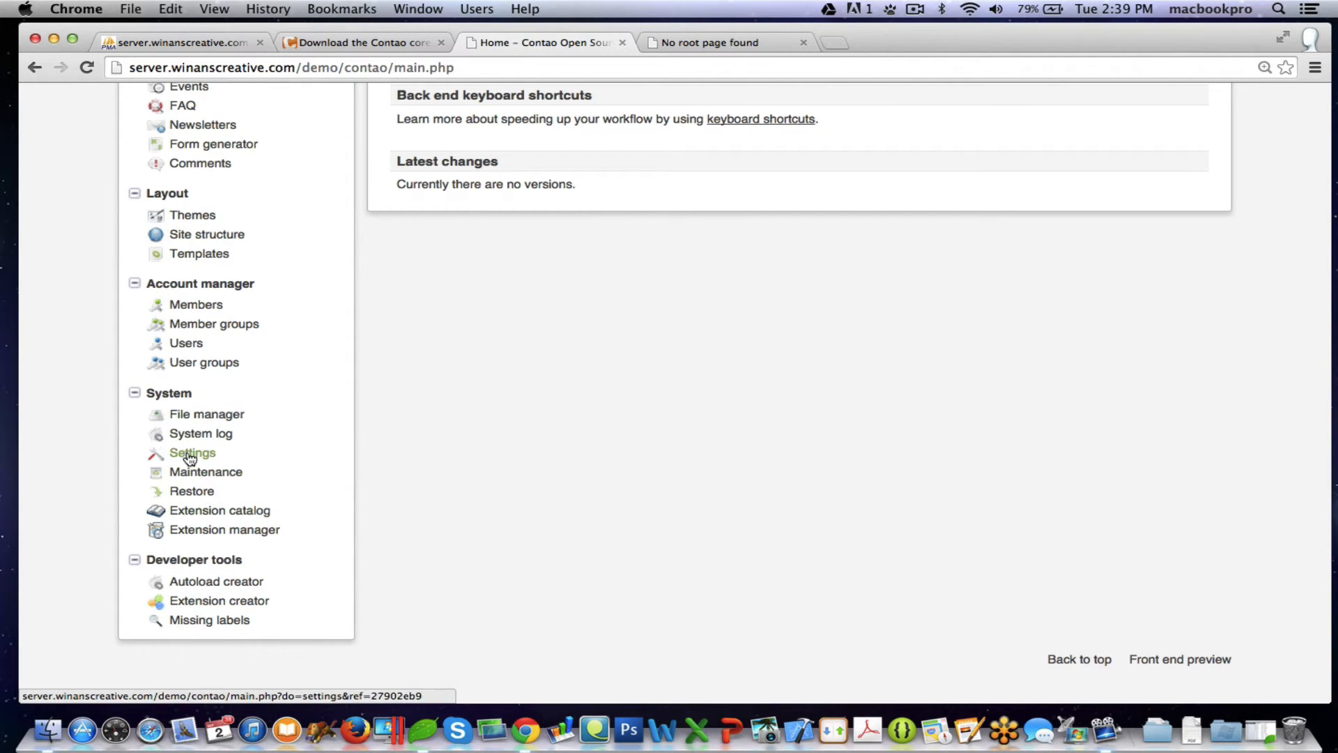
mouse_move(218, 509)
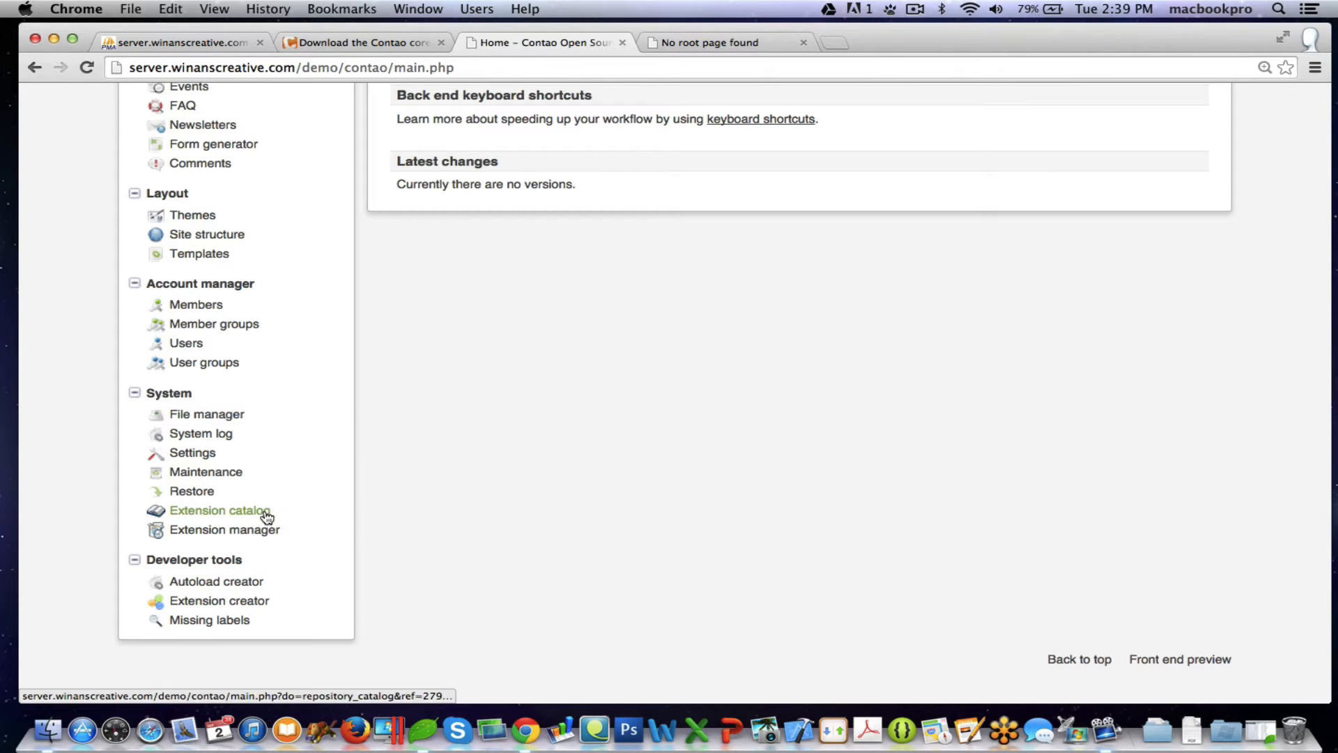
scroll(up, 3)
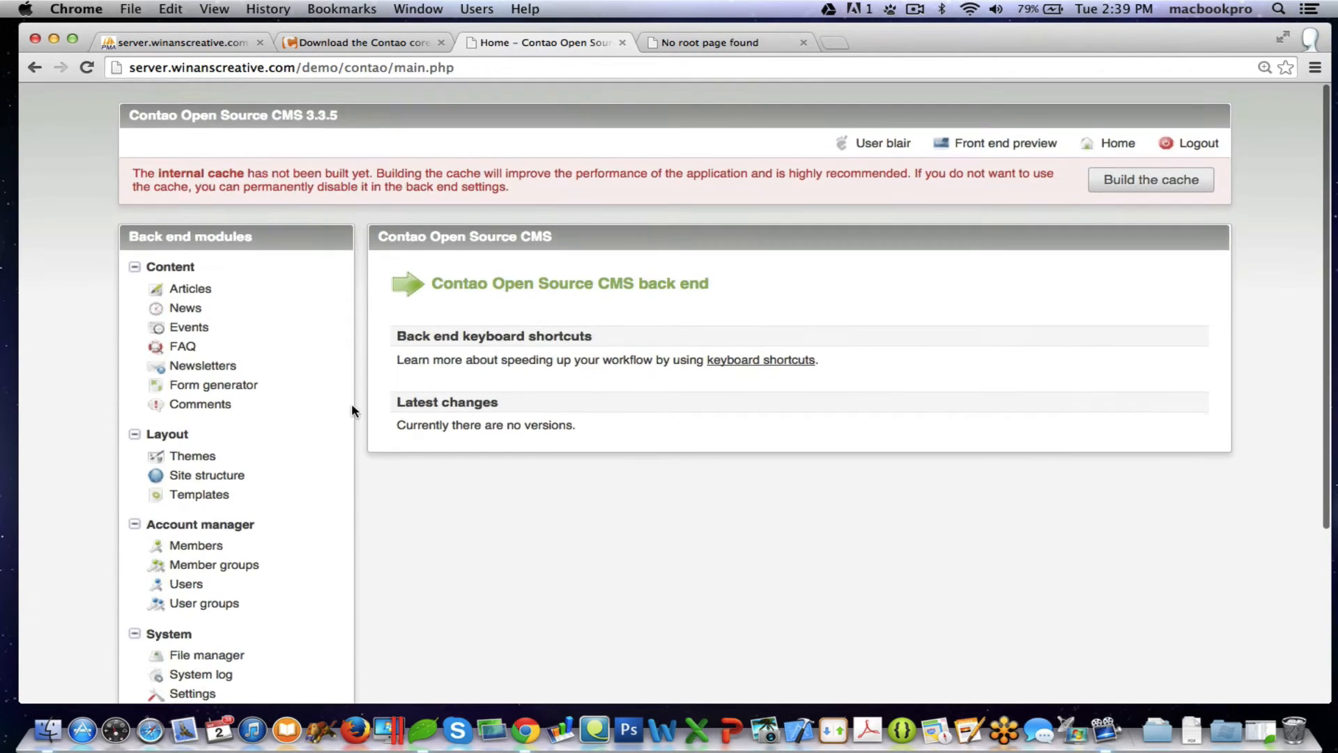
scroll(down, 3)
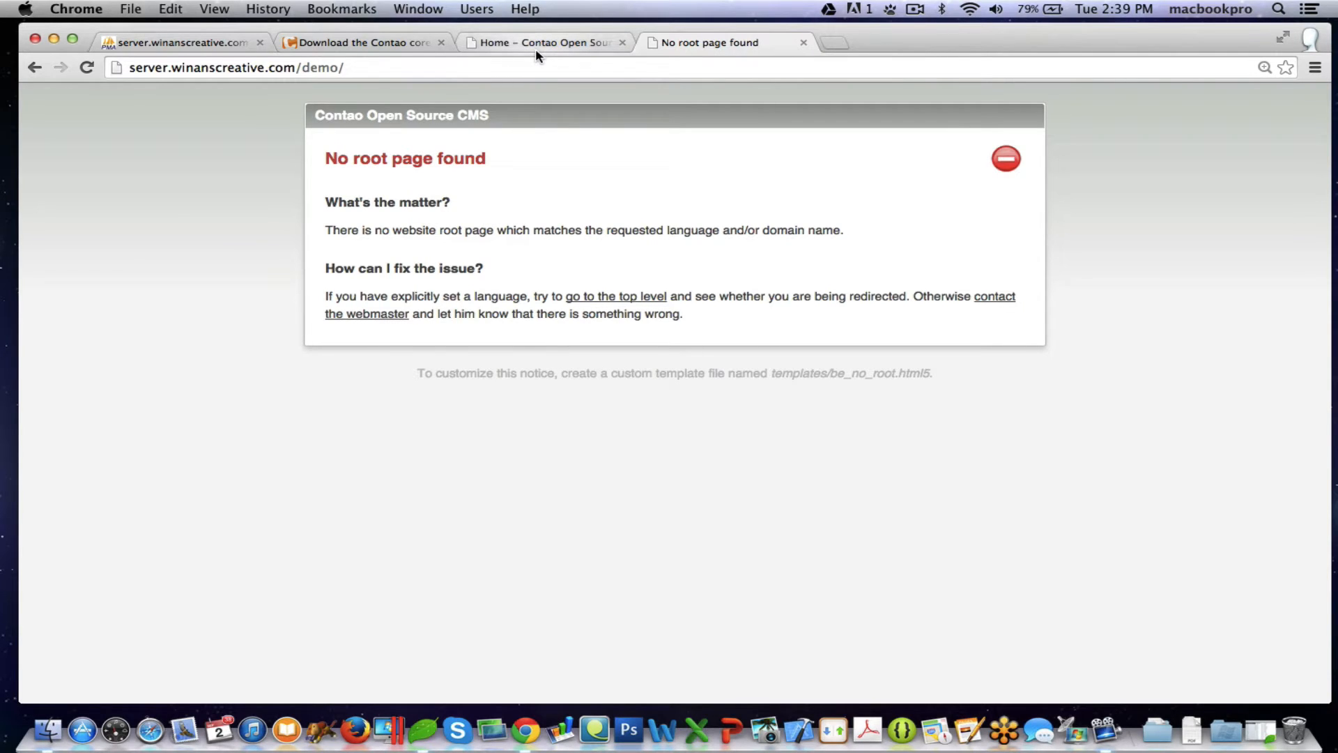
Return to the Contao back end and start a new theme from the Themes list
click(543, 43)
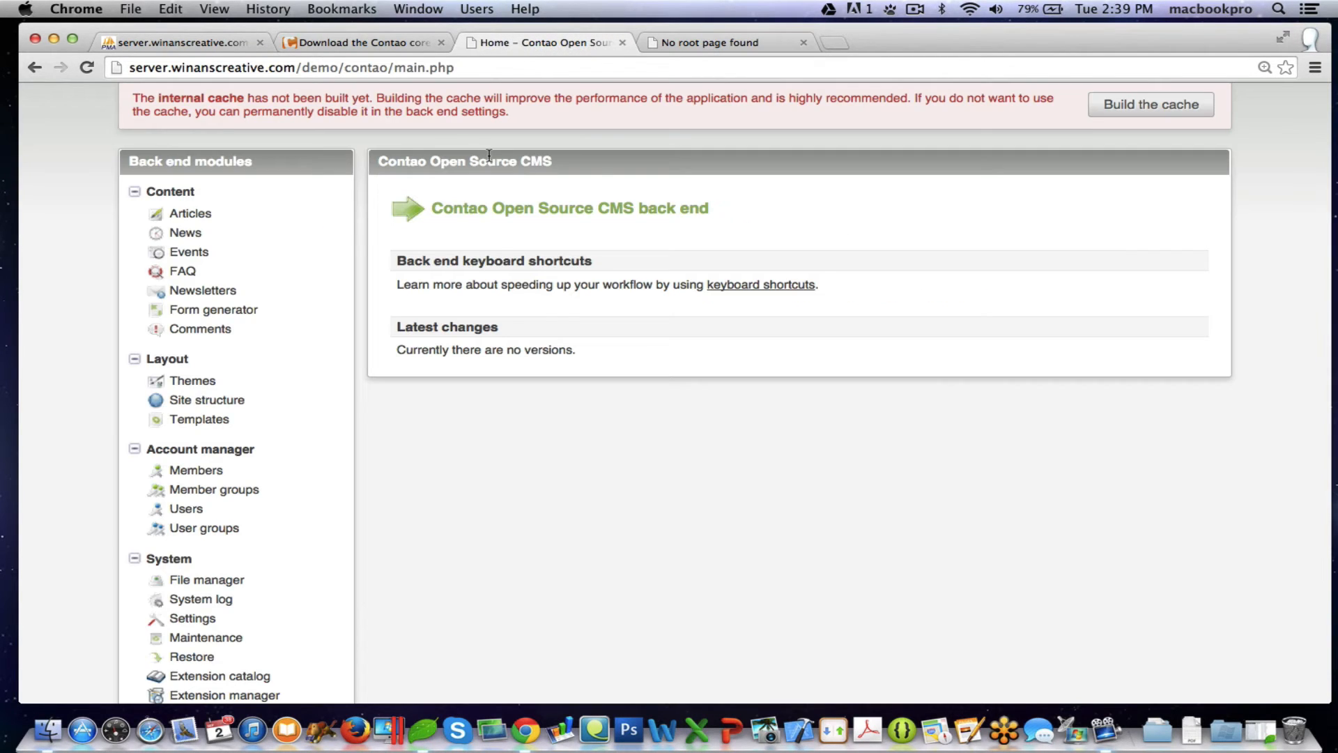
click(193, 380)
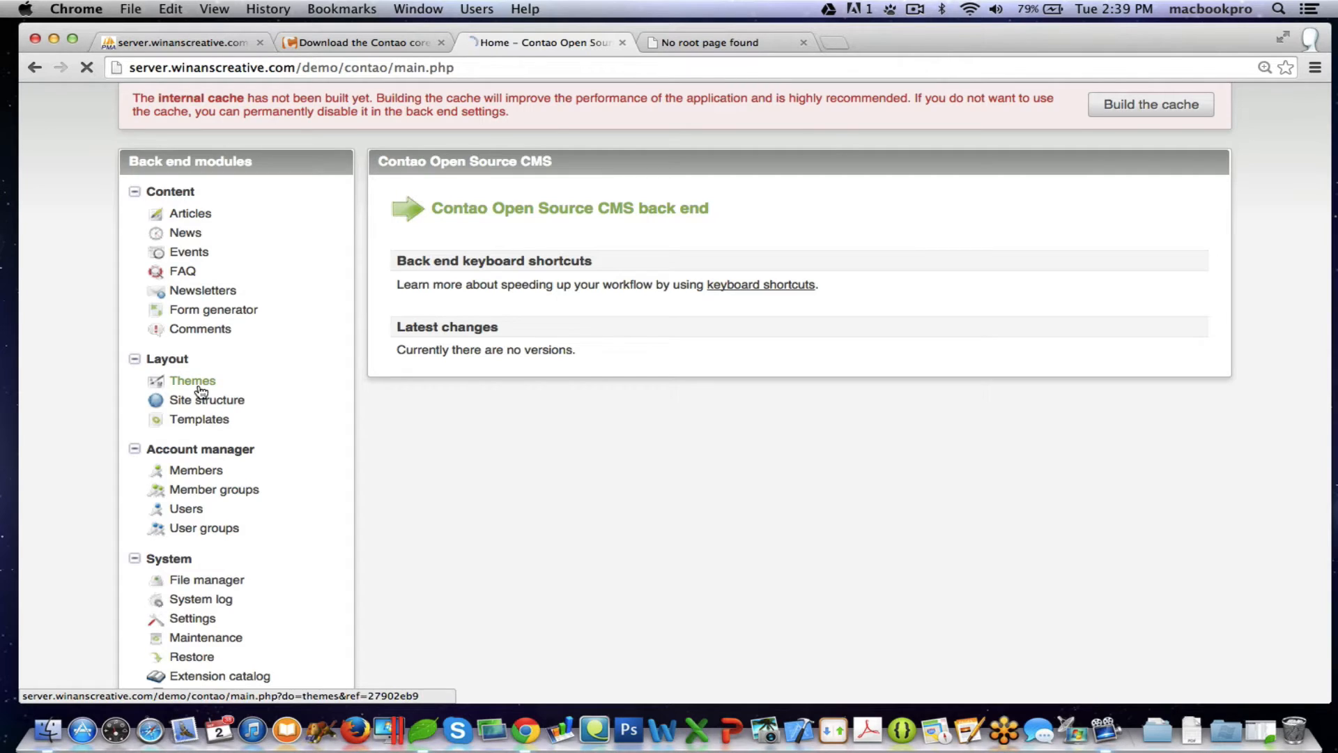
click(192, 380)
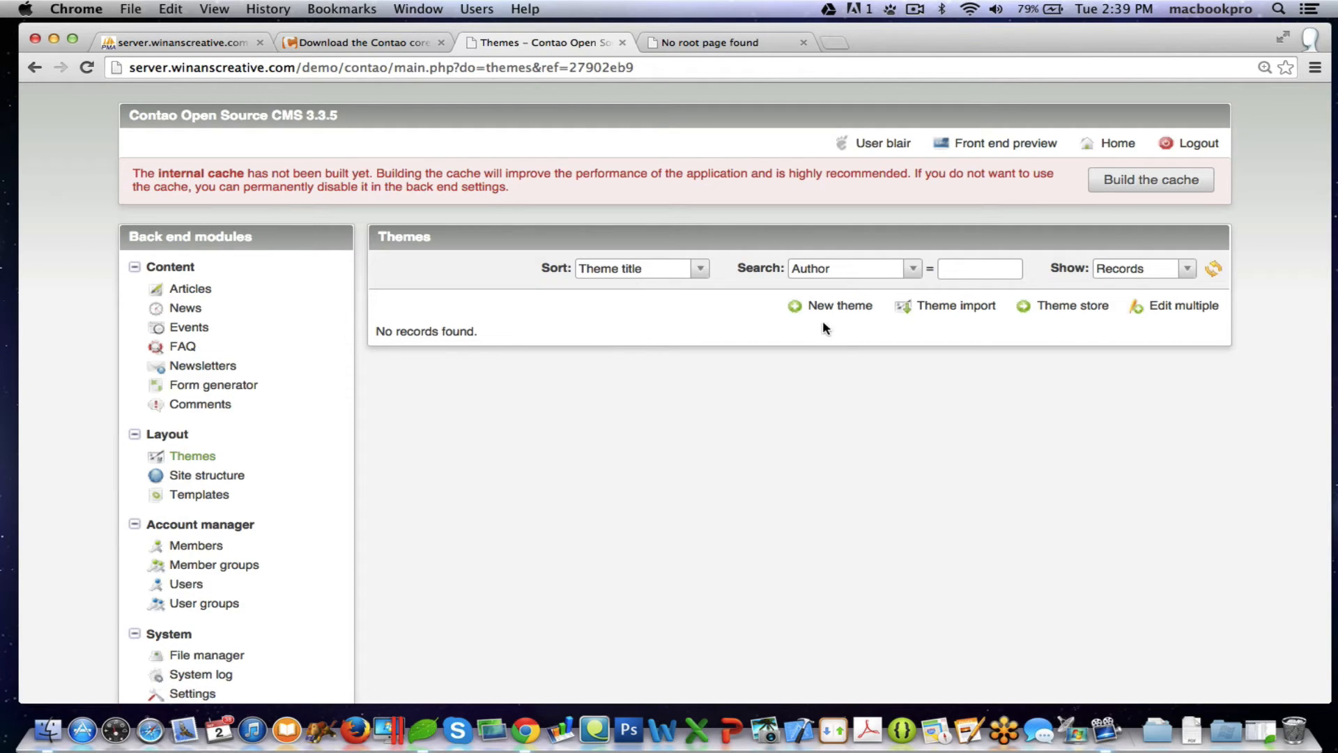
click(839, 305)
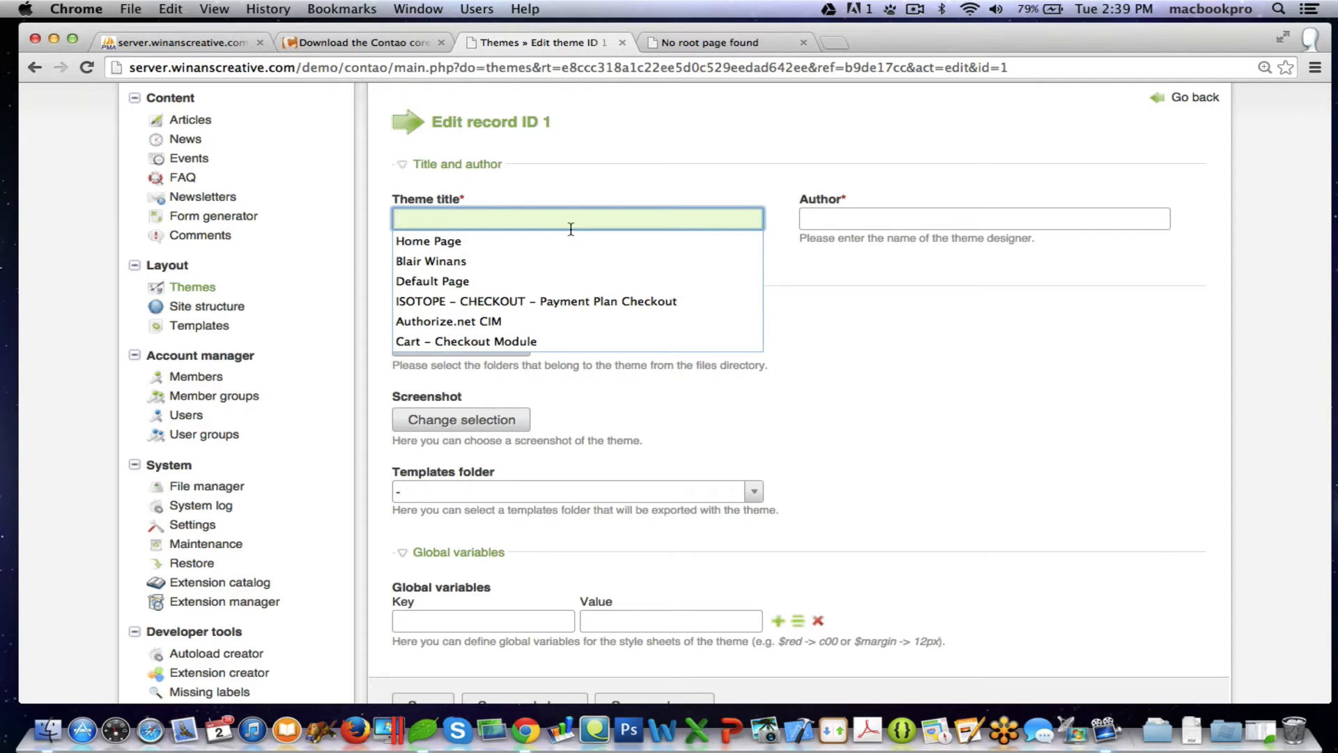
Title the theme 'Demo Theme' with author 'Blair' and save and close it
text(Demo)
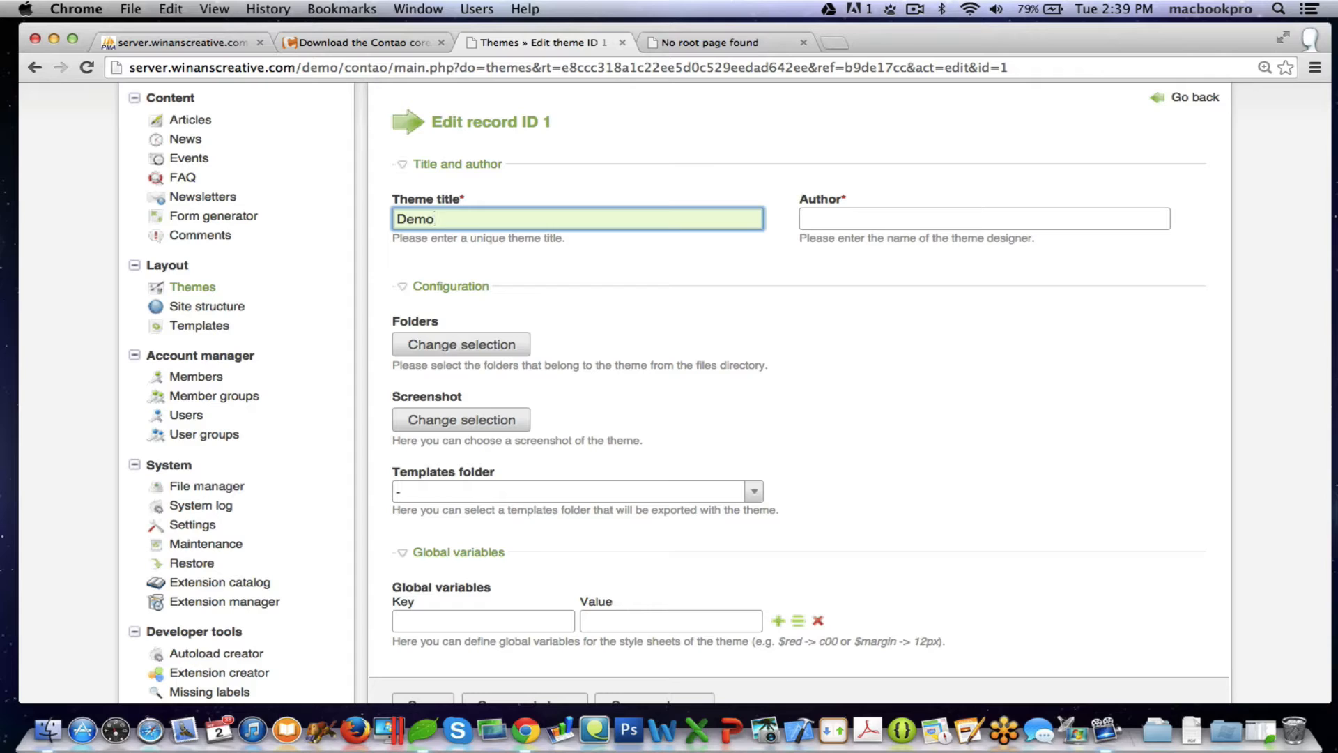
text(Theme)
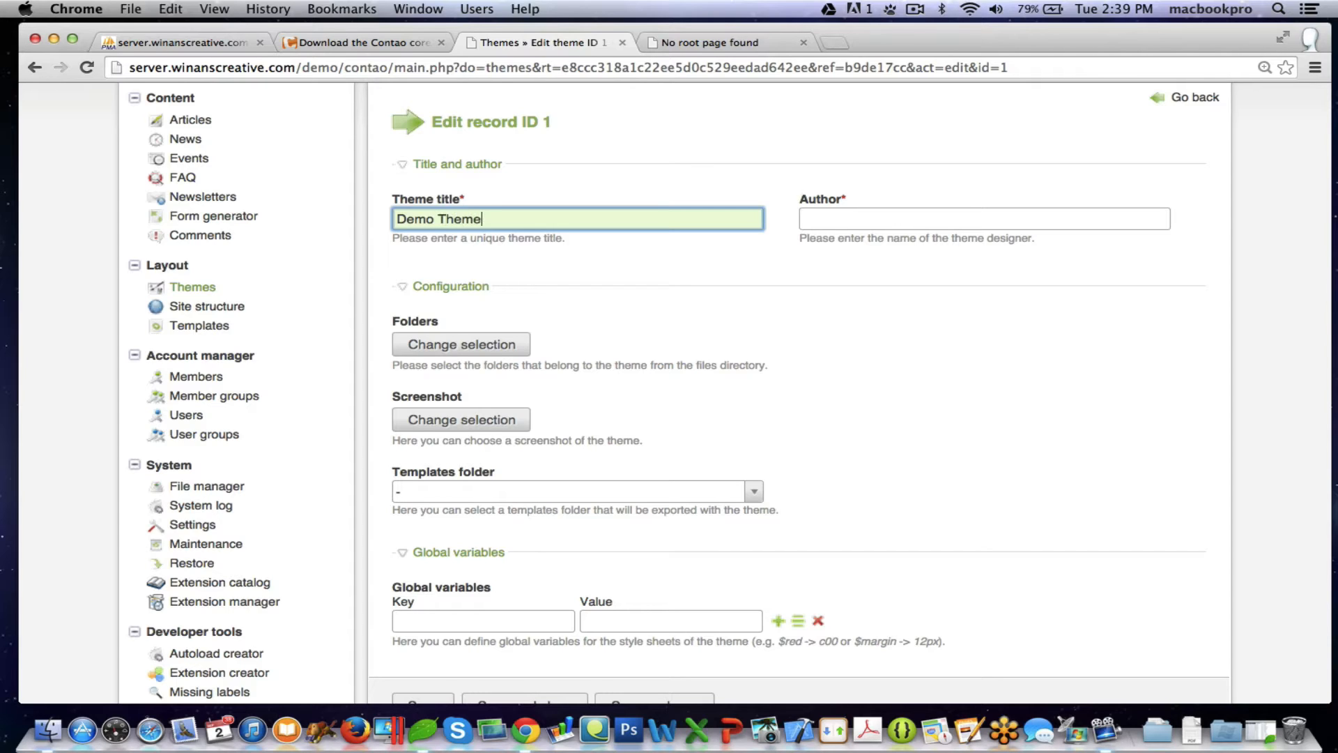
text(B)
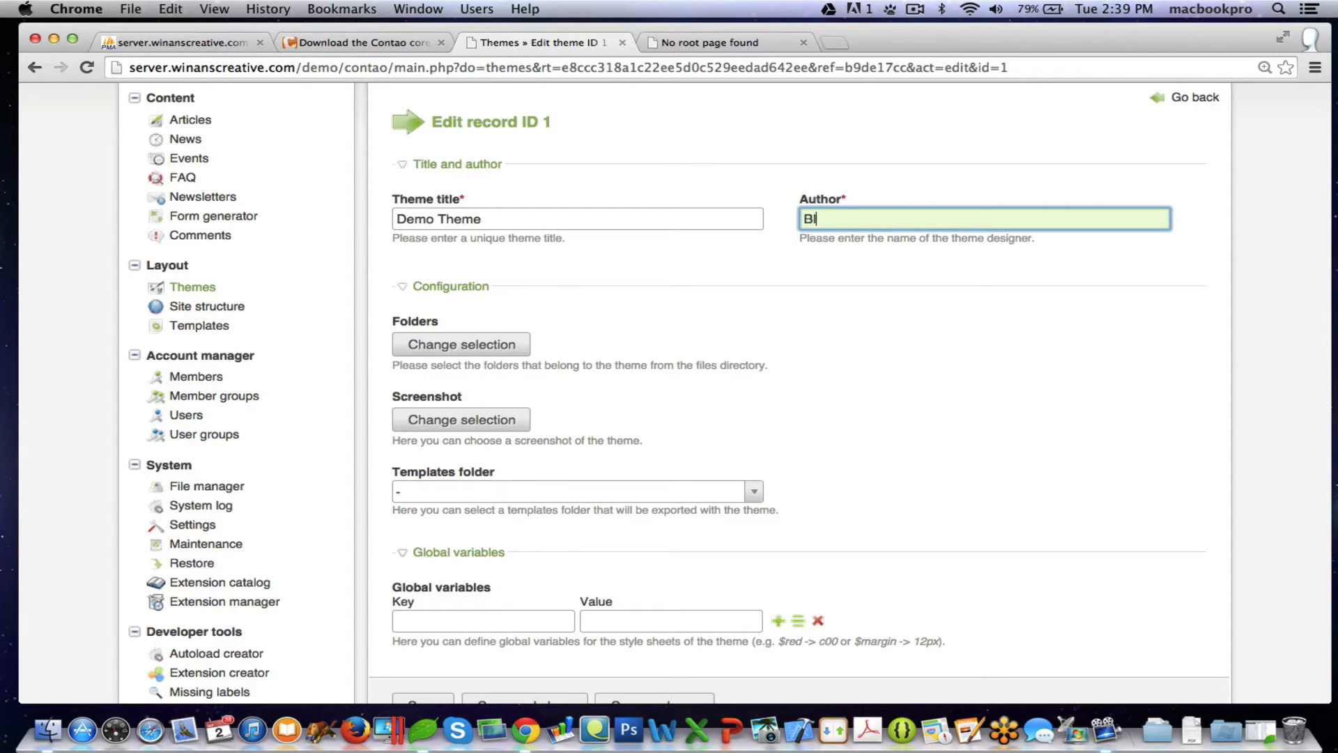
text(air)
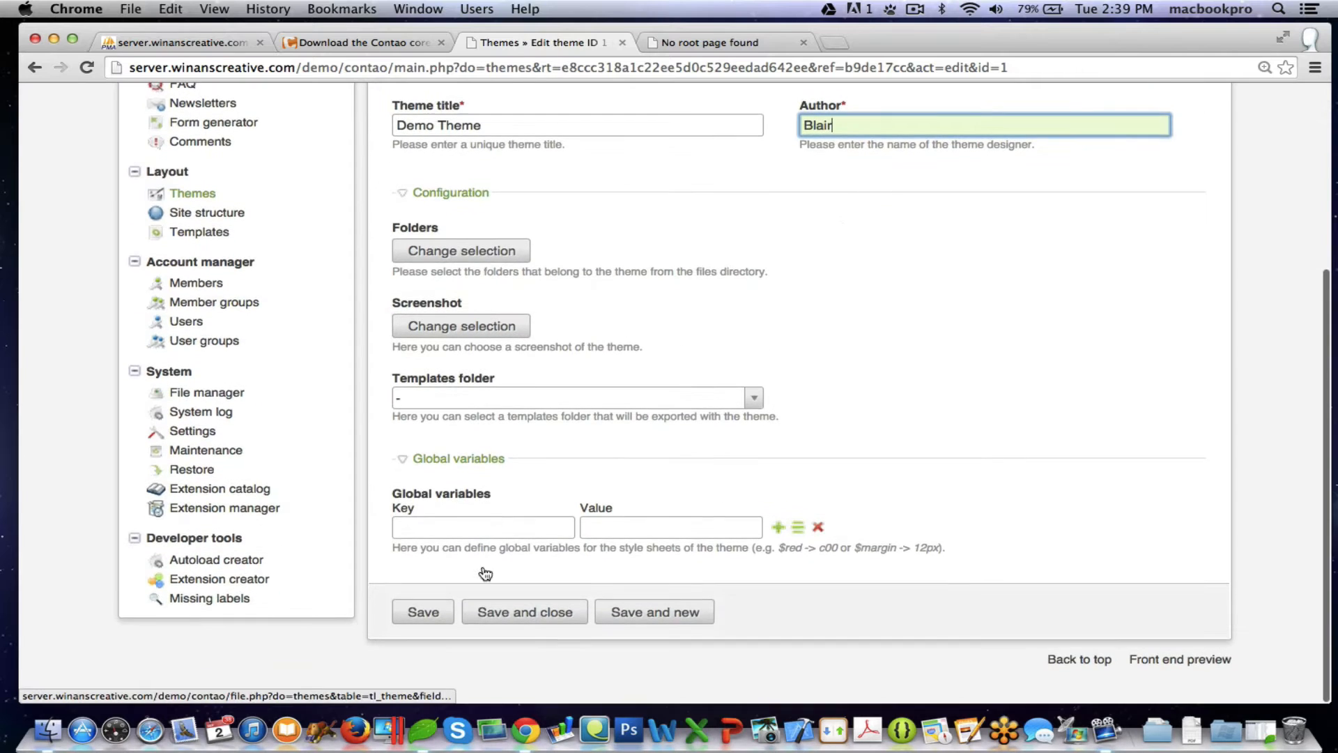
click(524, 611)
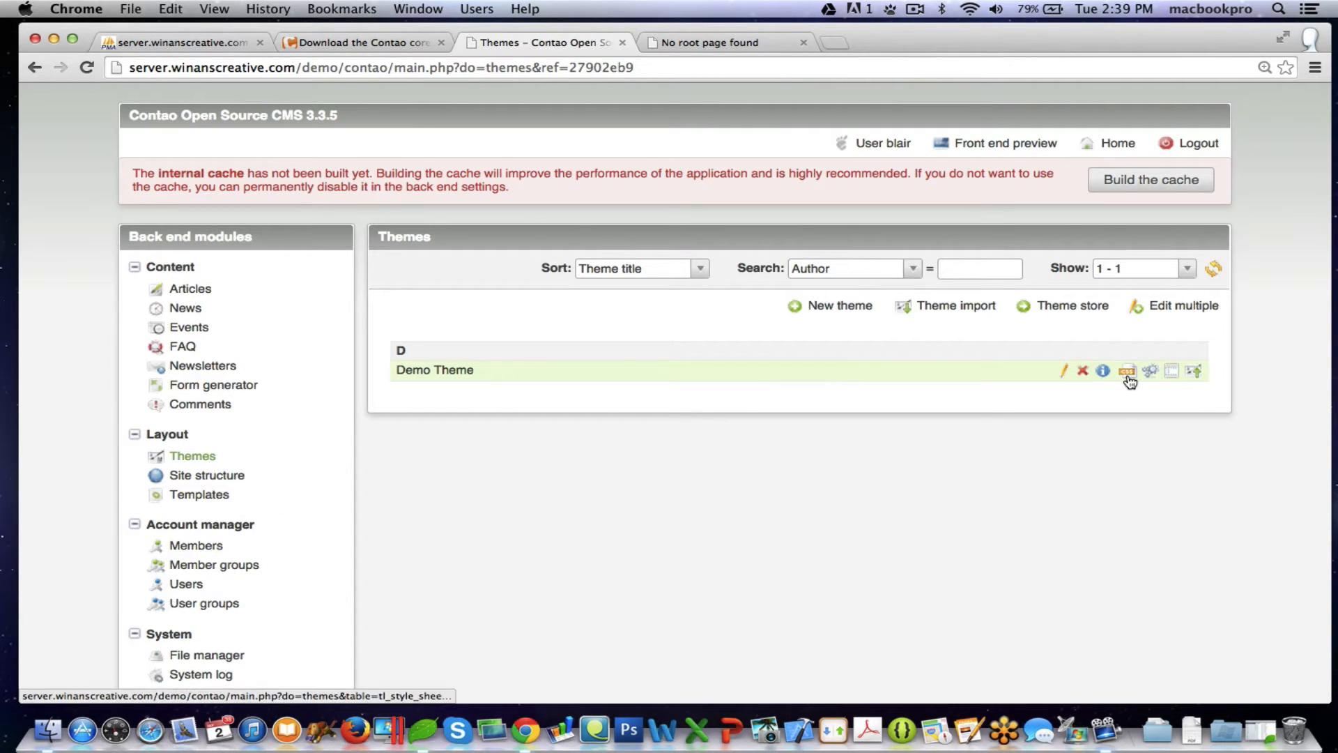
mouse_move(1126, 370)
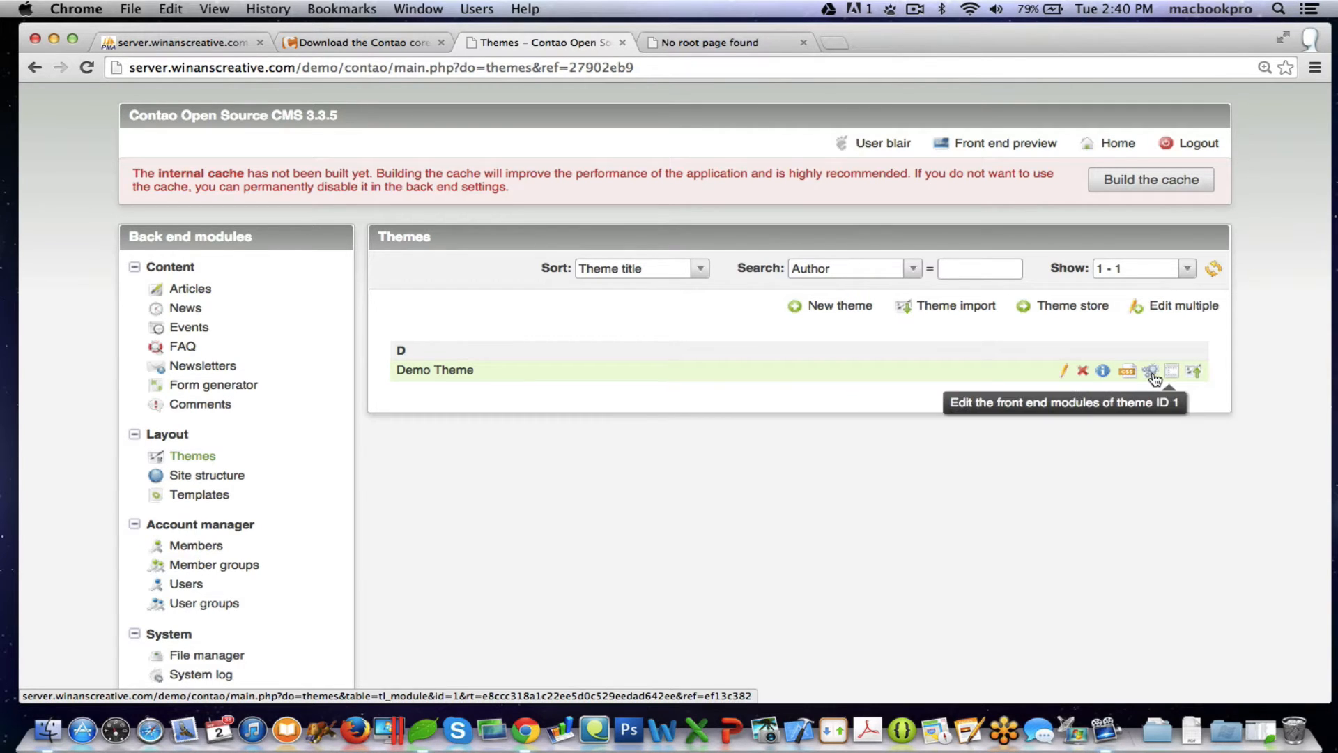
mouse_move(1171, 370)
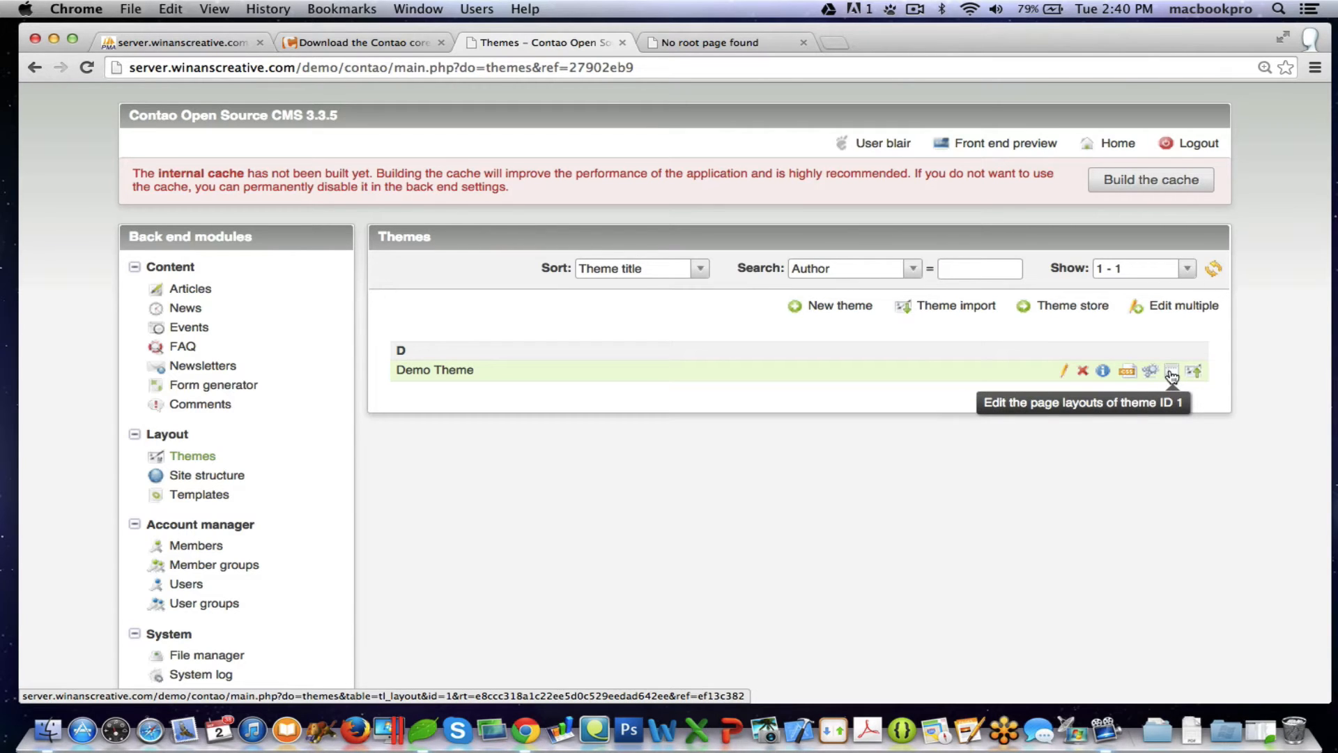
mouse_move(1128, 370)
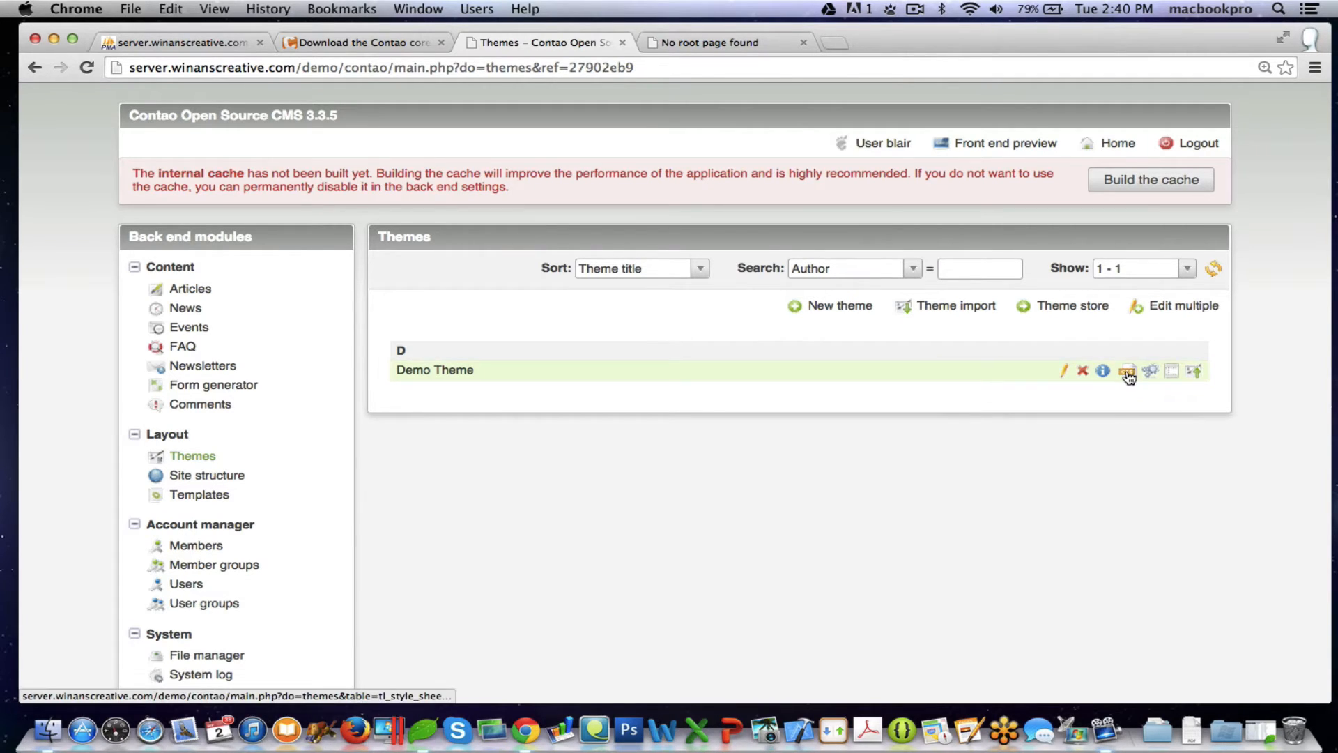
Open the page layouts of Demo Theme from its row in the Themes list
click(1171, 370)
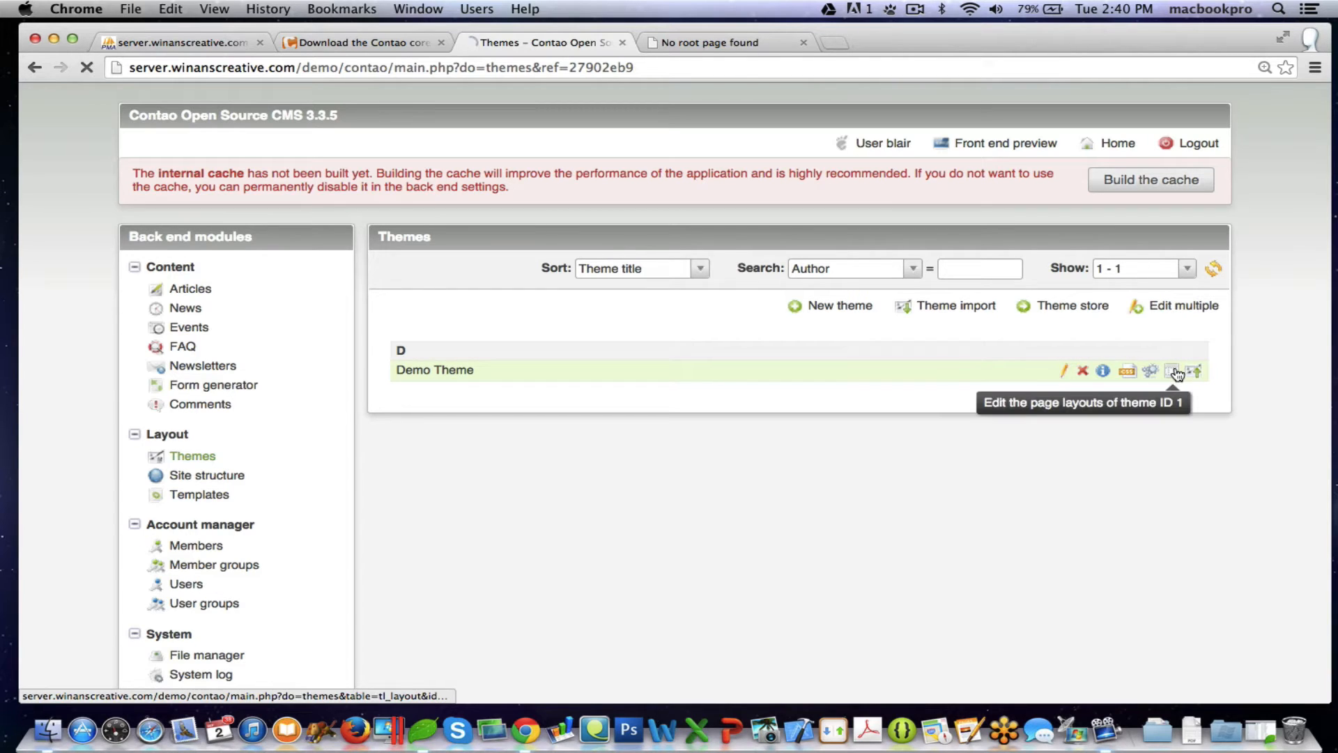
click(1172, 370)
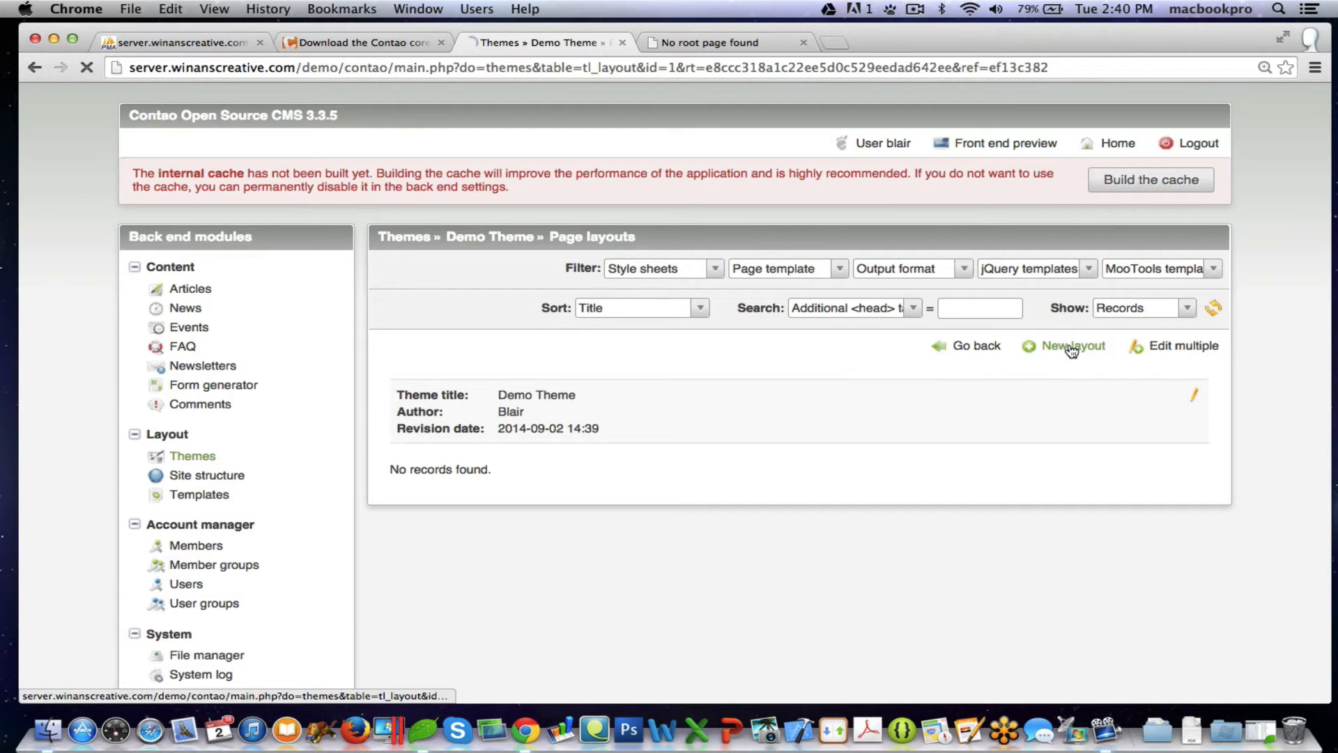
Create a new 'Home Page' layout with header, main row and footer rows
click(1071, 346)
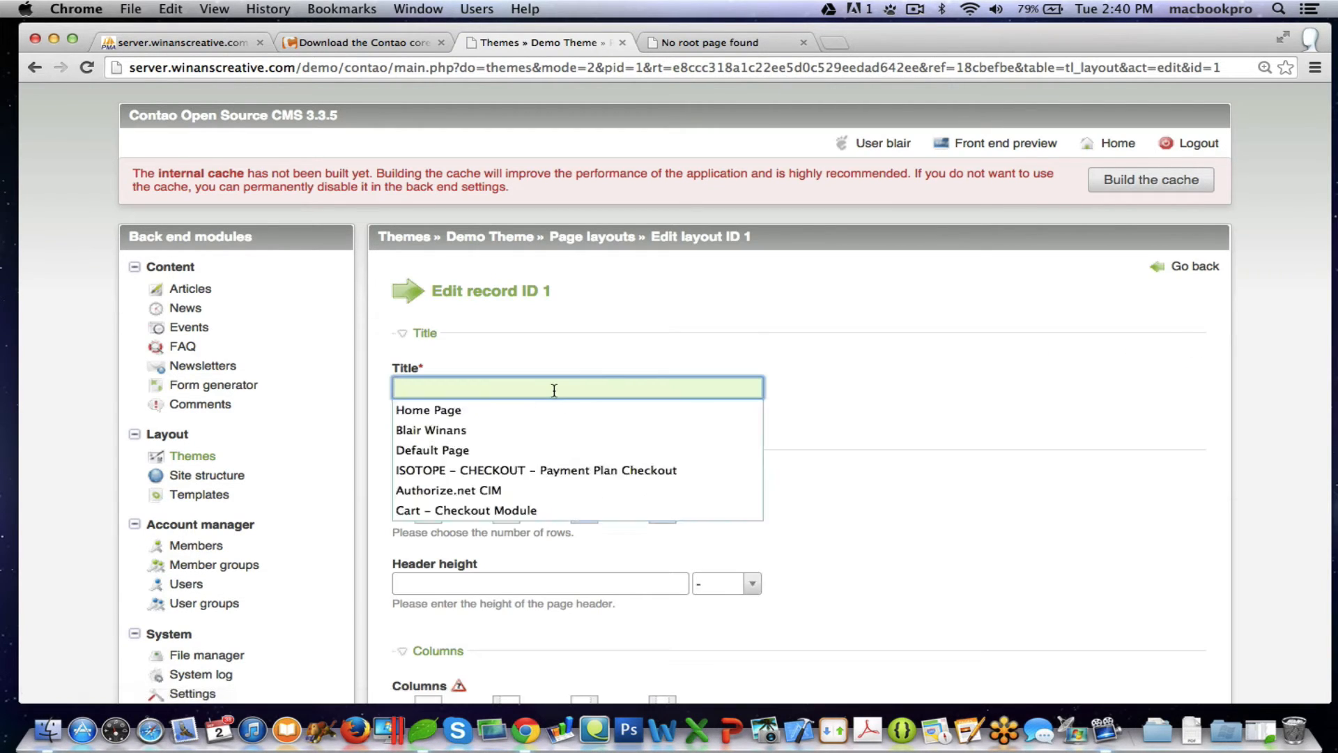
text(Home Page)
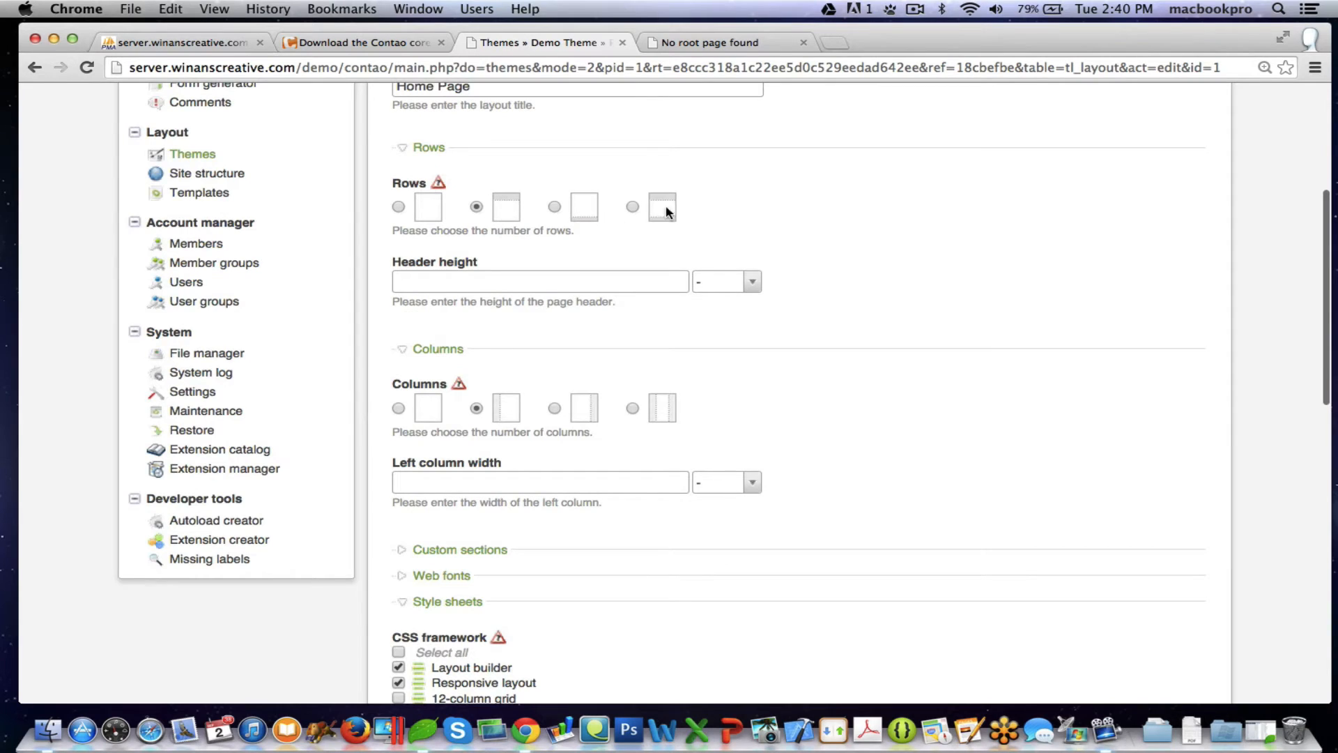
mouse_move(416, 201)
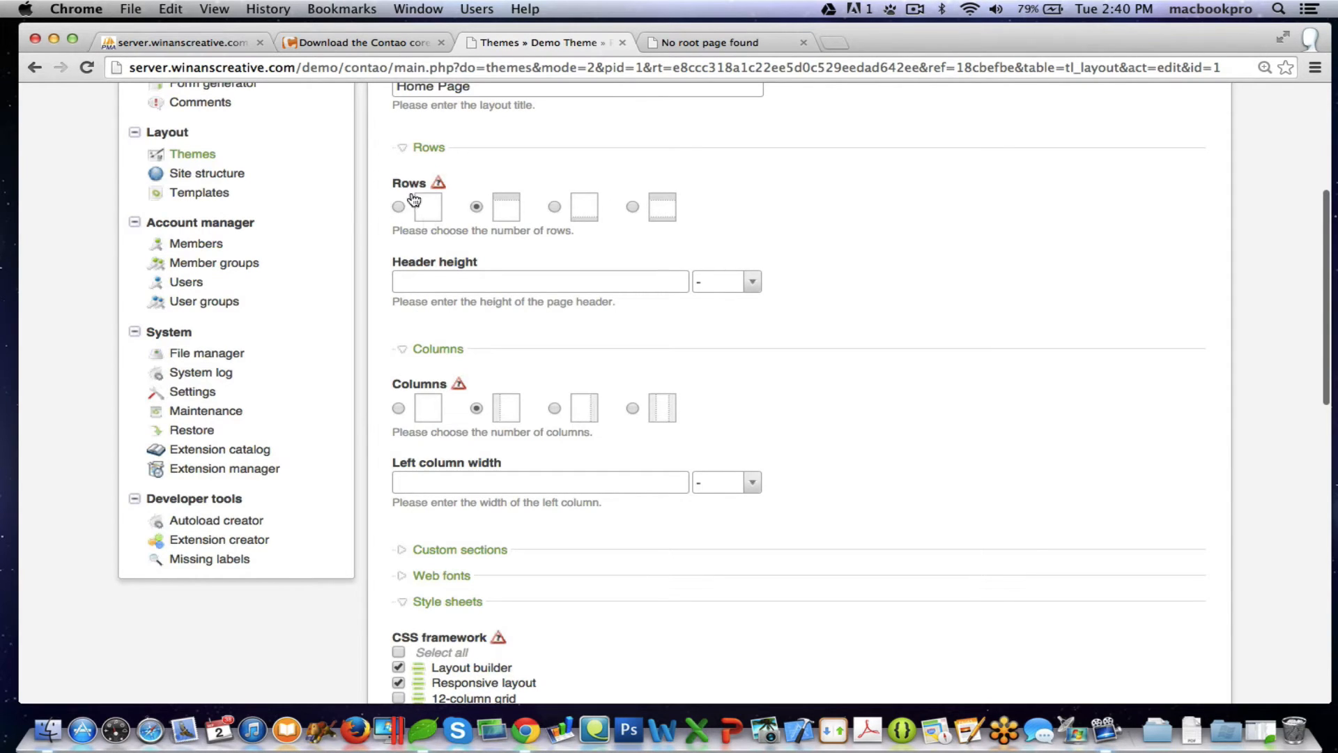
mouse_move(561, 220)
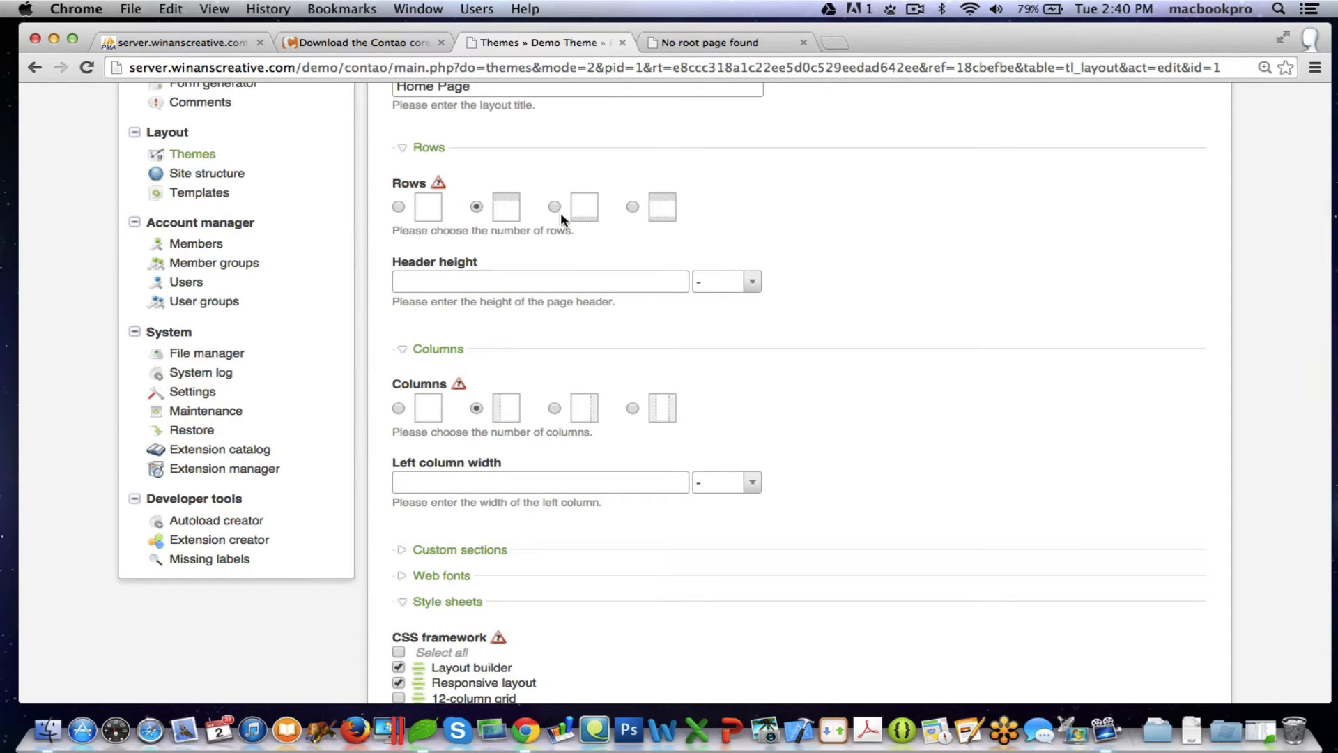
mouse_move(664, 205)
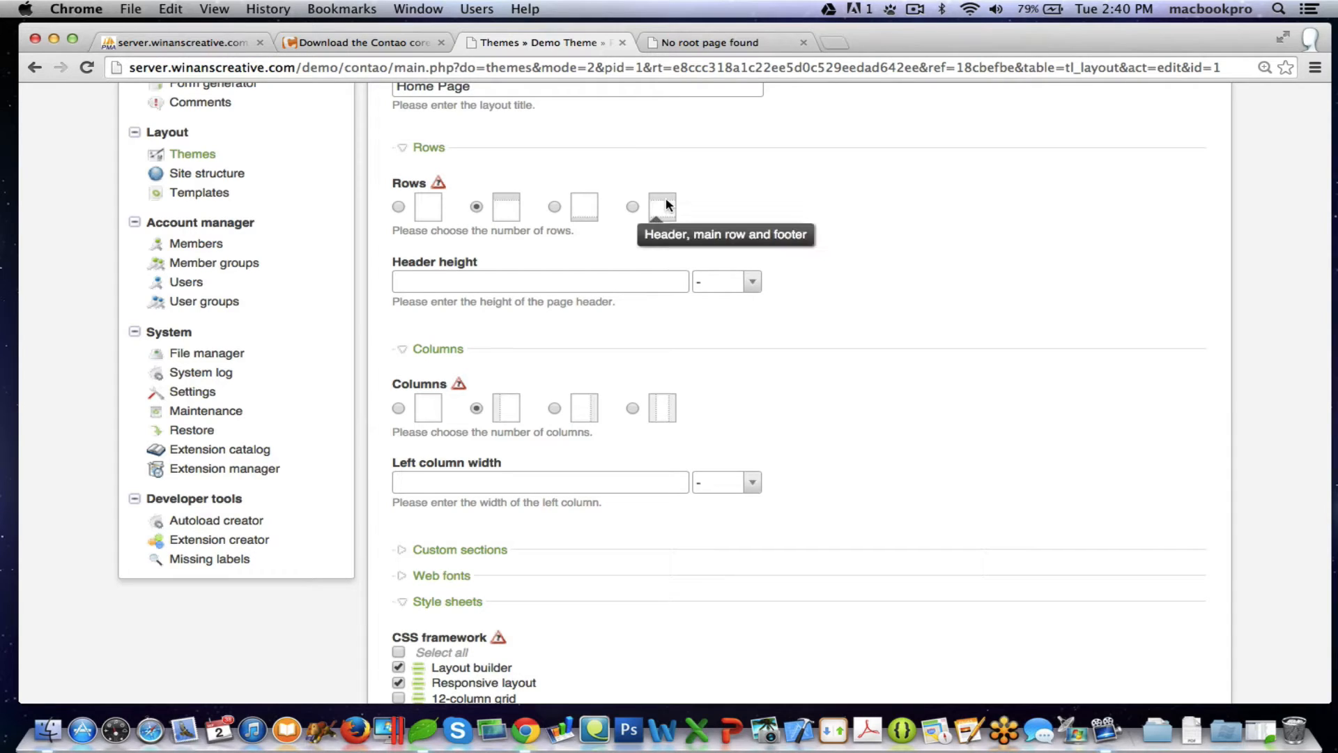
mouse_move(582, 216)
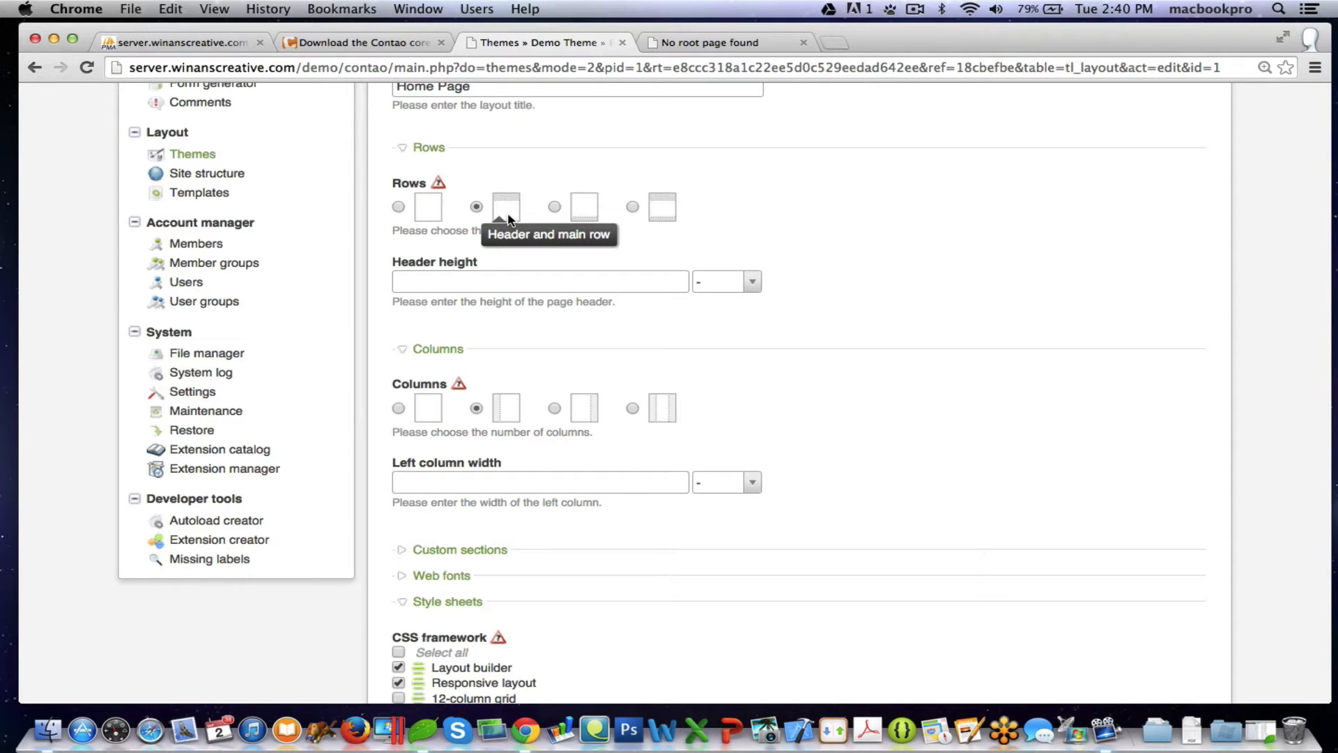
mouse_move(639, 212)
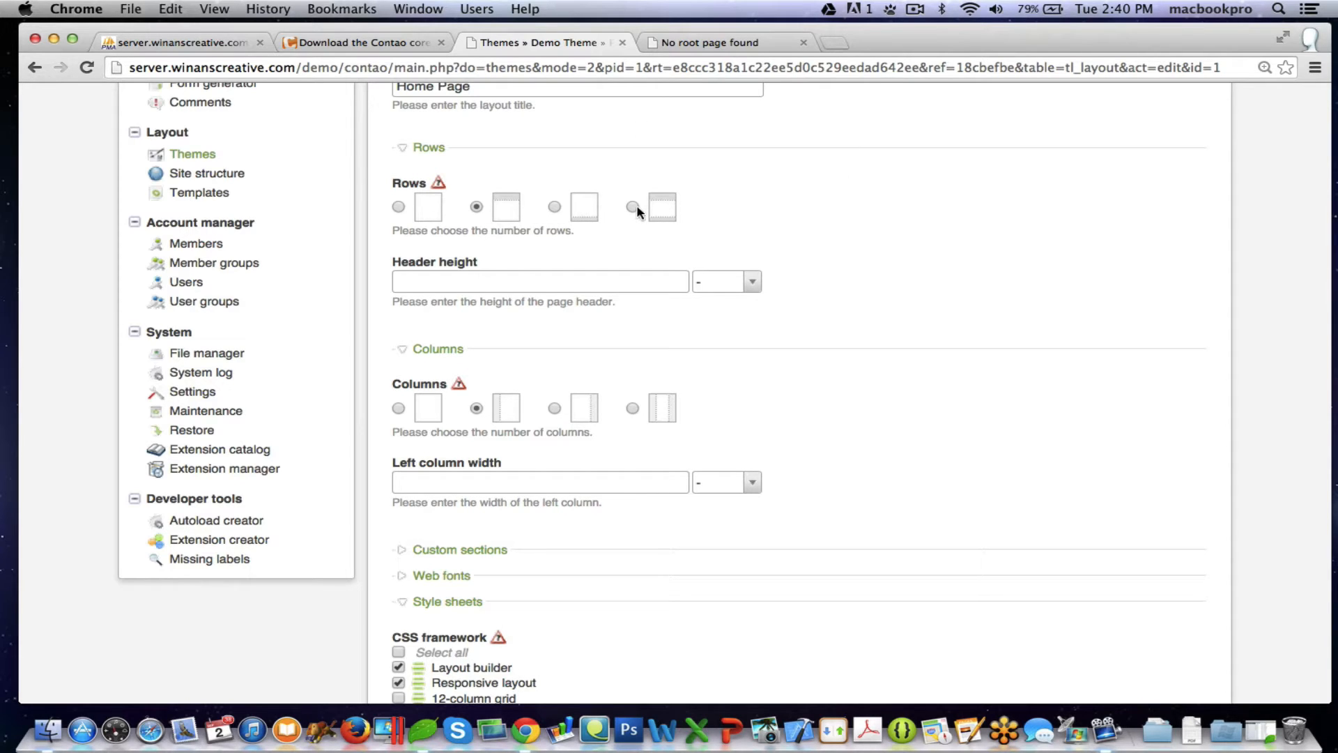
click(631, 206)
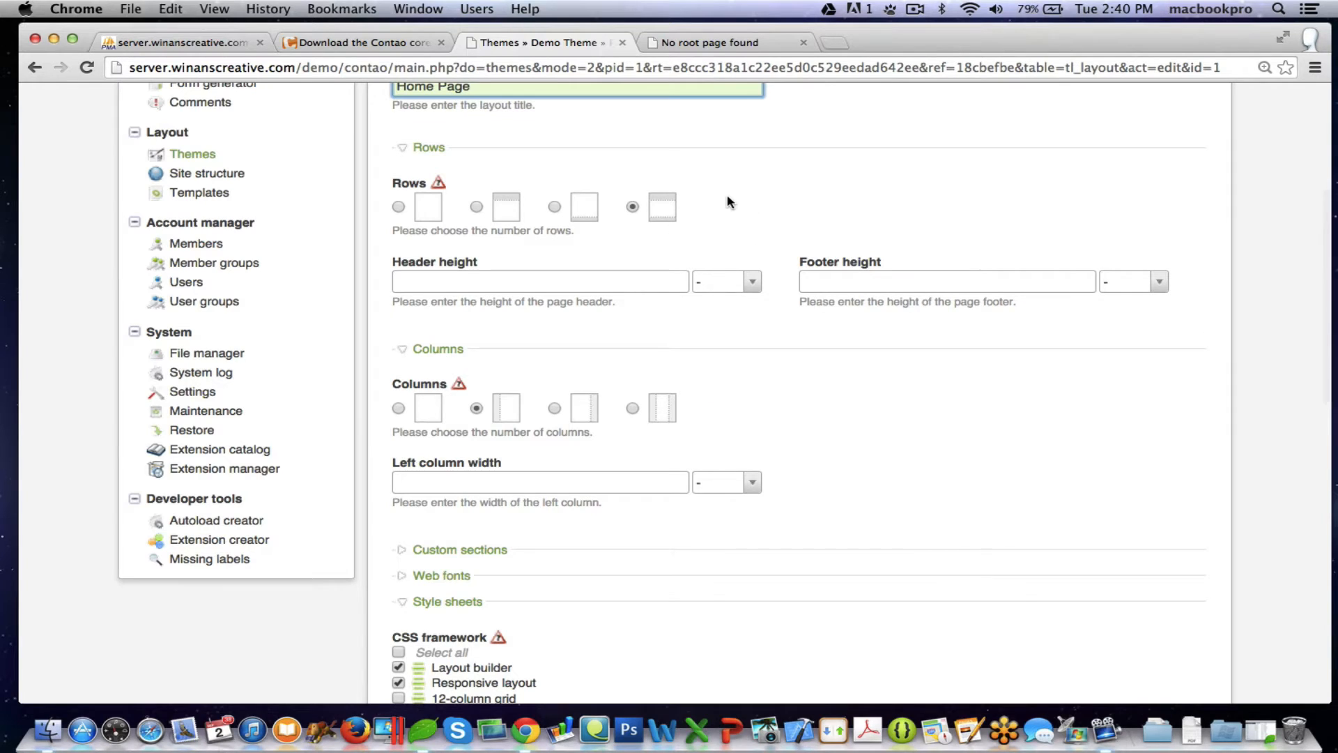
scroll(down, 3)
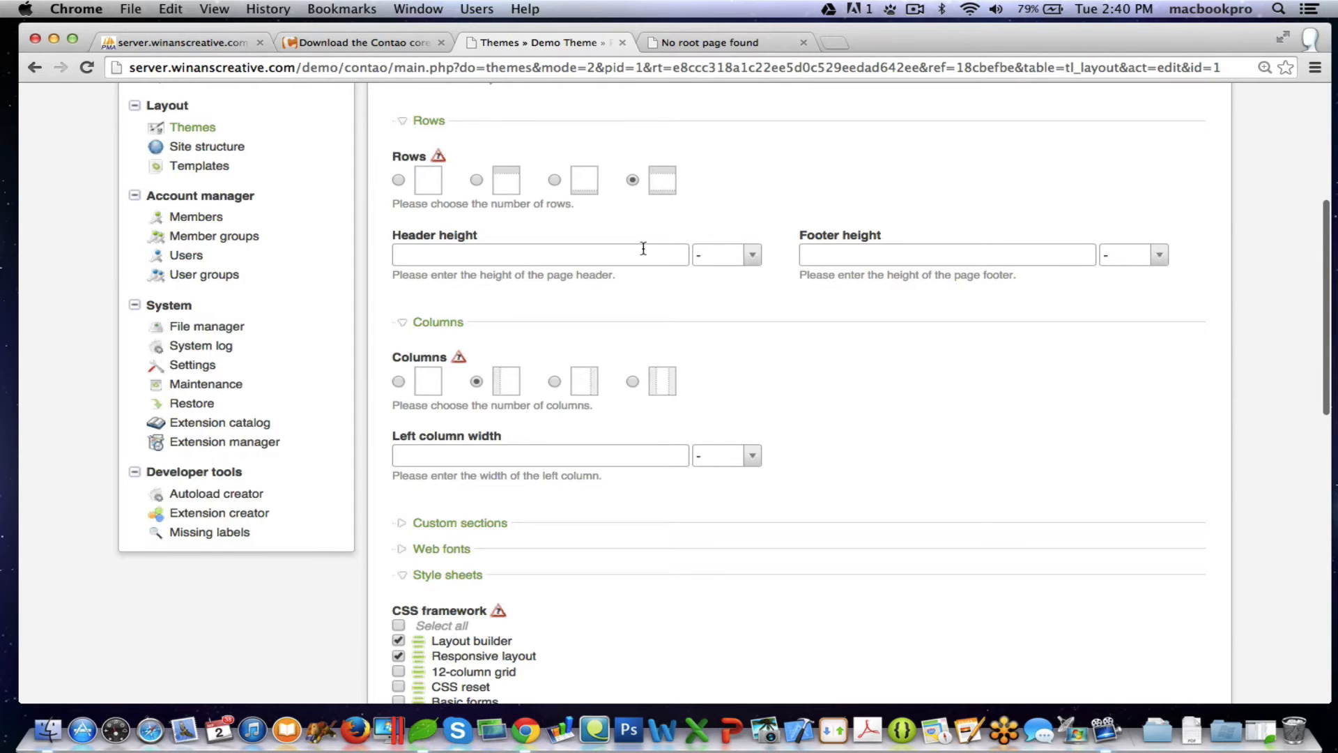
scroll(down, 3)
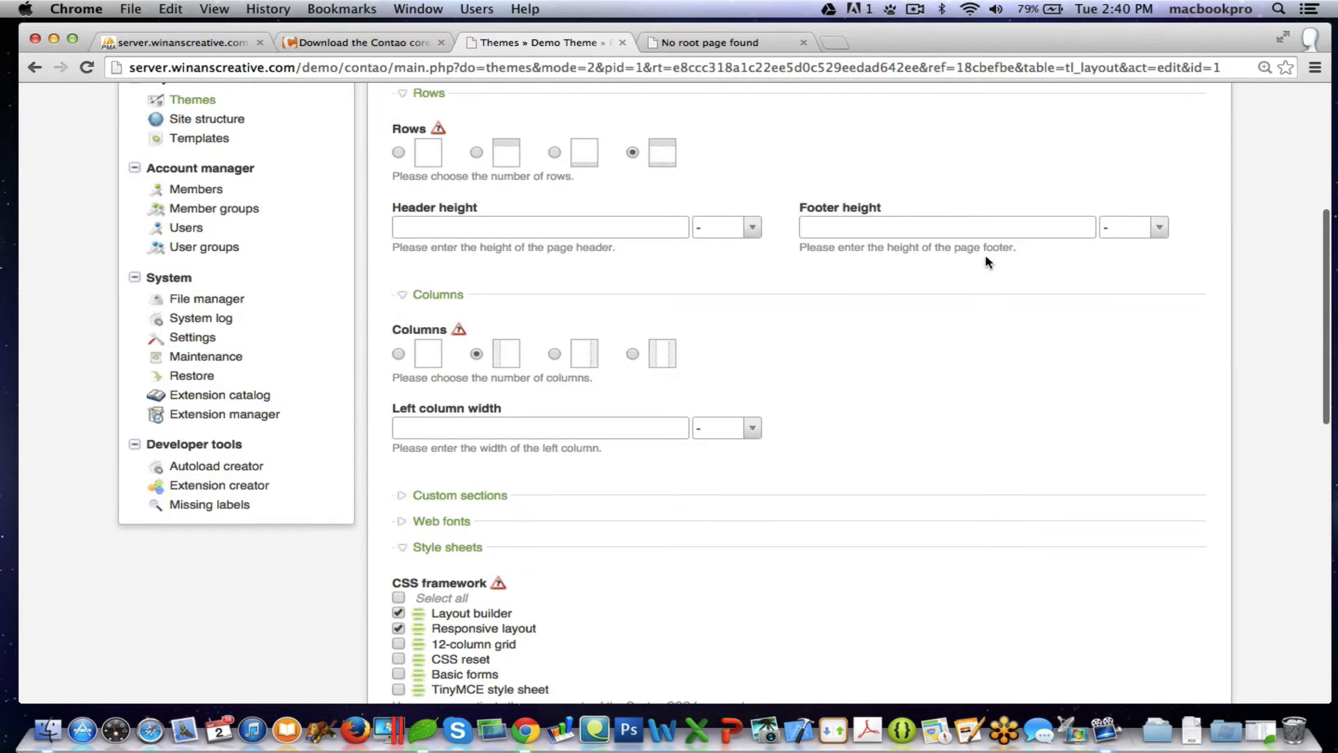
scroll(down, 3)
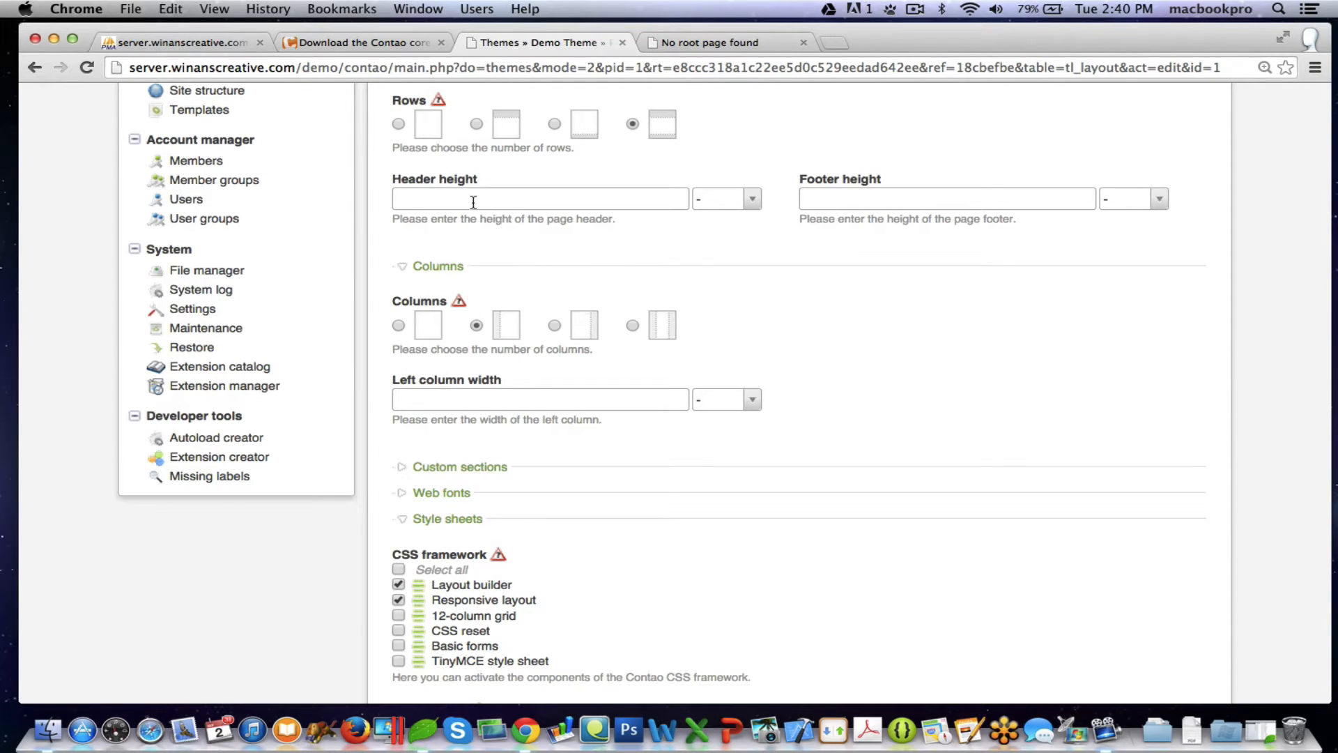
mouse_move(924, 198)
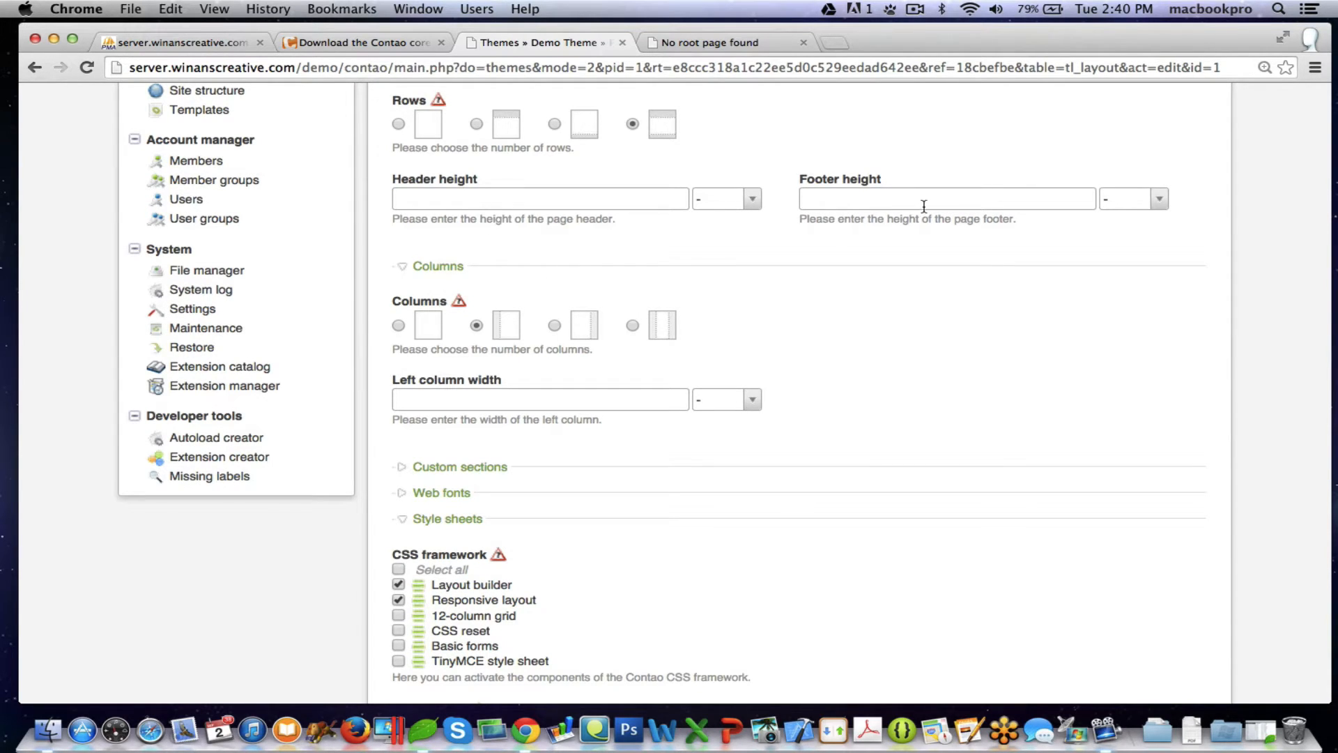
scroll(down, 3)
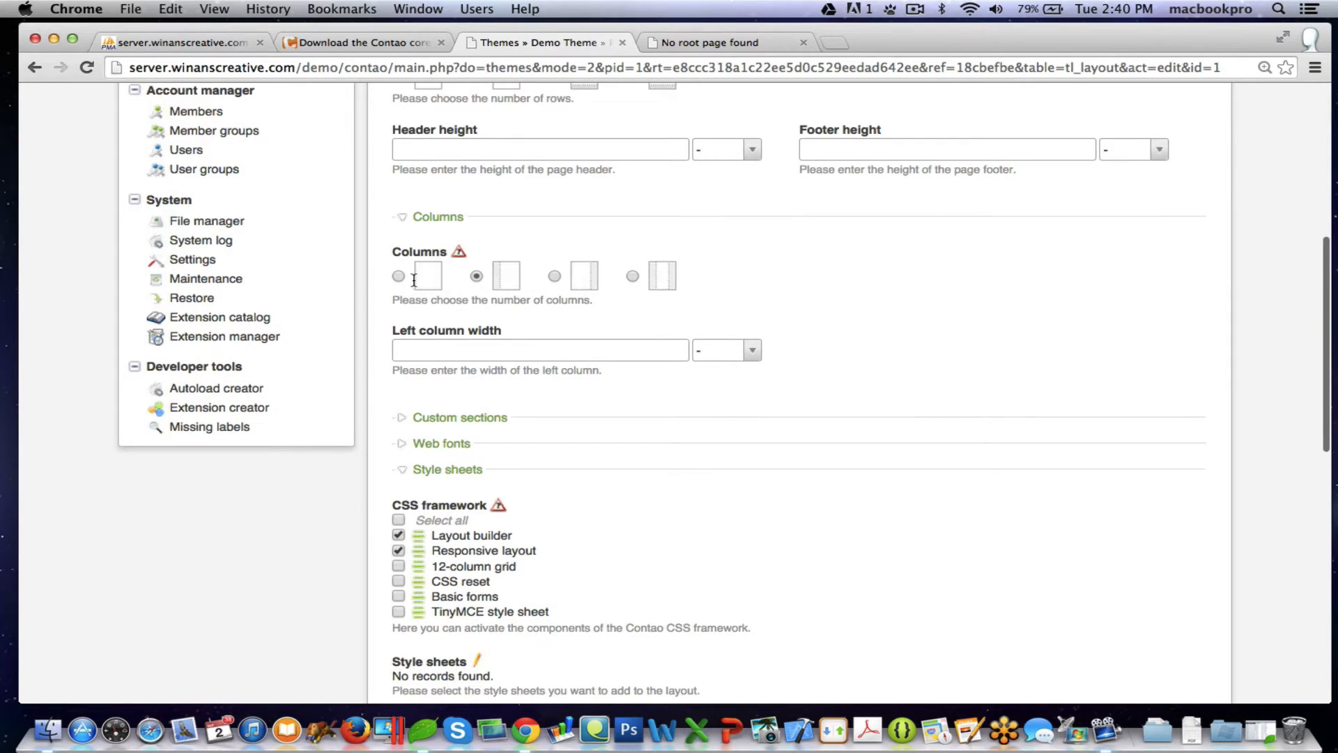
mouse_move(506, 282)
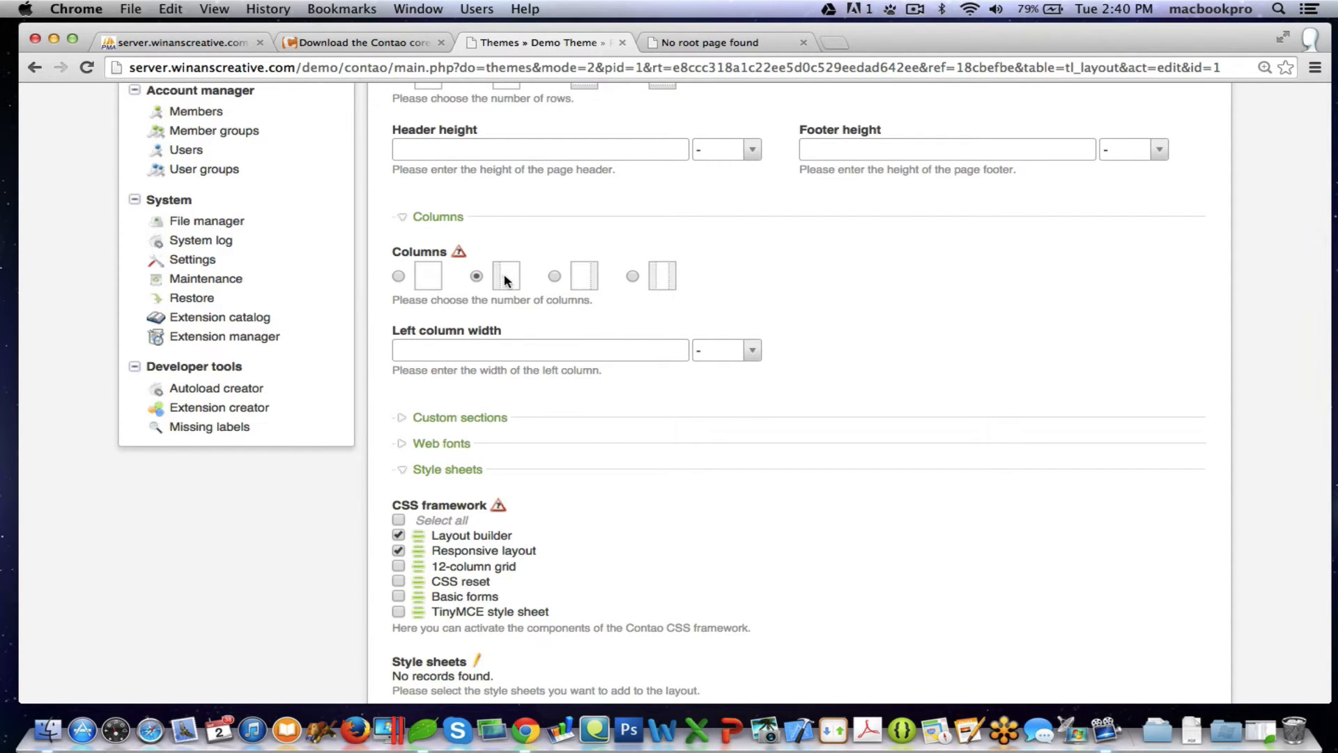
mouse_move(590, 282)
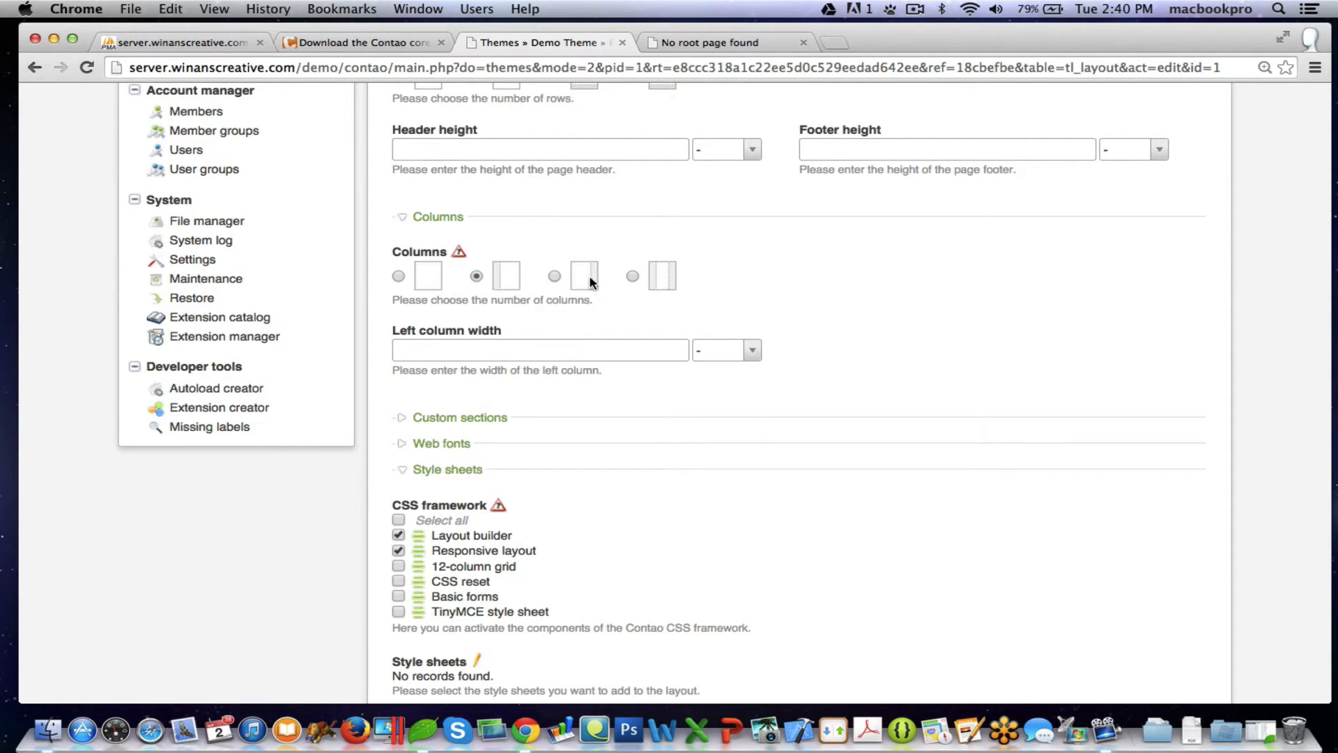
mouse_move(634, 286)
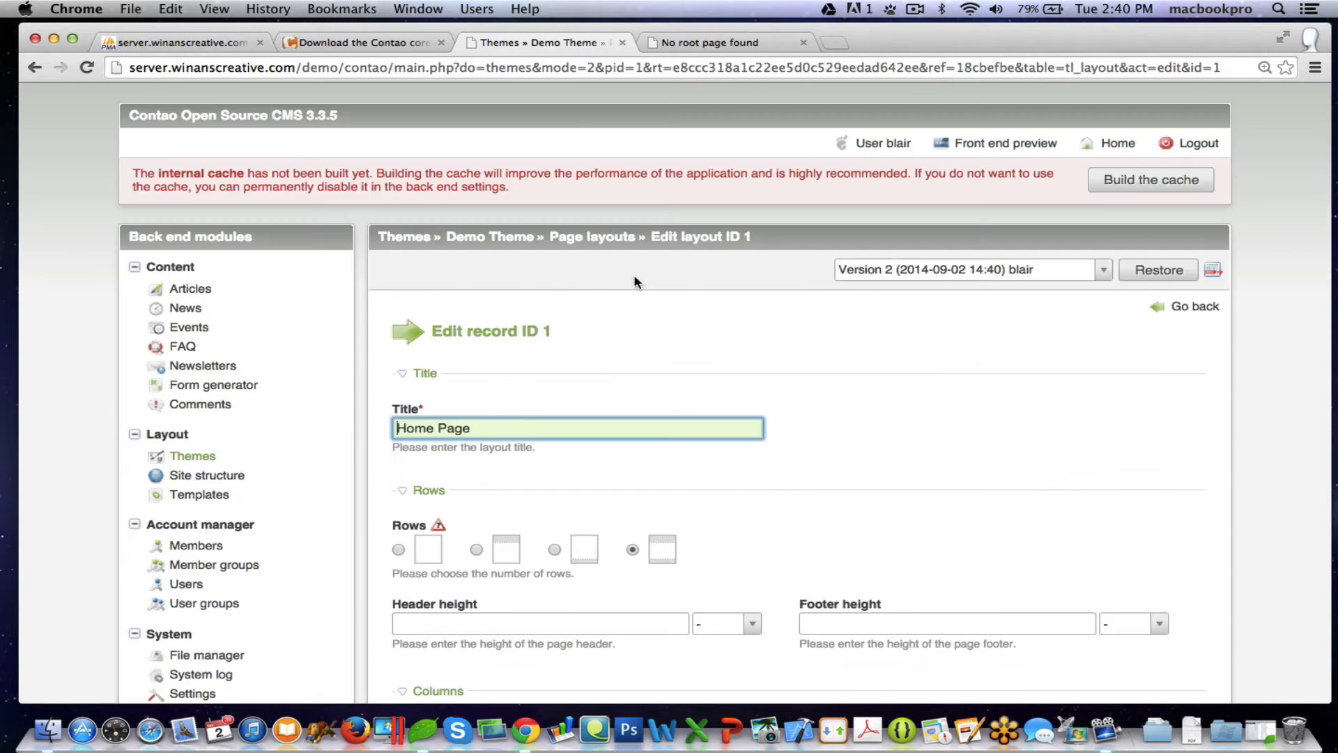
scroll(down, 3)
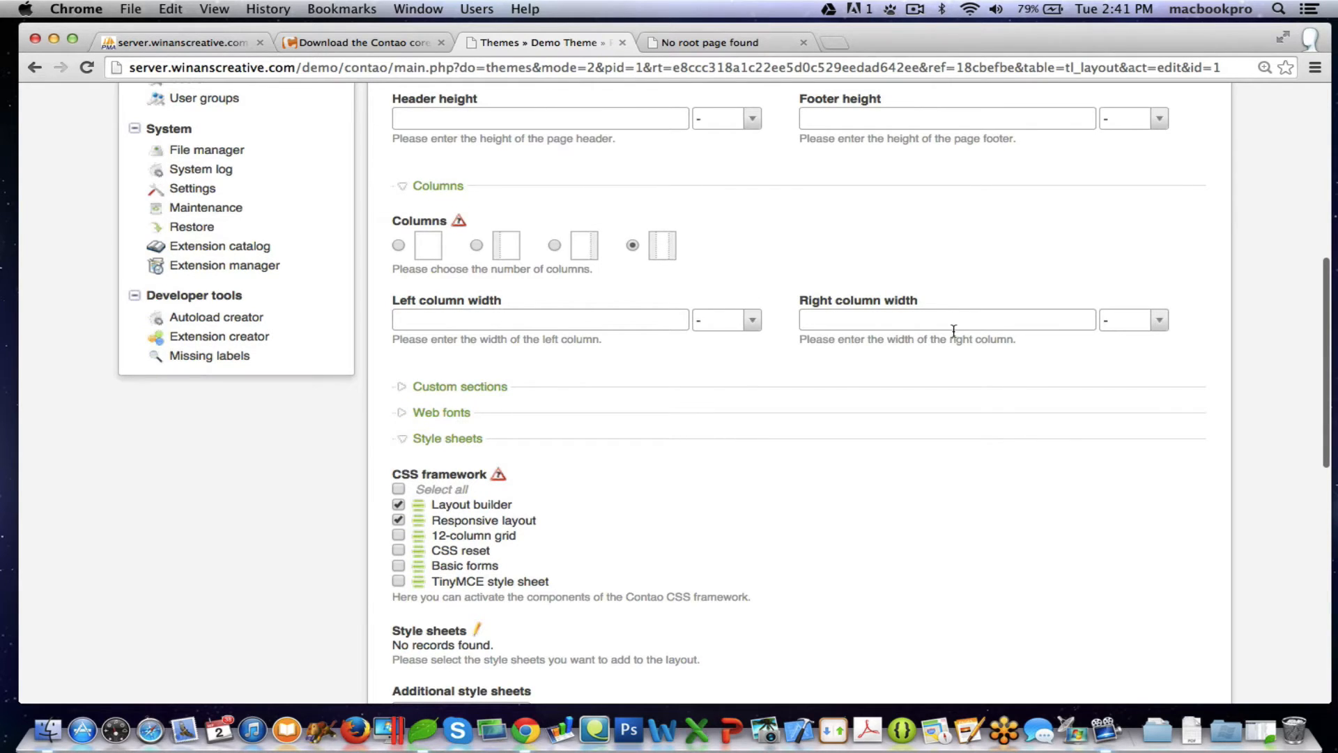
scroll(down, 3)
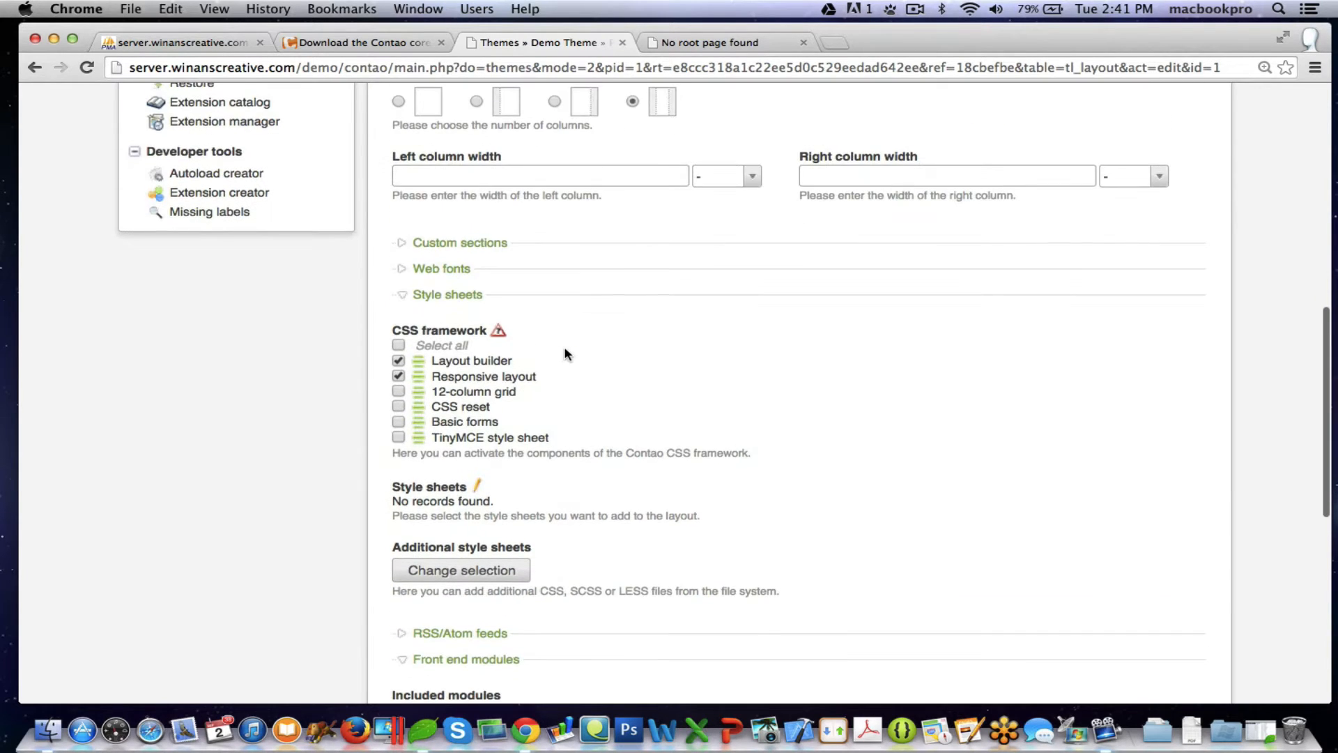
Uncheck Layout builder and Responsive layout under CSS framework, then review the remaining layout settings
scroll(down, 3)
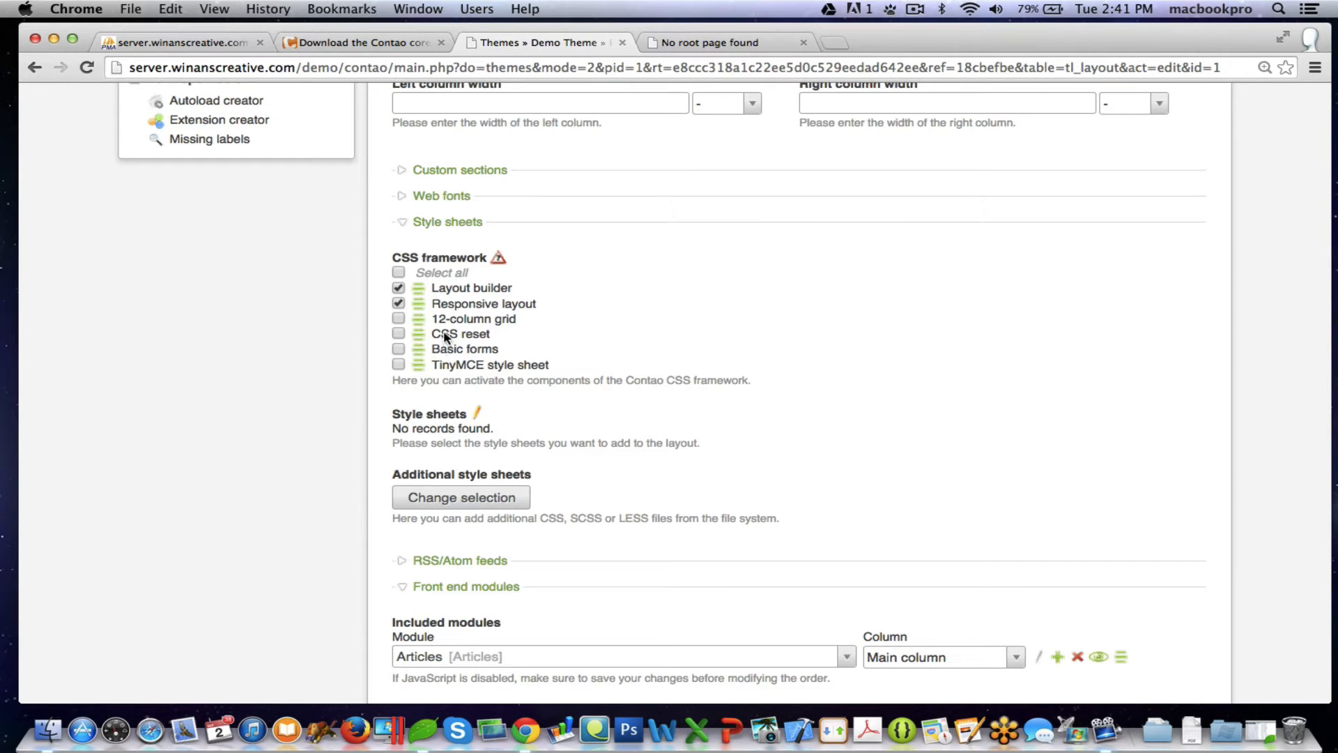
click(398, 287)
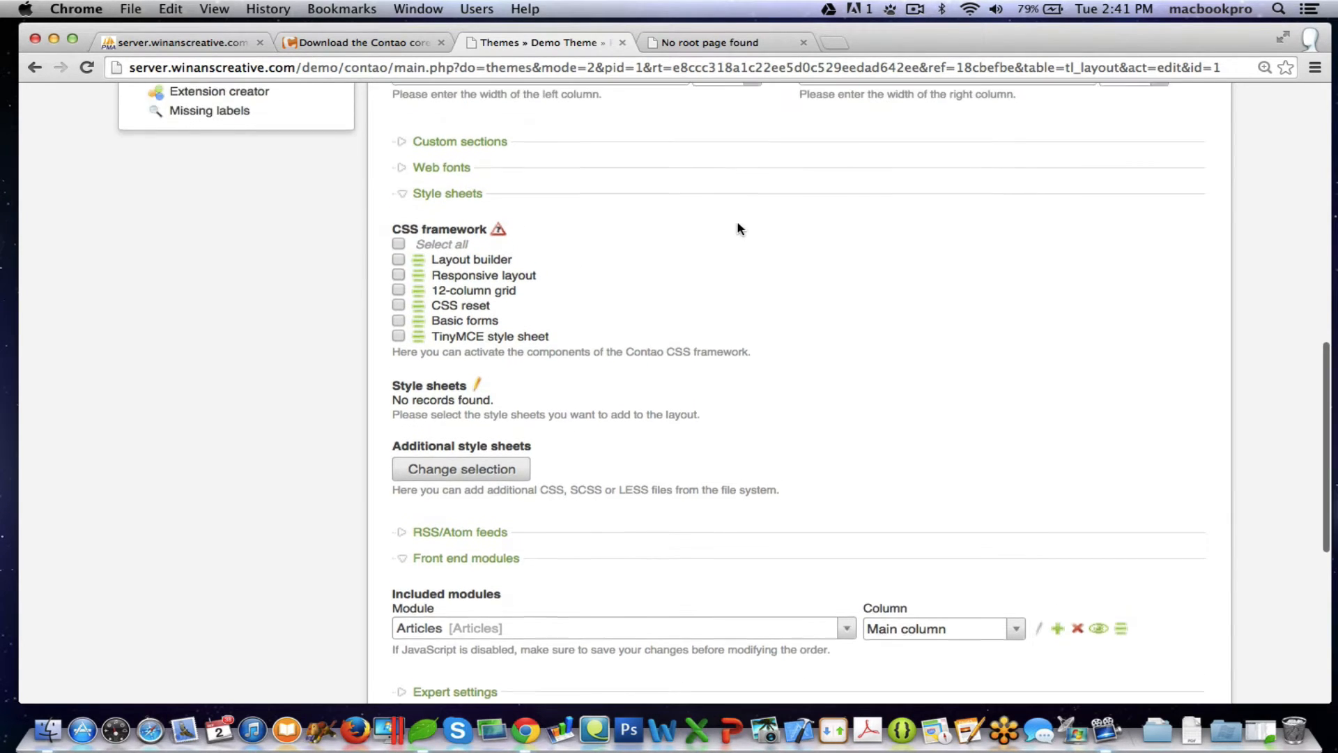
scroll(down, 3)
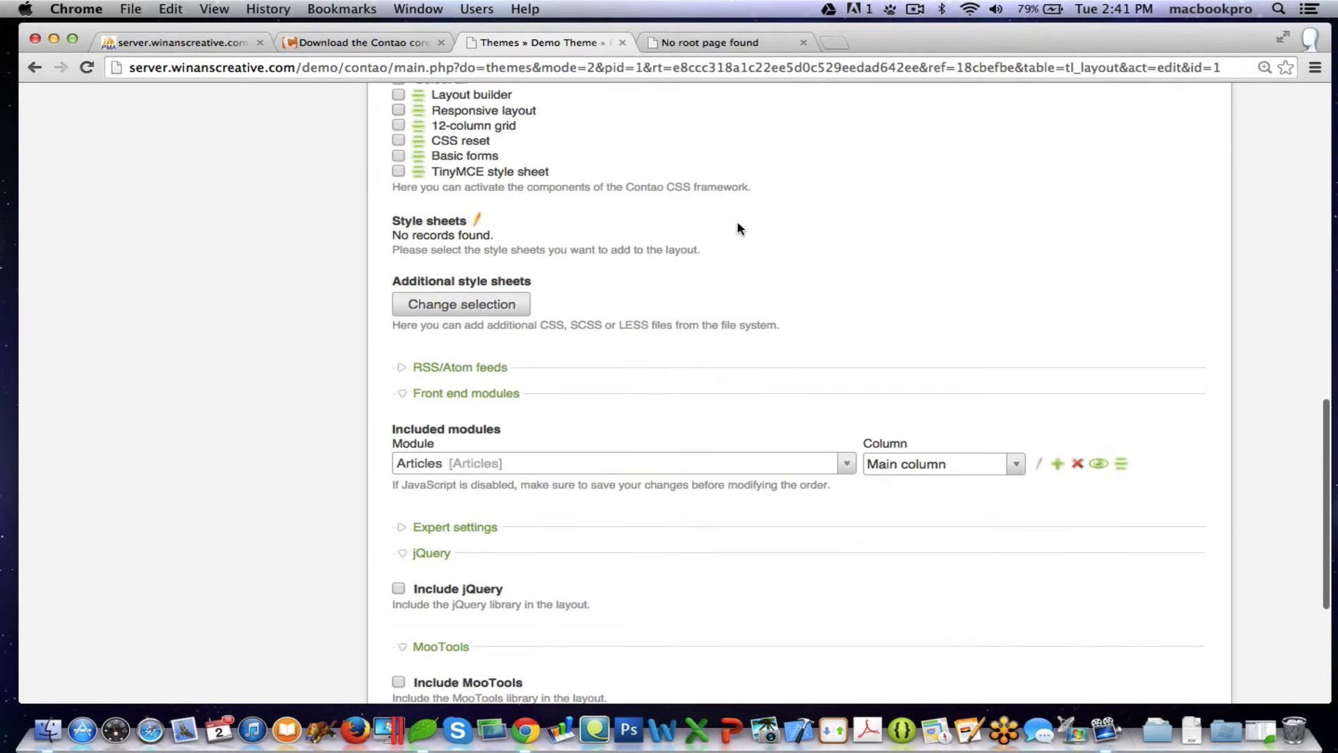
mouse_move(593, 244)
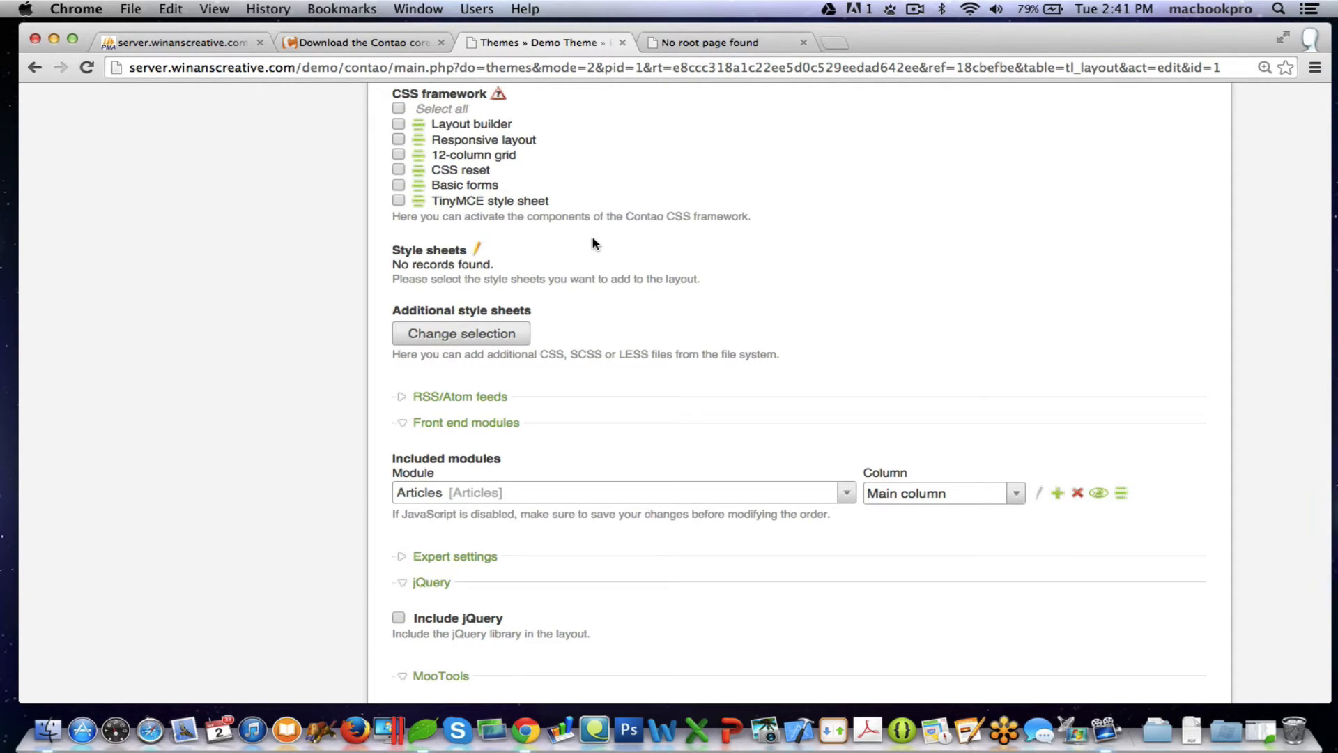
mouse_move(641, 300)
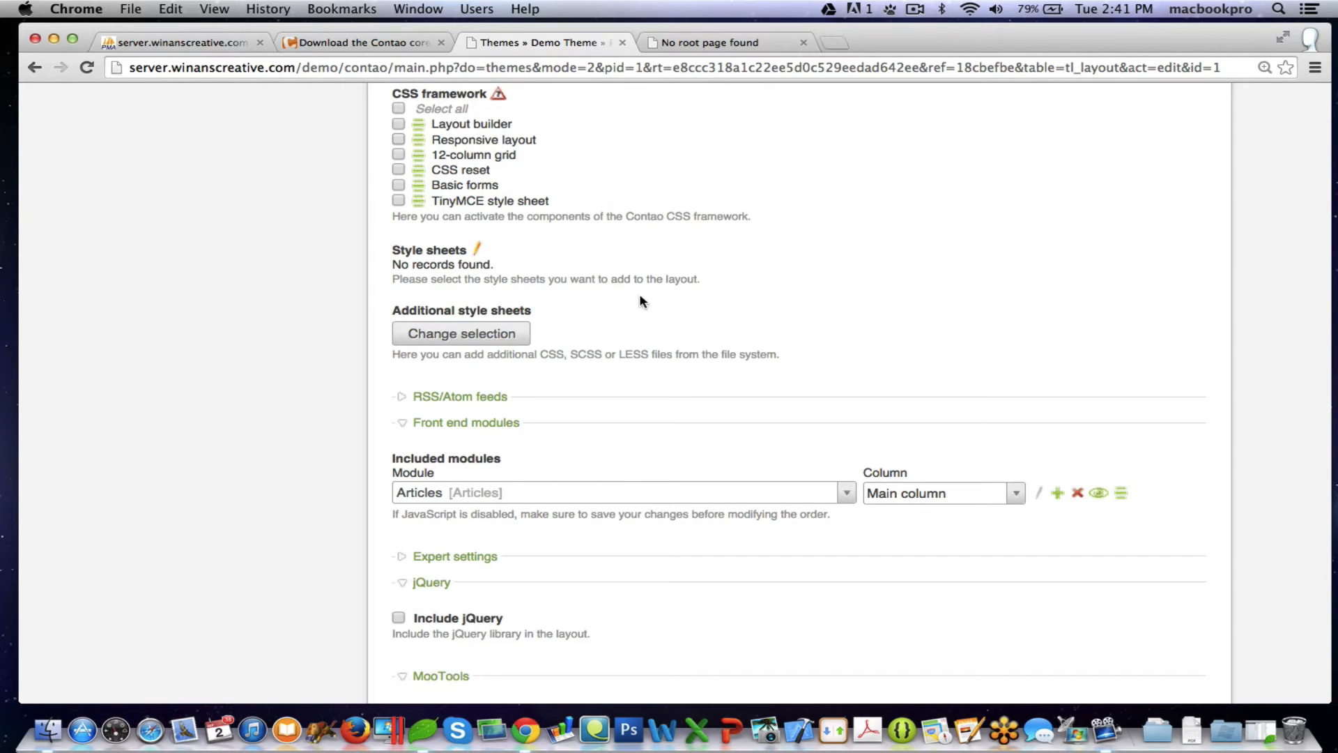
mouse_move(443, 267)
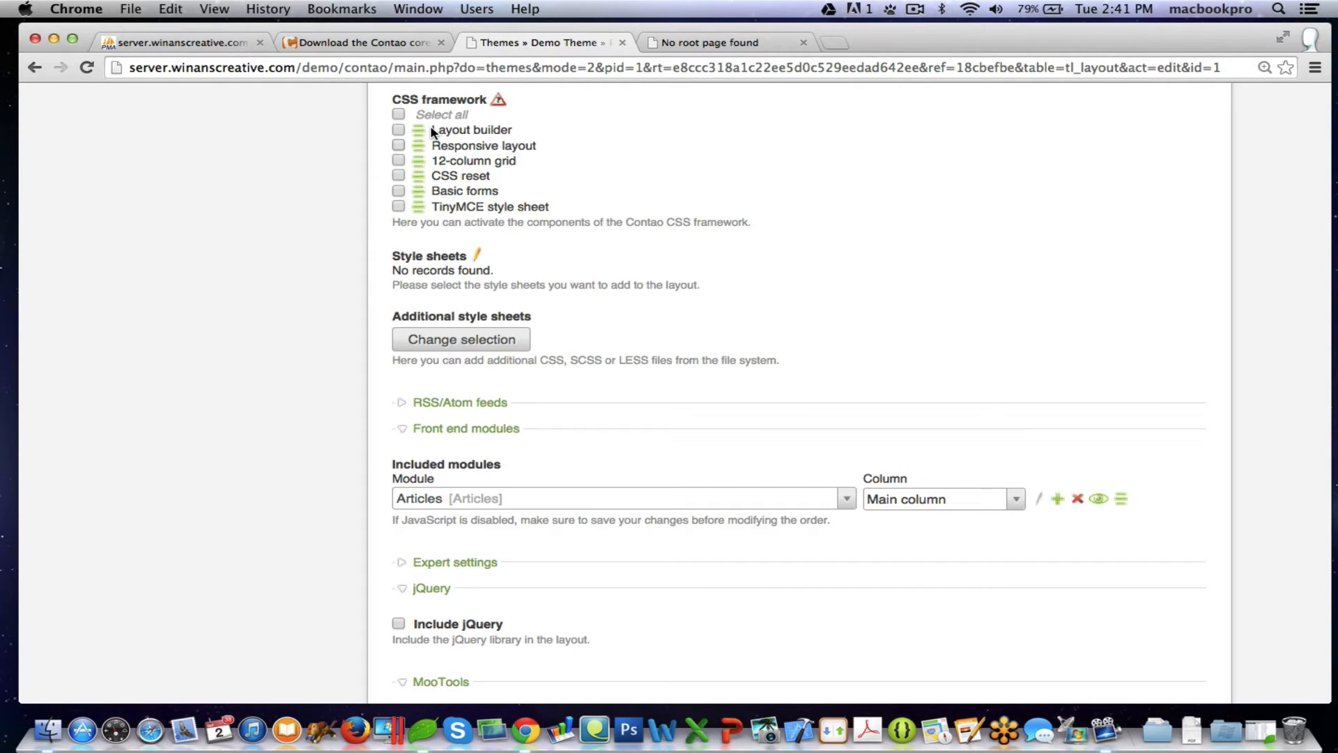
mouse_move(646, 248)
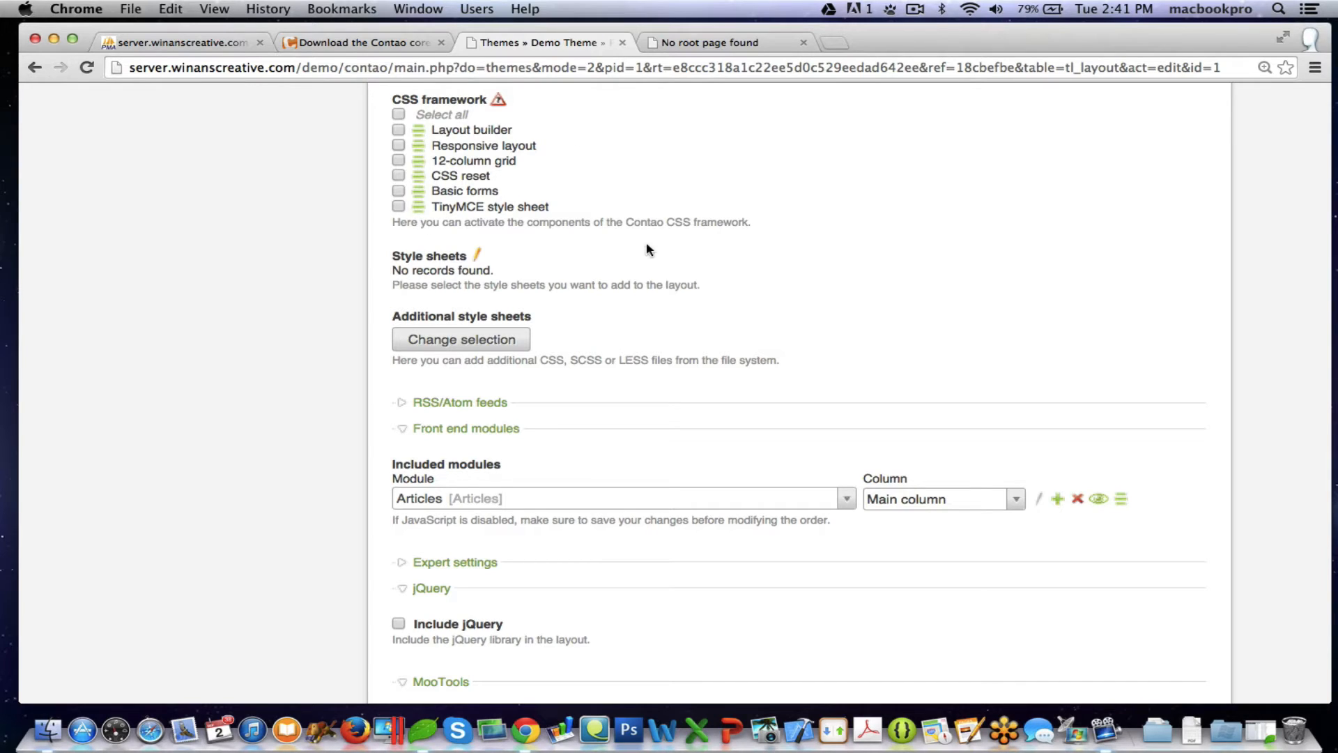
mouse_move(469, 269)
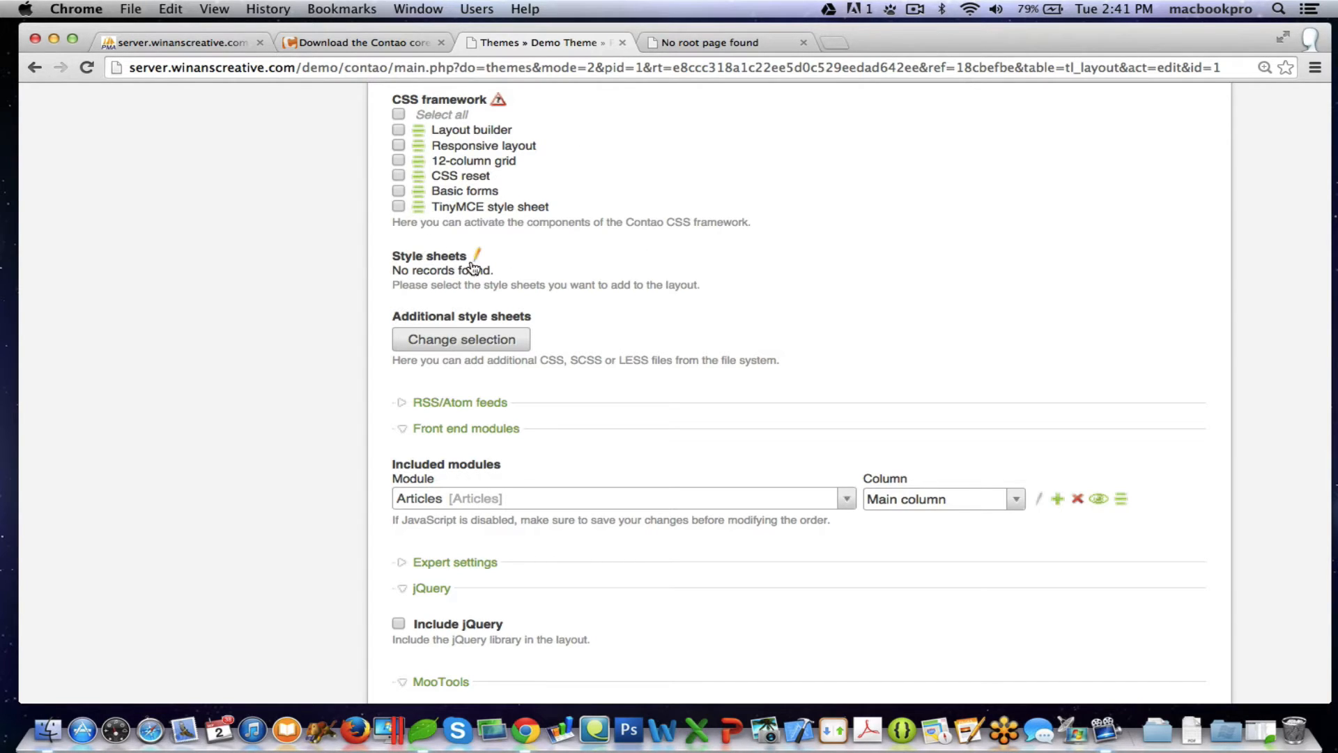
mouse_move(588, 292)
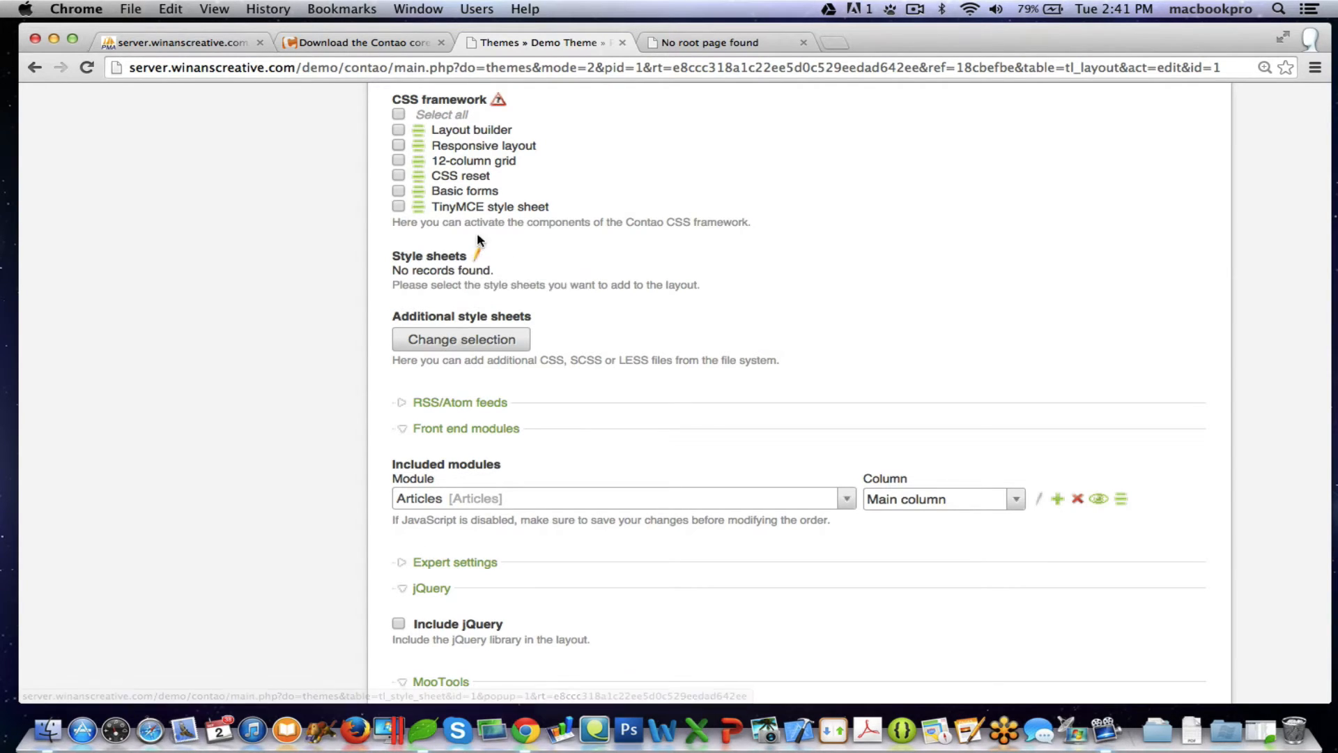
scroll(down, 3)
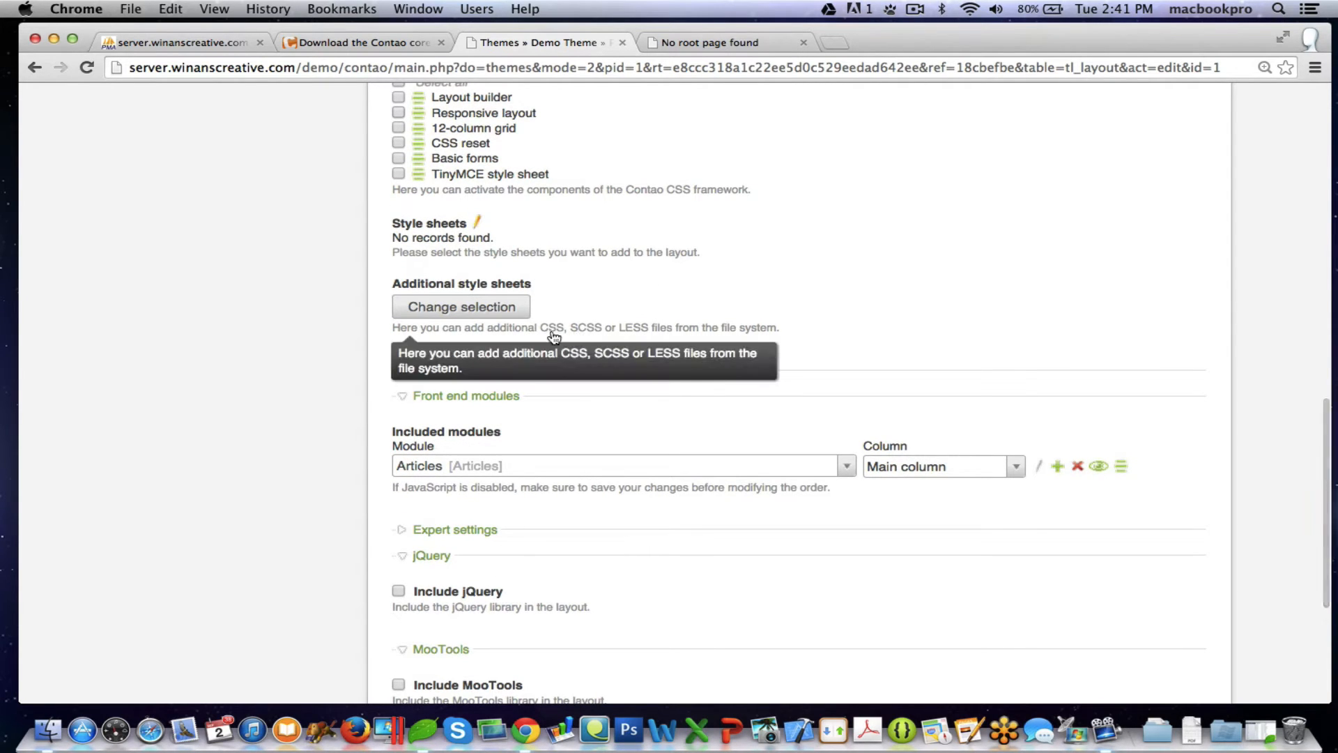
mouse_move(585, 337)
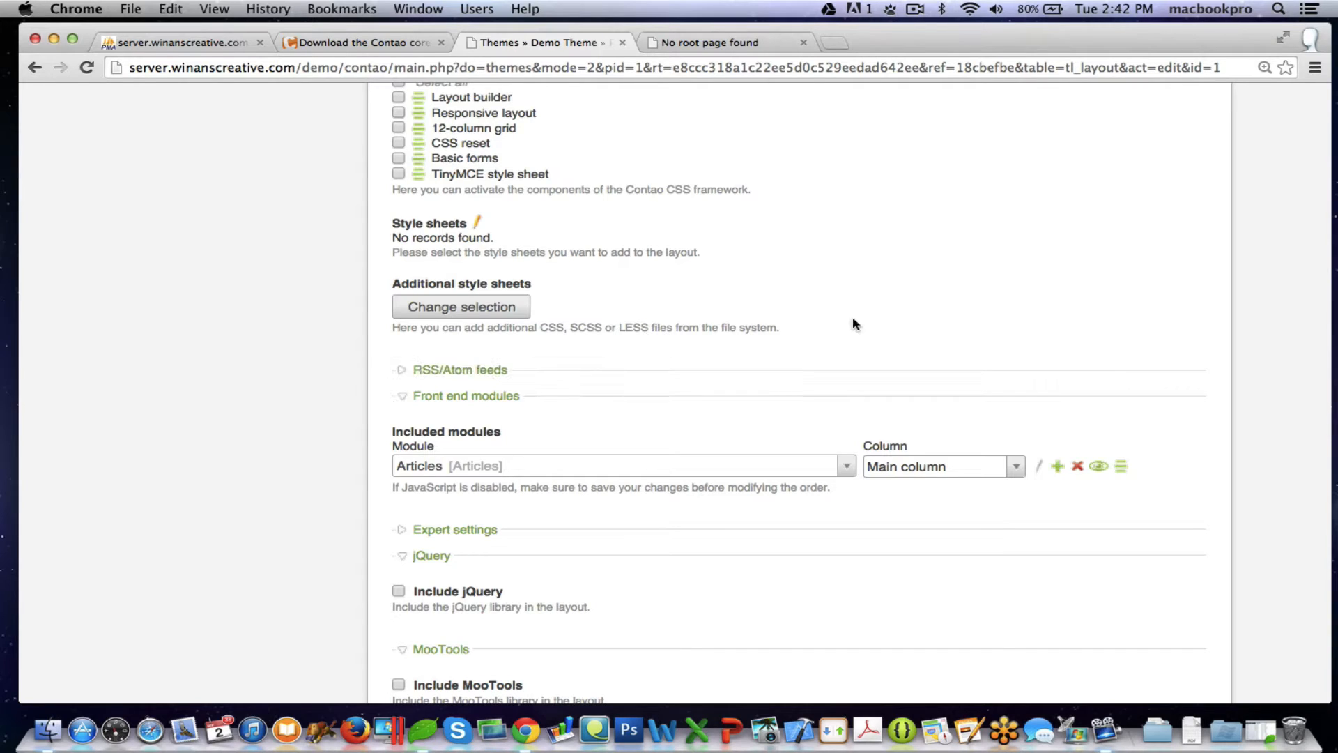
scroll(down, 3)
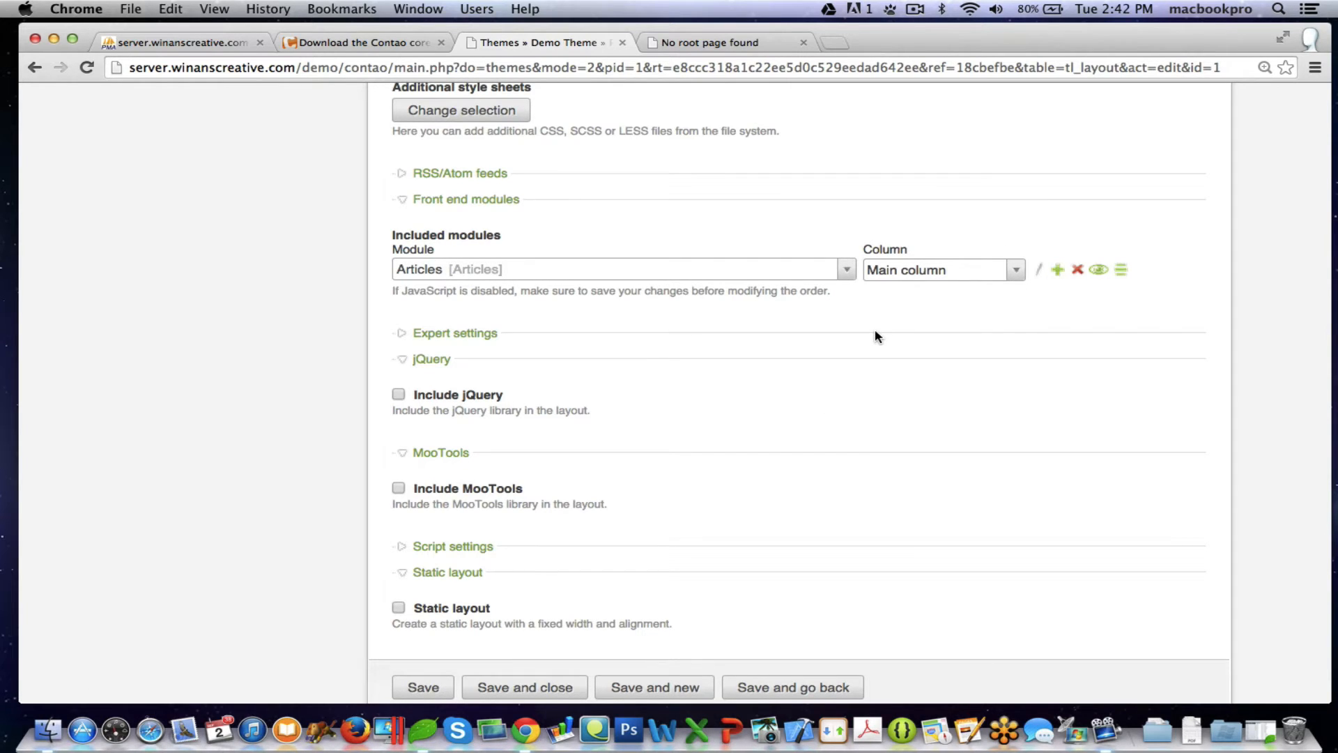
mouse_move(816, 370)
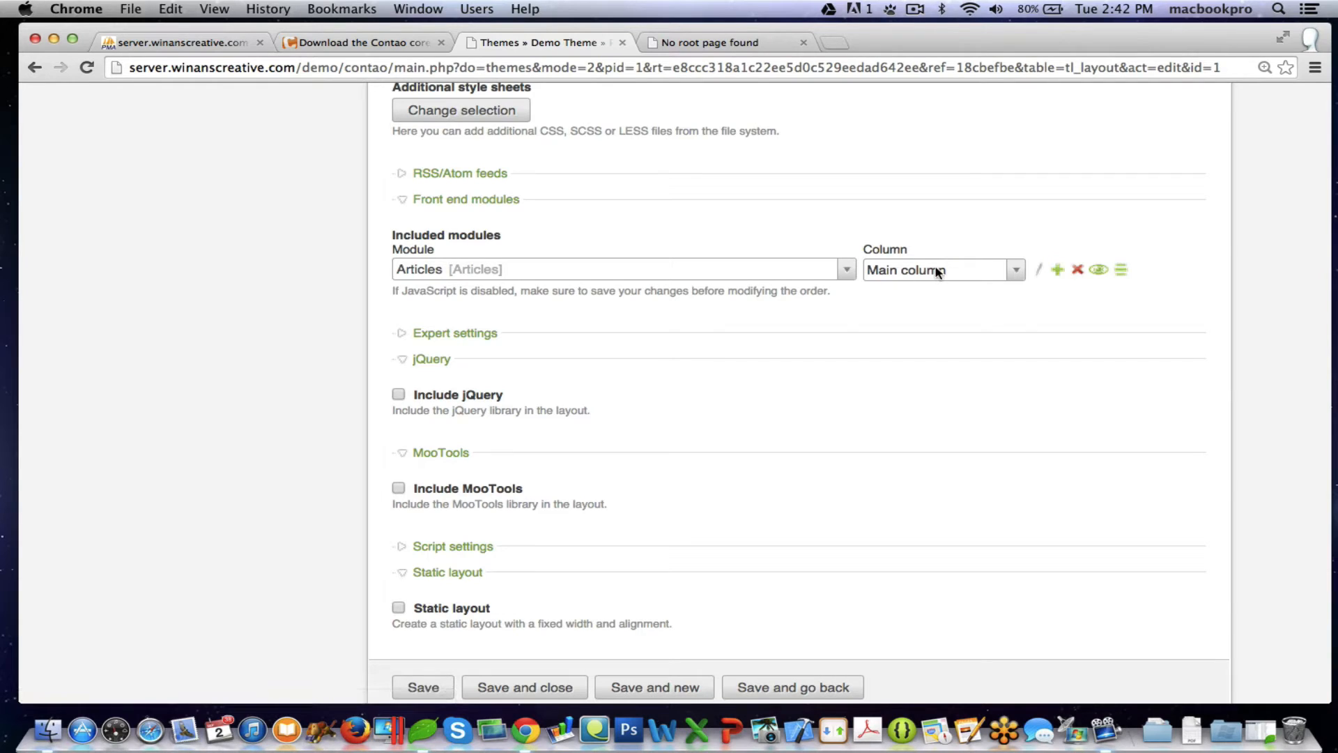
scroll(down, 3)
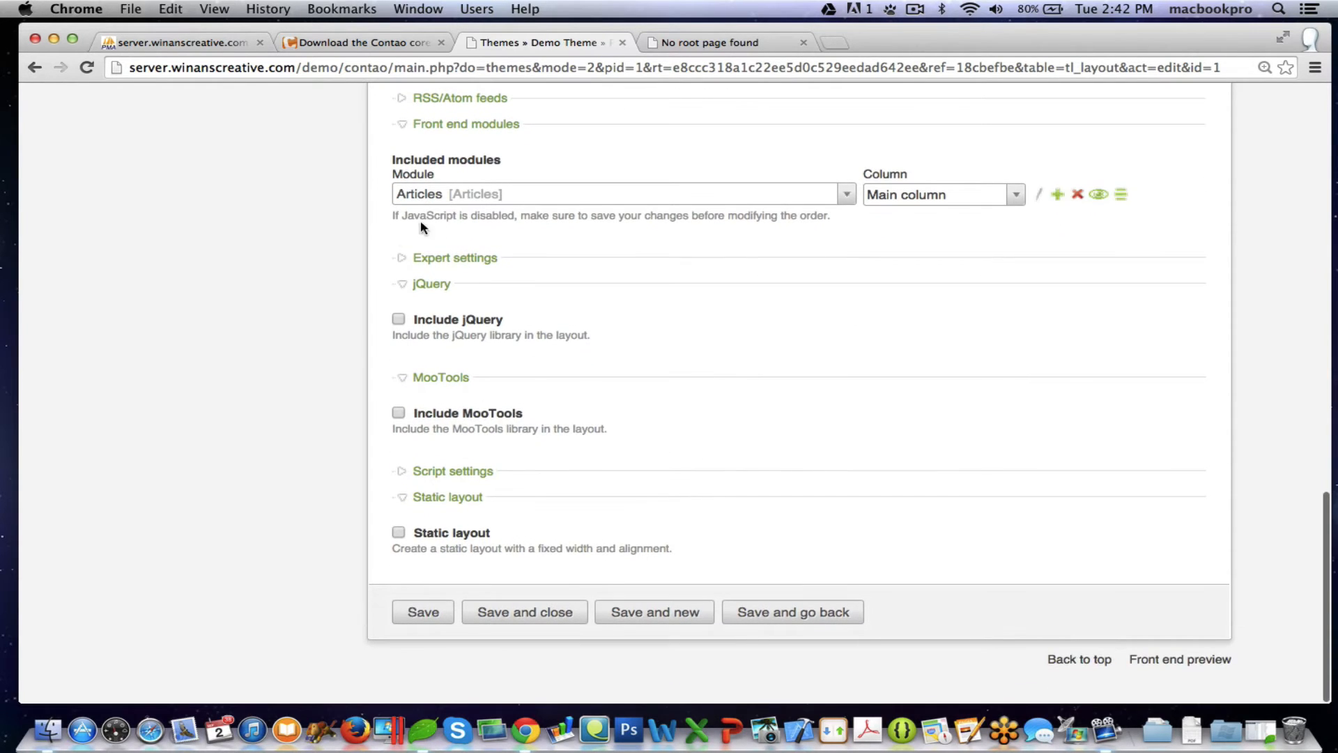
click(455, 257)
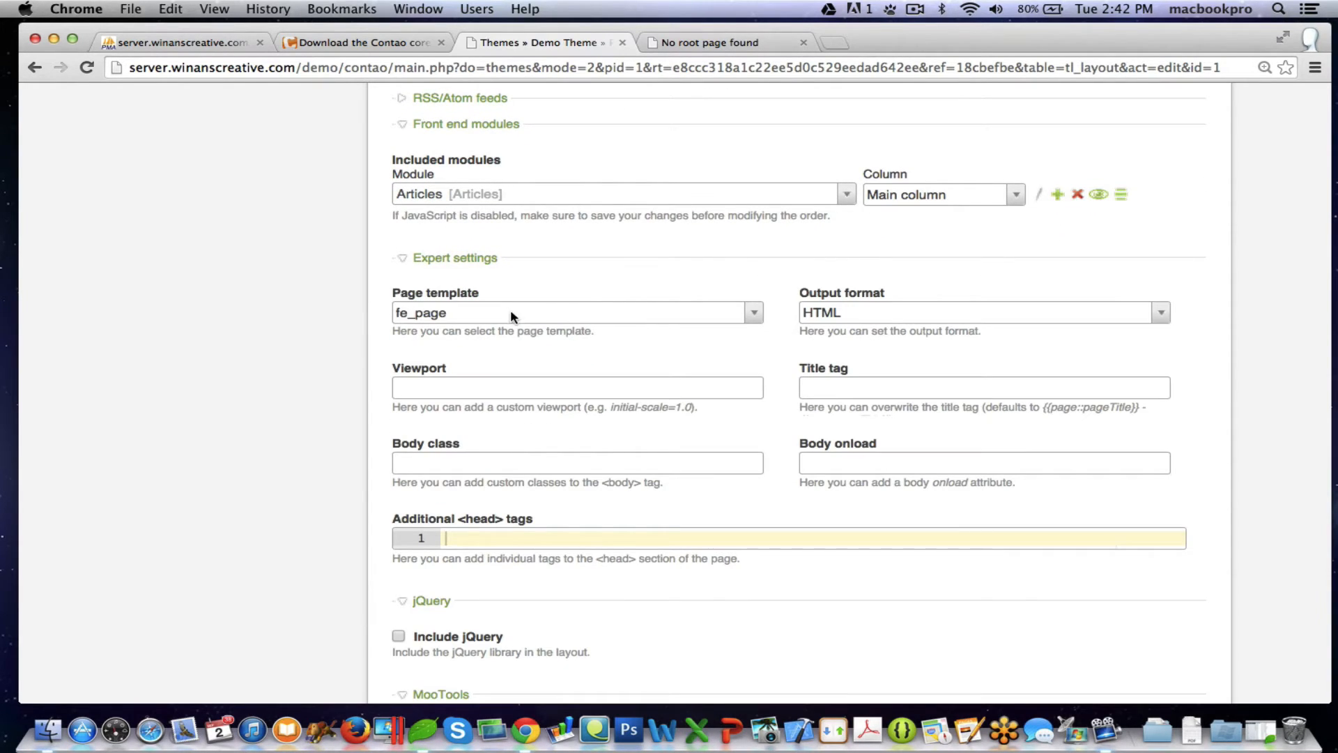
click(571, 312)
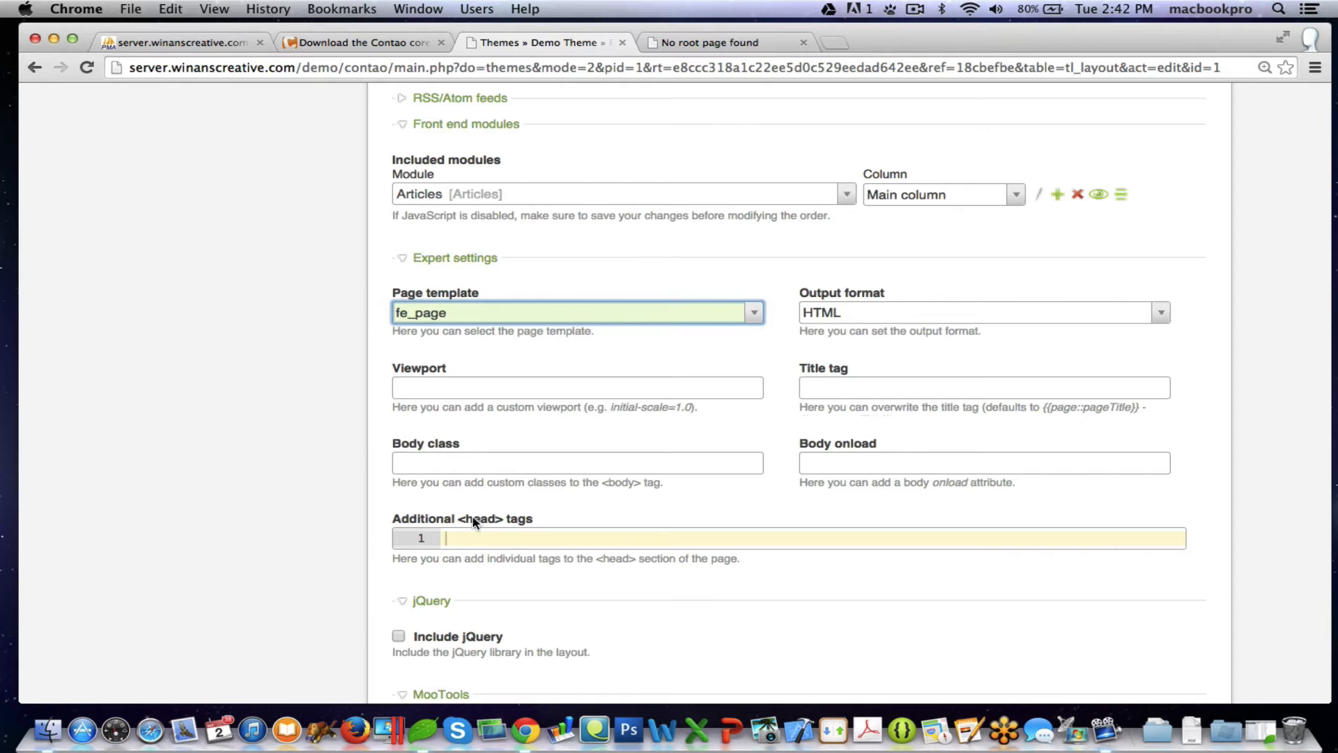
scroll(down, 3)
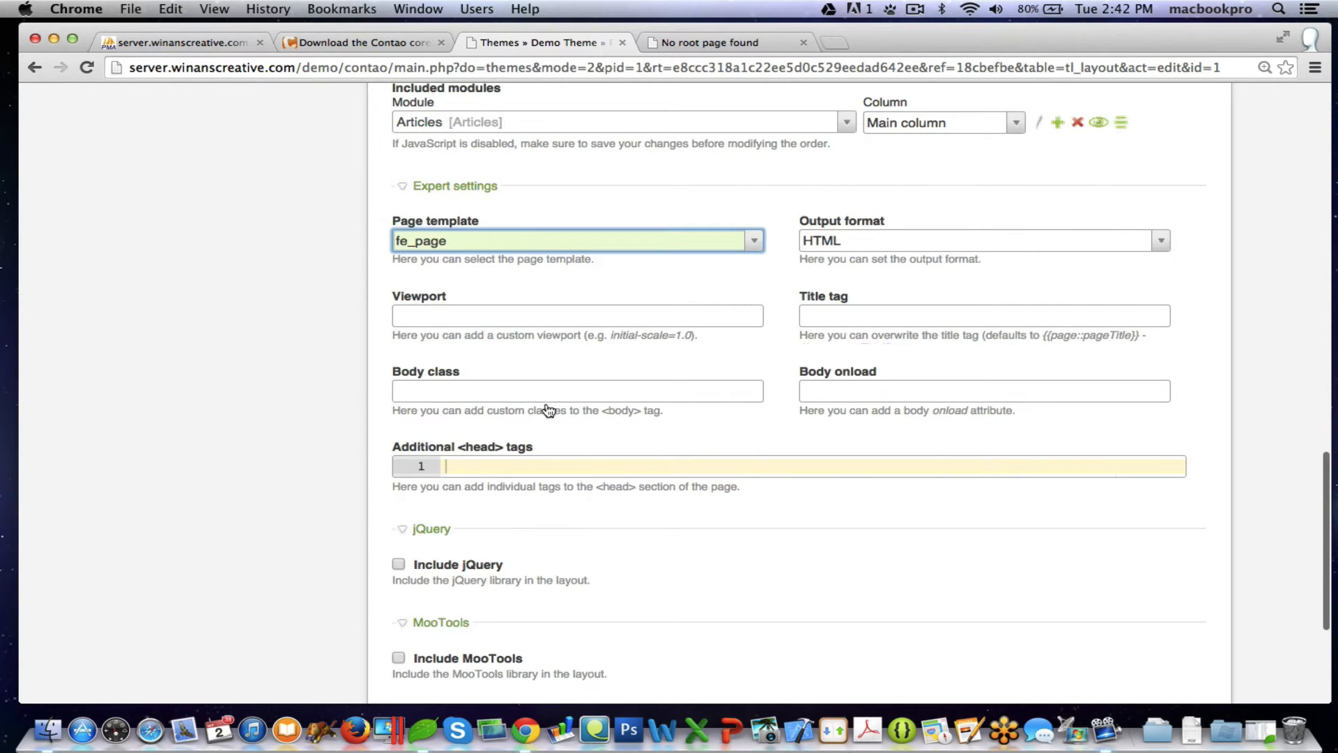
click(455, 186)
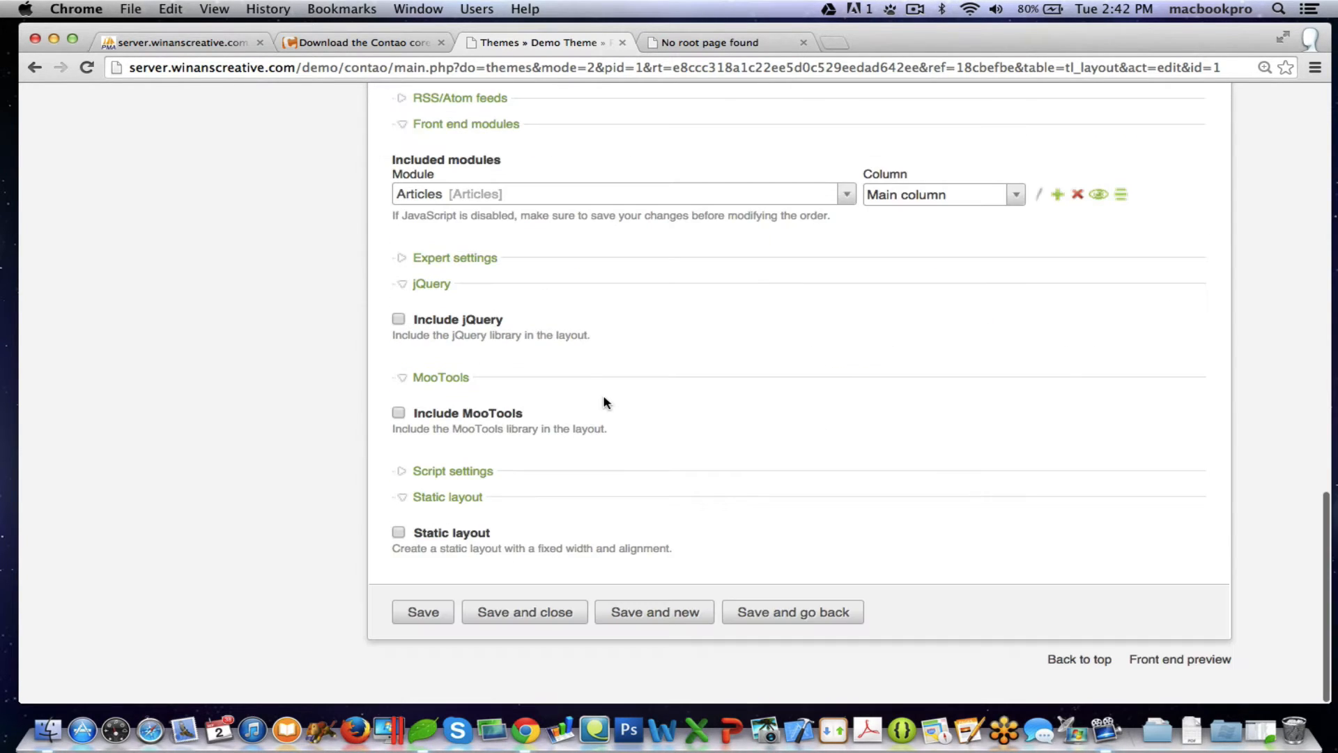
mouse_move(457, 330)
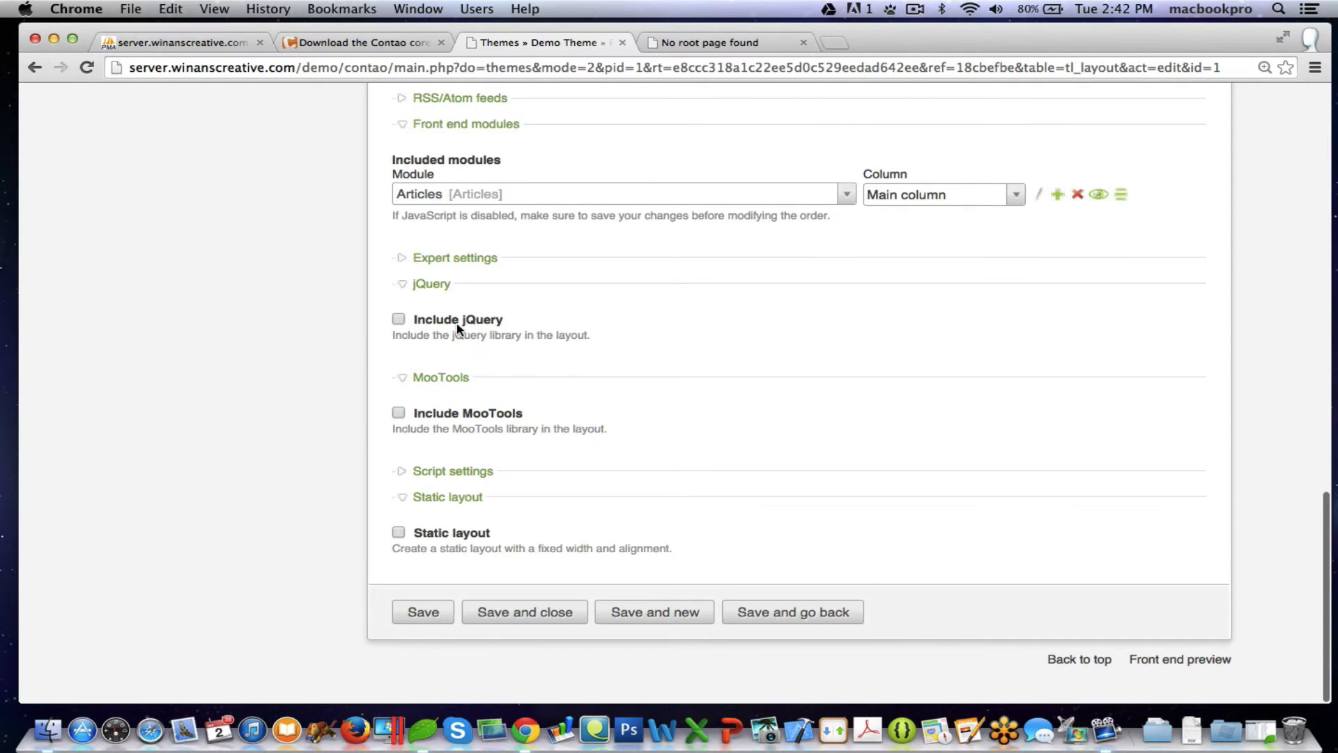
mouse_move(443, 339)
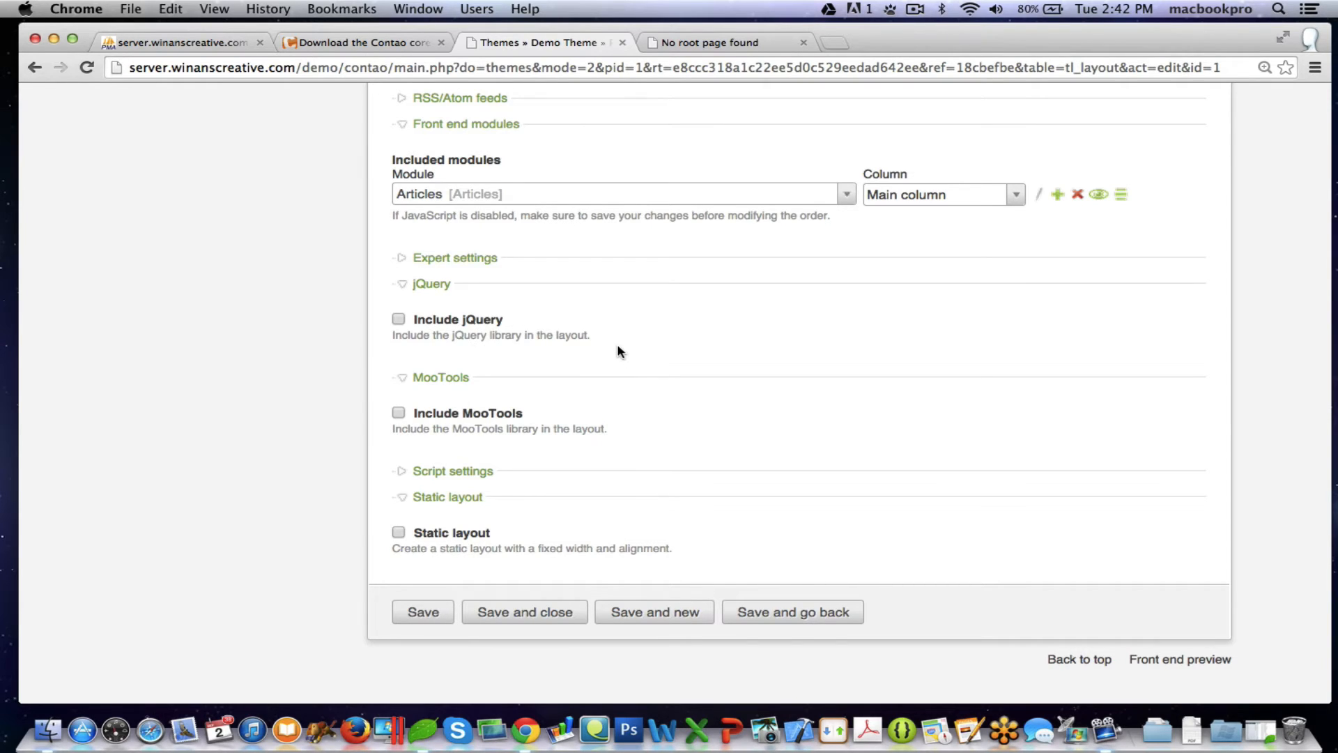
mouse_move(601, 431)
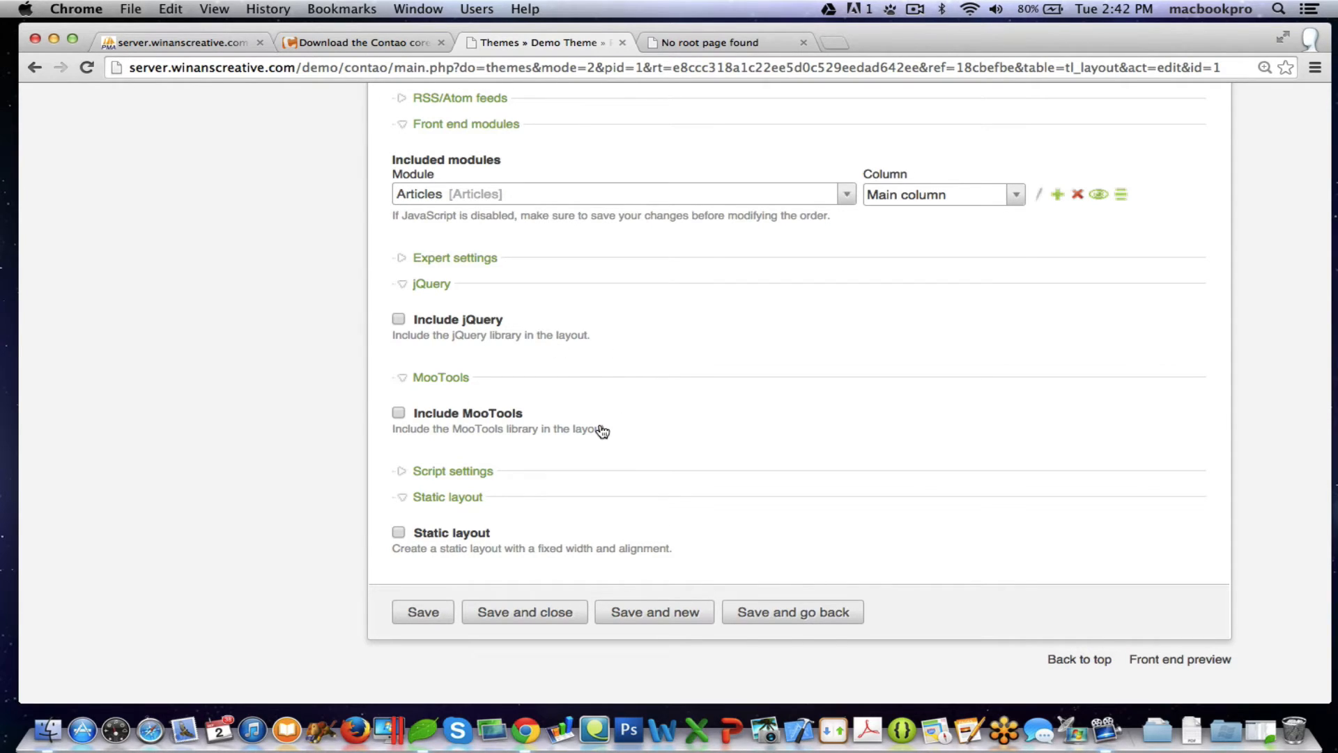
mouse_move(601, 429)
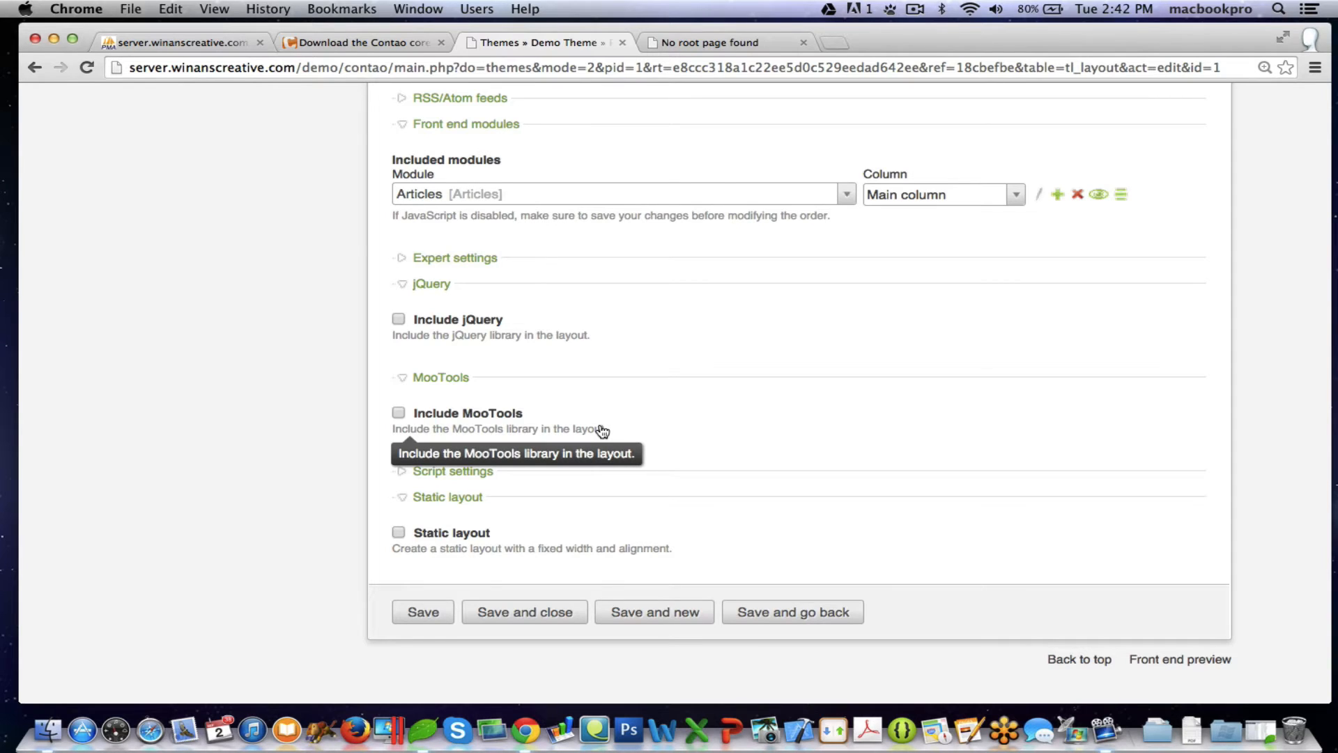
mouse_move(665, 362)
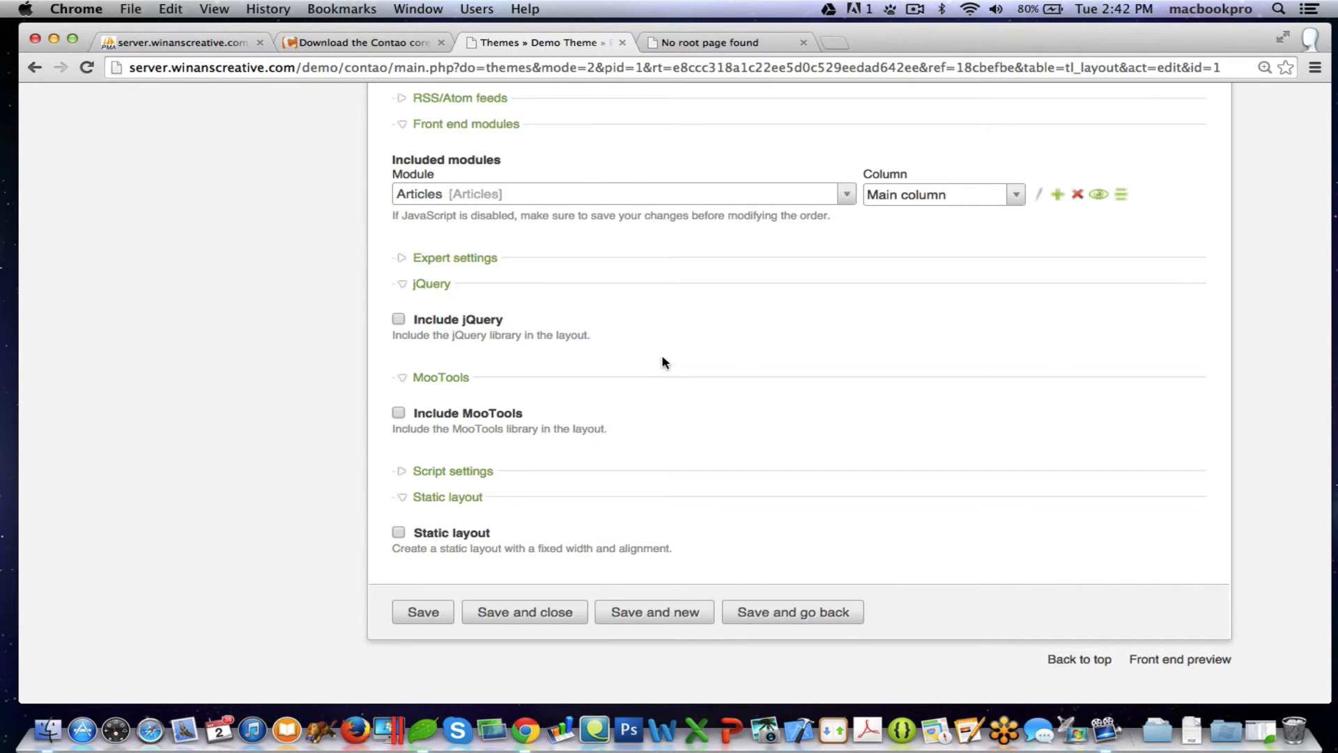
Tick Include jQuery, inspect the jQuery sources, then untick it again
click(398, 320)
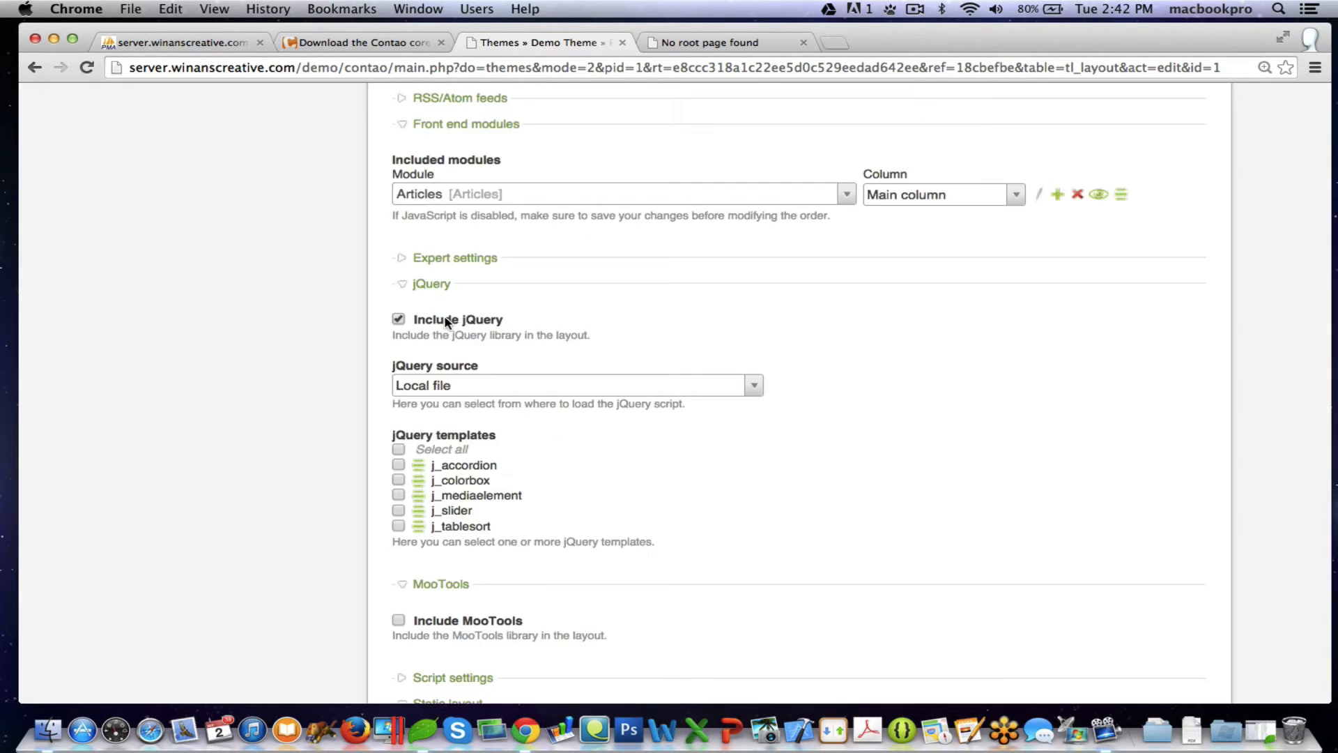
scroll(down, 3)
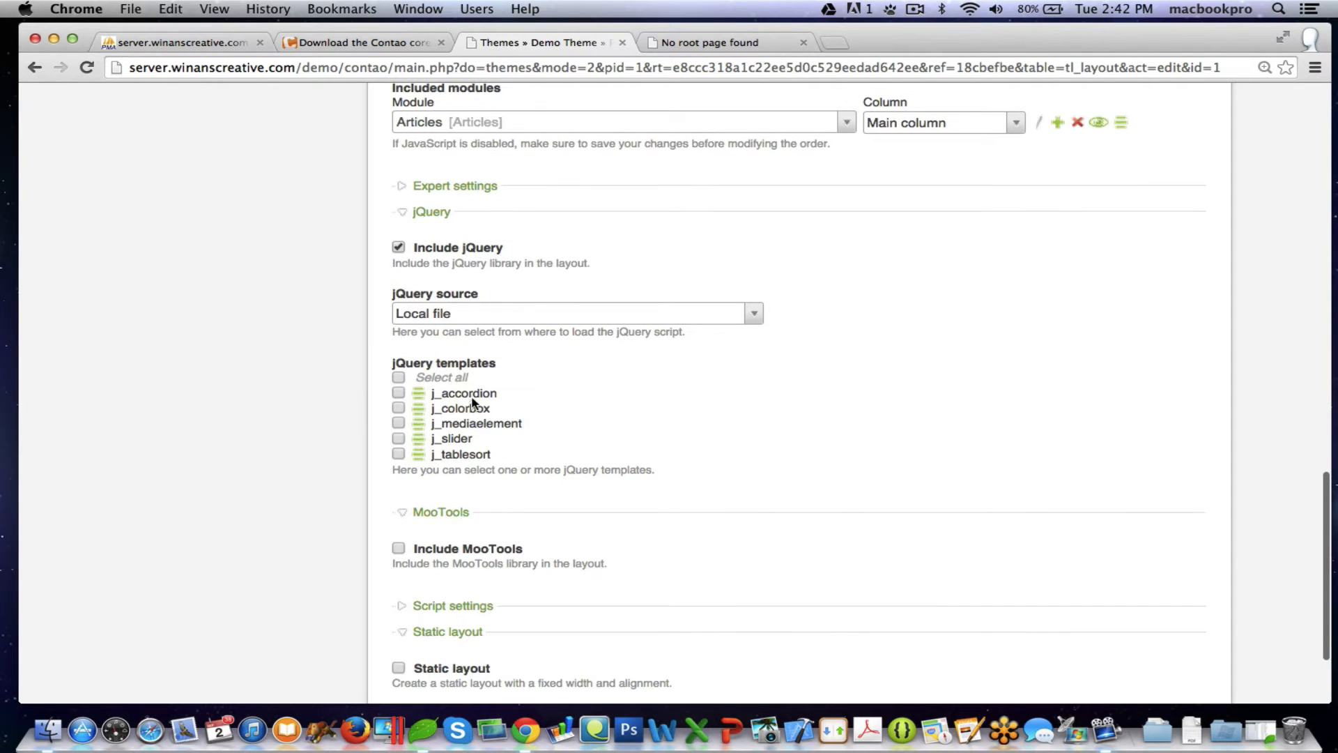
mouse_move(460, 414)
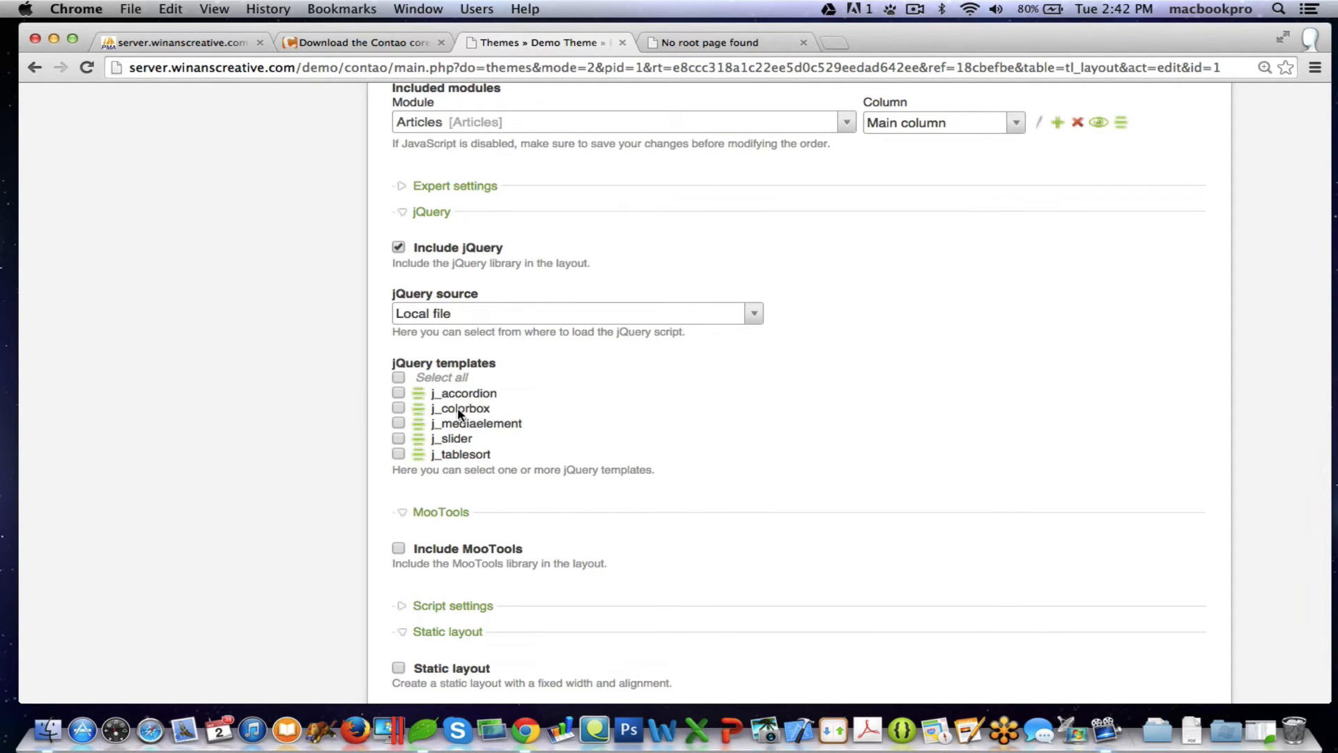
mouse_move(478, 430)
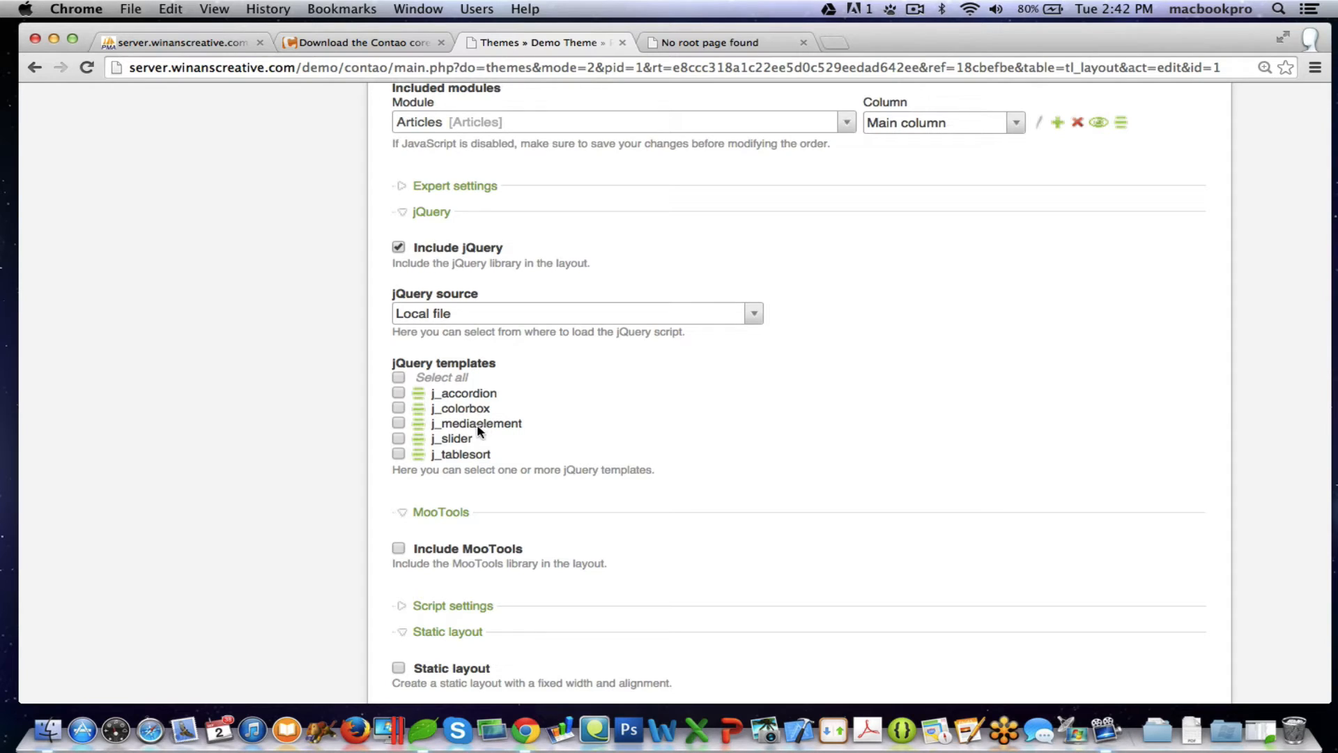
mouse_move(520, 453)
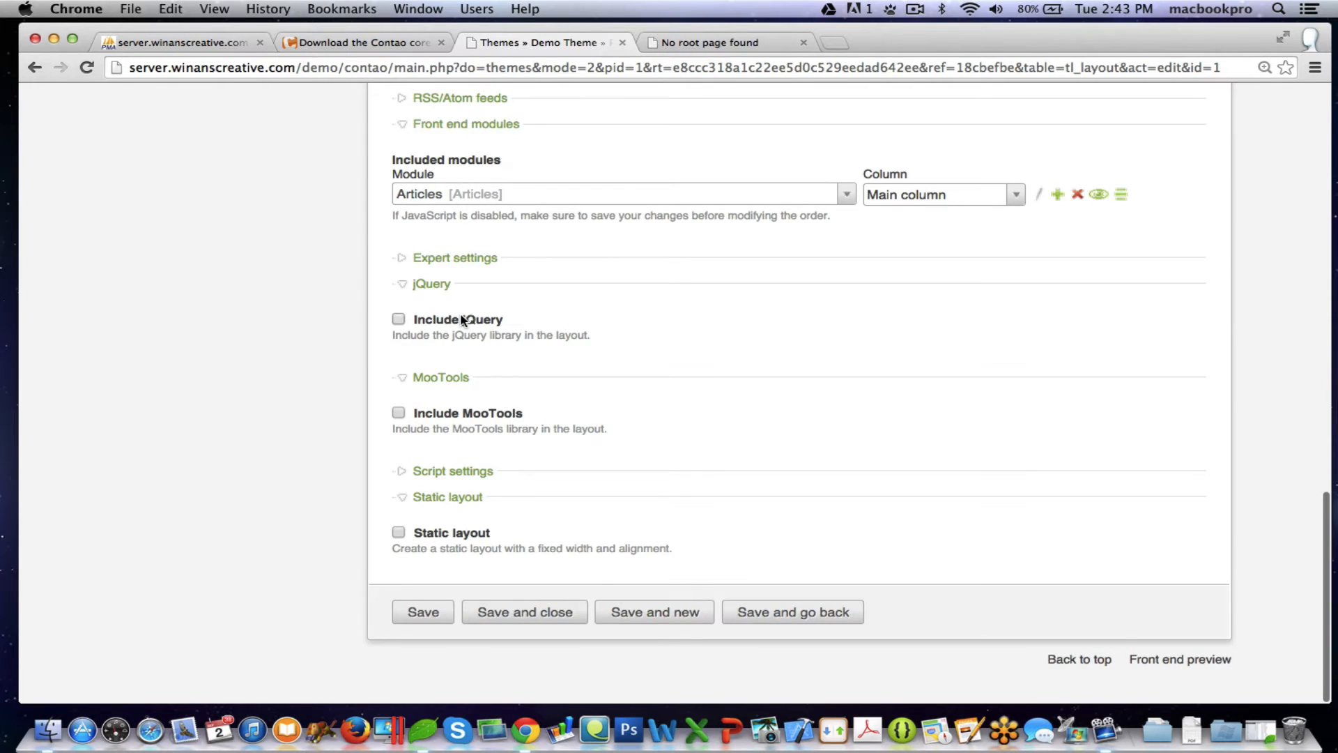
click(398, 318)
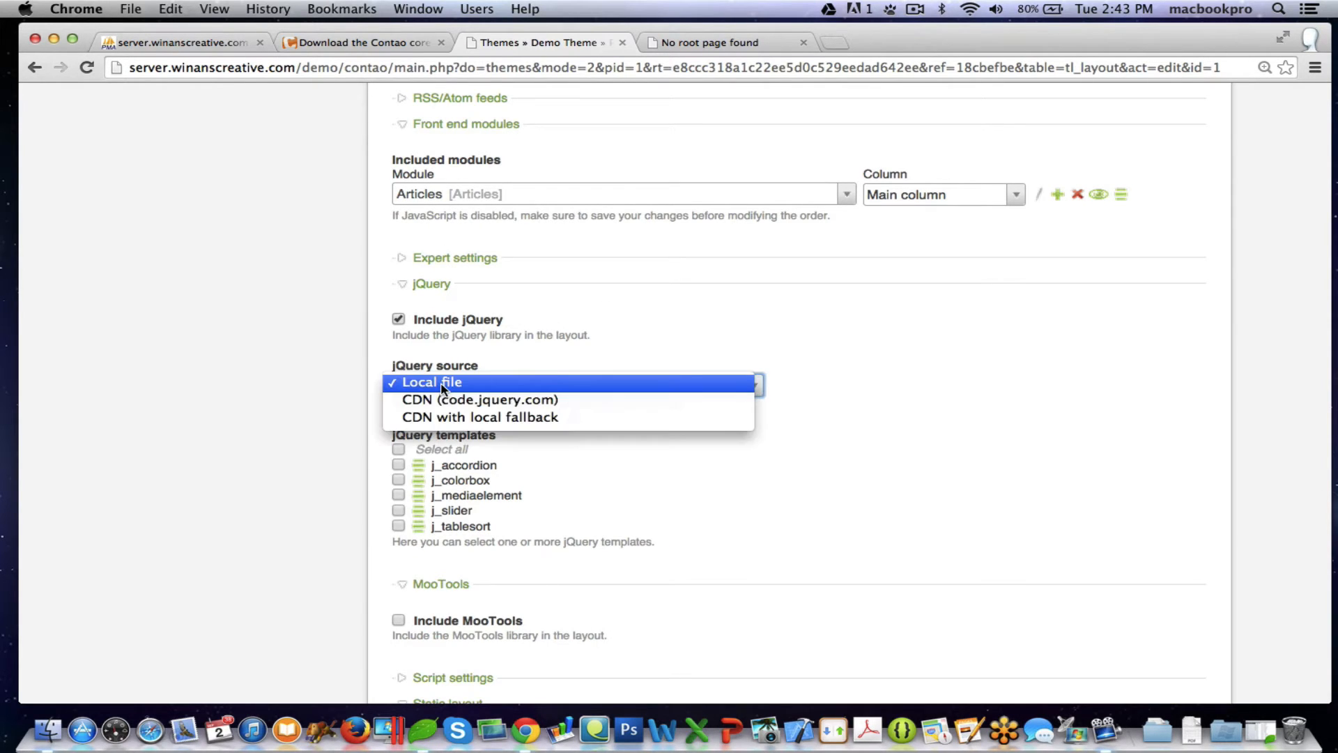
mouse_move(479, 400)
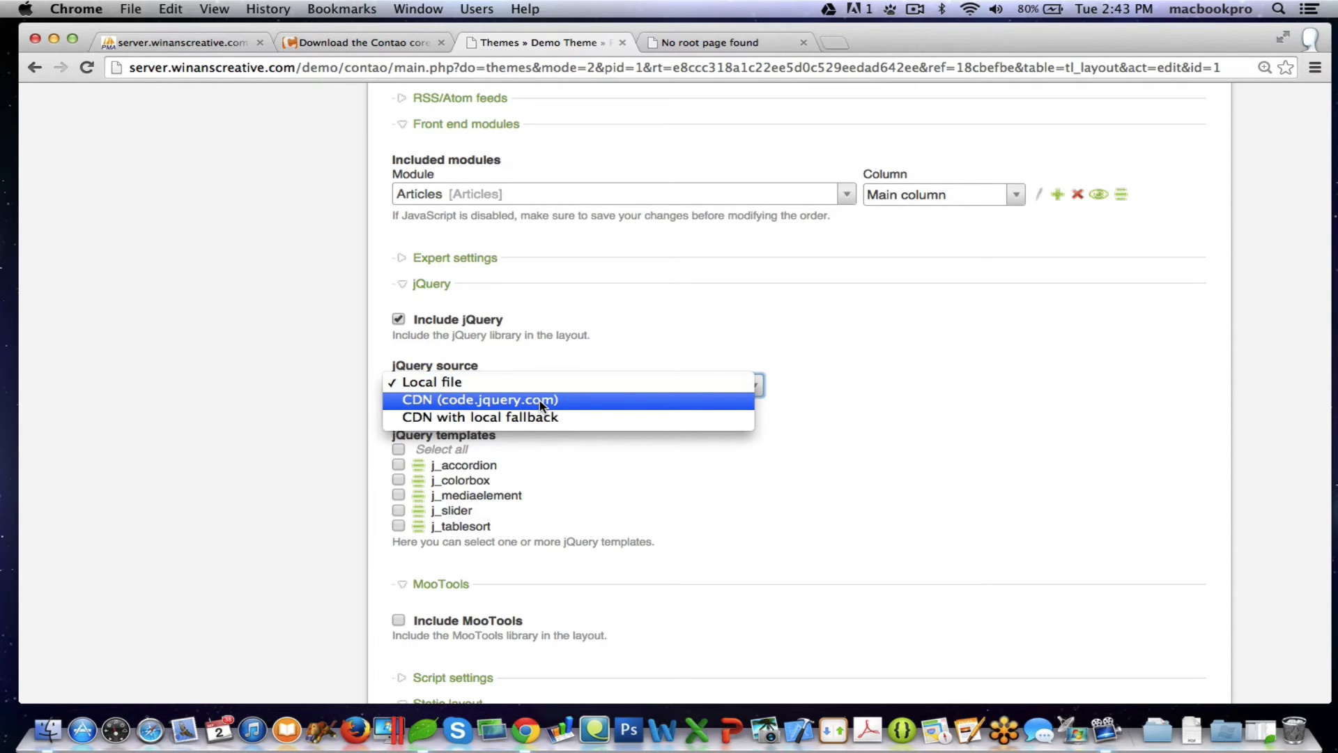
mouse_move(522, 406)
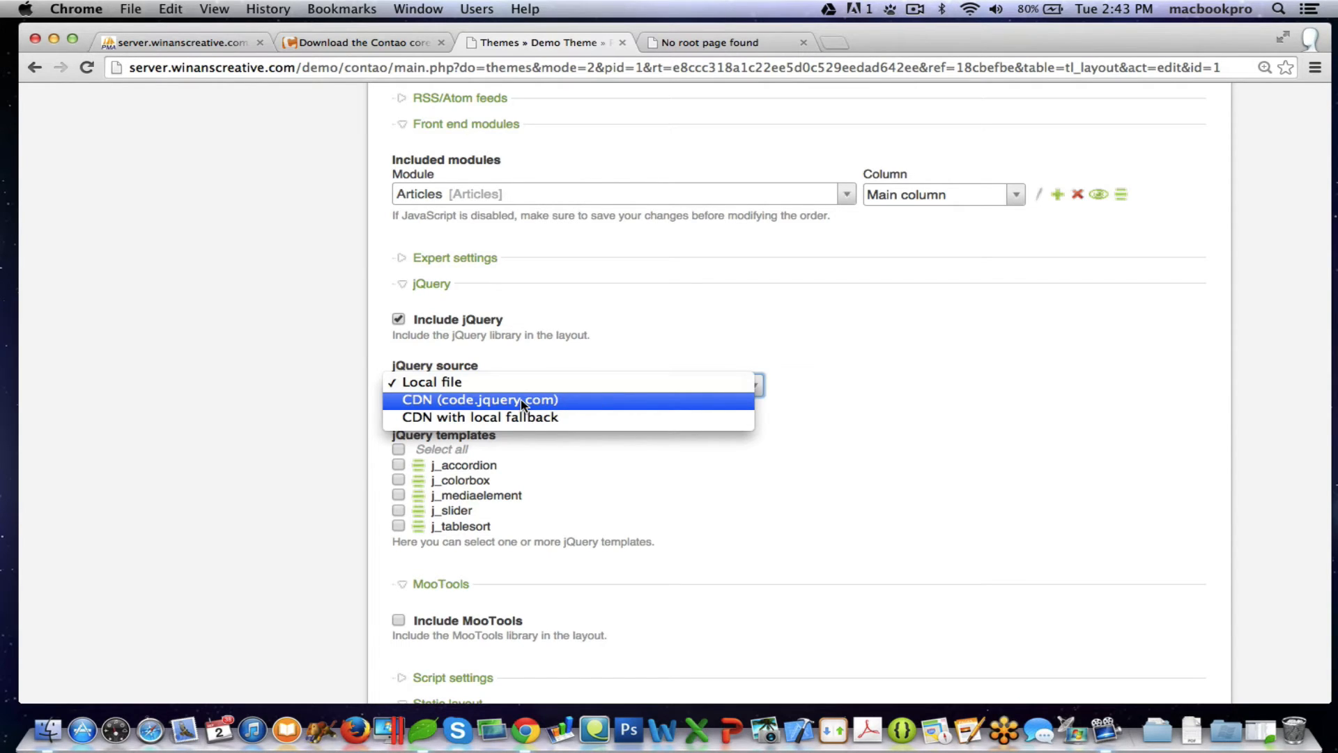
mouse_move(525, 414)
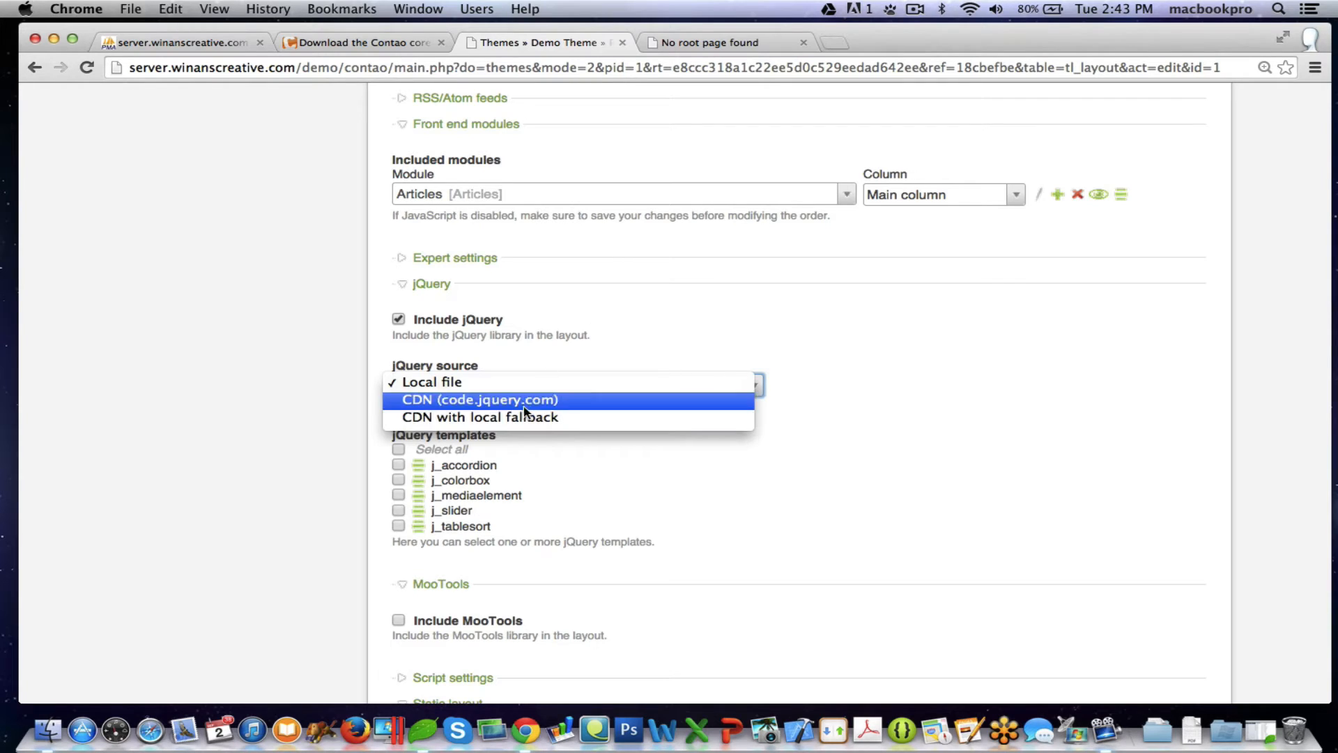
mouse_move(498, 334)
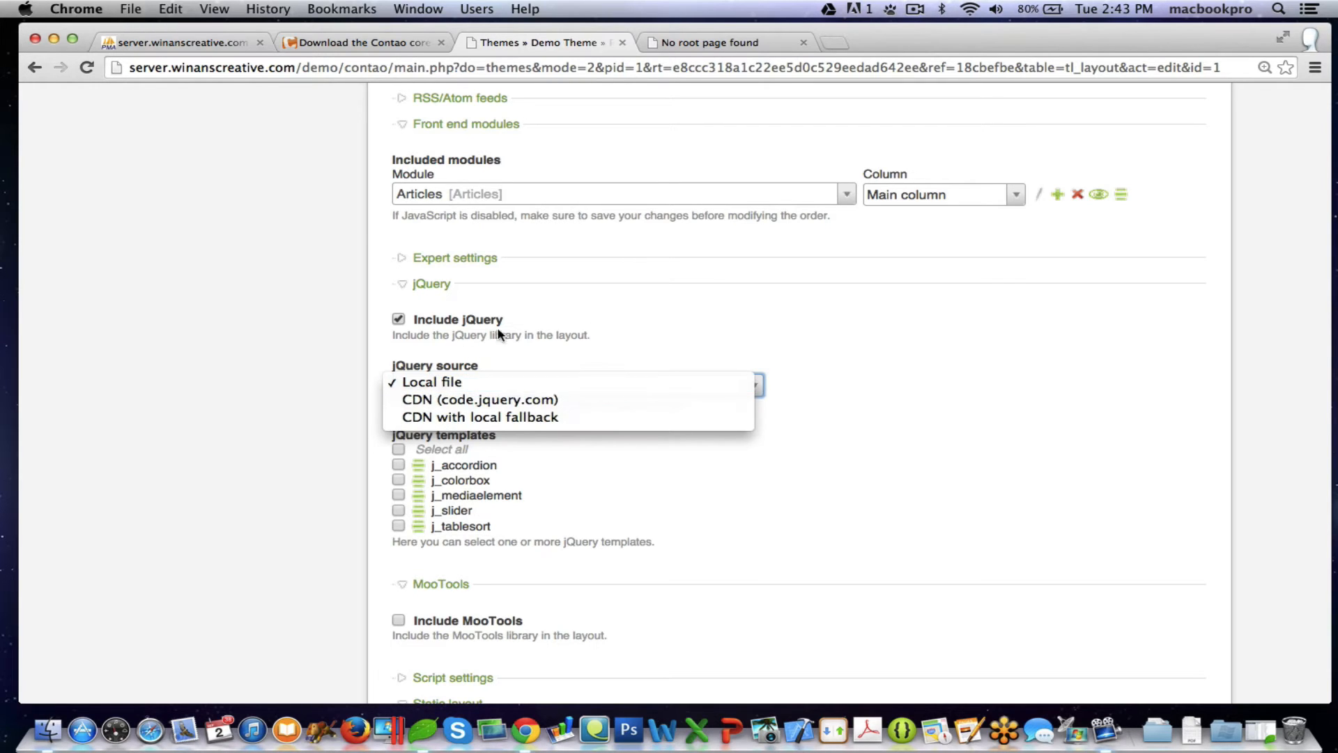
click(398, 319)
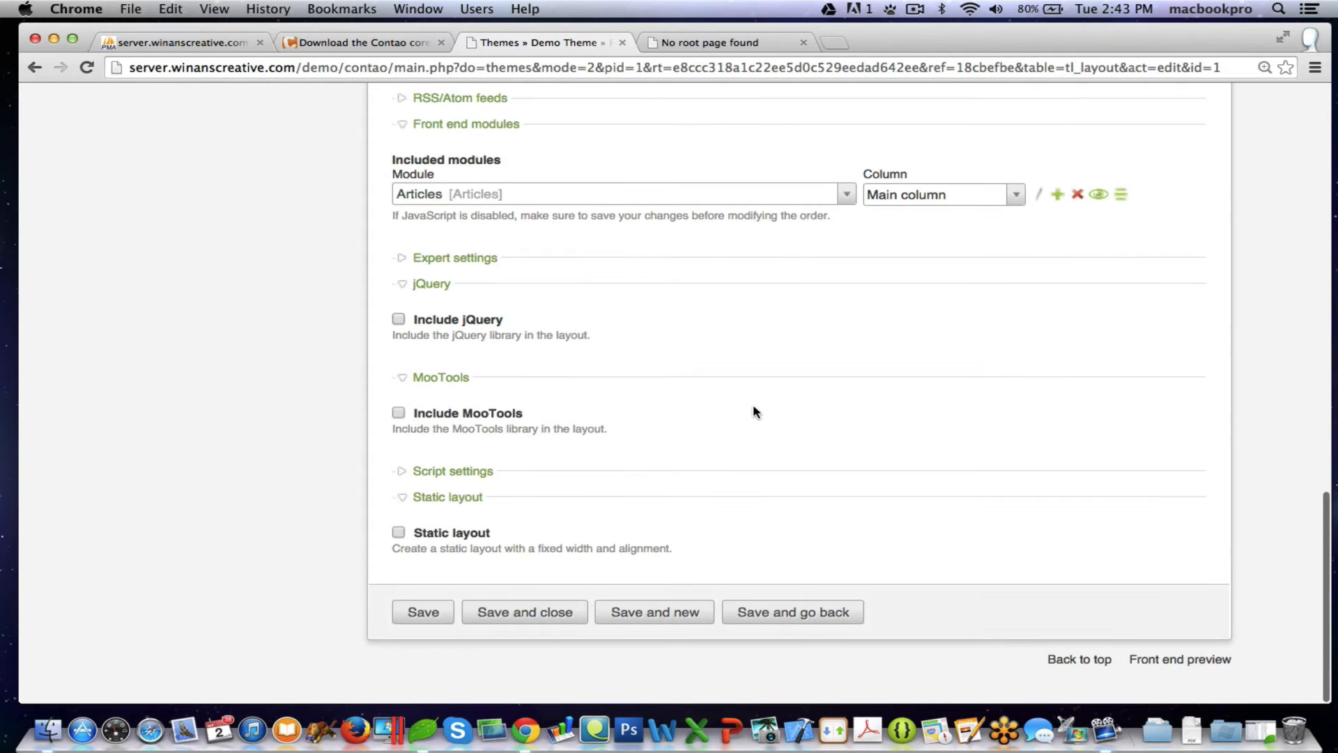
scroll(down, 3)
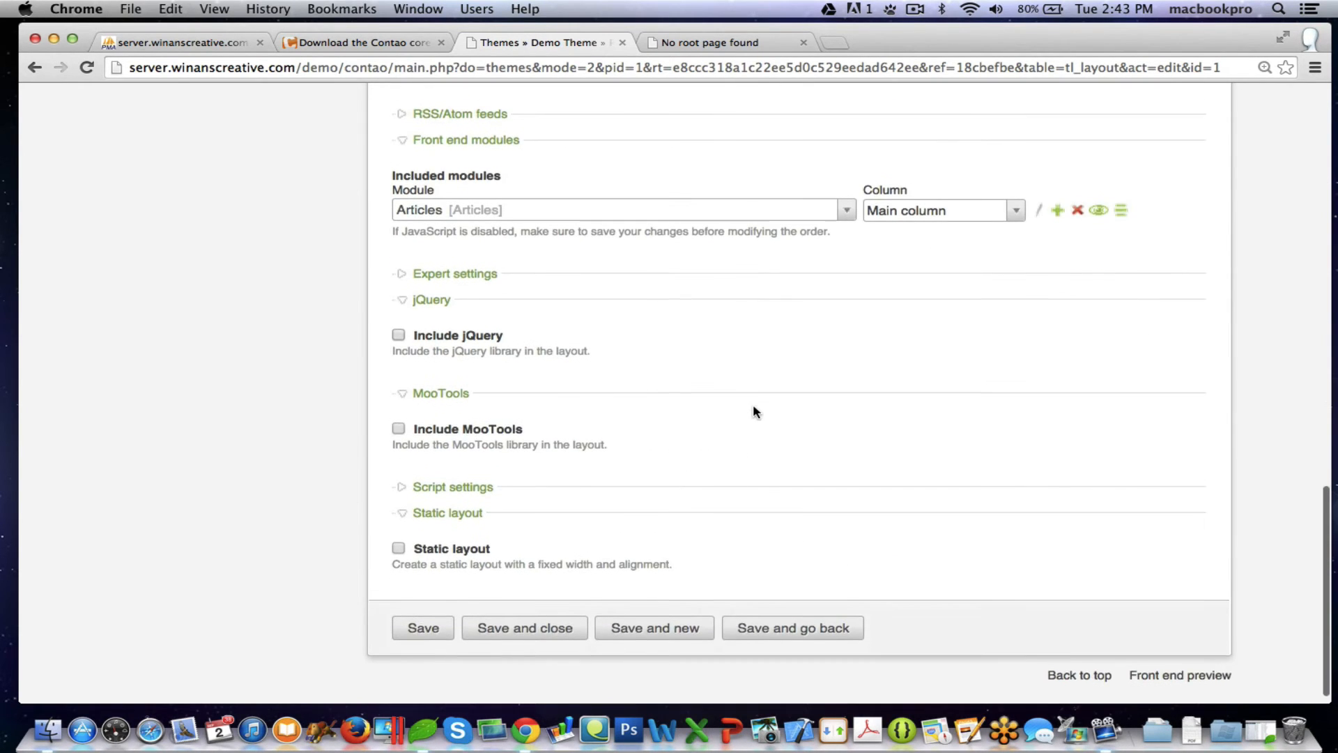
Save and close the Home Page layout, check the front end, and return
click(525, 627)
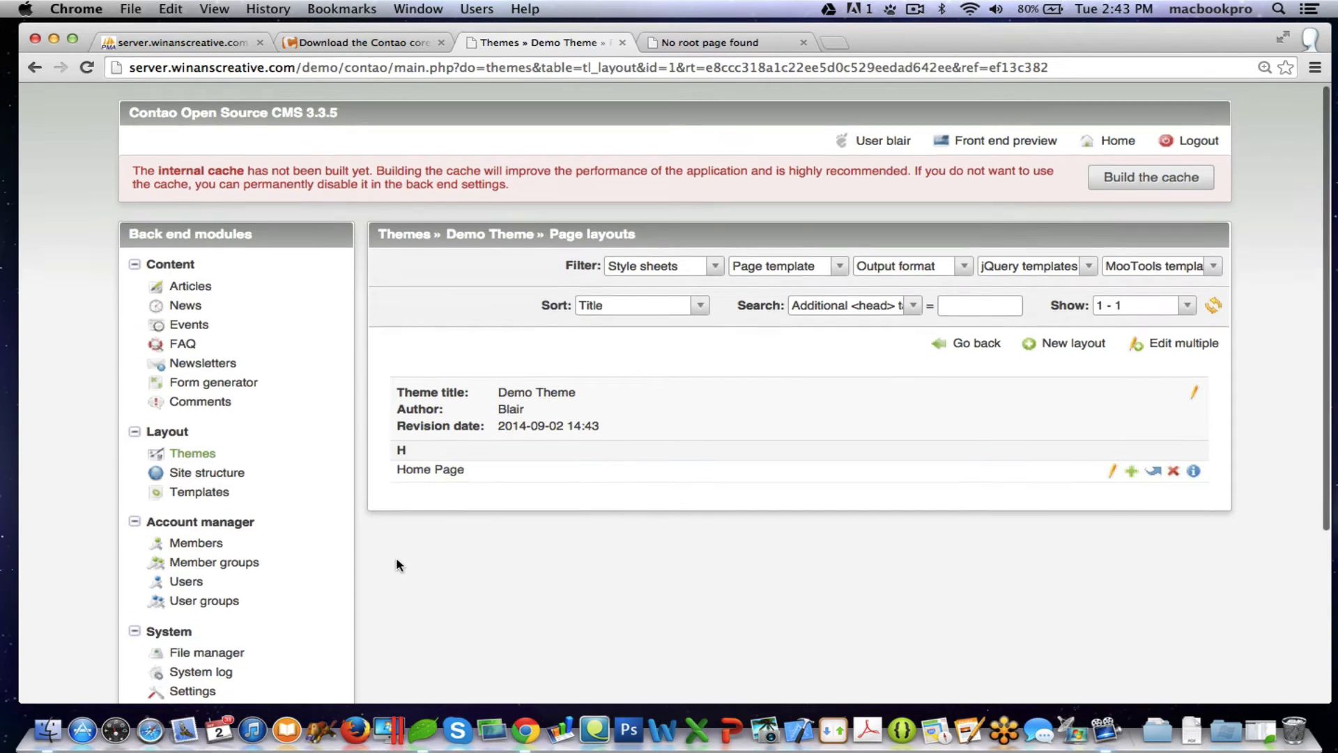
scroll(down, 3)
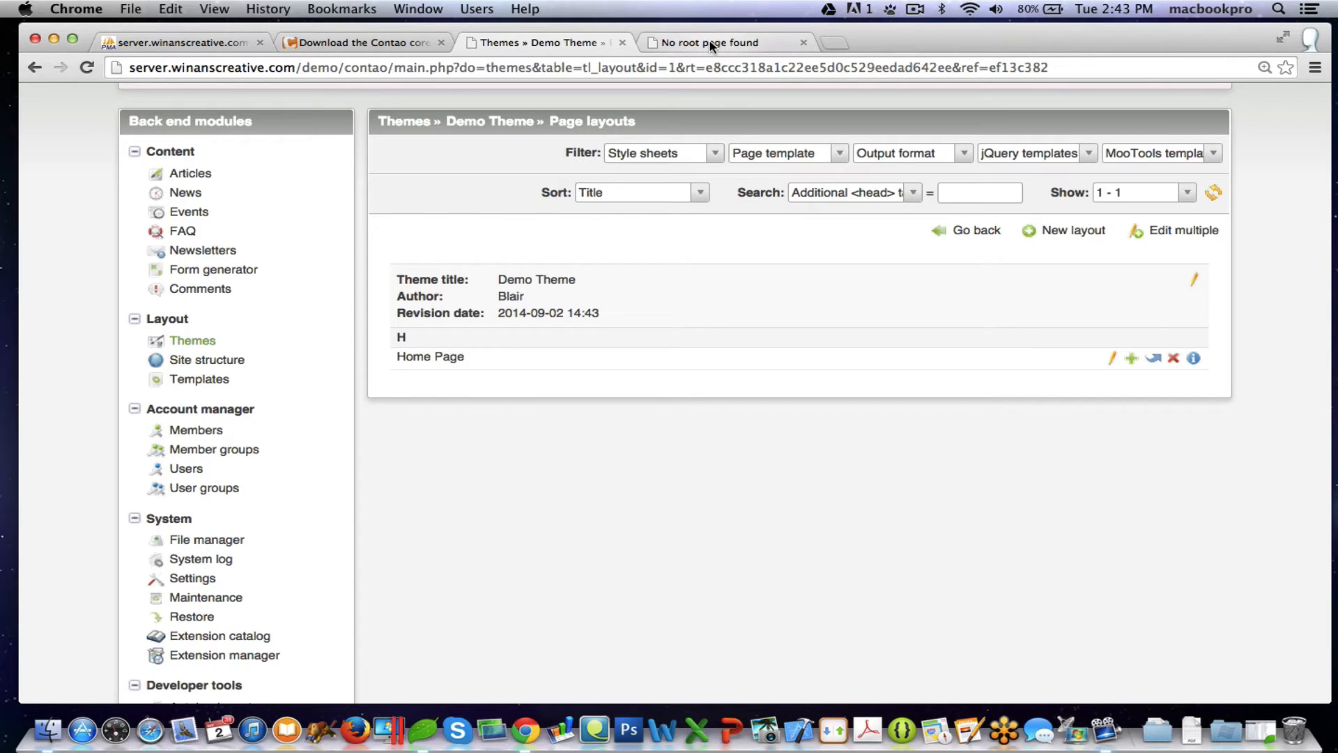
click(706, 42)
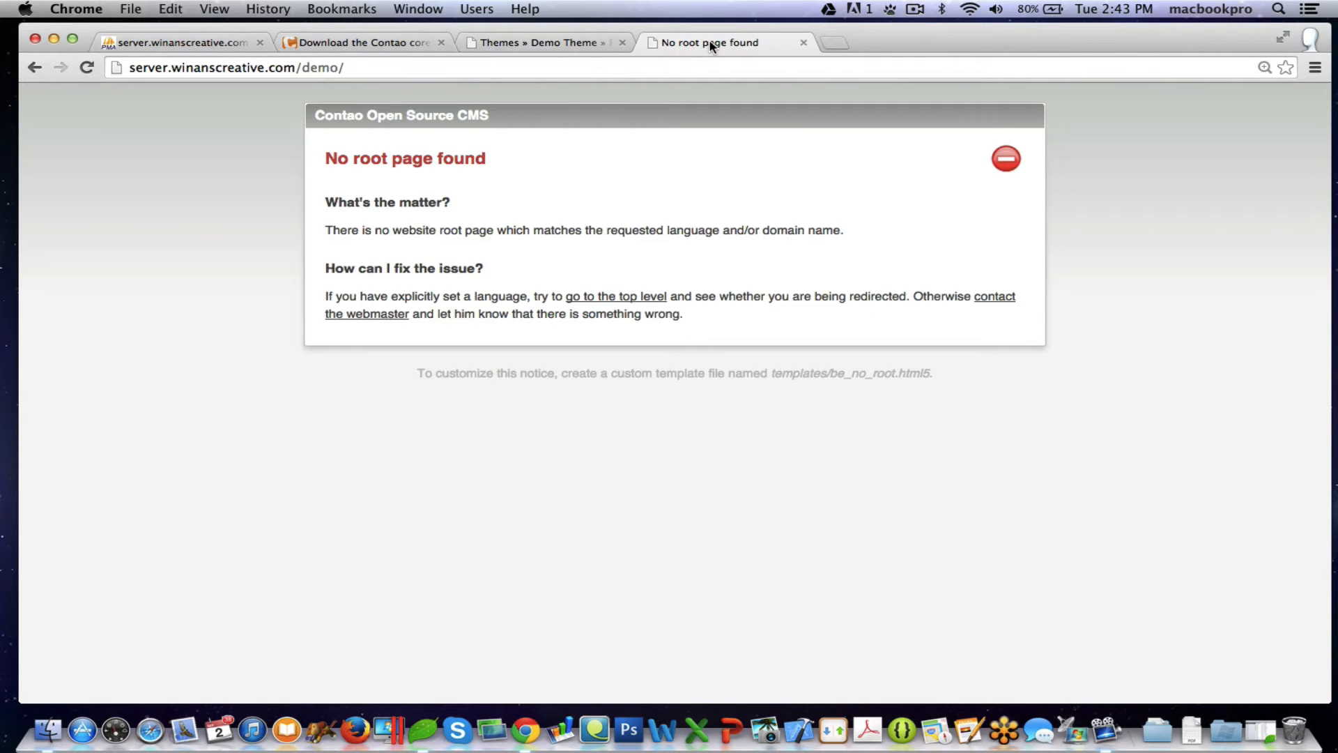
click(539, 42)
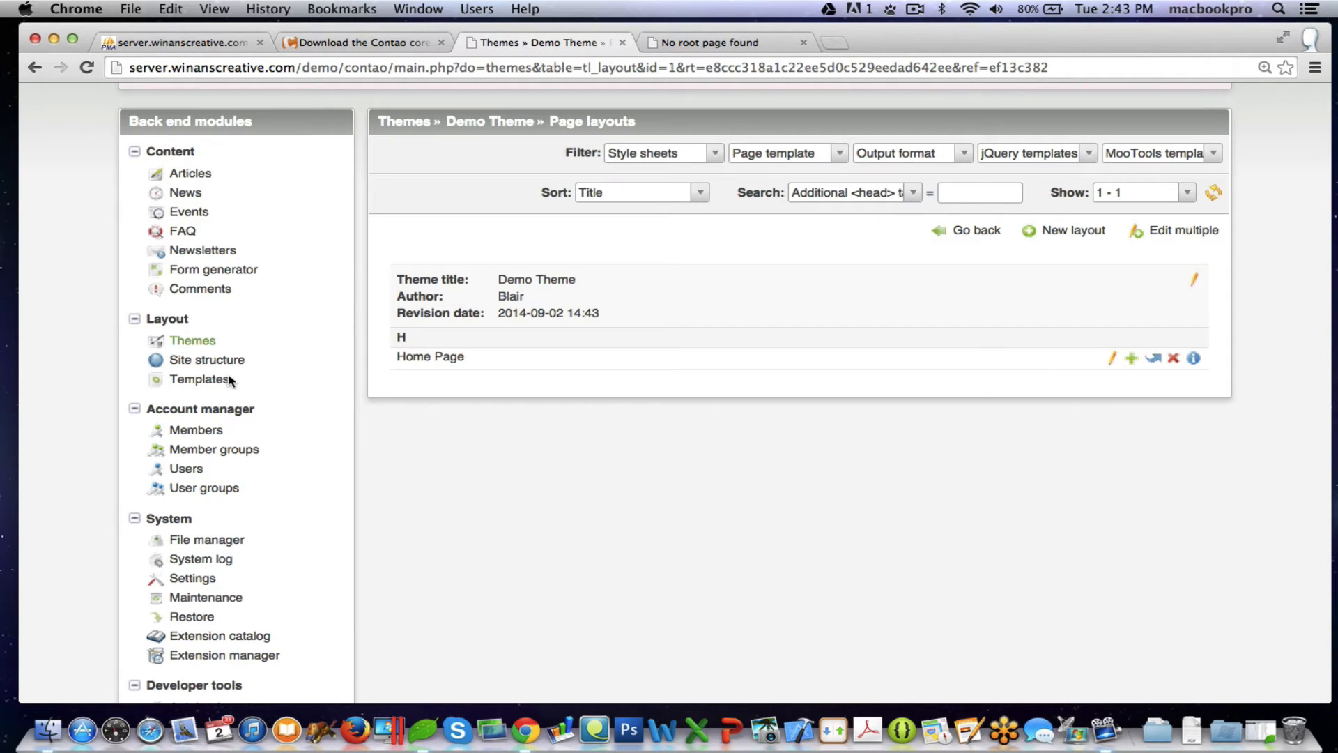
Open the site structure and start a new page awaiting its position
click(206, 359)
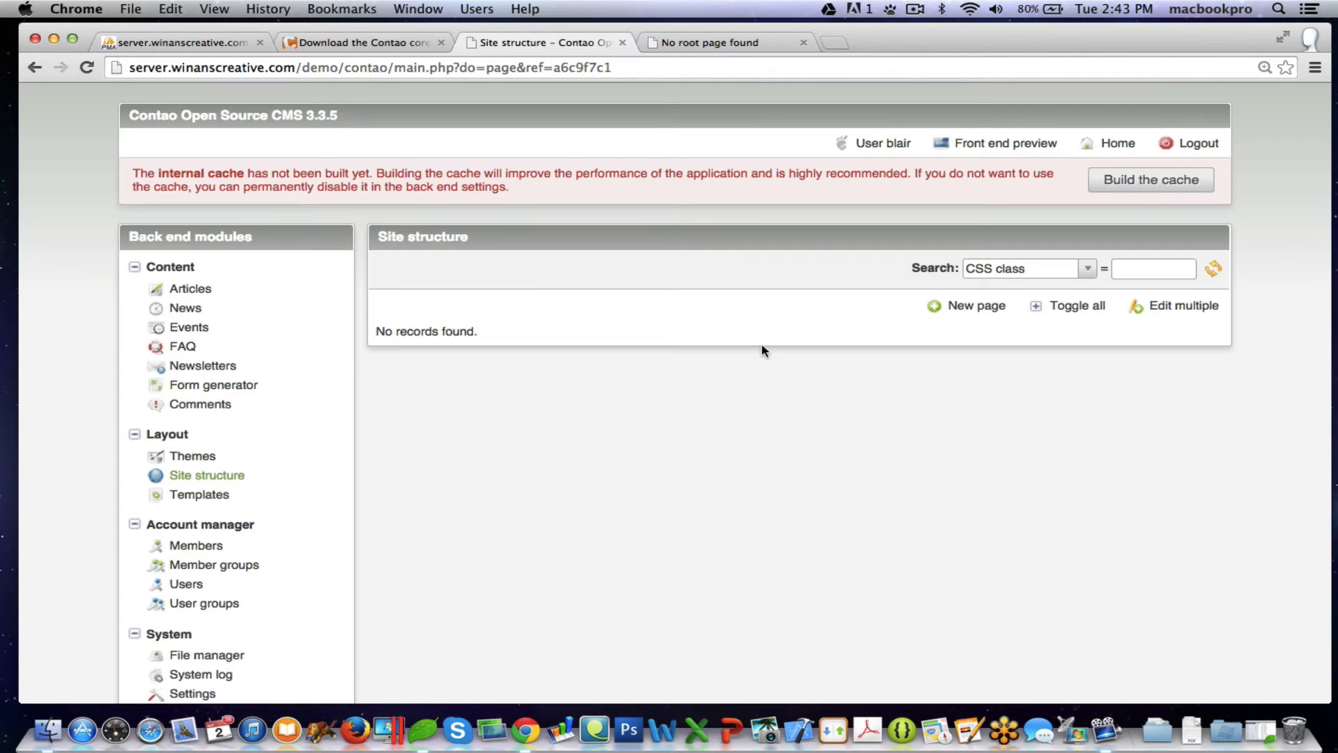
mouse_move(572, 319)
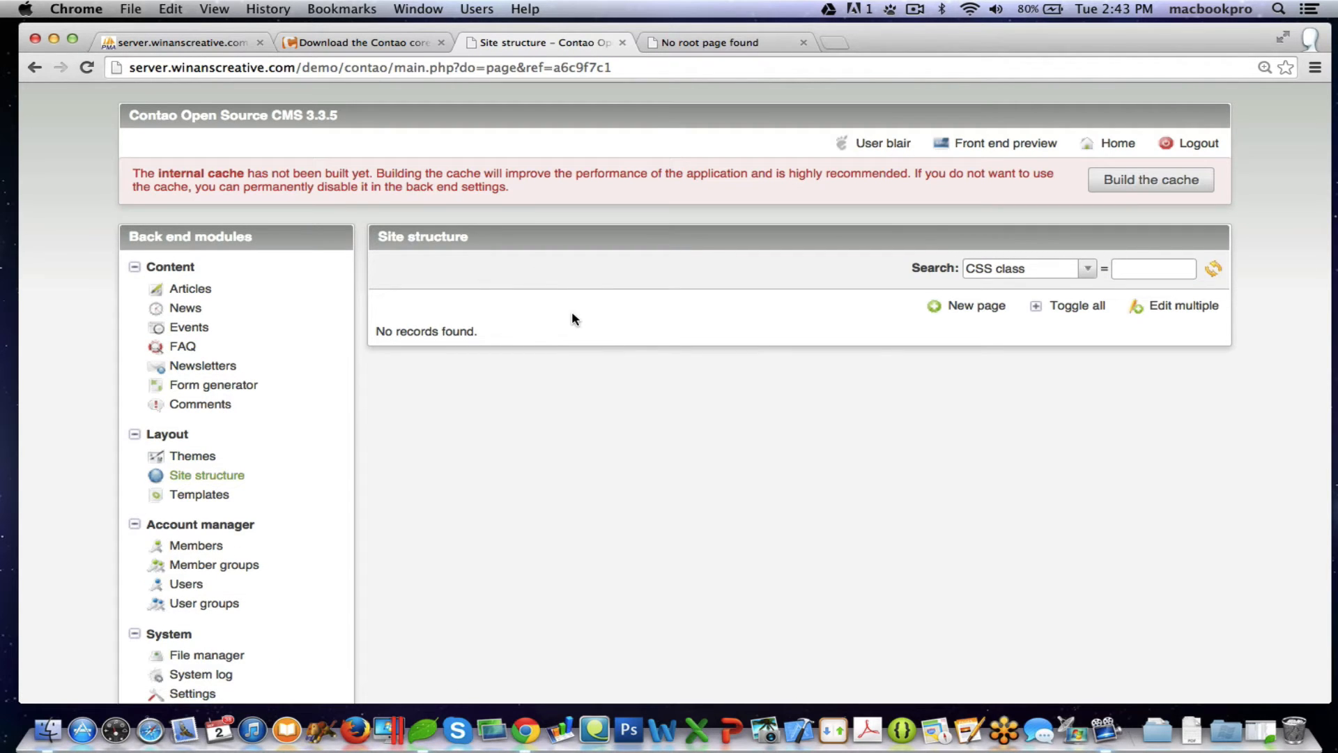
mouse_move(779, 368)
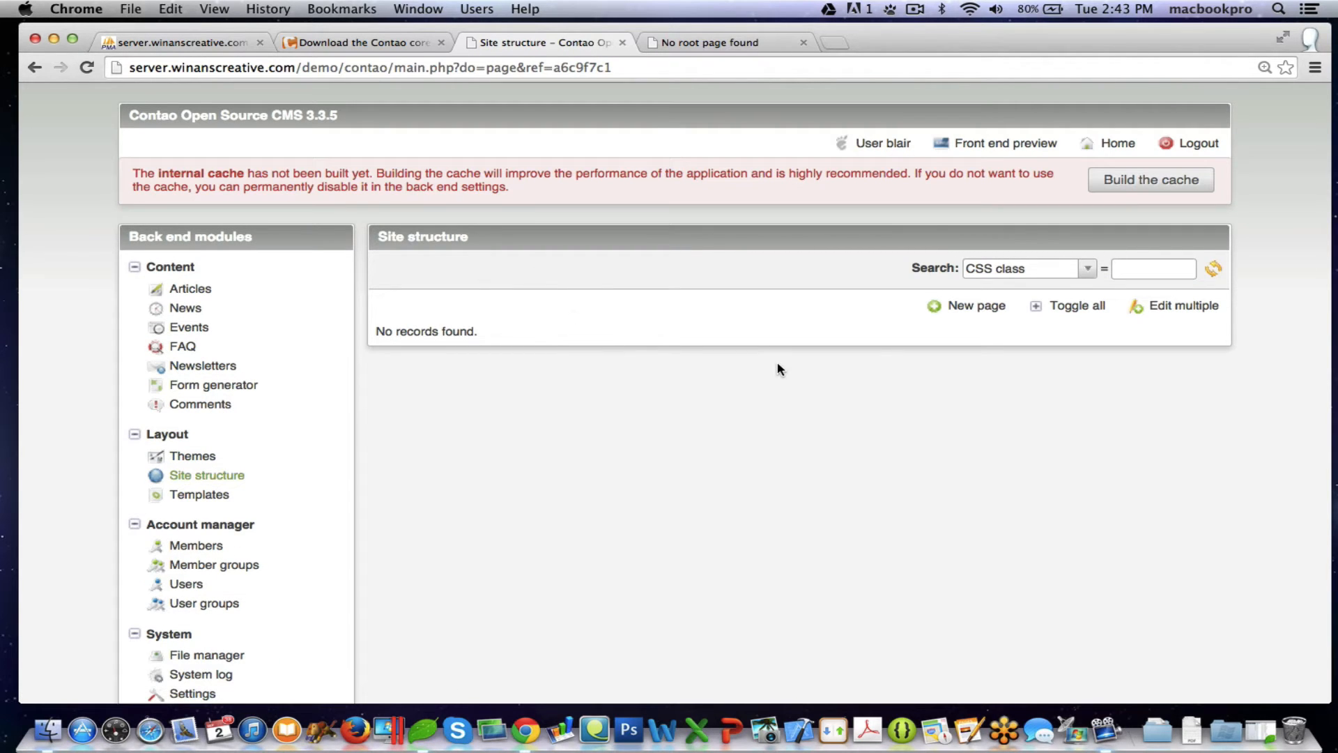
mouse_move(610, 512)
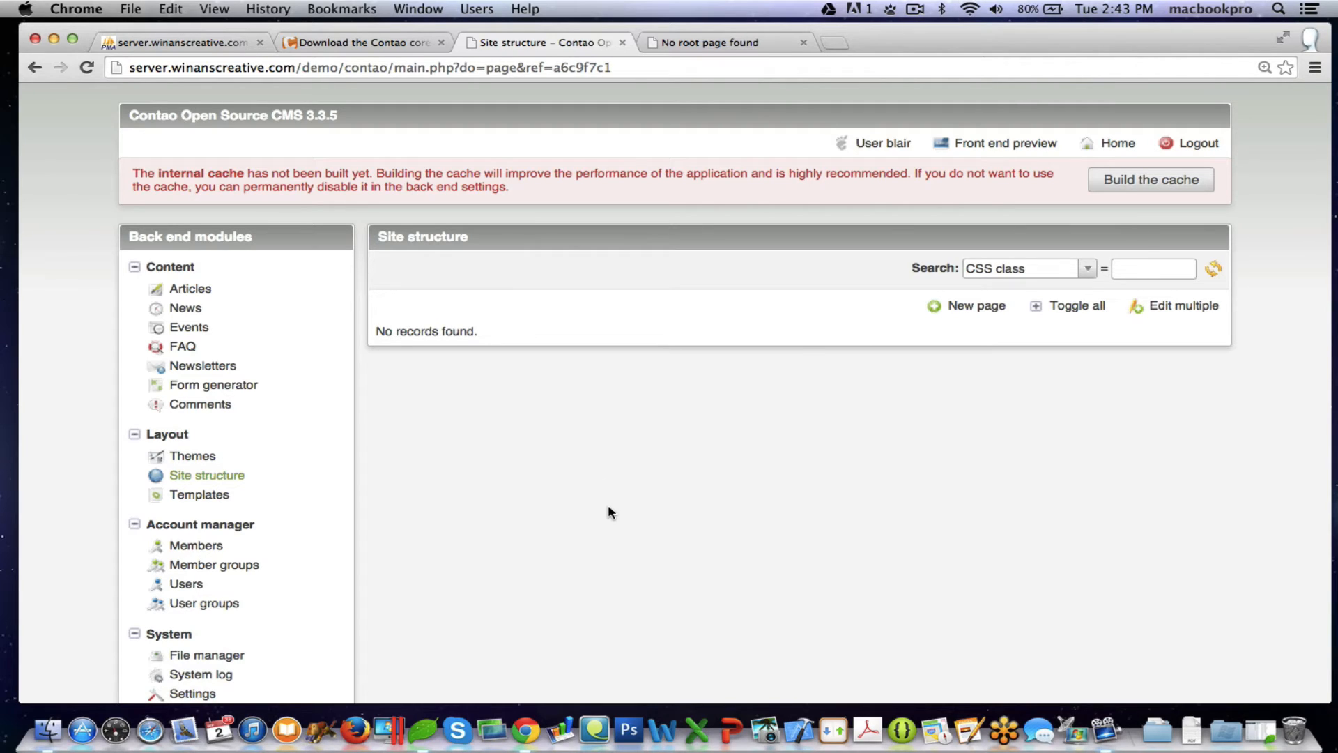
click(975, 305)
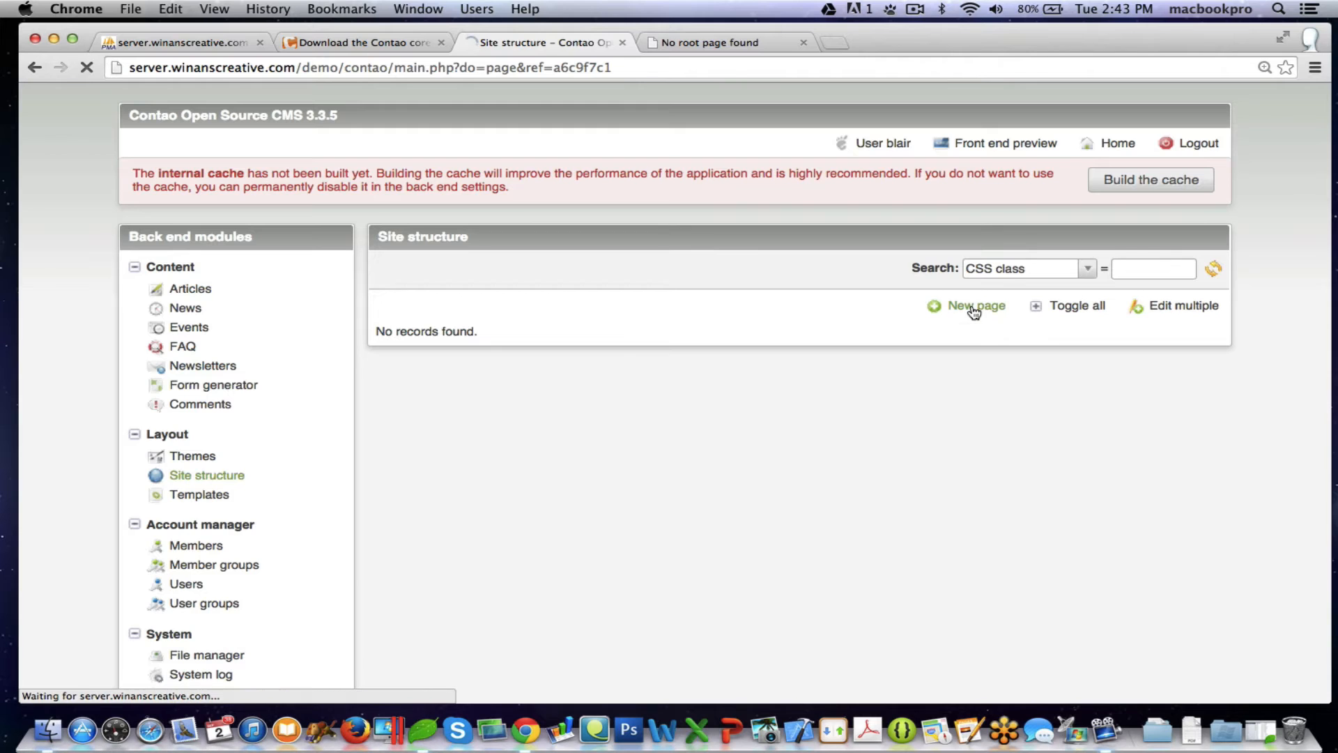
click(975, 306)
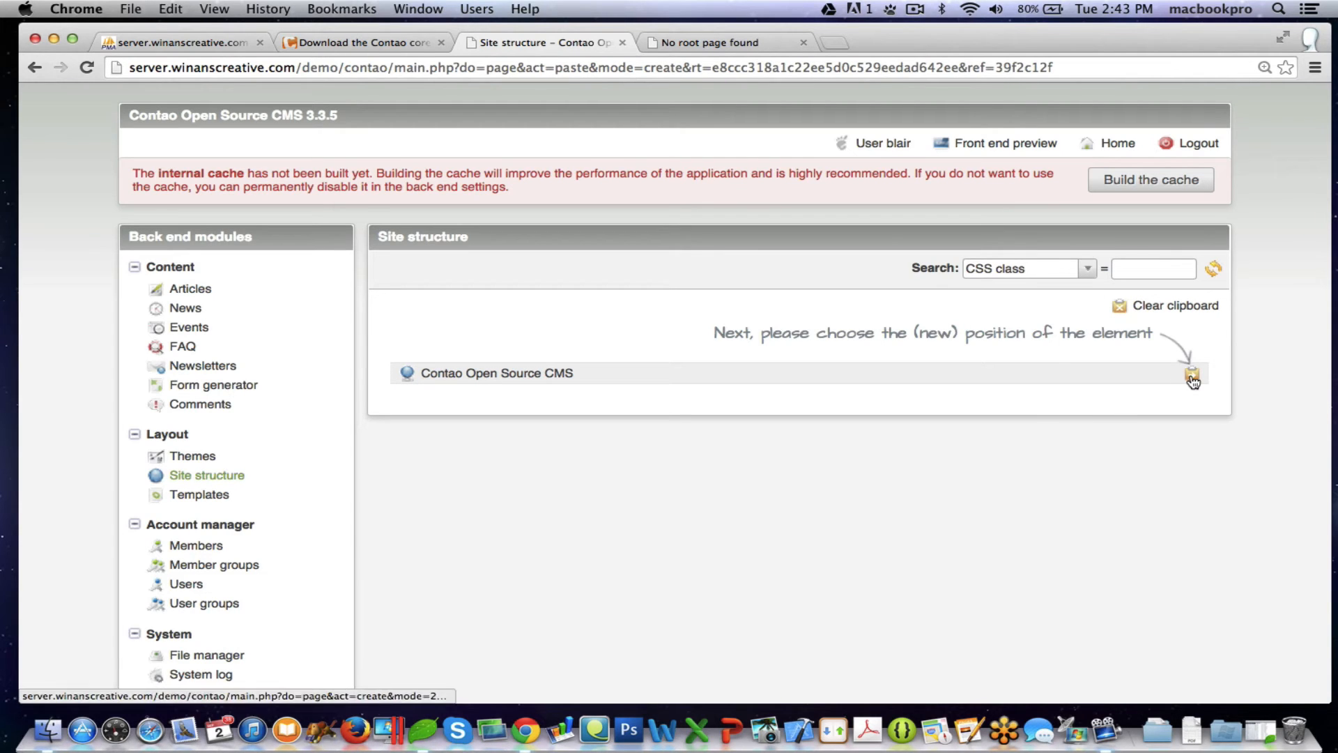
Place the page at top level as website root 'Demo Site' with language en
click(1193, 375)
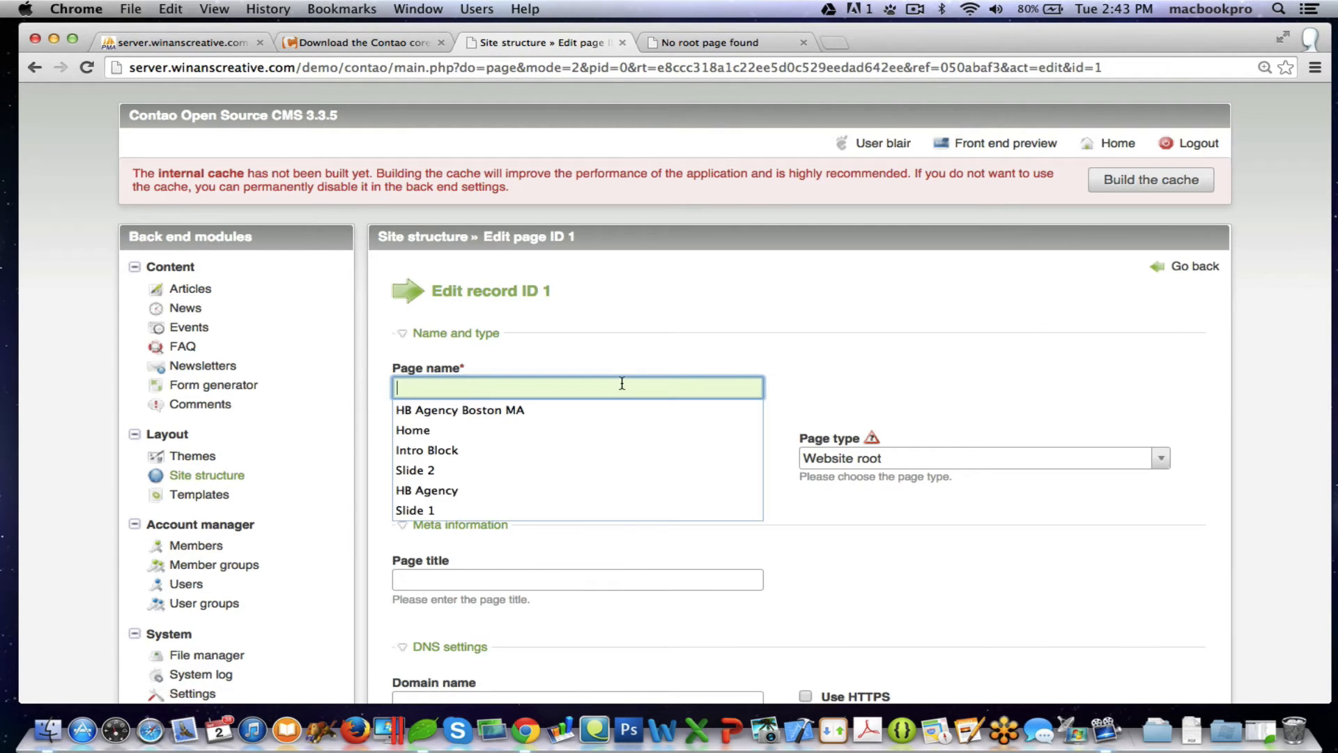
text(Demo Site)
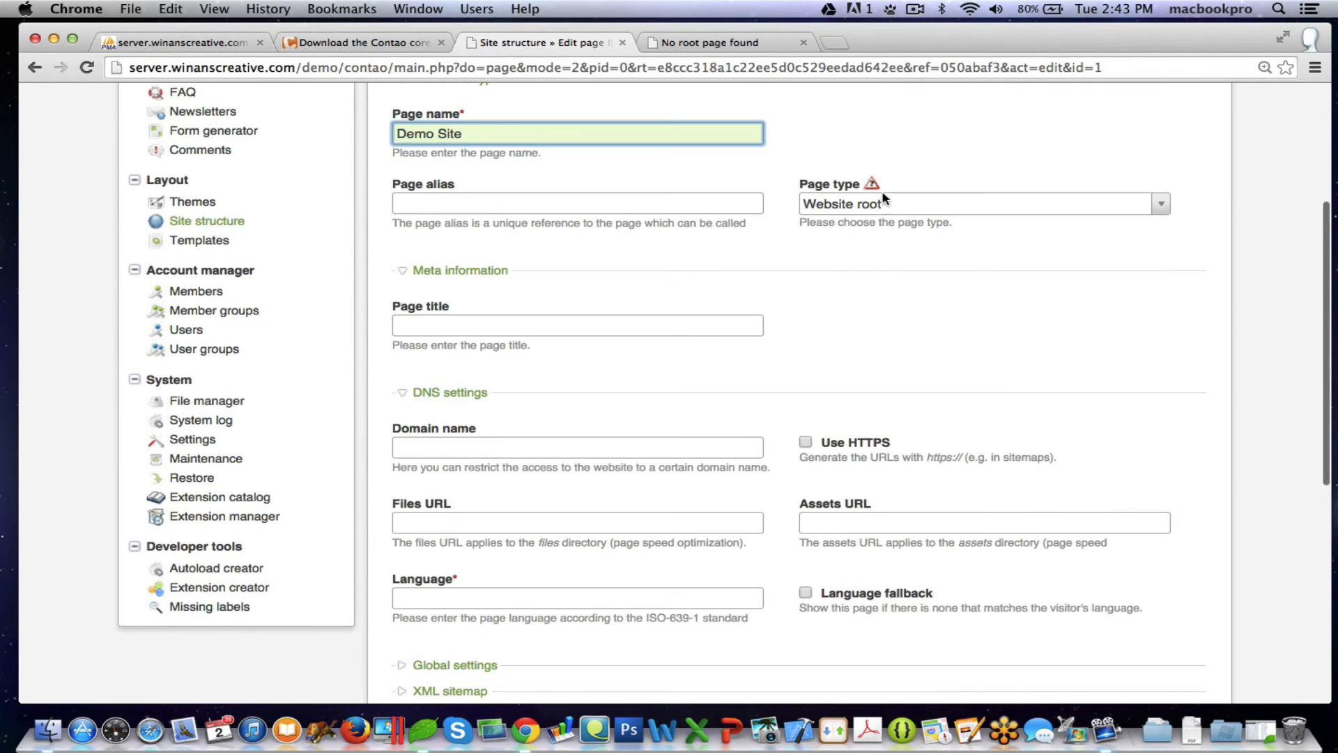
click(981, 203)
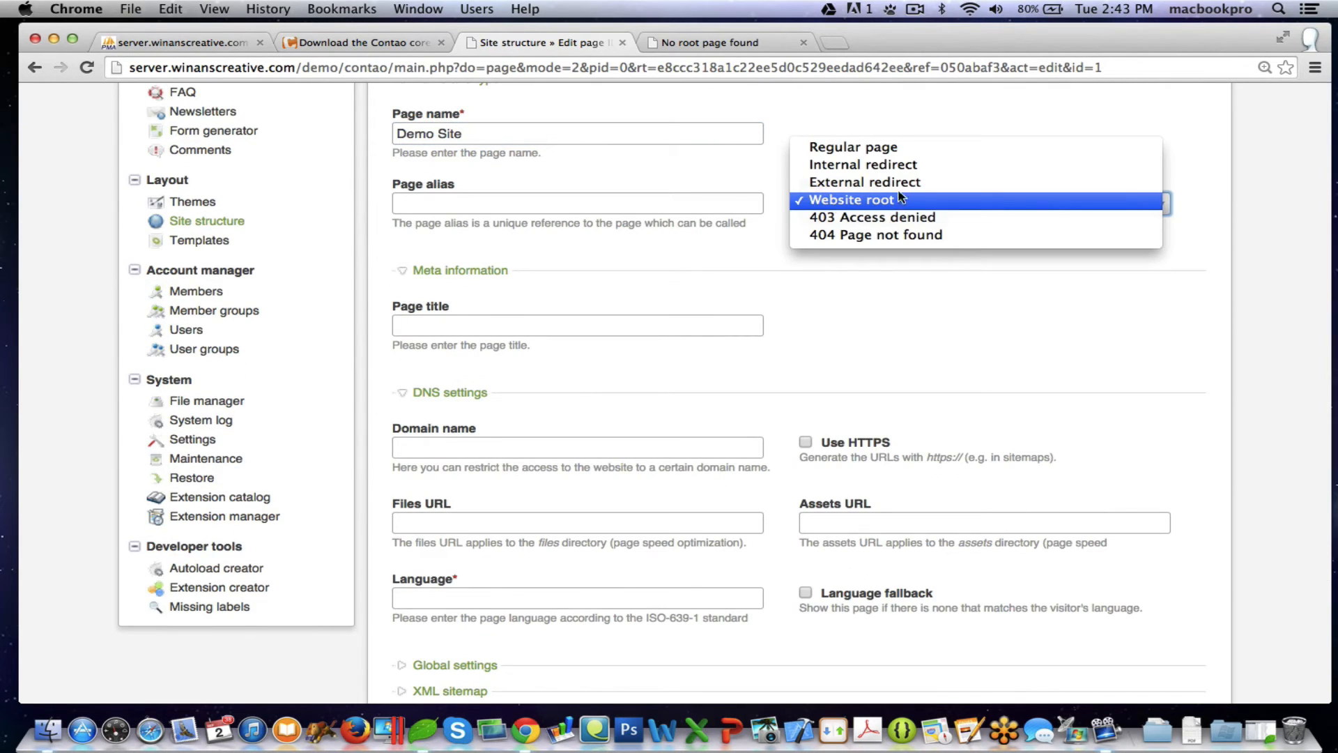
click(847, 199)
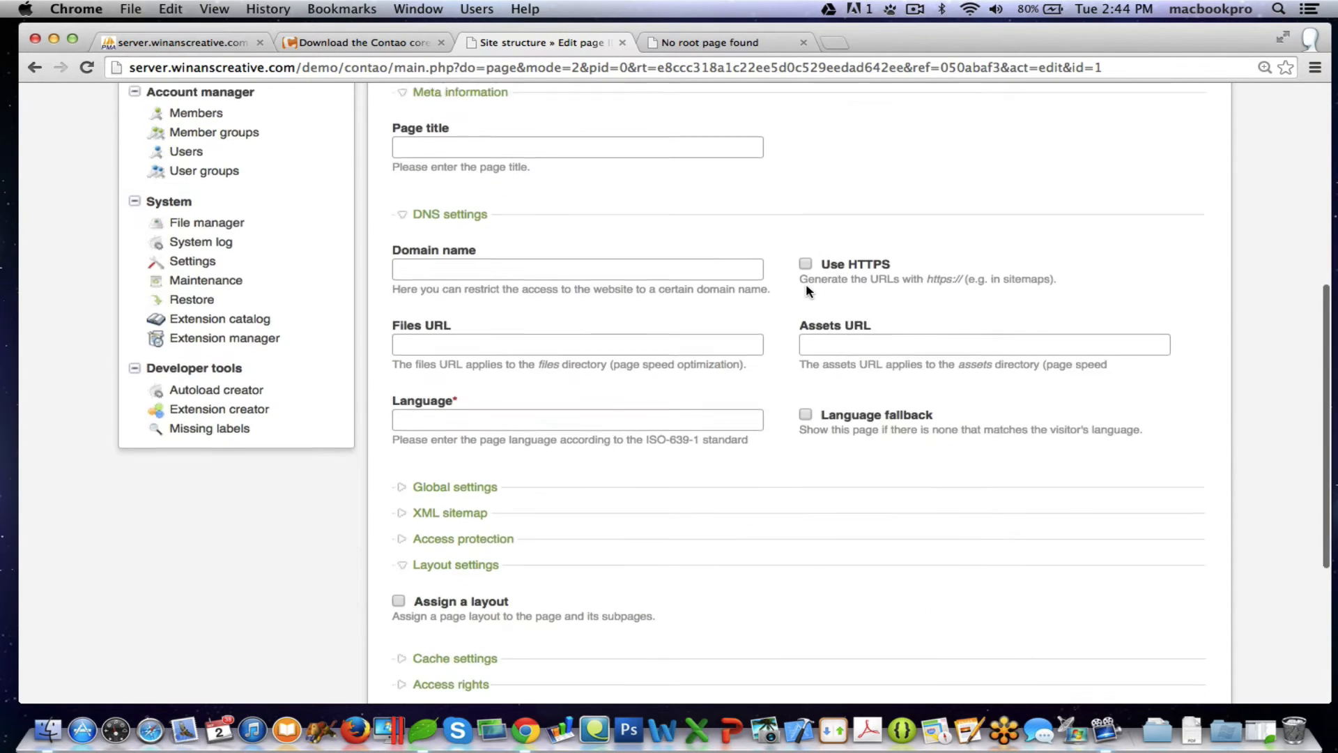
scroll(down, 3)
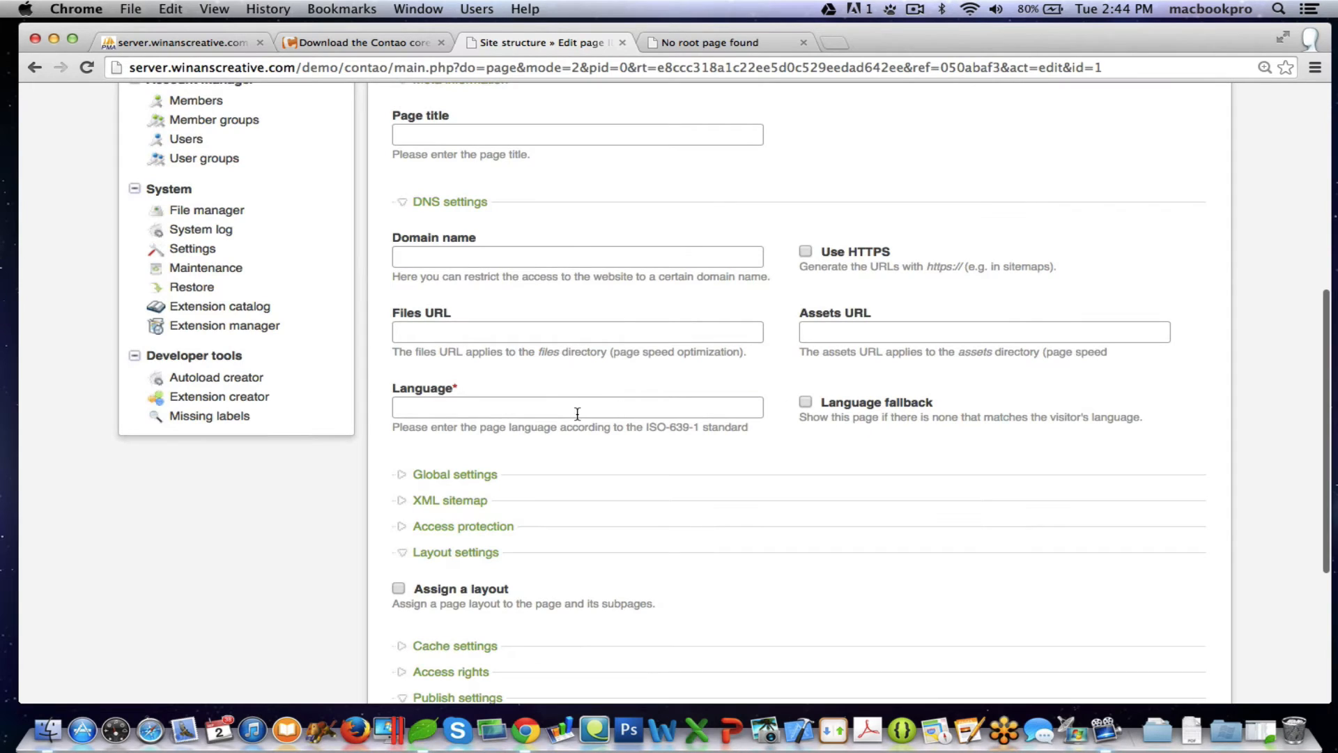
text(en)
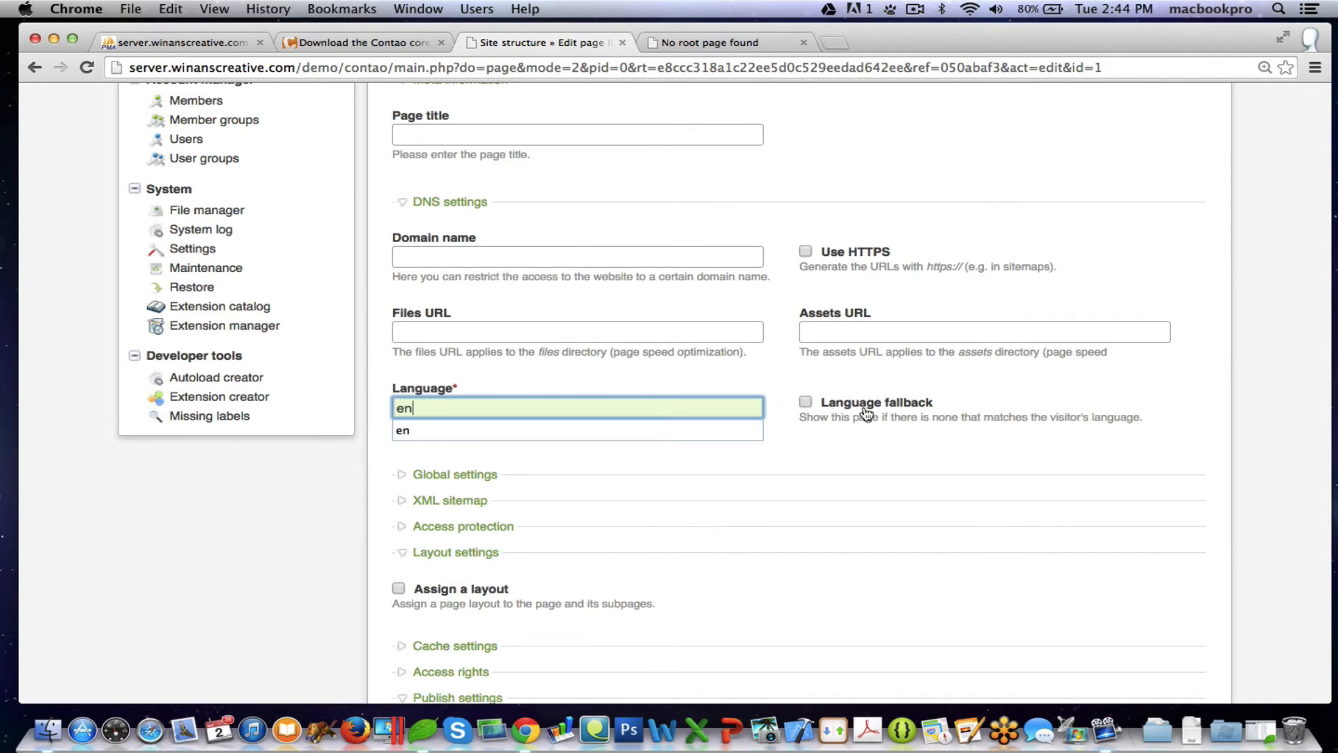
click(803, 402)
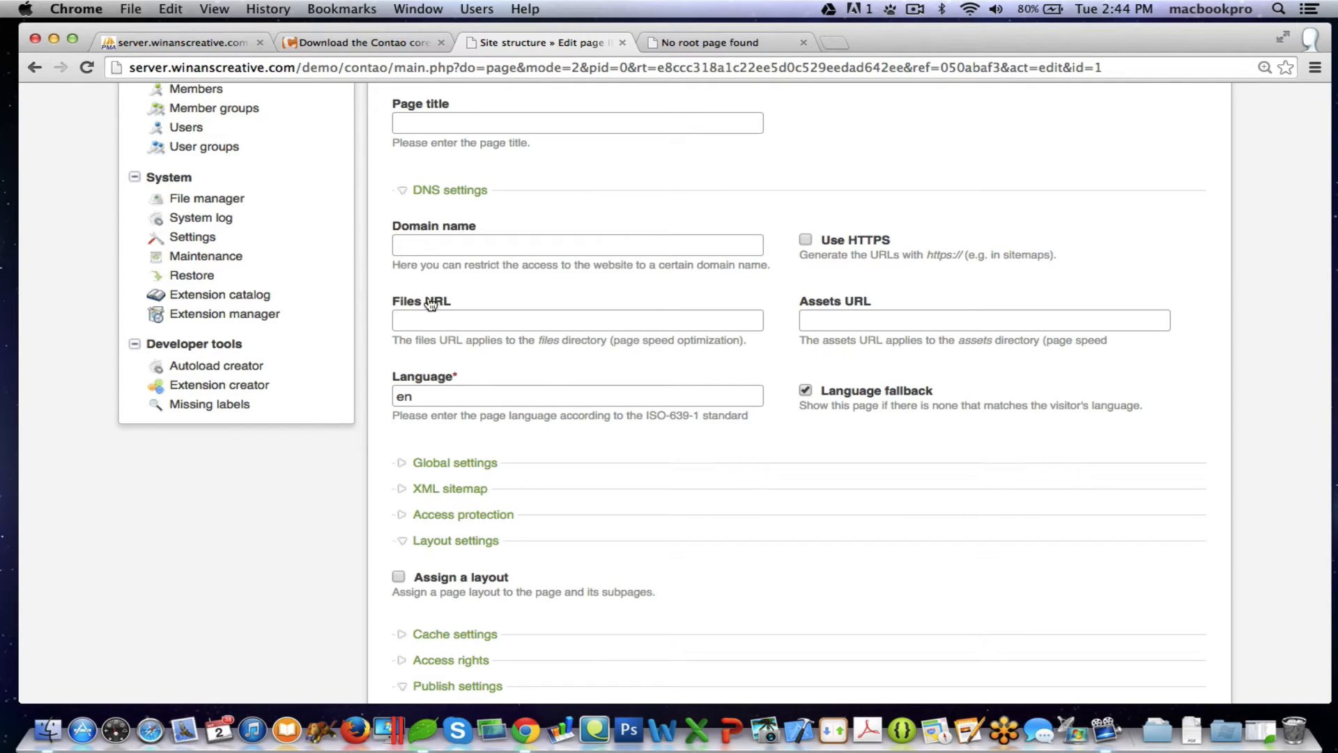
mouse_move(460, 244)
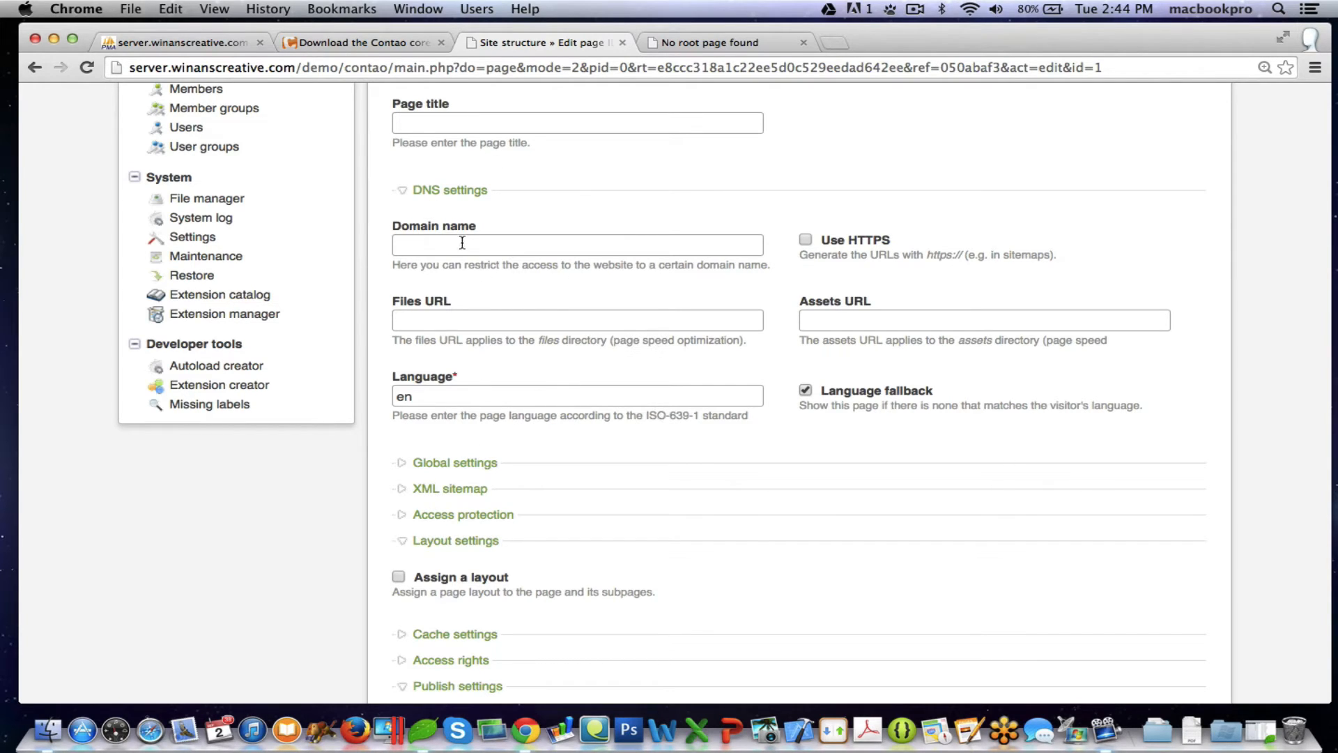
Review the domain and XML sitemap settings, then publish the root page and save
click(577, 245)
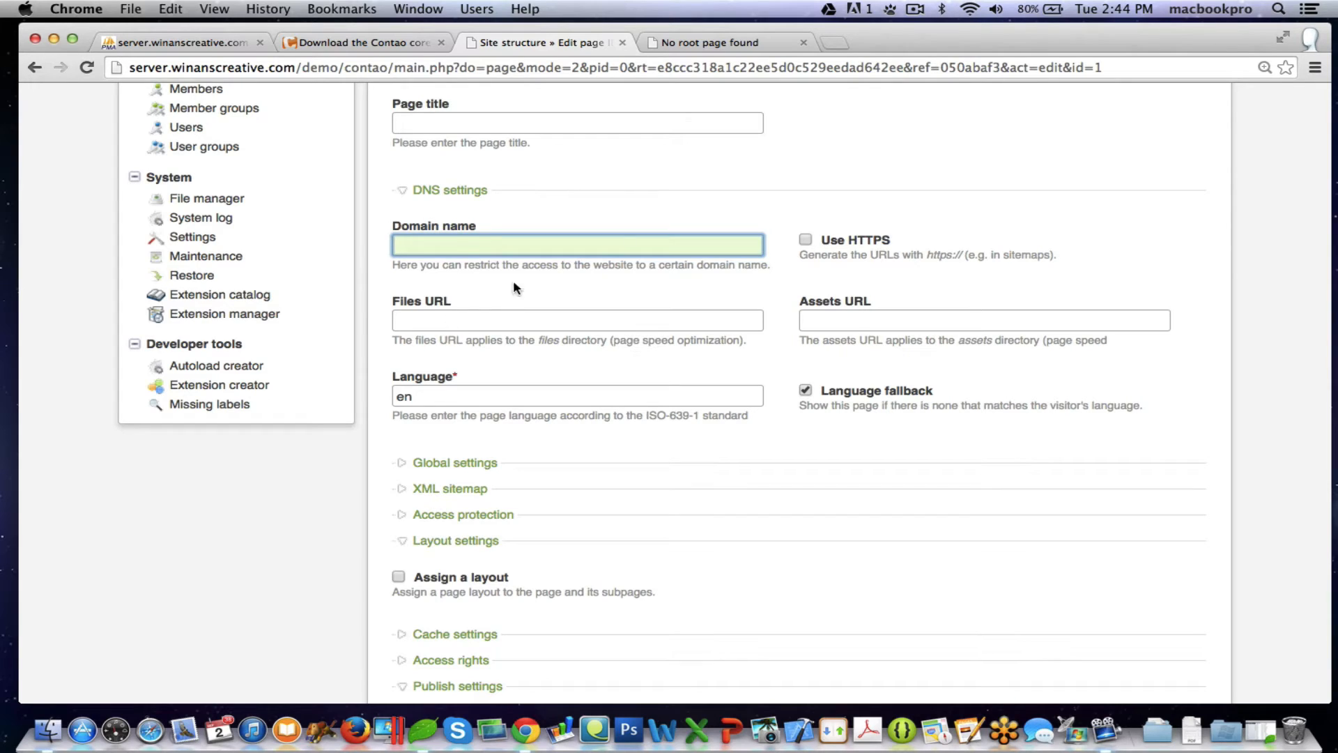
click(577, 244)
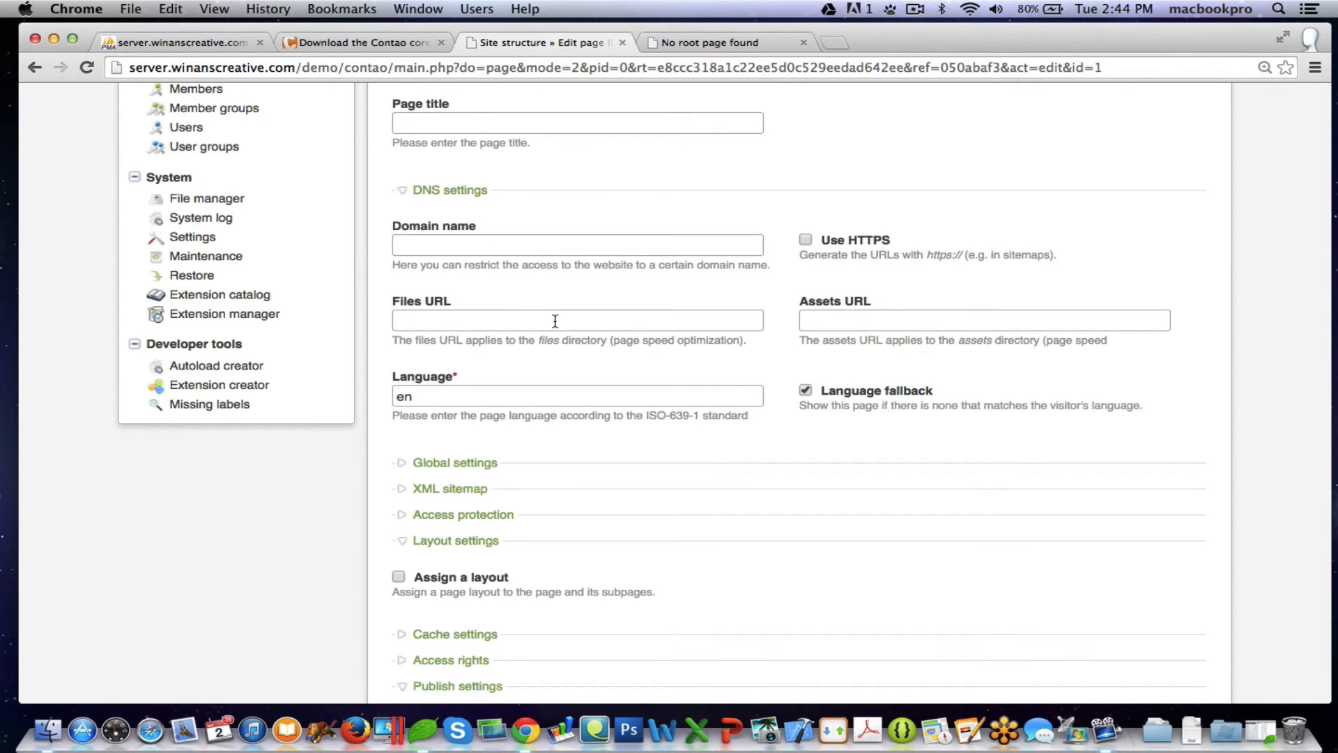
mouse_move(444, 345)
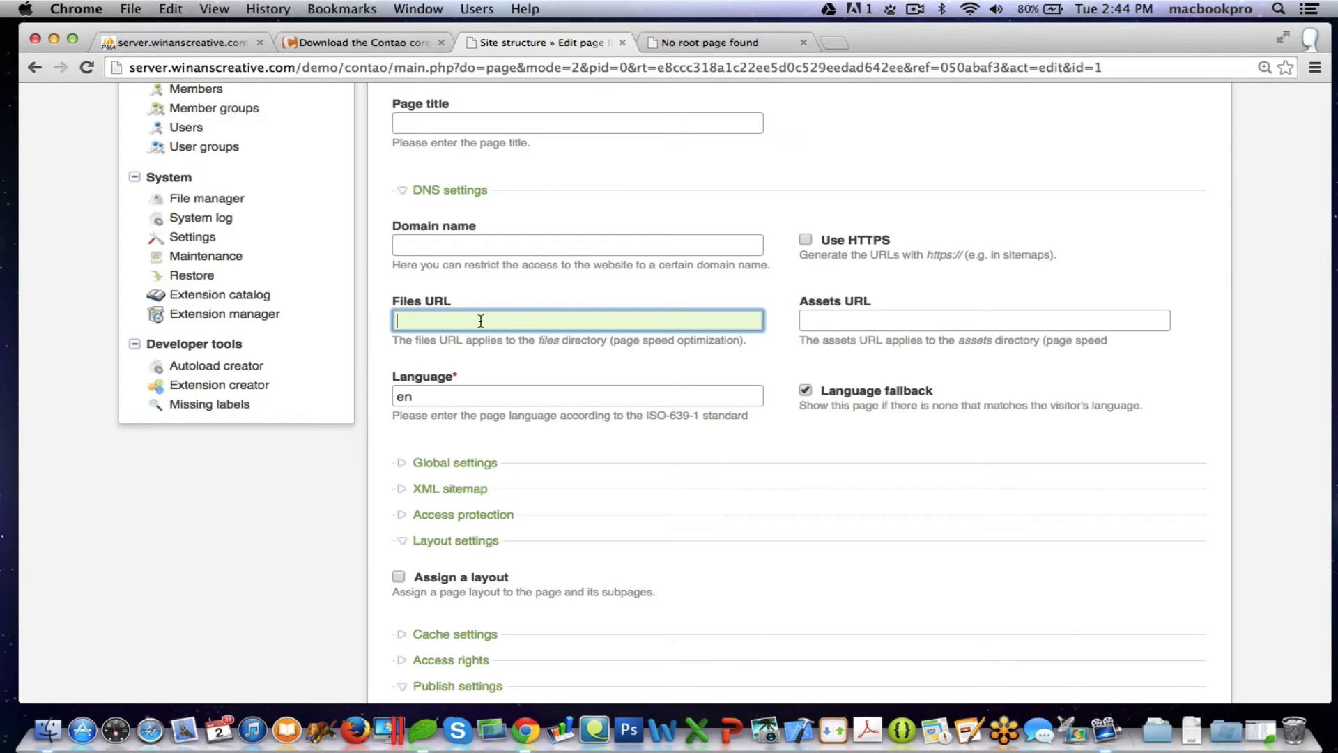
scroll(down, 3)
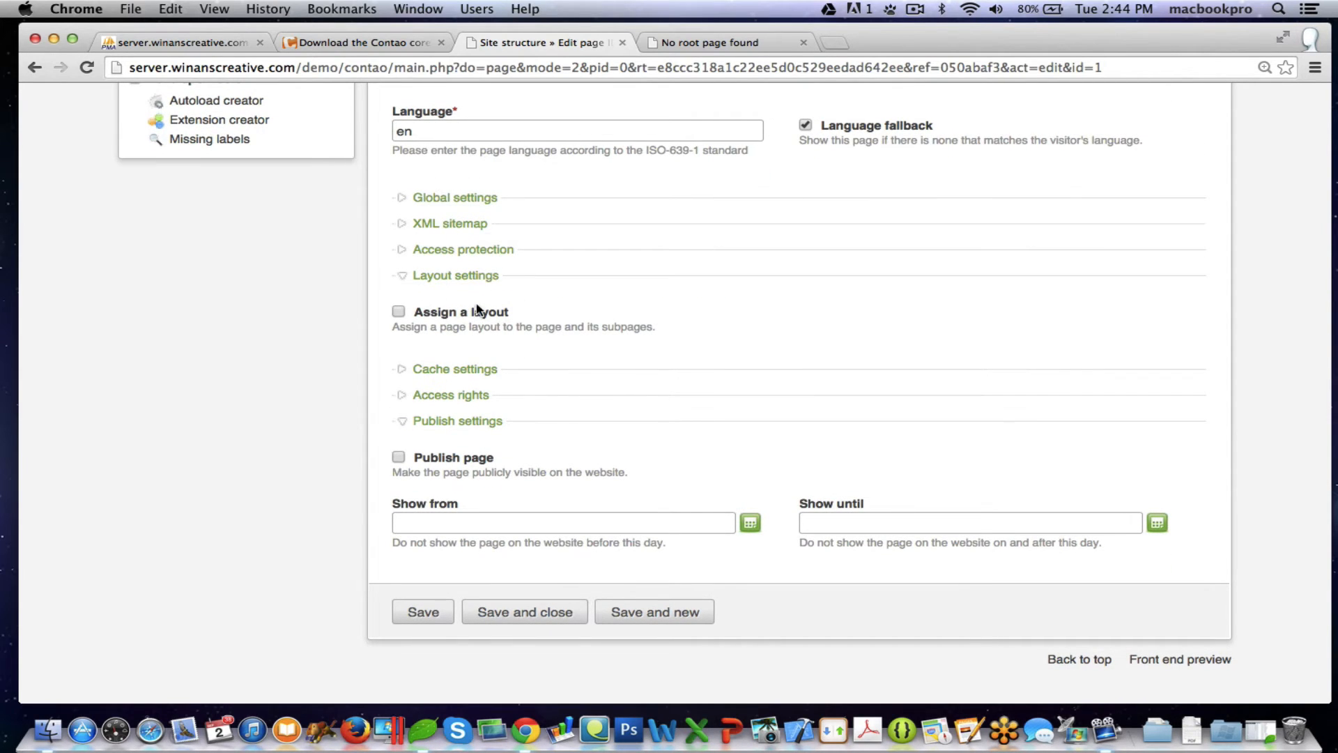
click(449, 223)
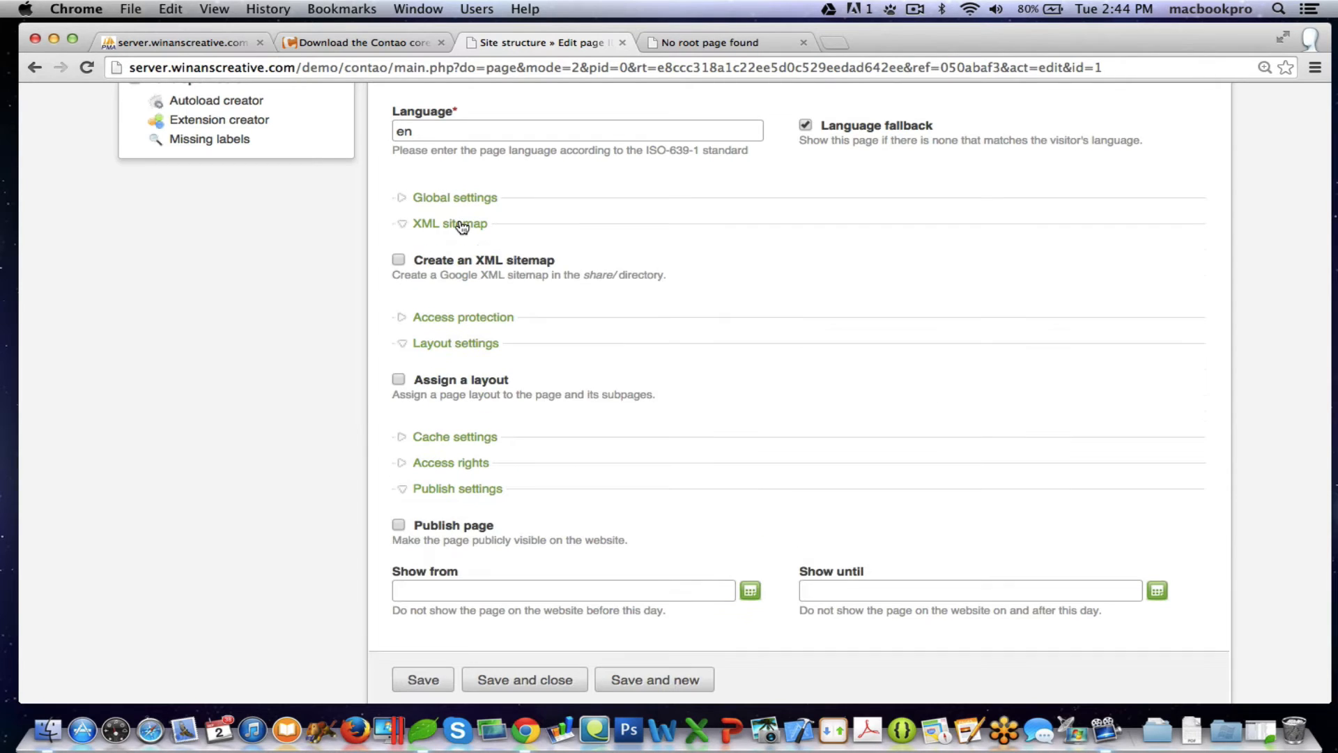
click(450, 224)
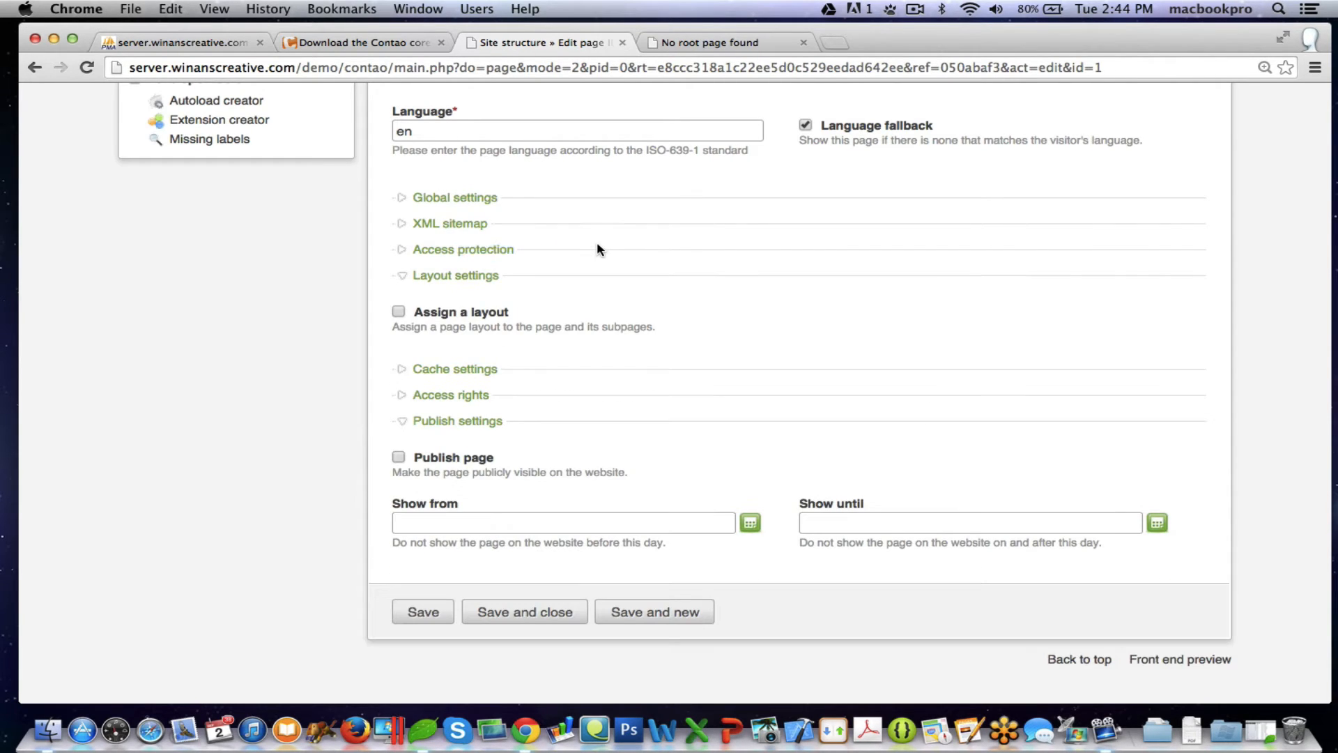
mouse_move(469, 435)
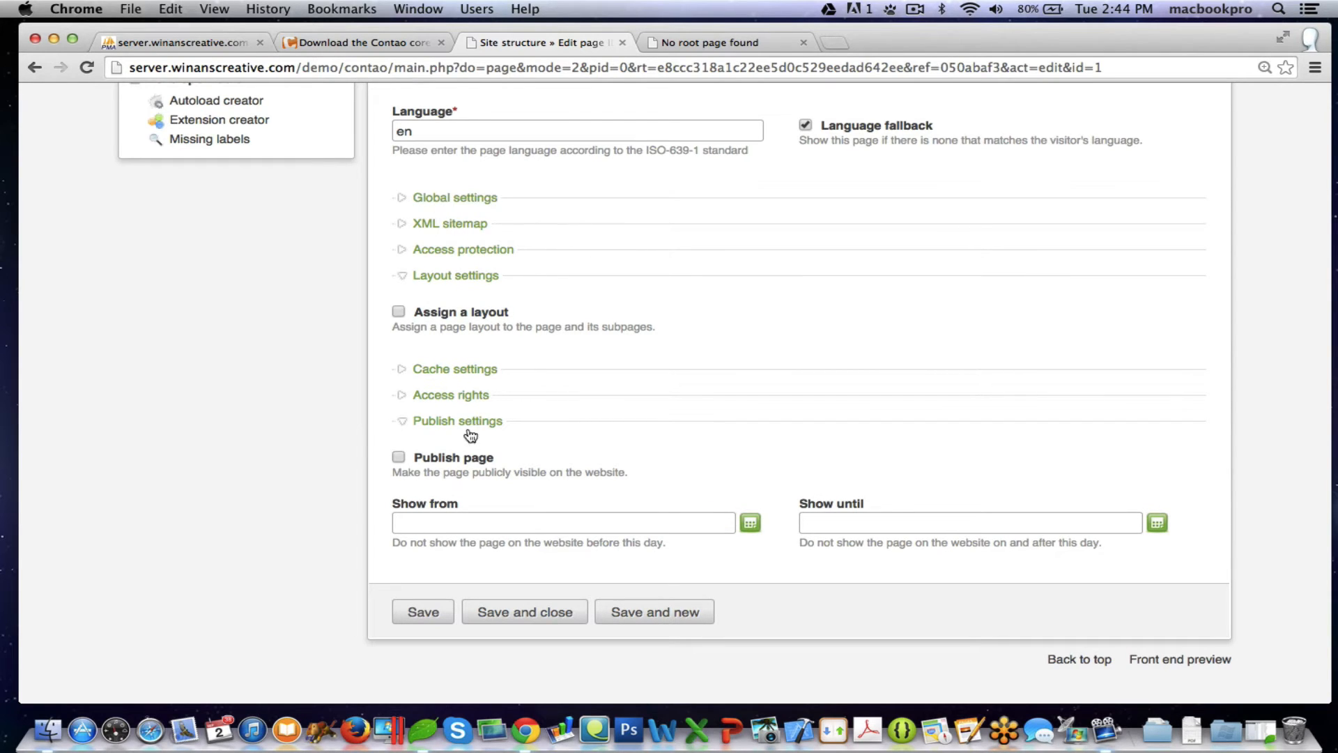
click(524, 612)
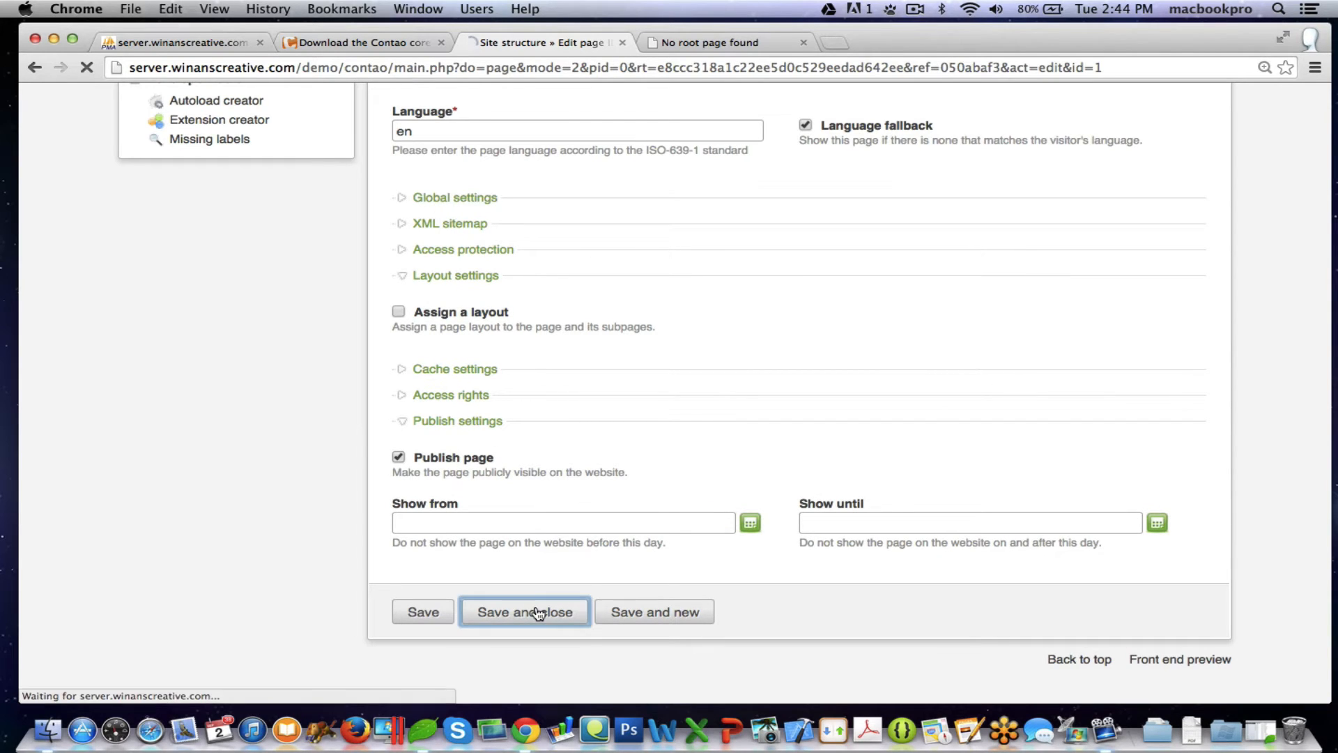
Save and close the Demo Site root page, then view the front end
click(524, 612)
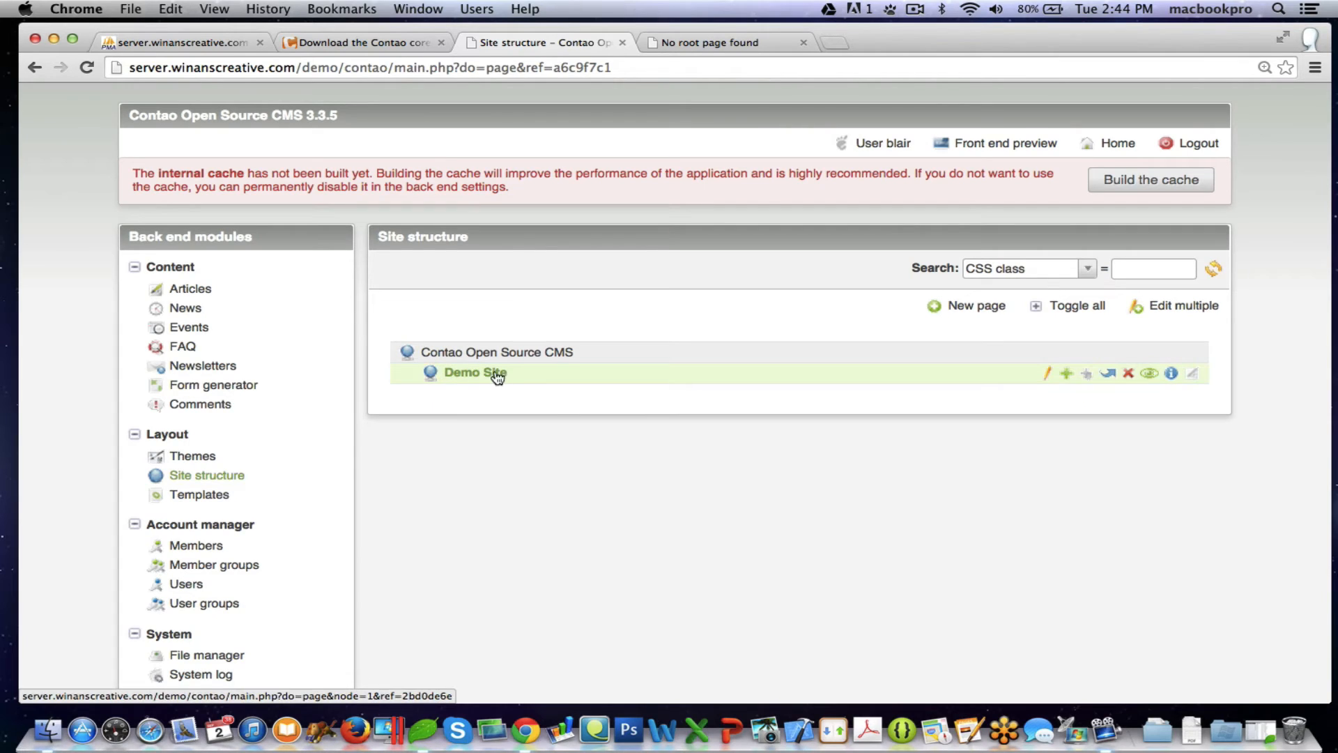
click(715, 42)
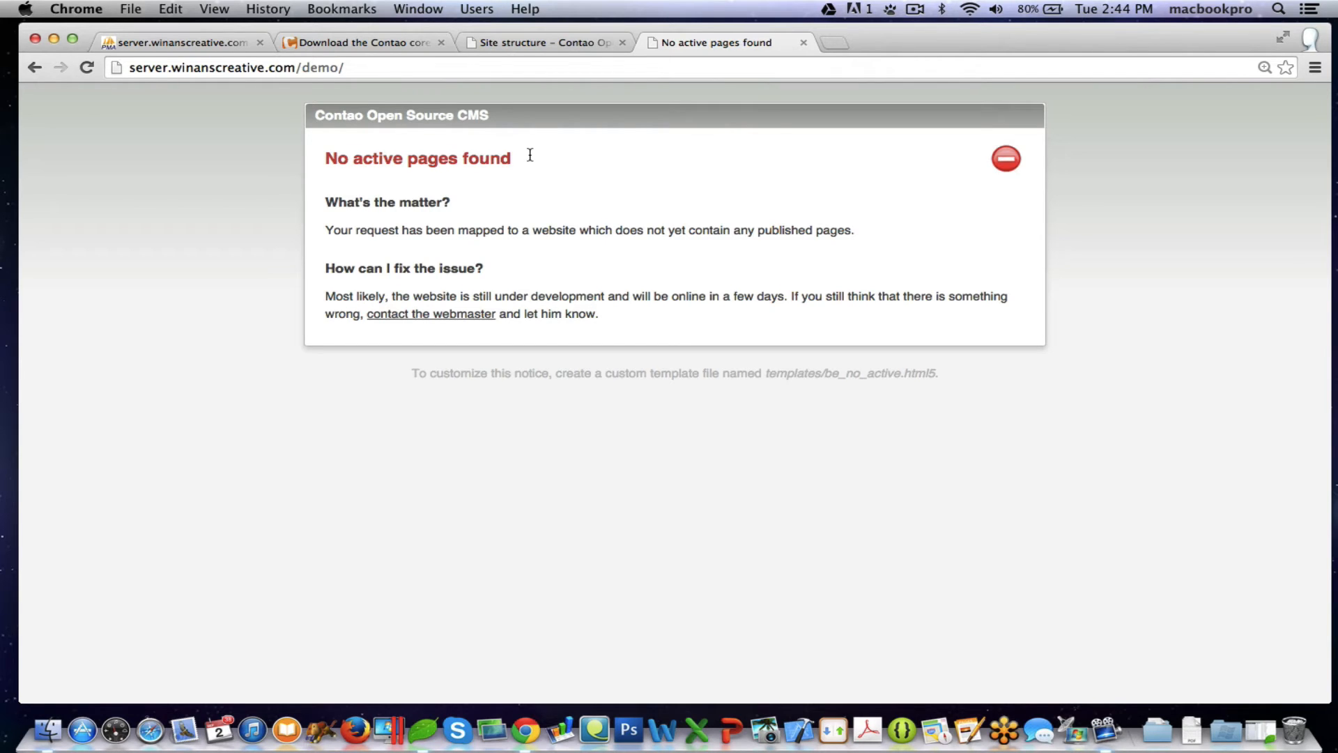
mouse_move(542, 42)
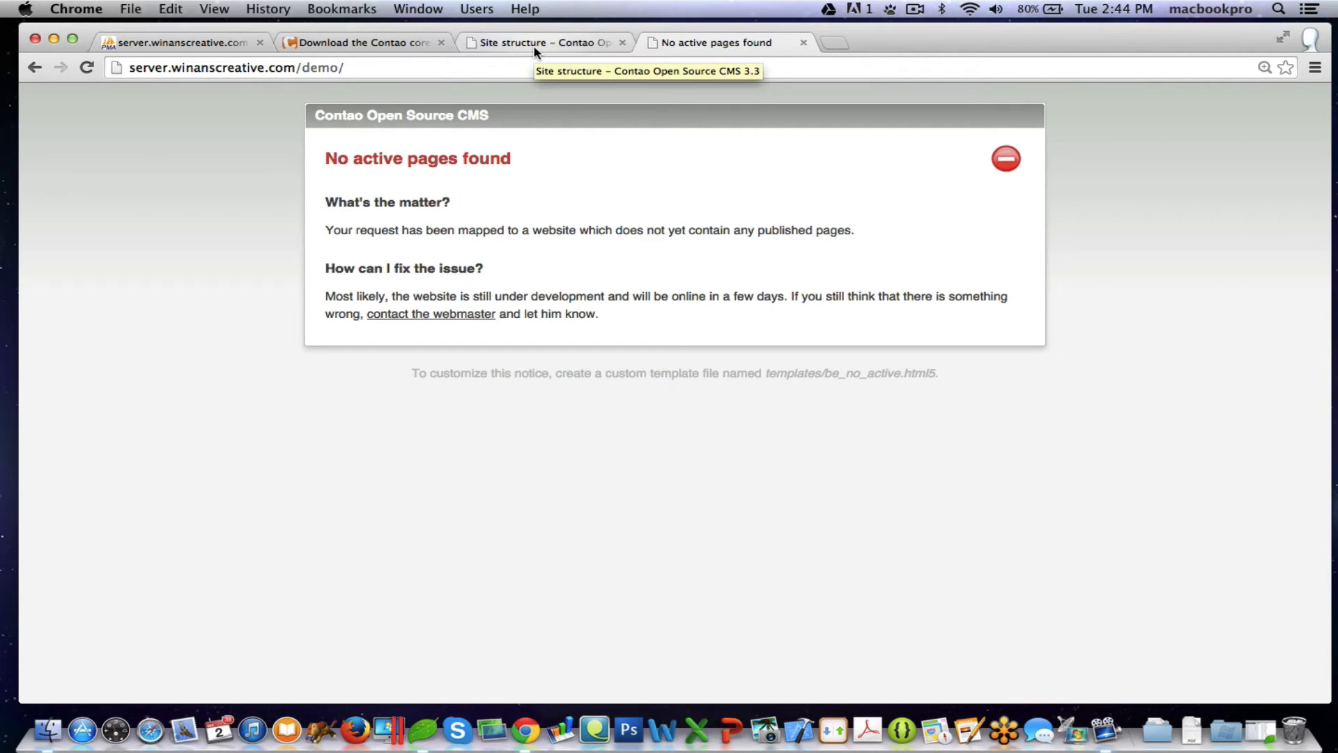
Return to the site structure tab and start another new page
click(537, 42)
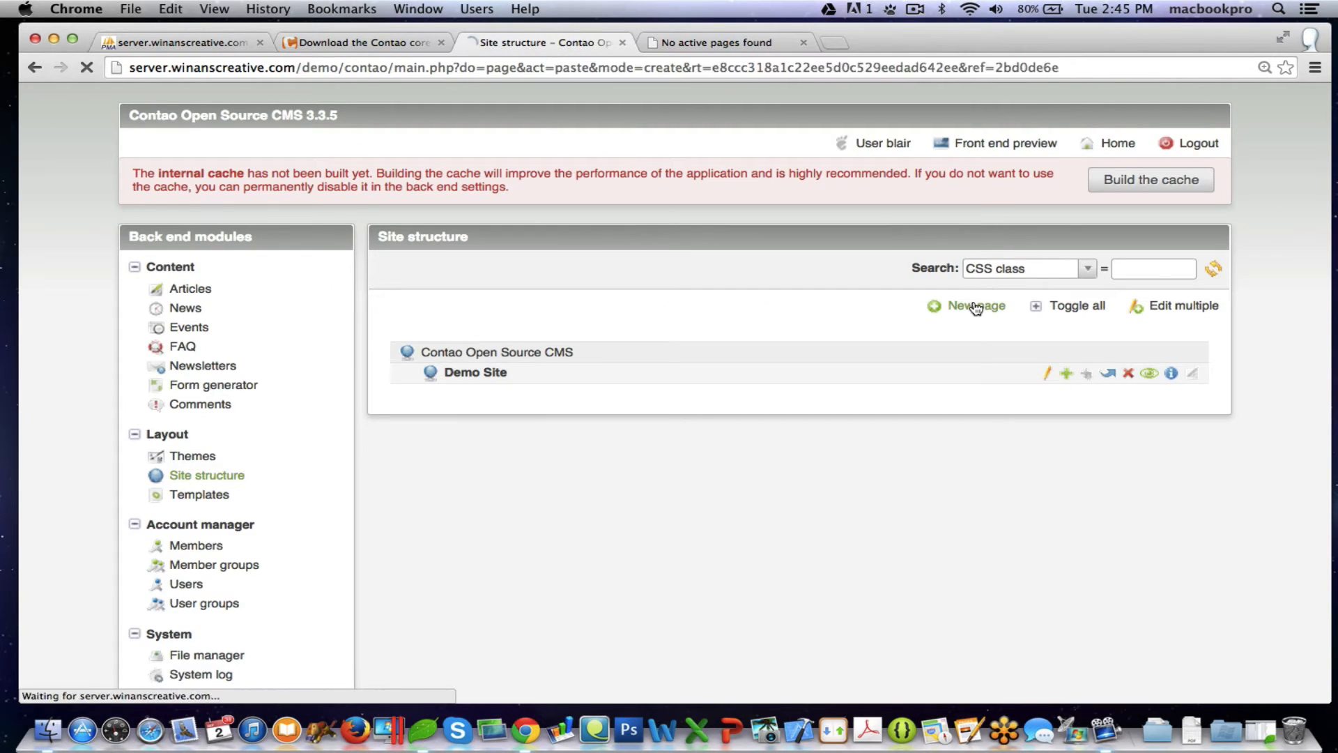
click(976, 306)
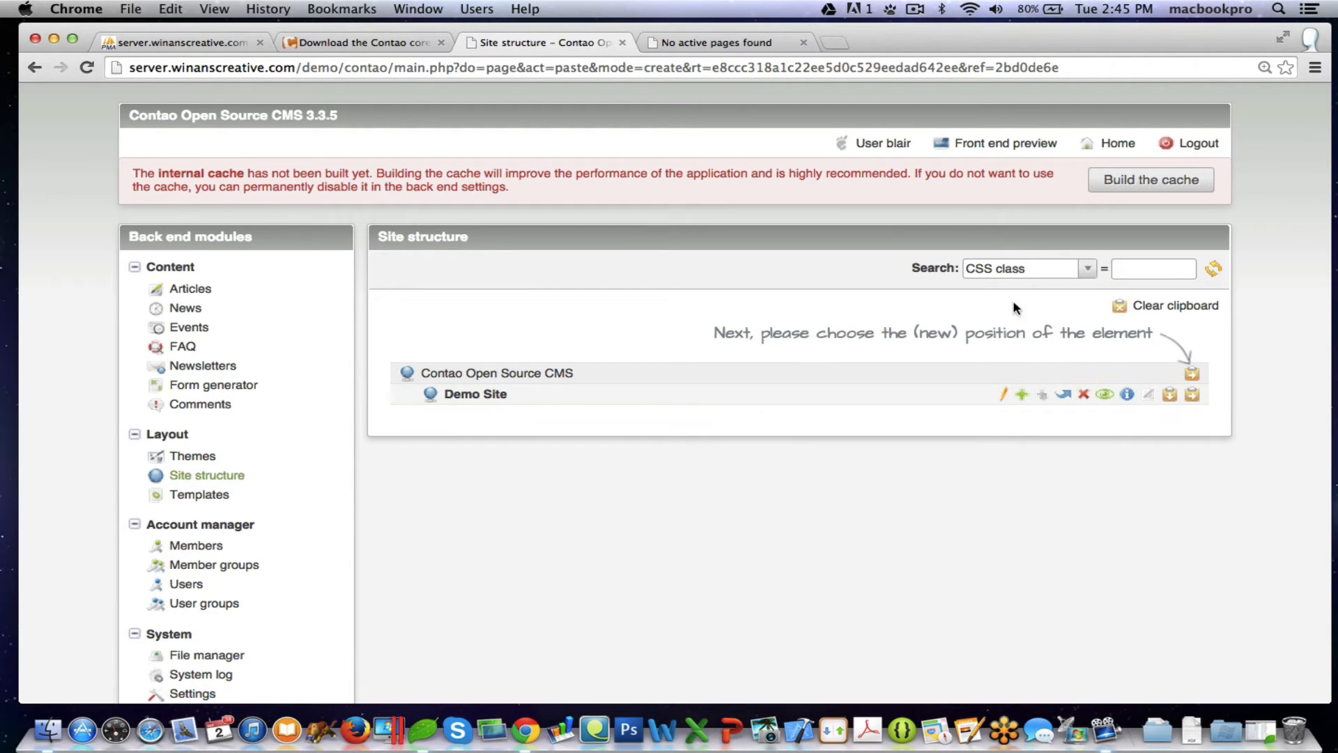
mouse_move(808, 360)
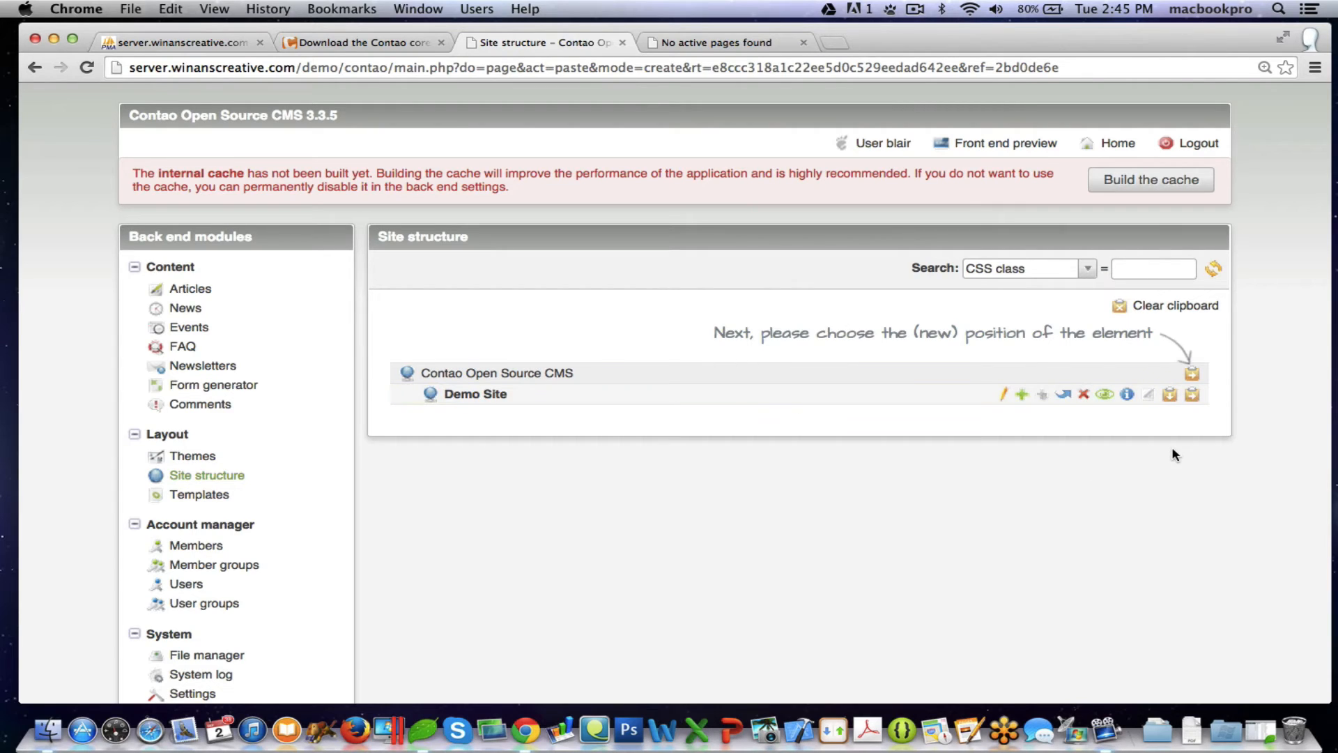
mouse_move(853, 389)
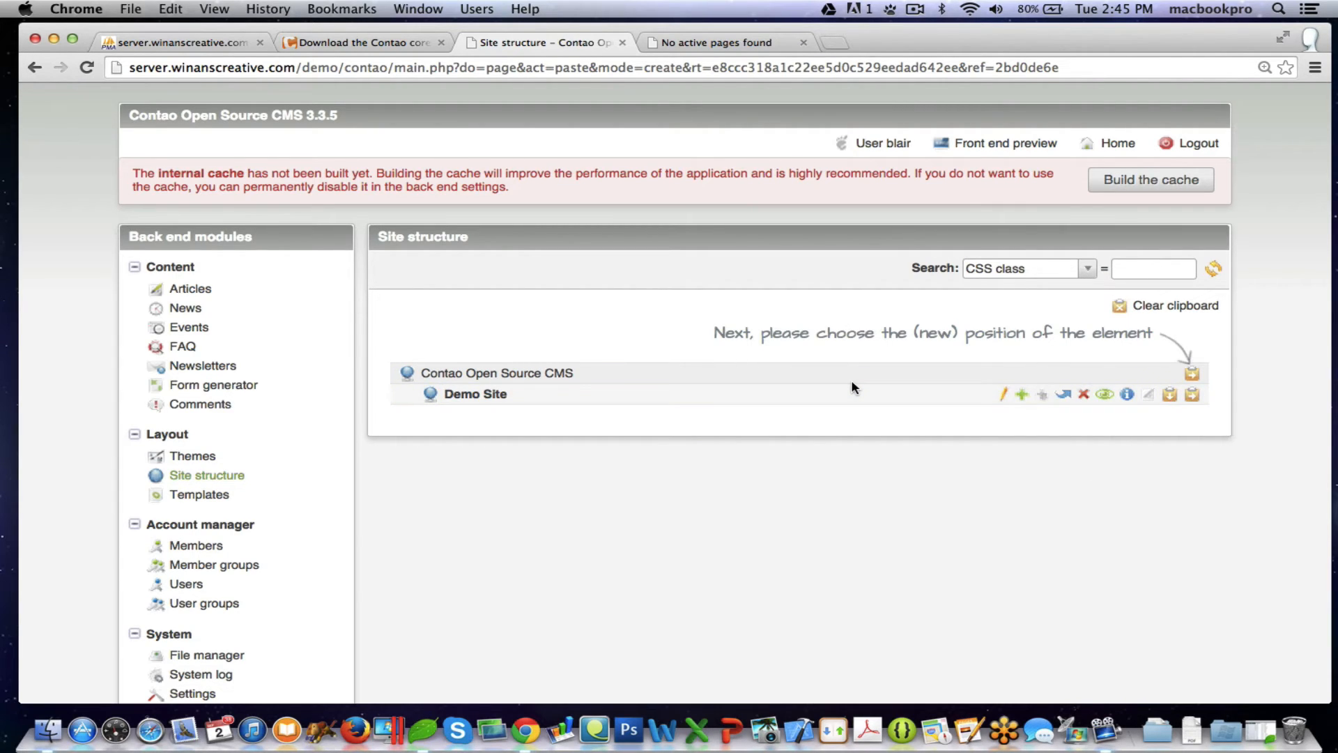
mouse_move(1056, 344)
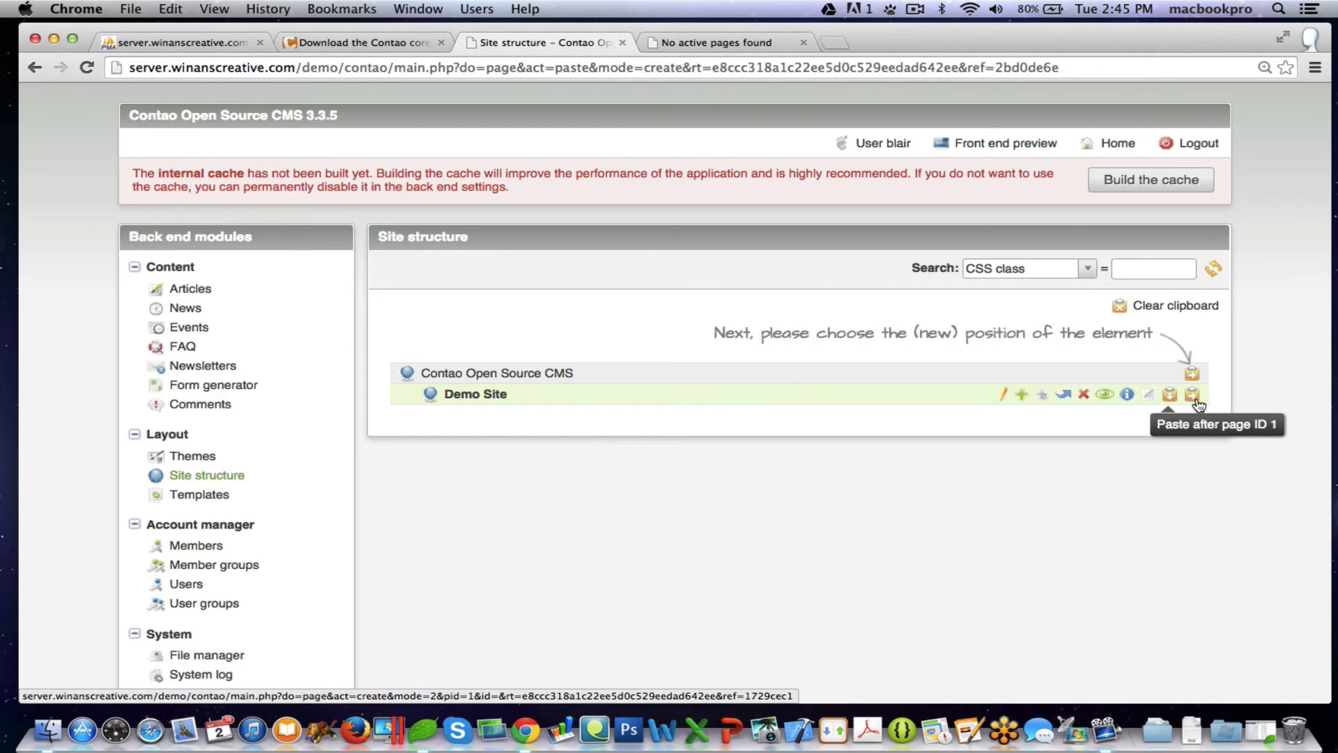
mouse_move(1172, 395)
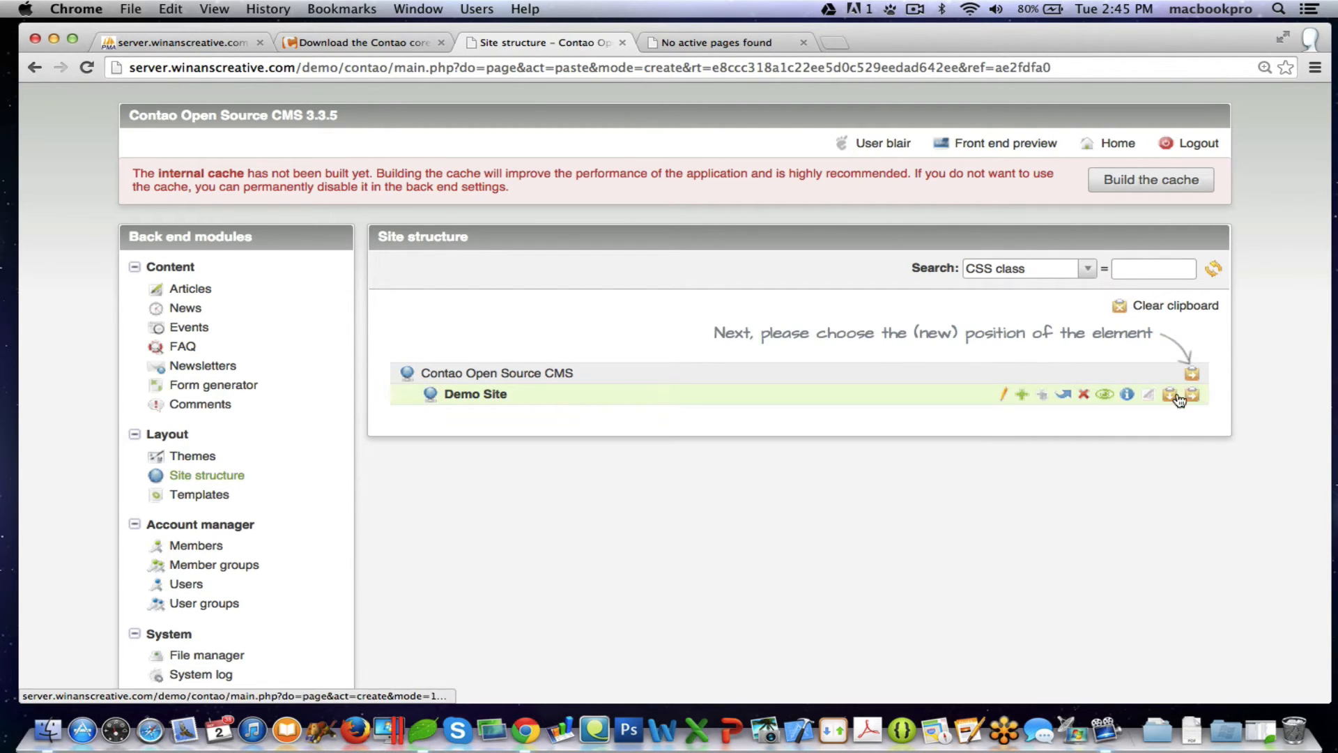
mouse_move(1174, 394)
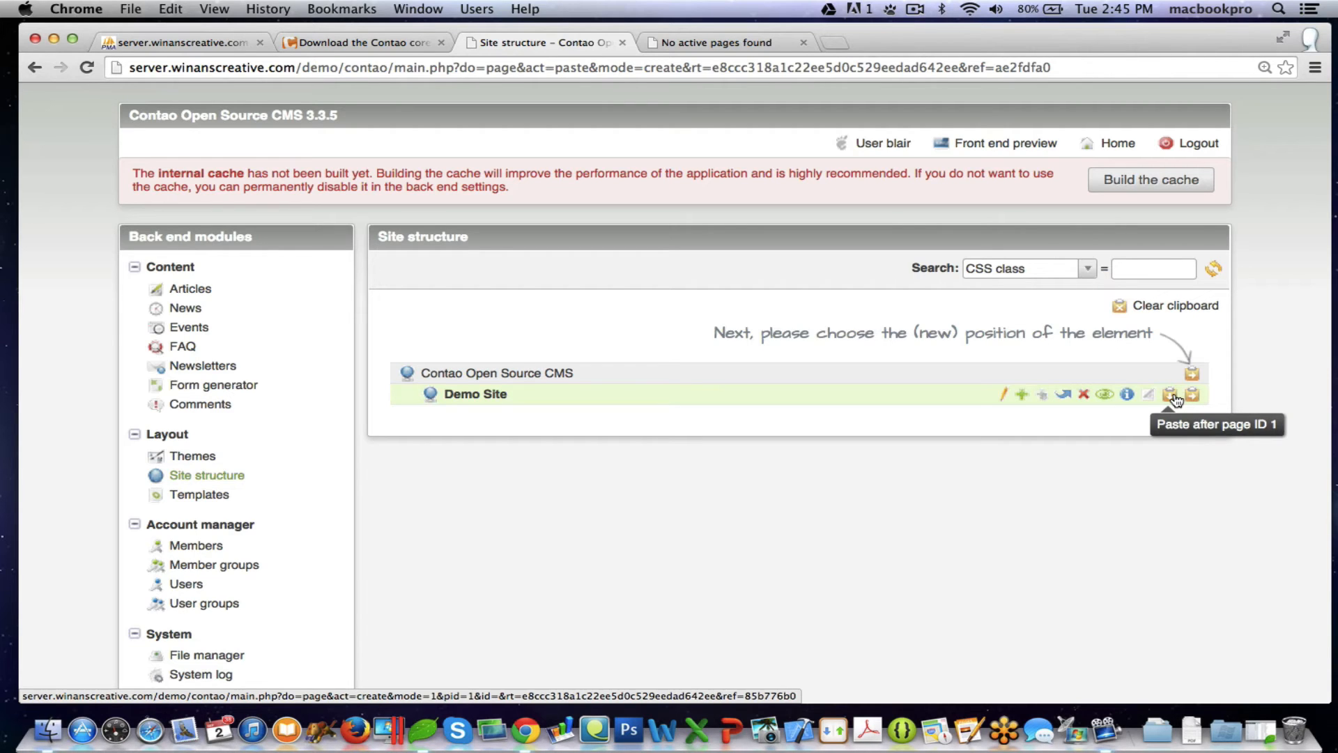
mouse_move(464, 425)
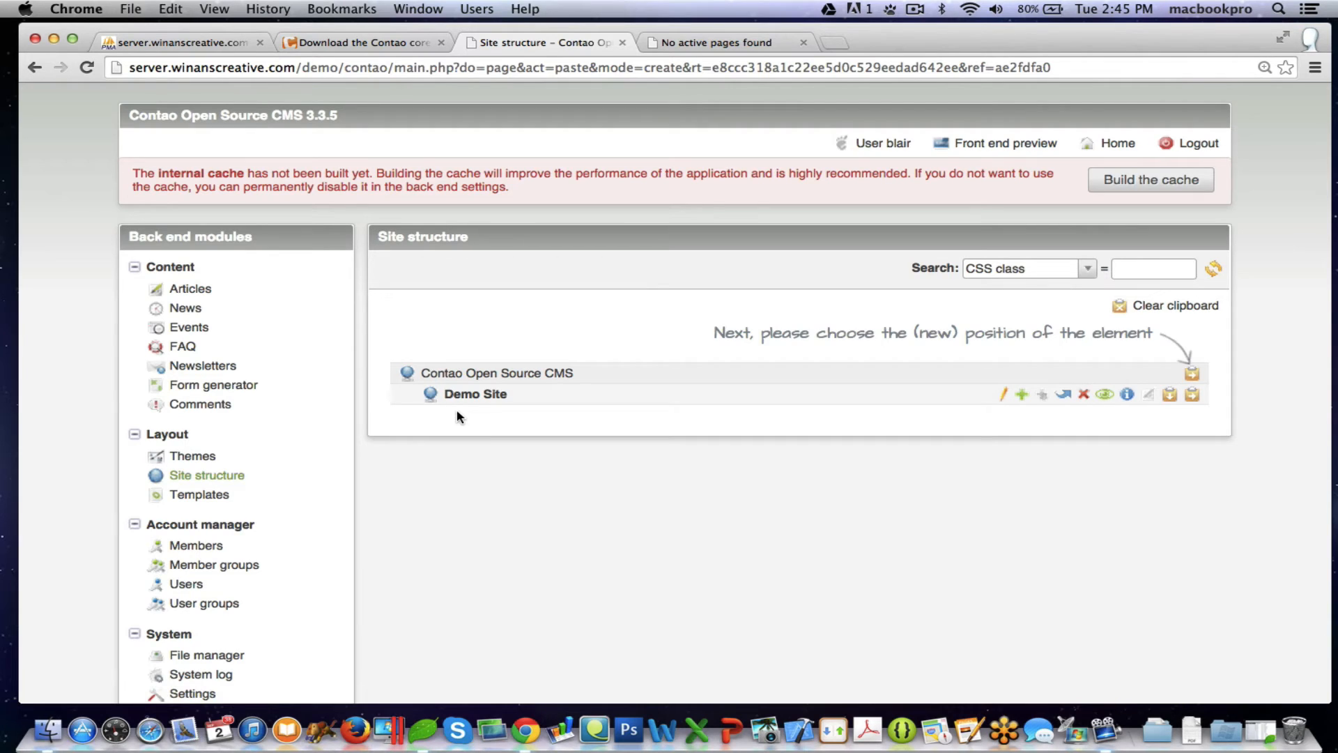
mouse_move(818, 377)
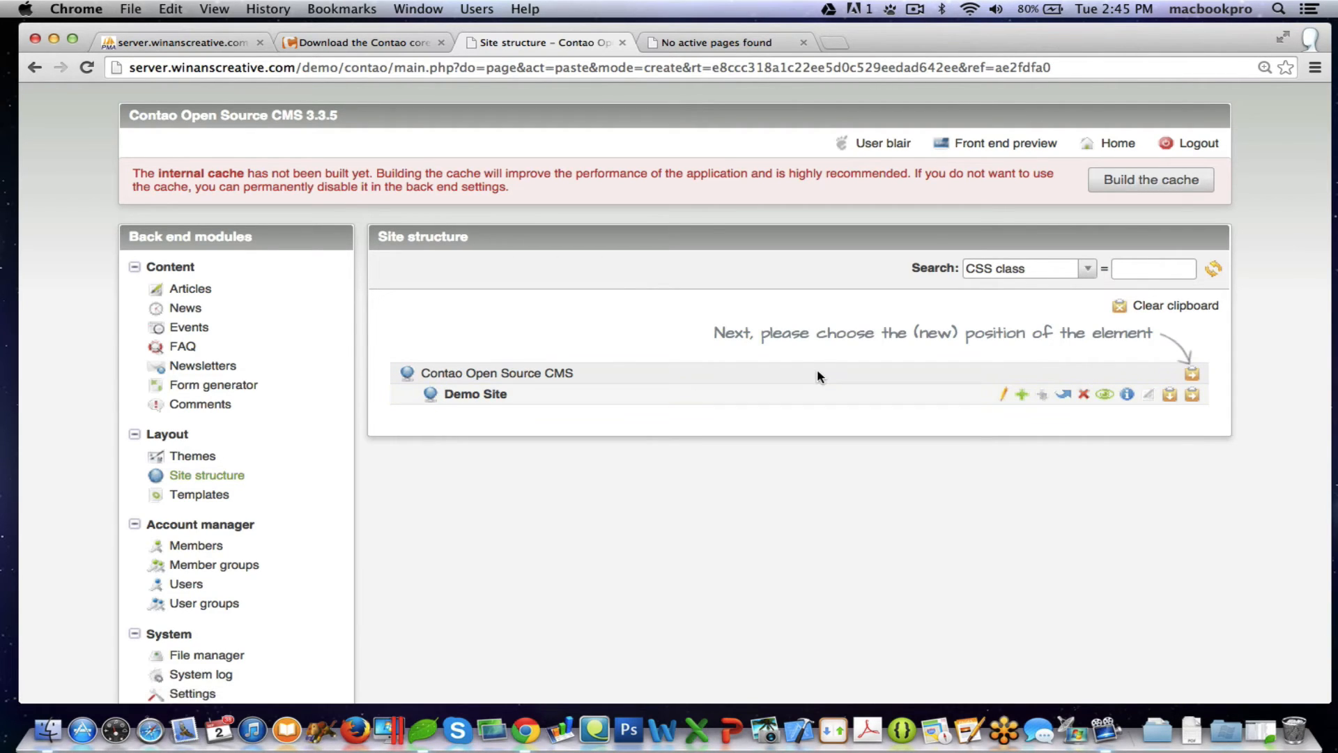
mouse_move(1192, 393)
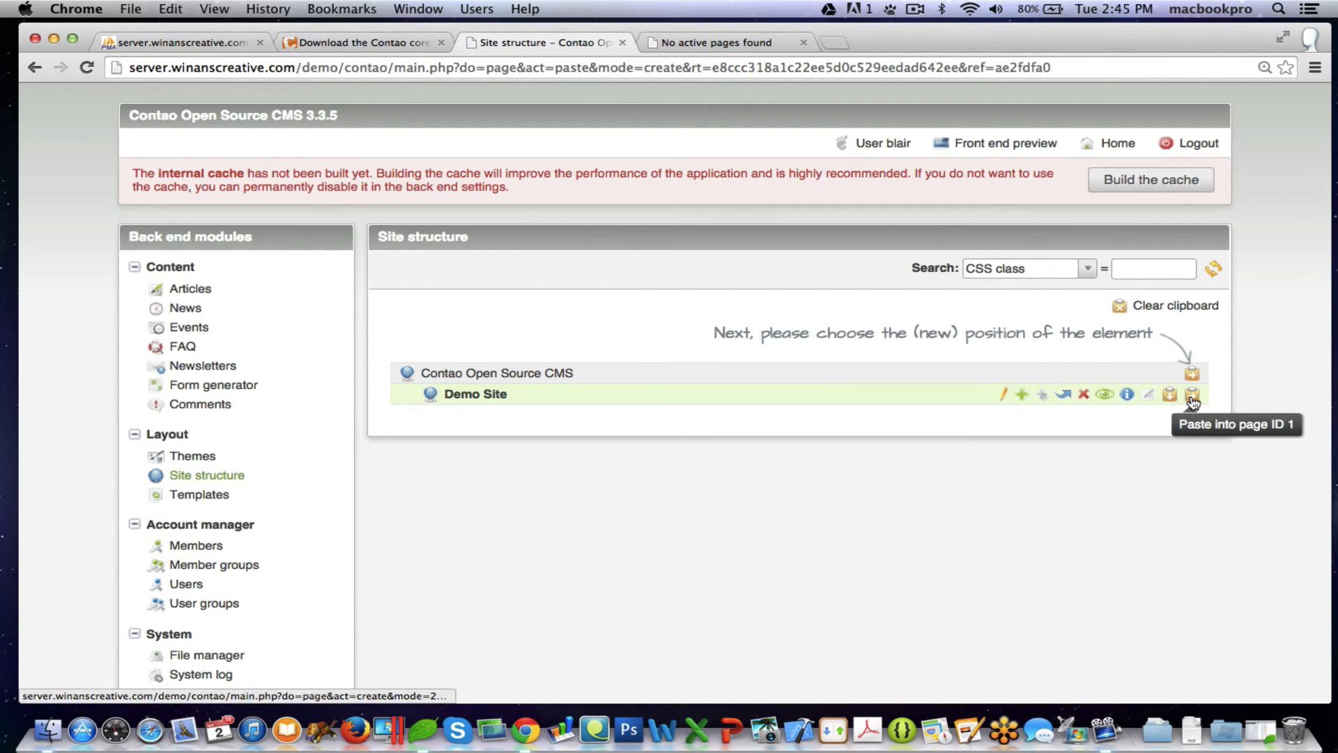
Place the new page inside Demo Site, titled 'Home' with alias 'index'
click(1191, 393)
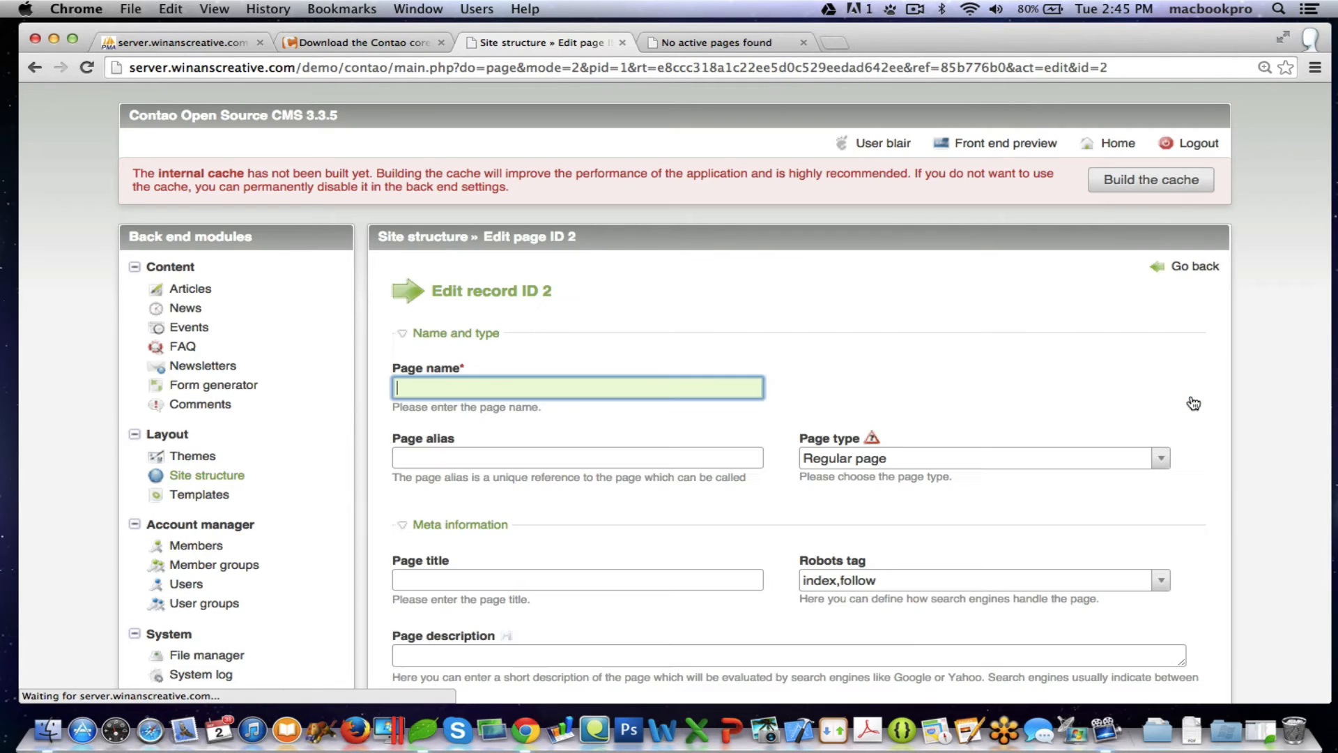
text(Hom)
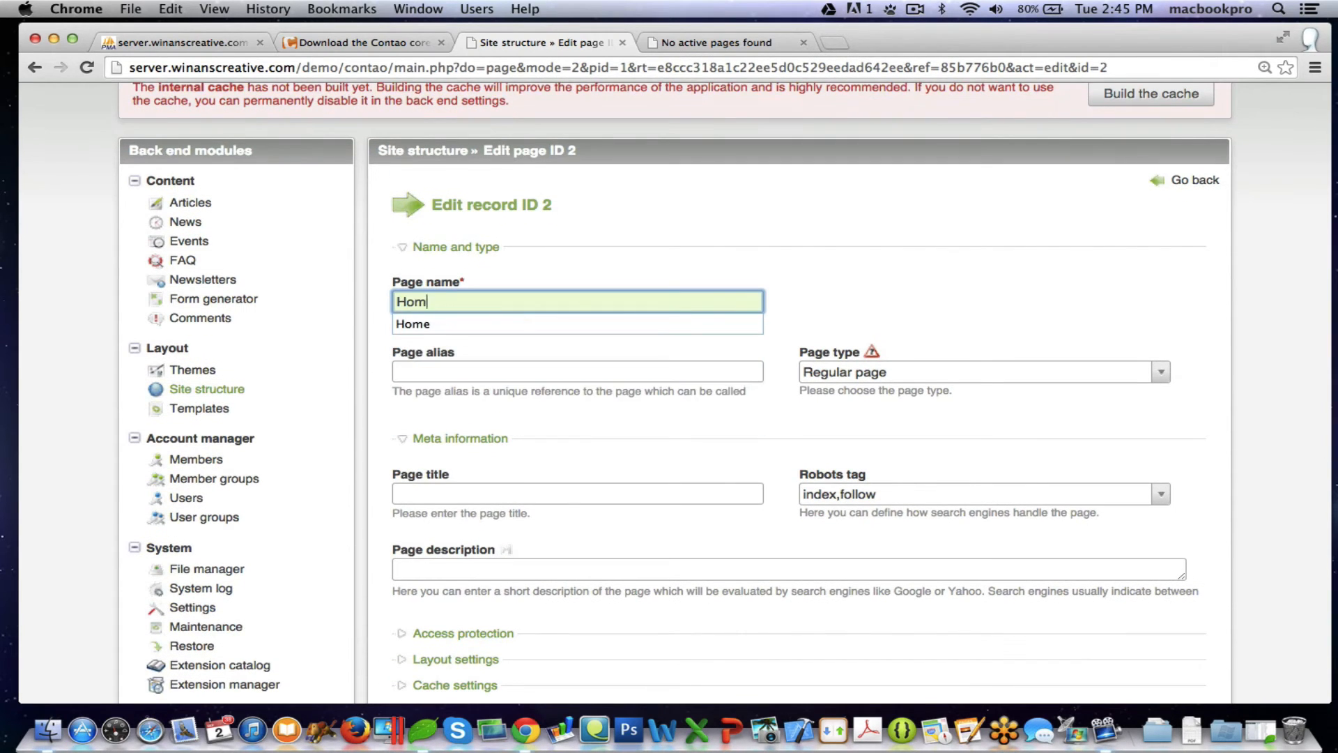
text(ind)
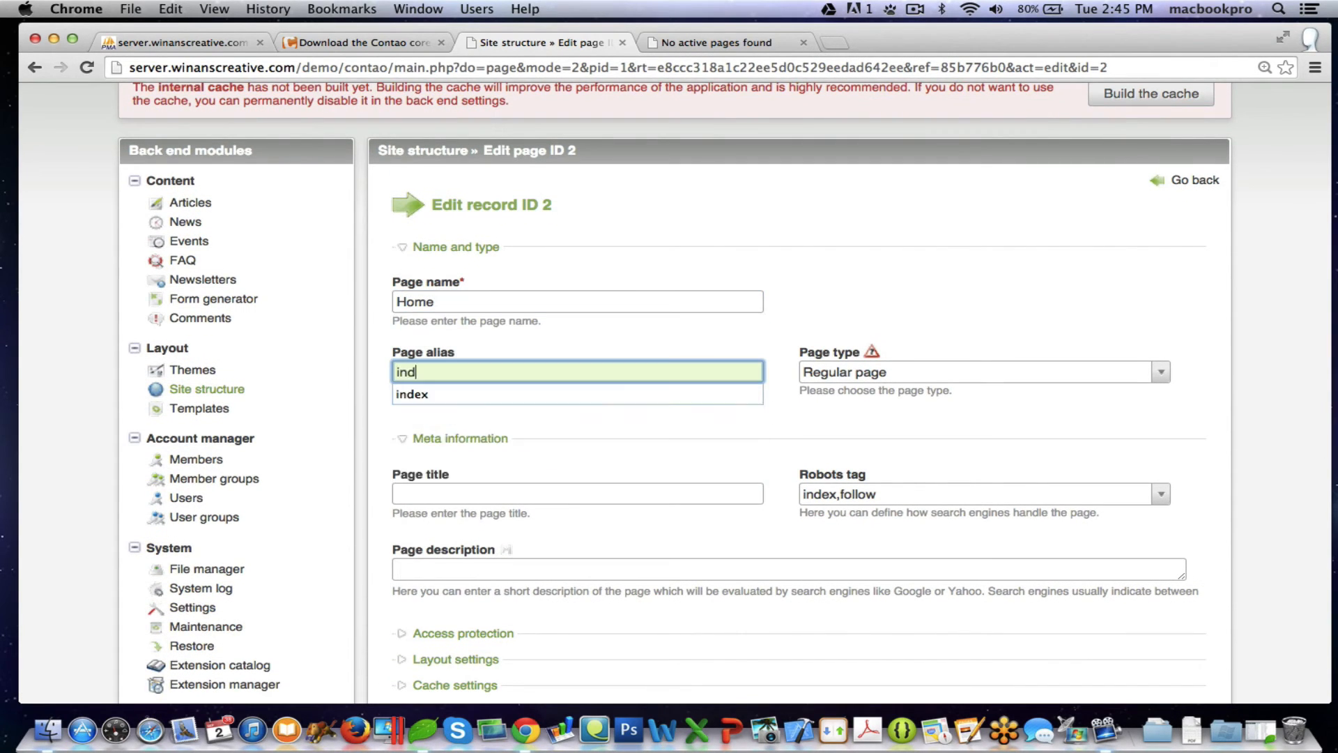
click(412, 393)
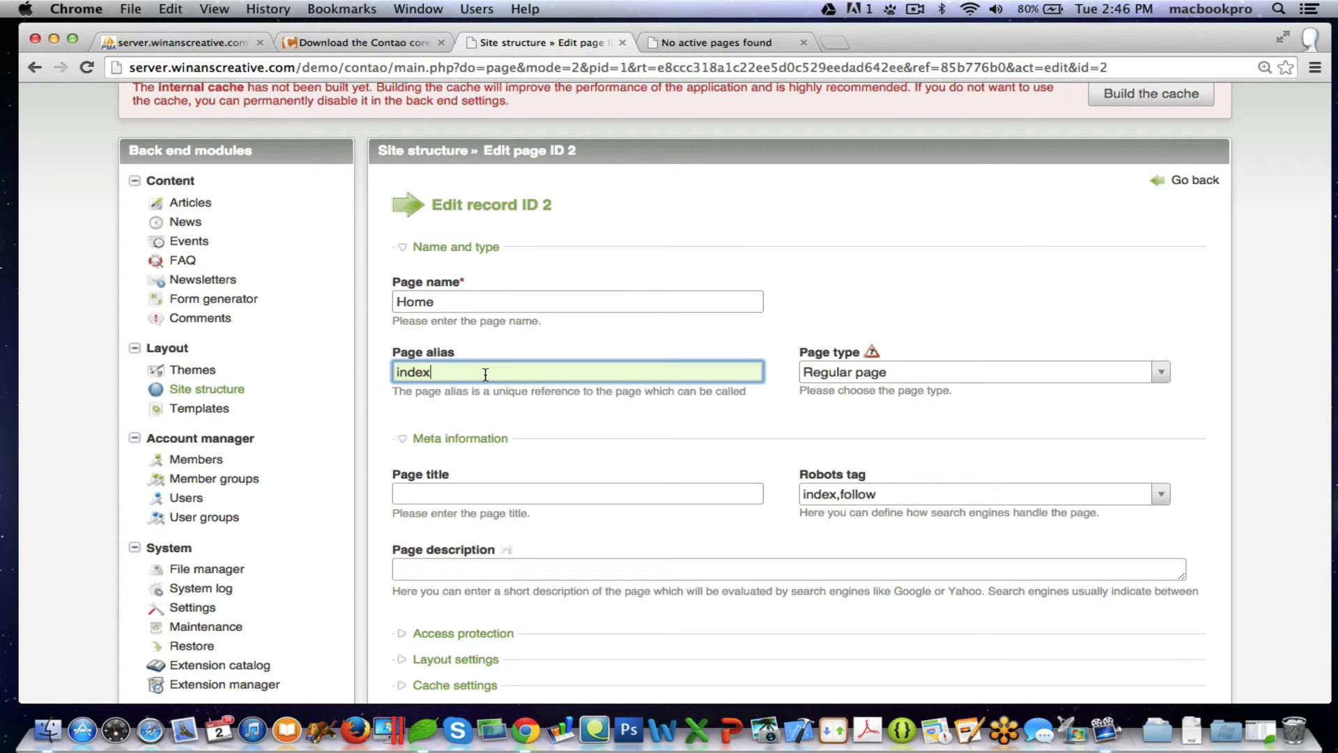
mouse_move(869, 352)
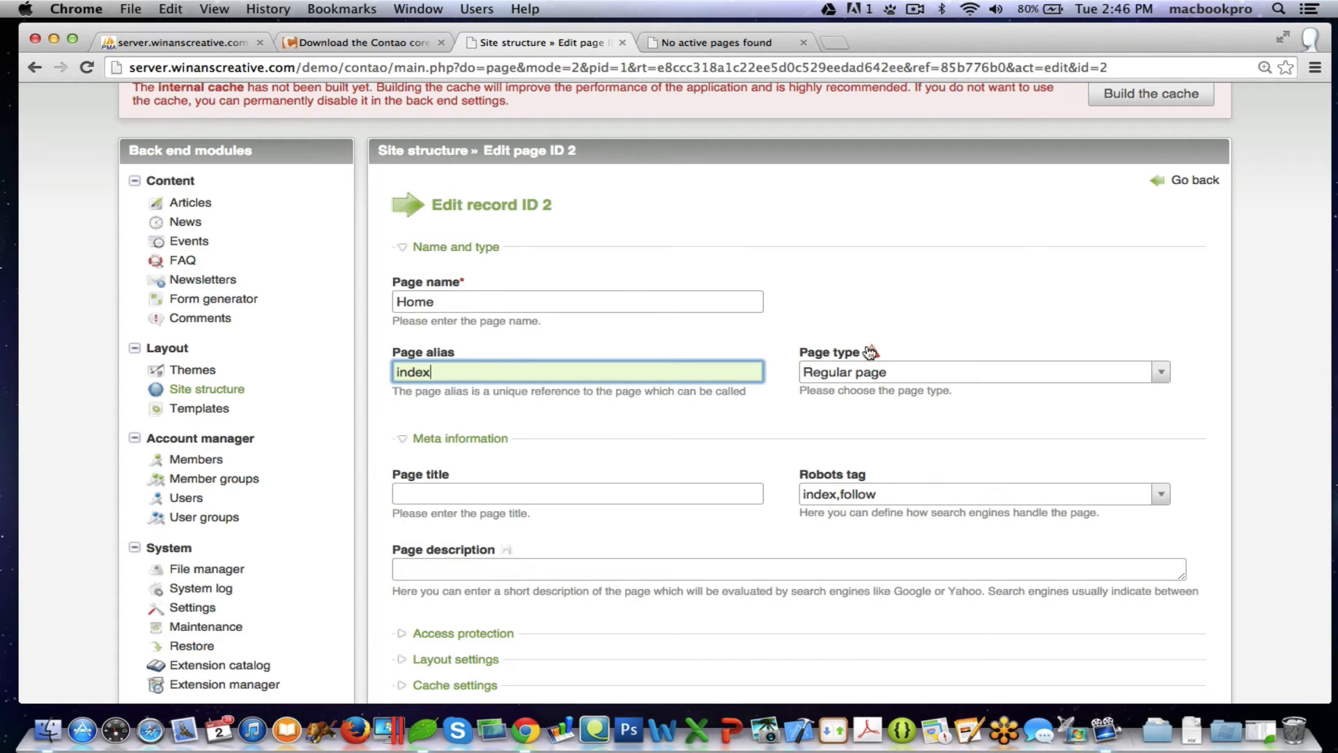
Assign the Home Page layout, publish the page, and save and close it
scroll(down, 3)
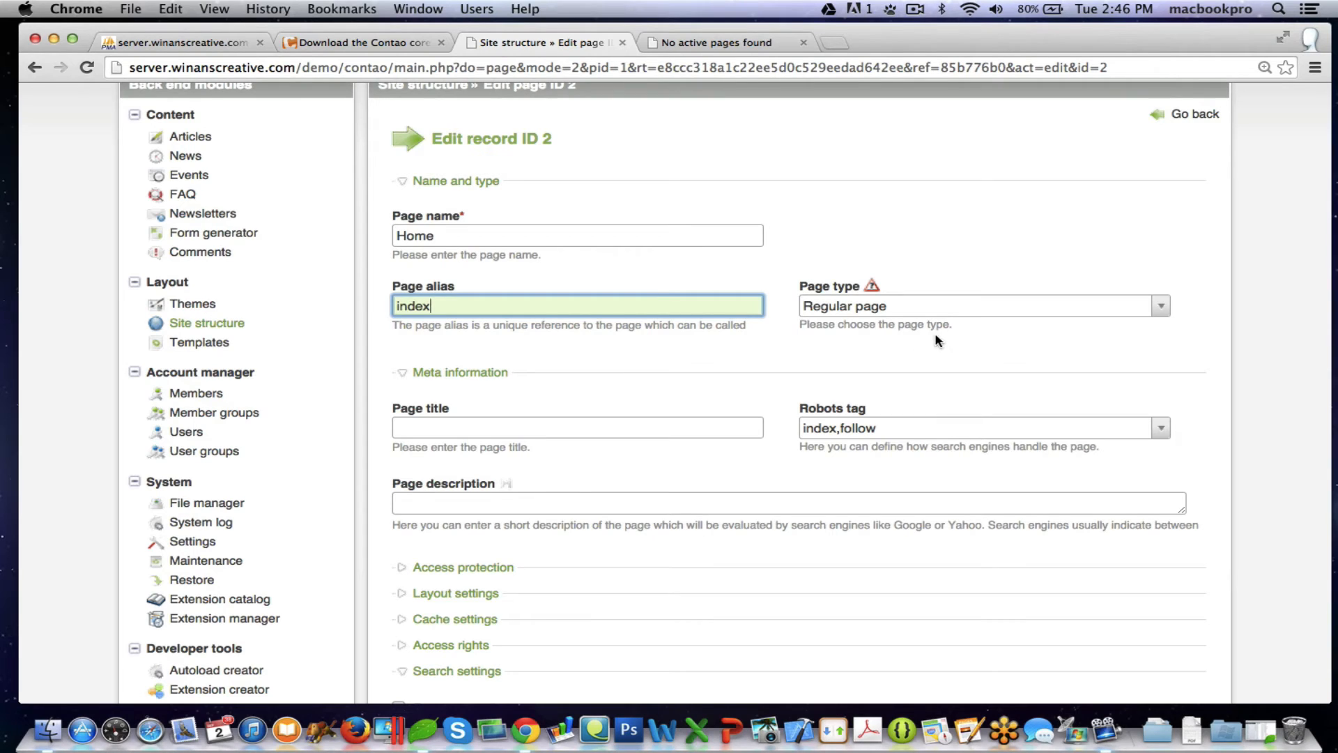
mouse_move(844, 311)
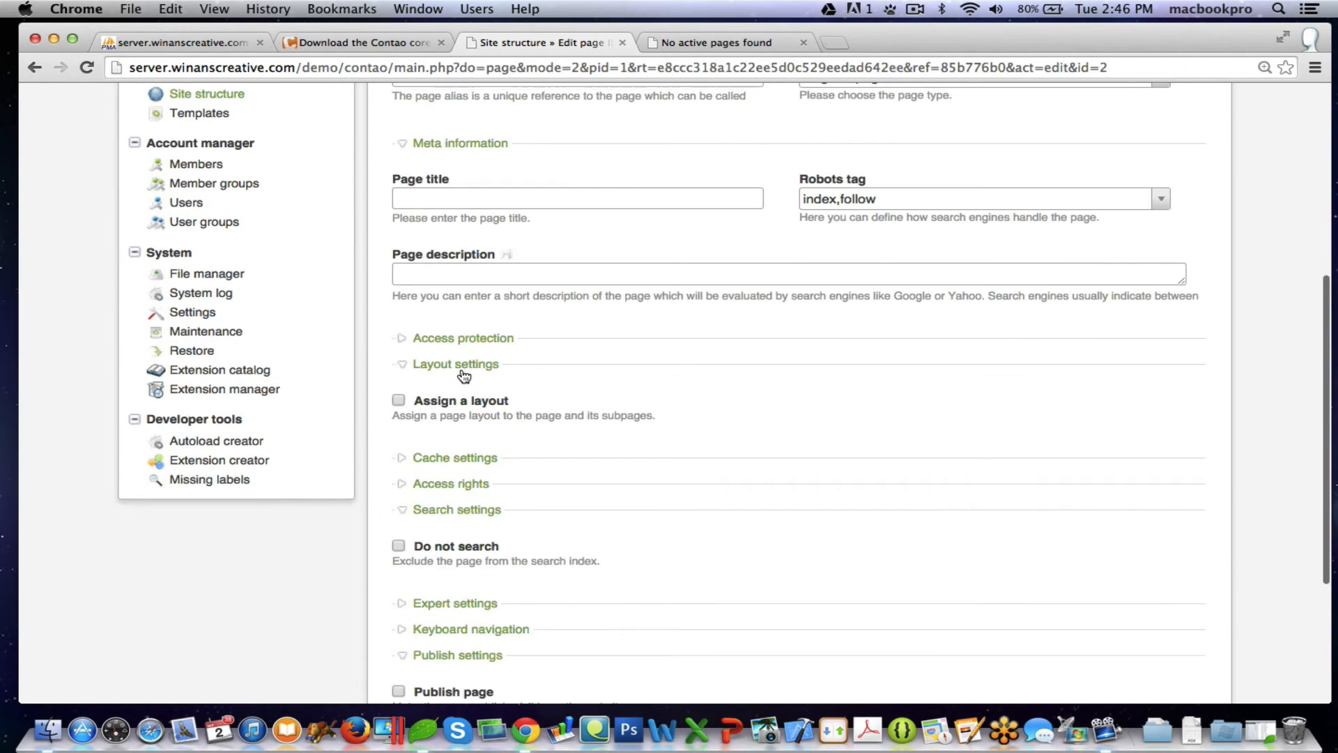
click(398, 400)
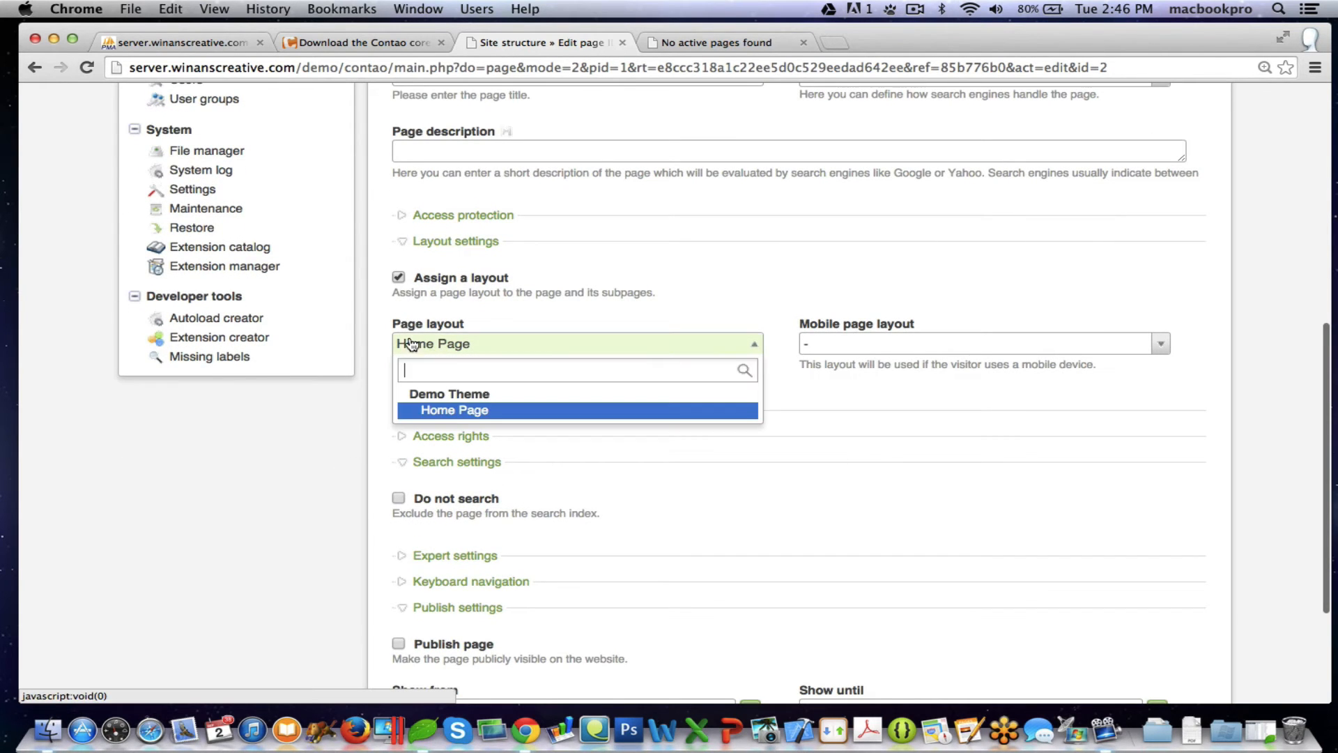
click(454, 410)
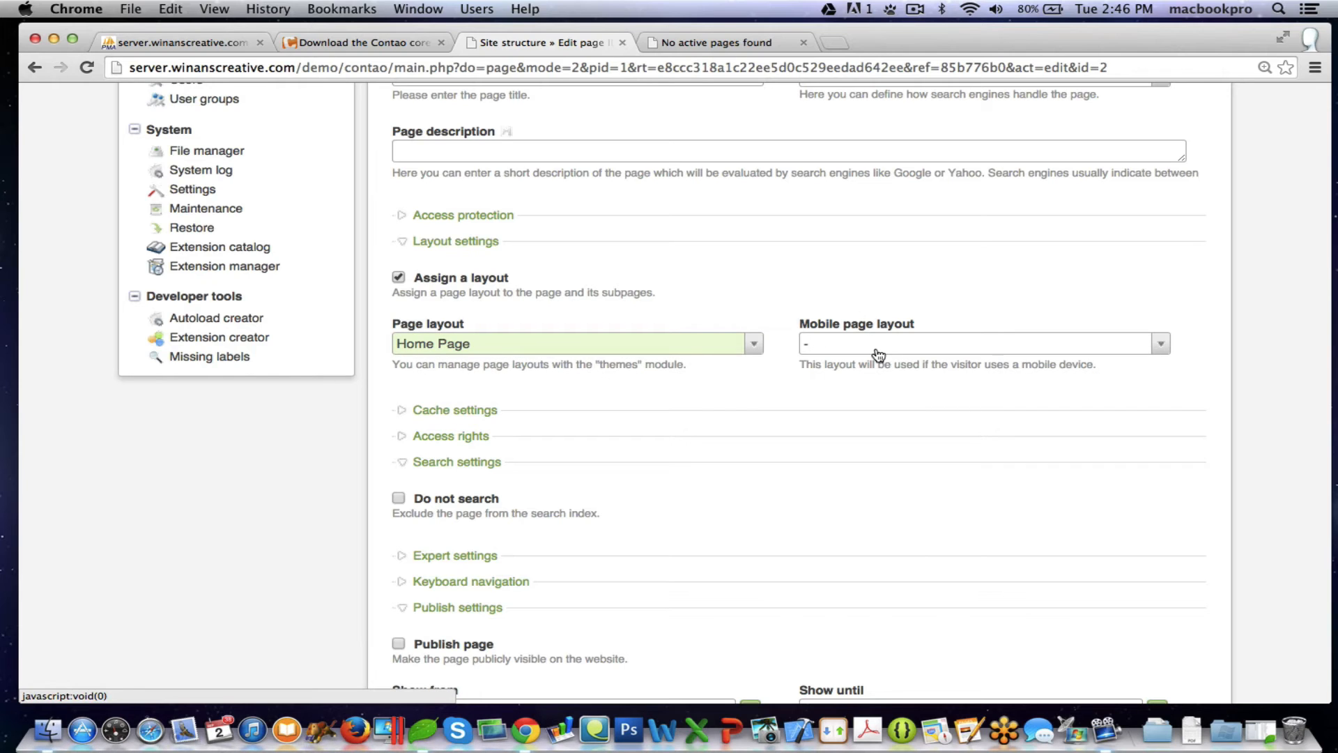
mouse_move(862, 359)
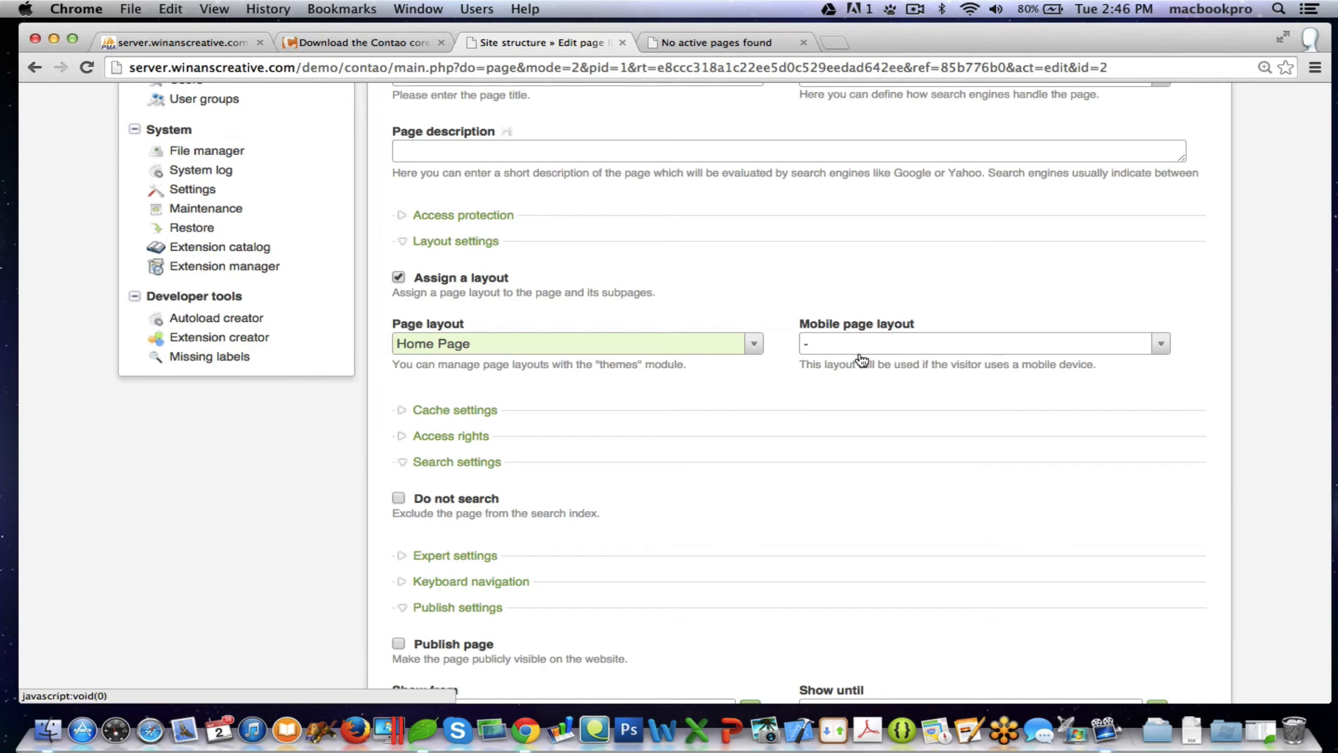
mouse_move(911, 384)
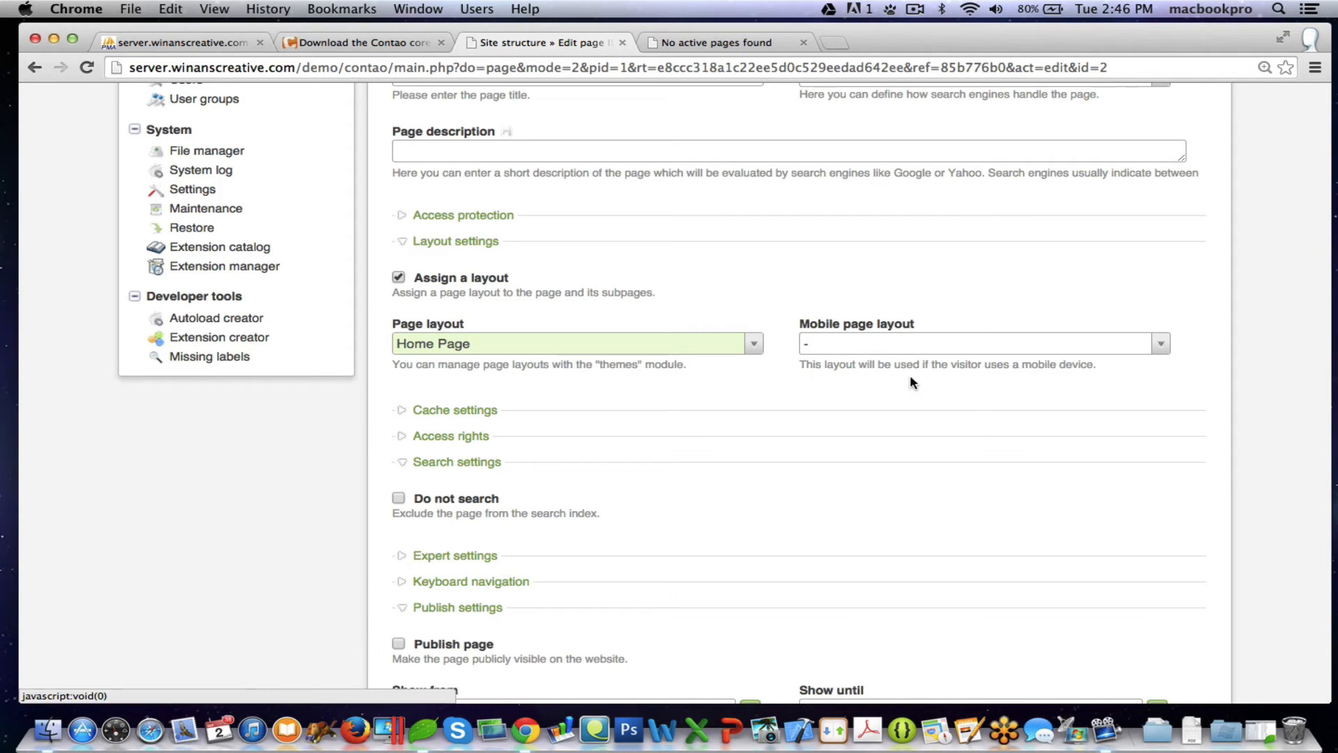
mouse_move(668, 497)
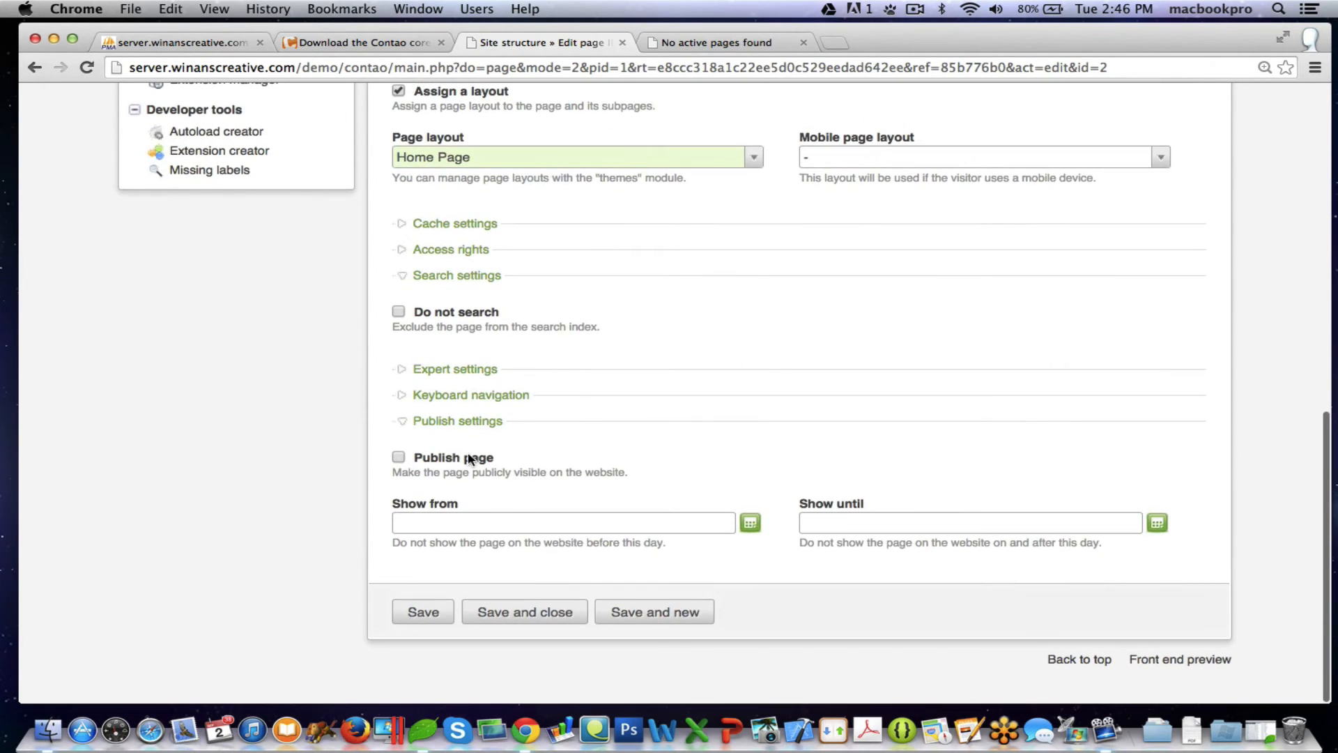
click(398, 457)
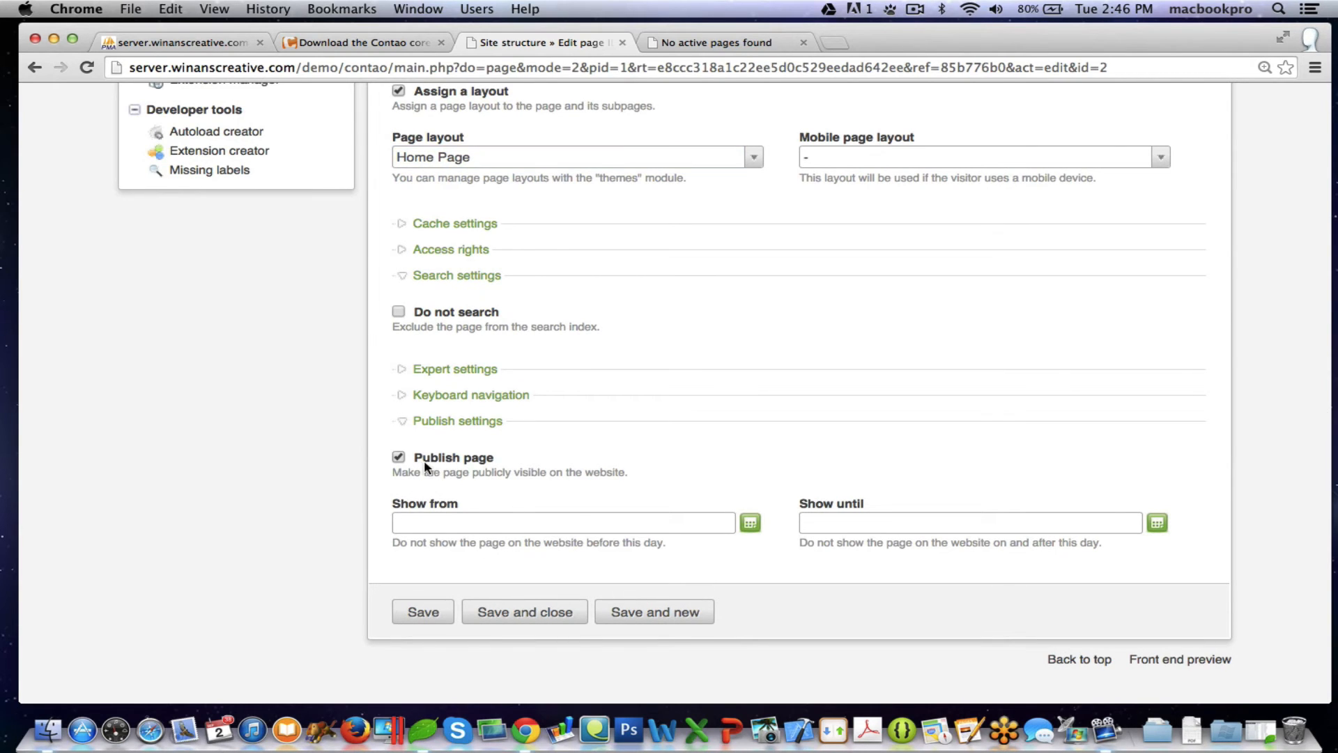
click(524, 612)
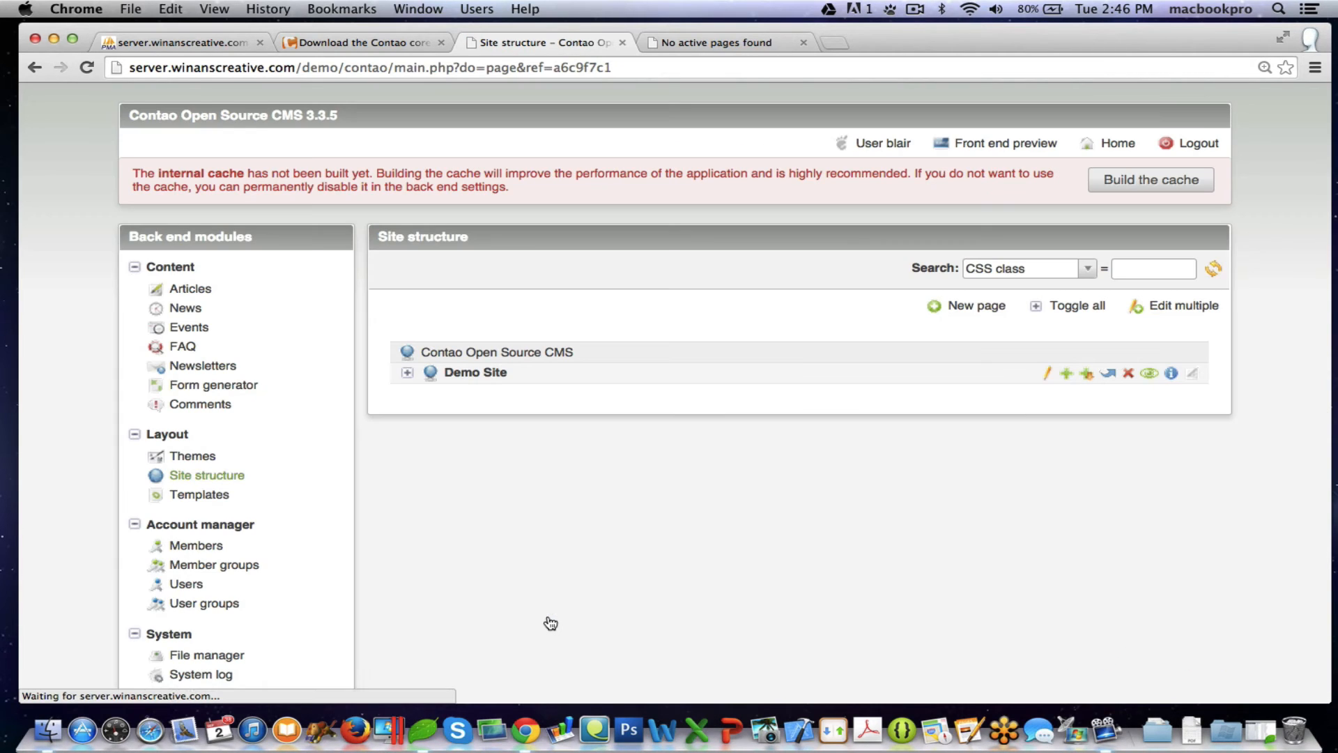
Expand Demo Site and toggle Home's publish icon, checking the front end before and after
click(407, 372)
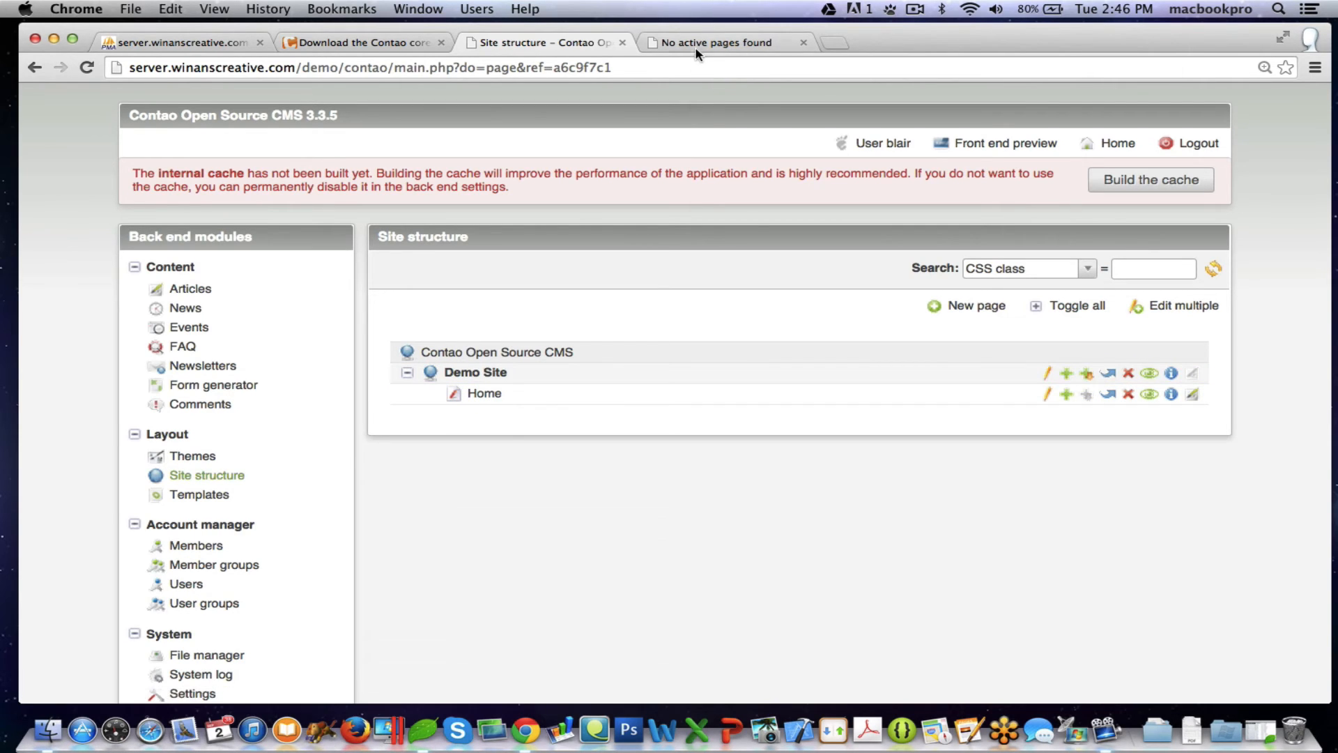
click(717, 42)
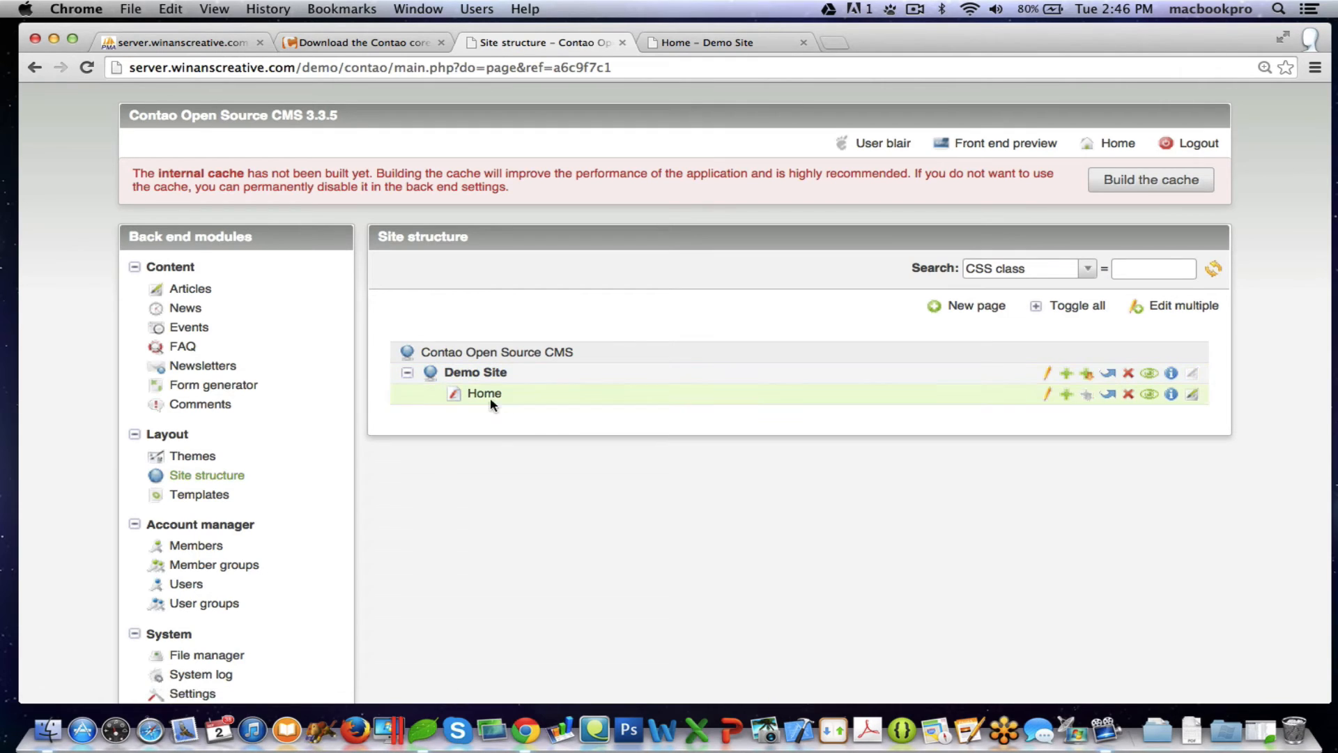
mouse_move(484, 393)
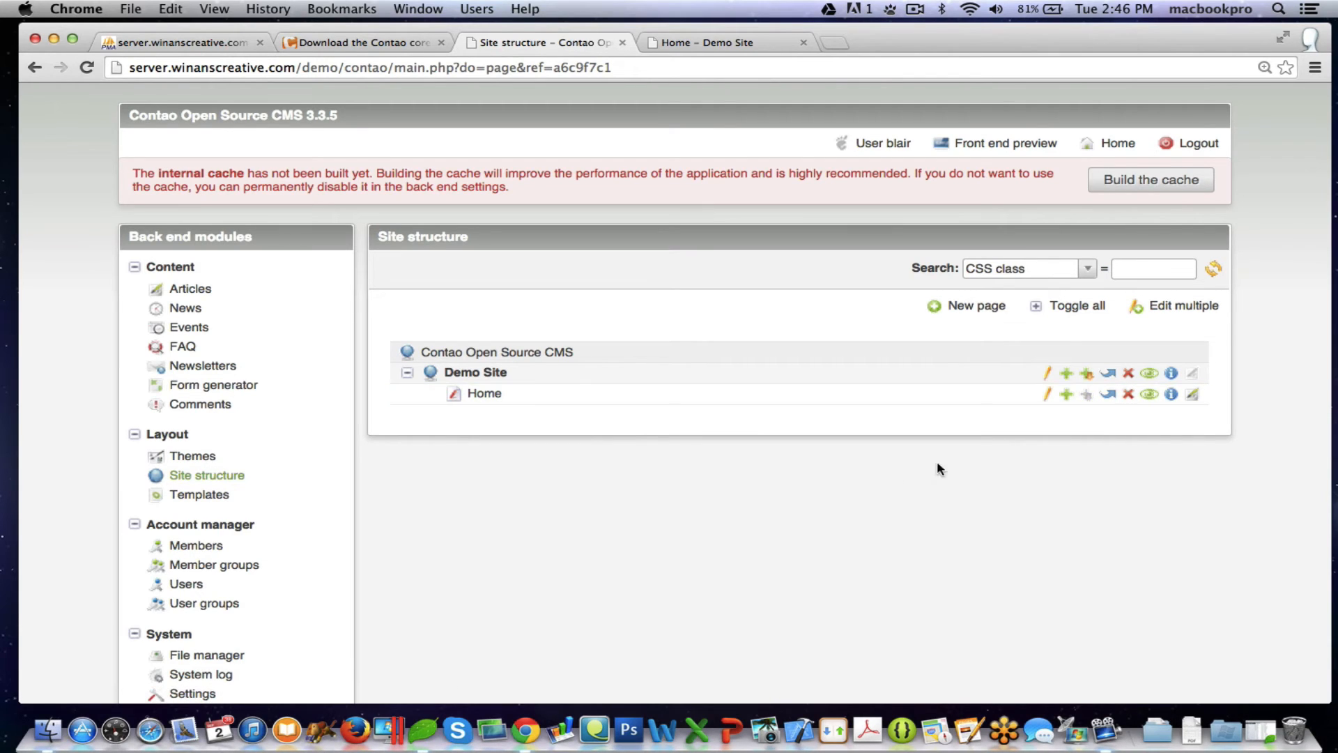
mouse_move(1149, 393)
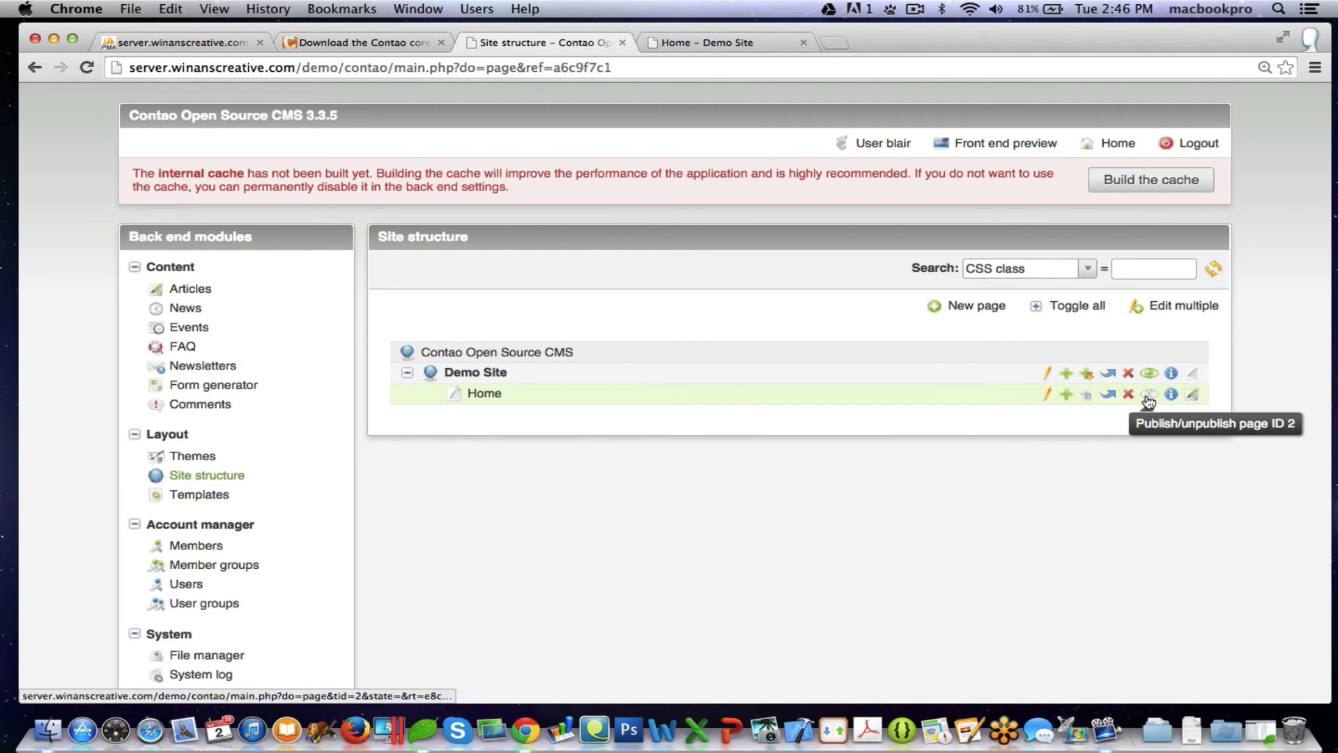
click(1149, 393)
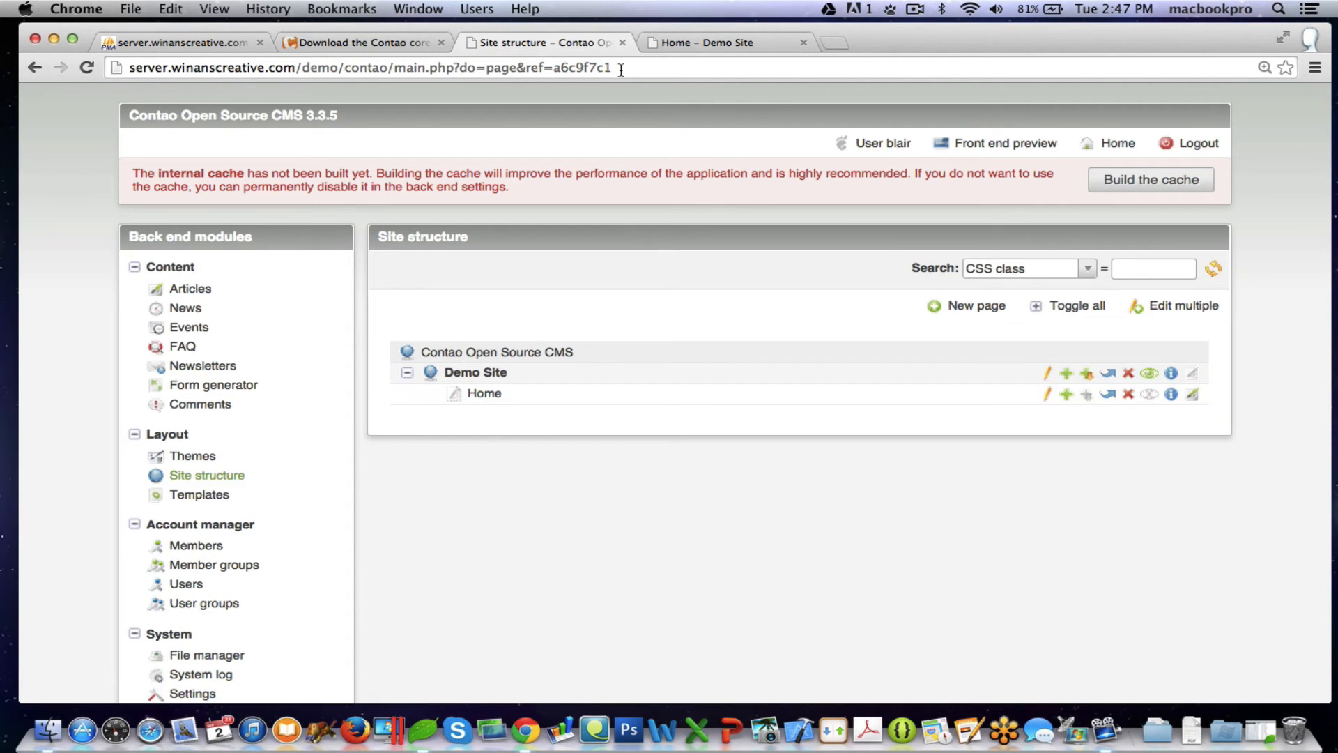
click(726, 43)
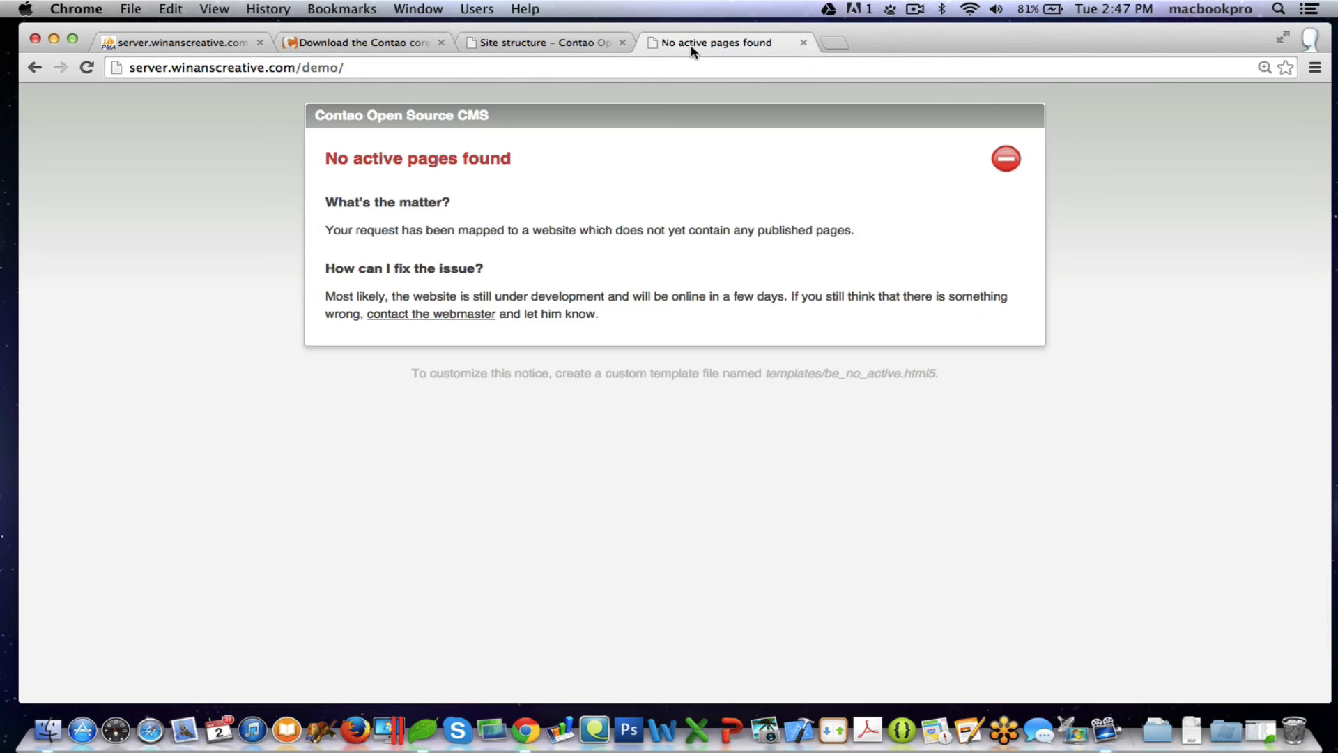
click(544, 43)
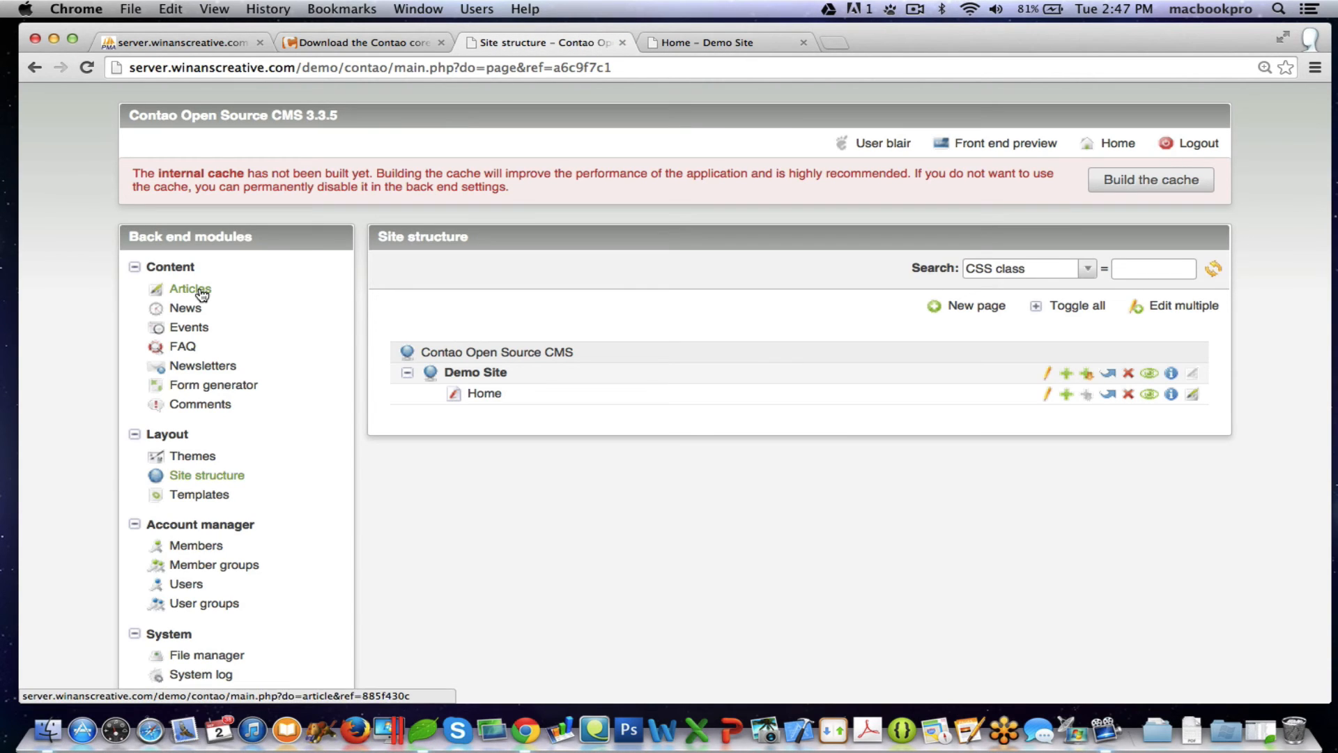
Open the Home article under Demo Site in Articles and add an element at the top
click(190, 289)
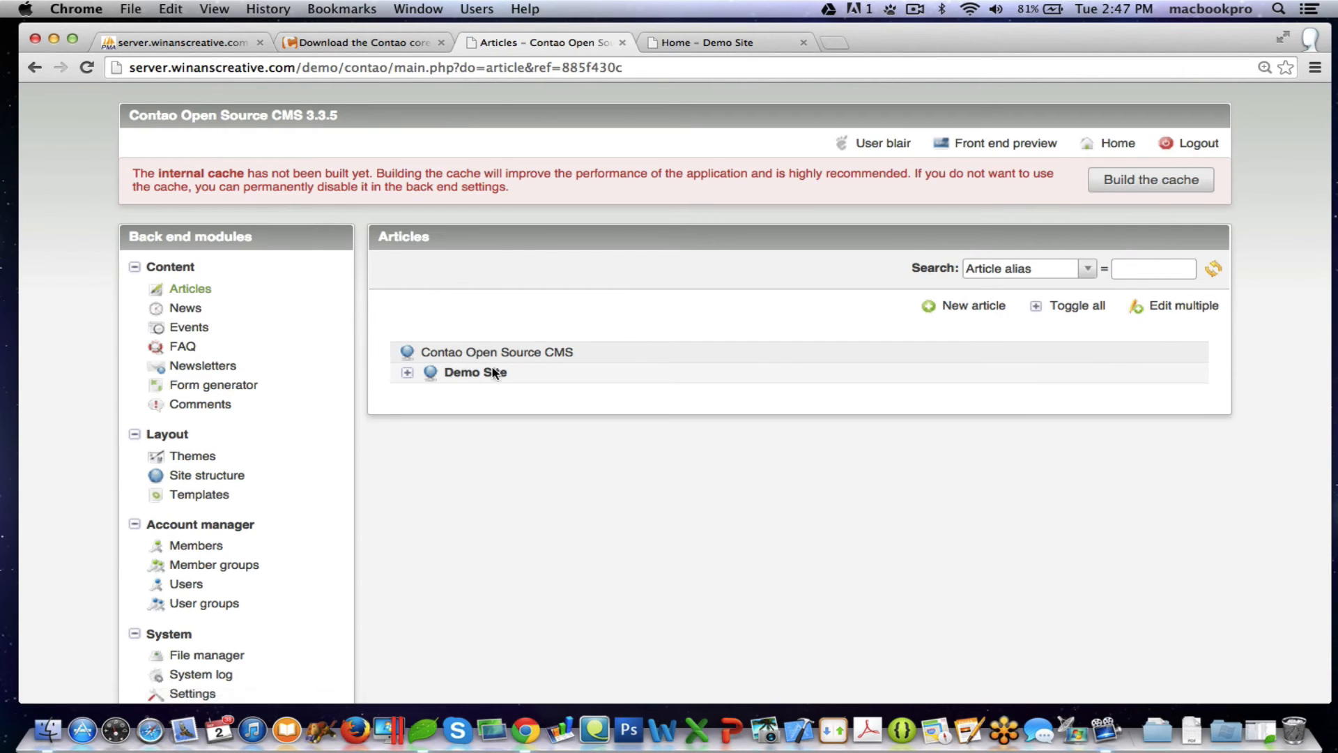
click(406, 371)
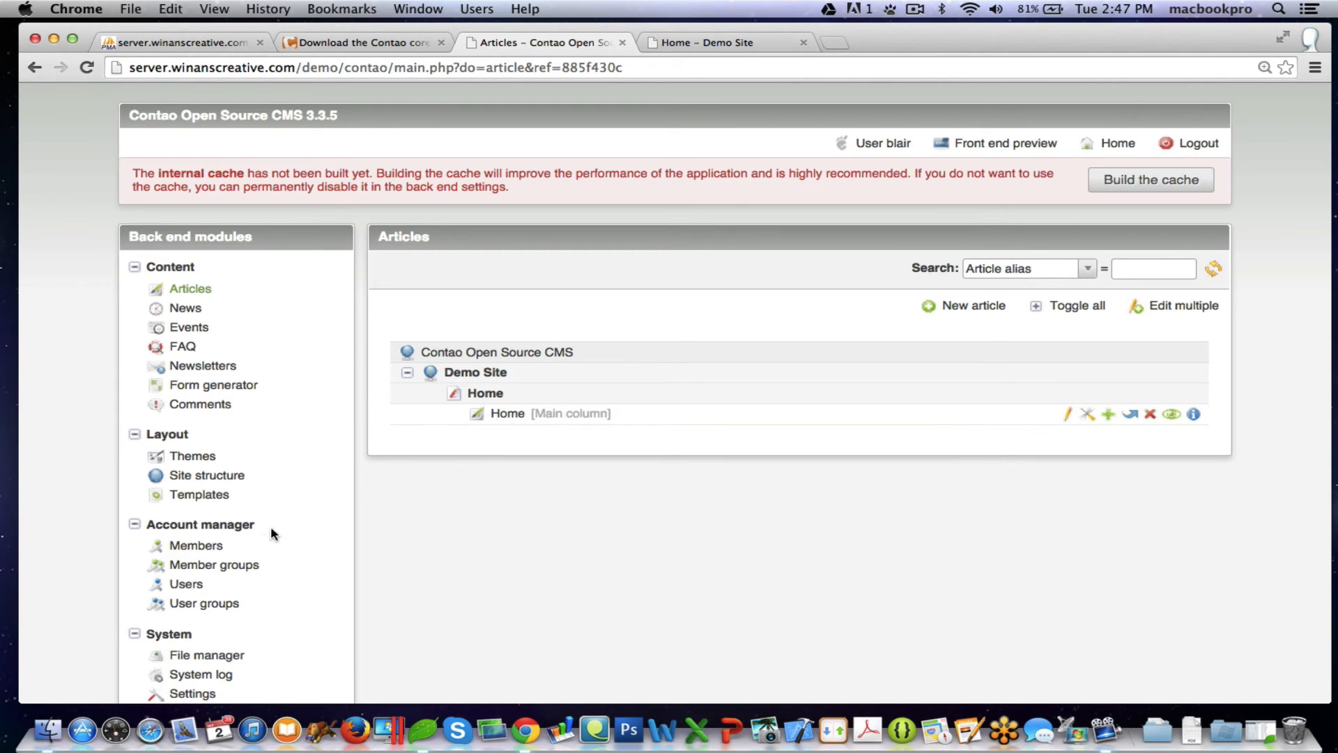
mouse_move(323, 474)
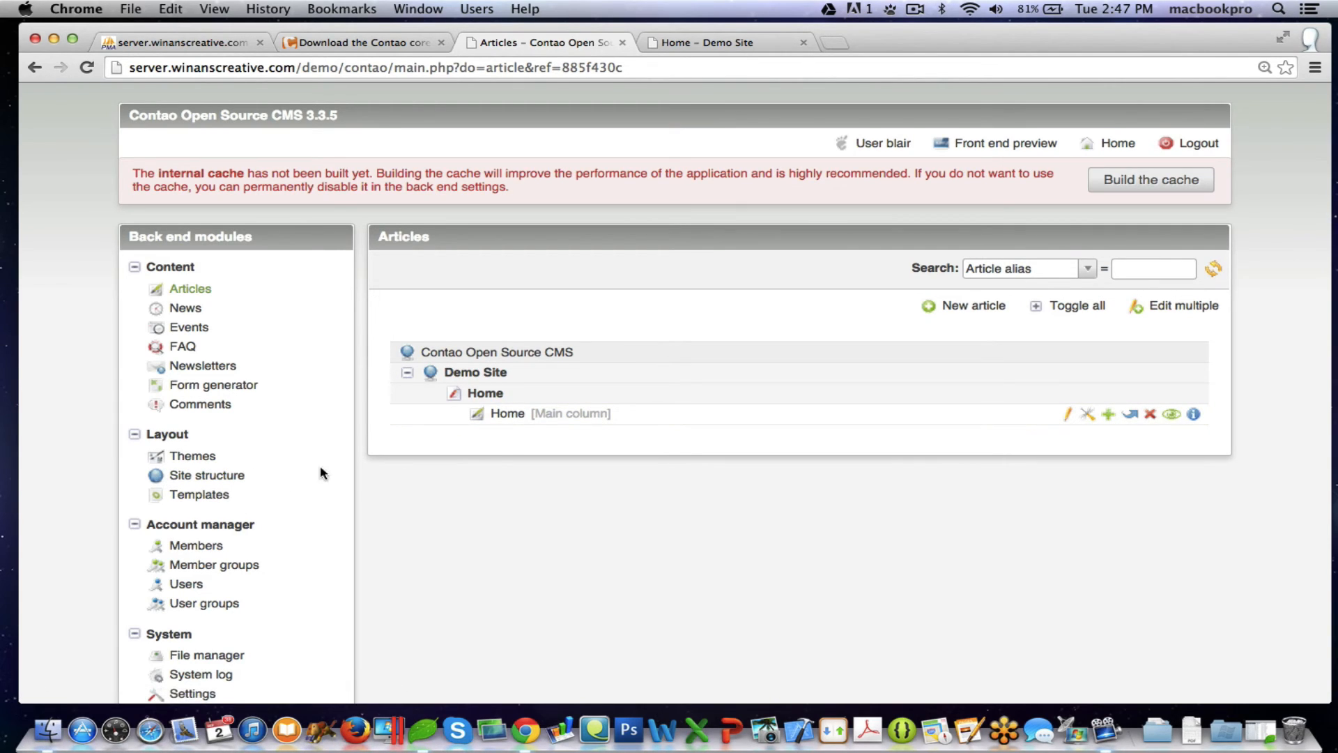
click(1068, 414)
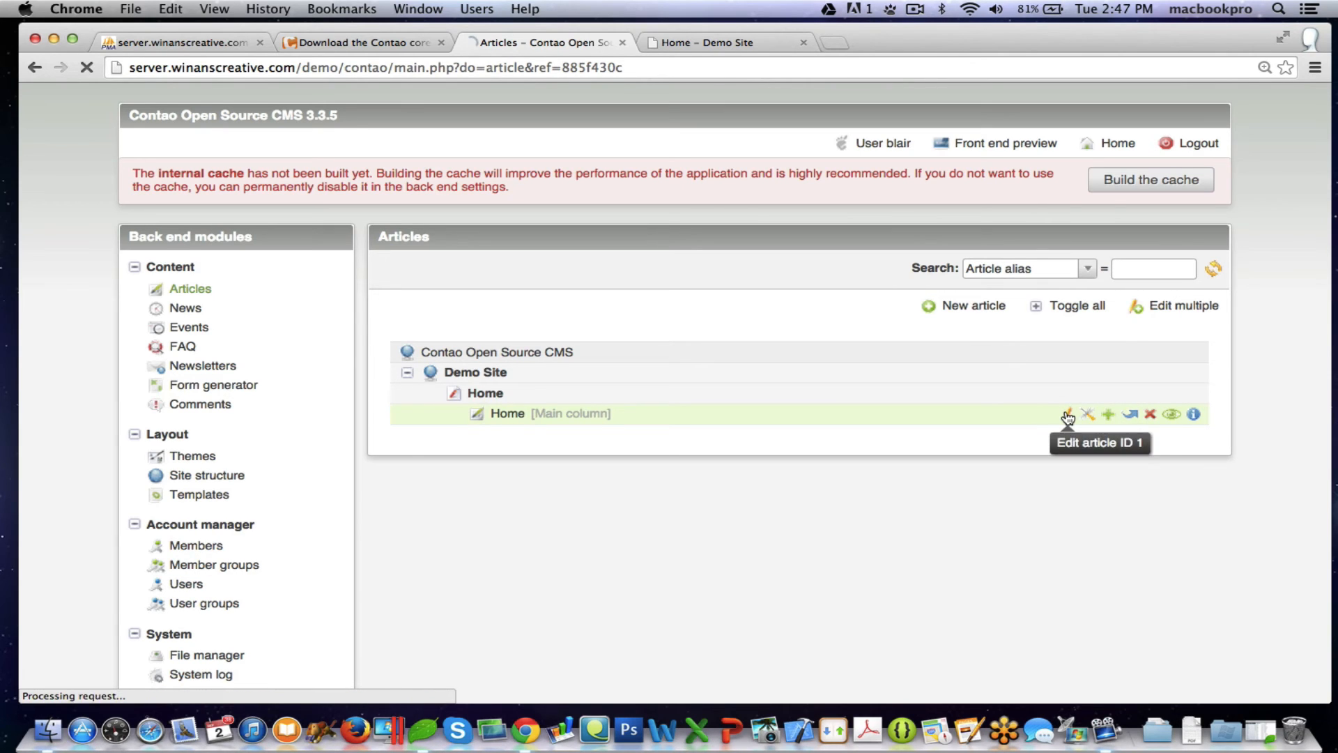
click(1068, 414)
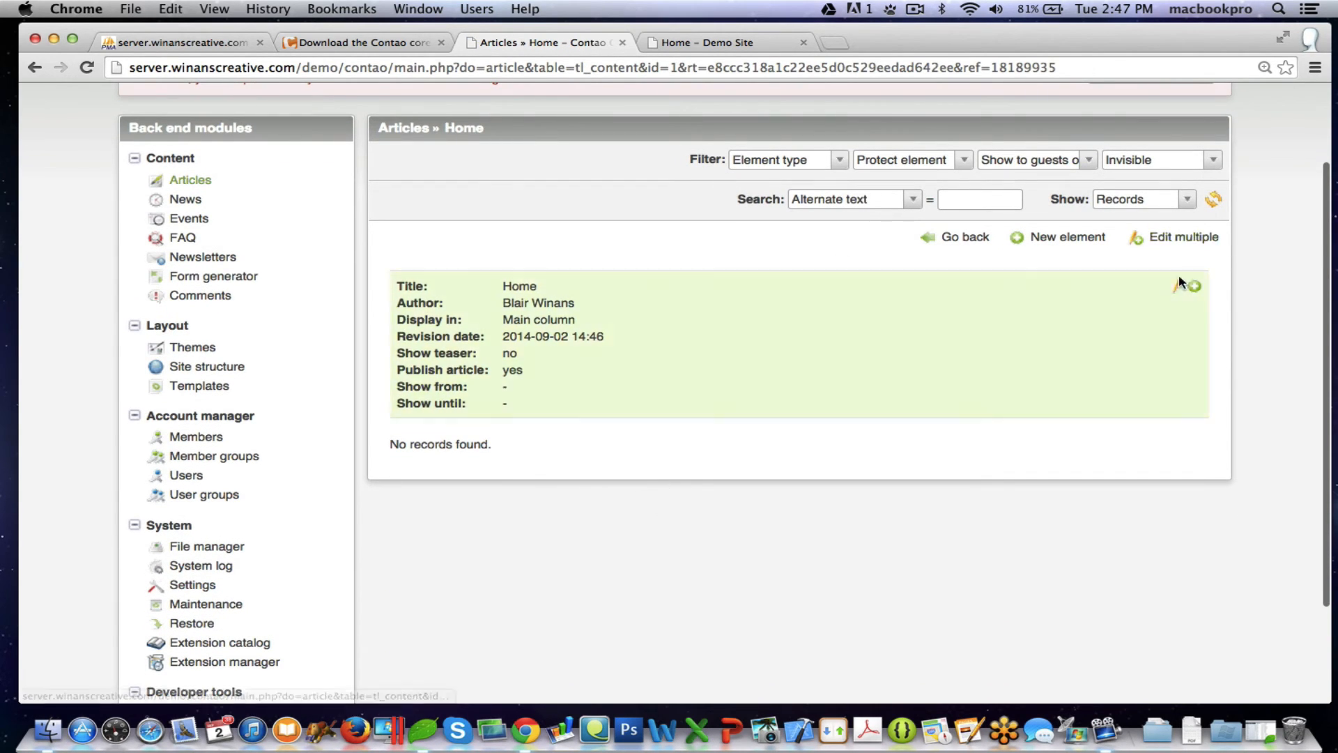
mouse_move(1194, 286)
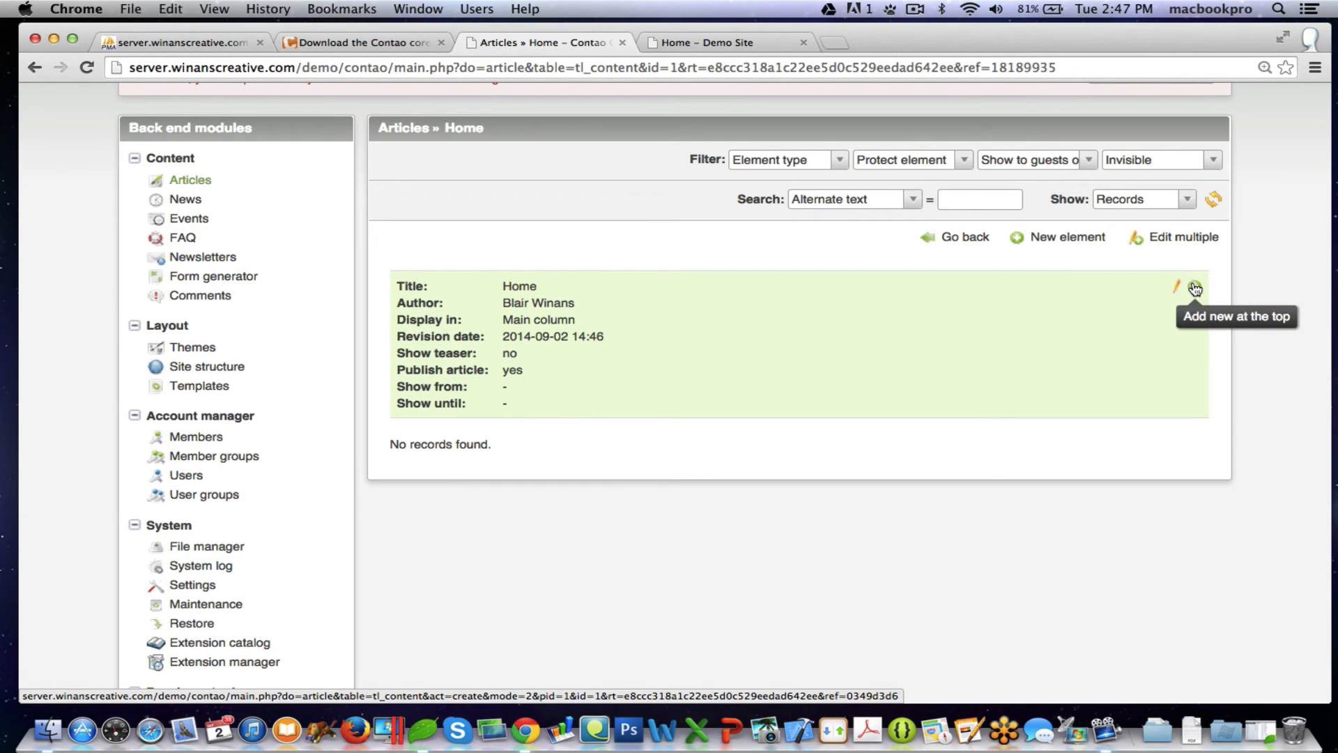
click(1194, 286)
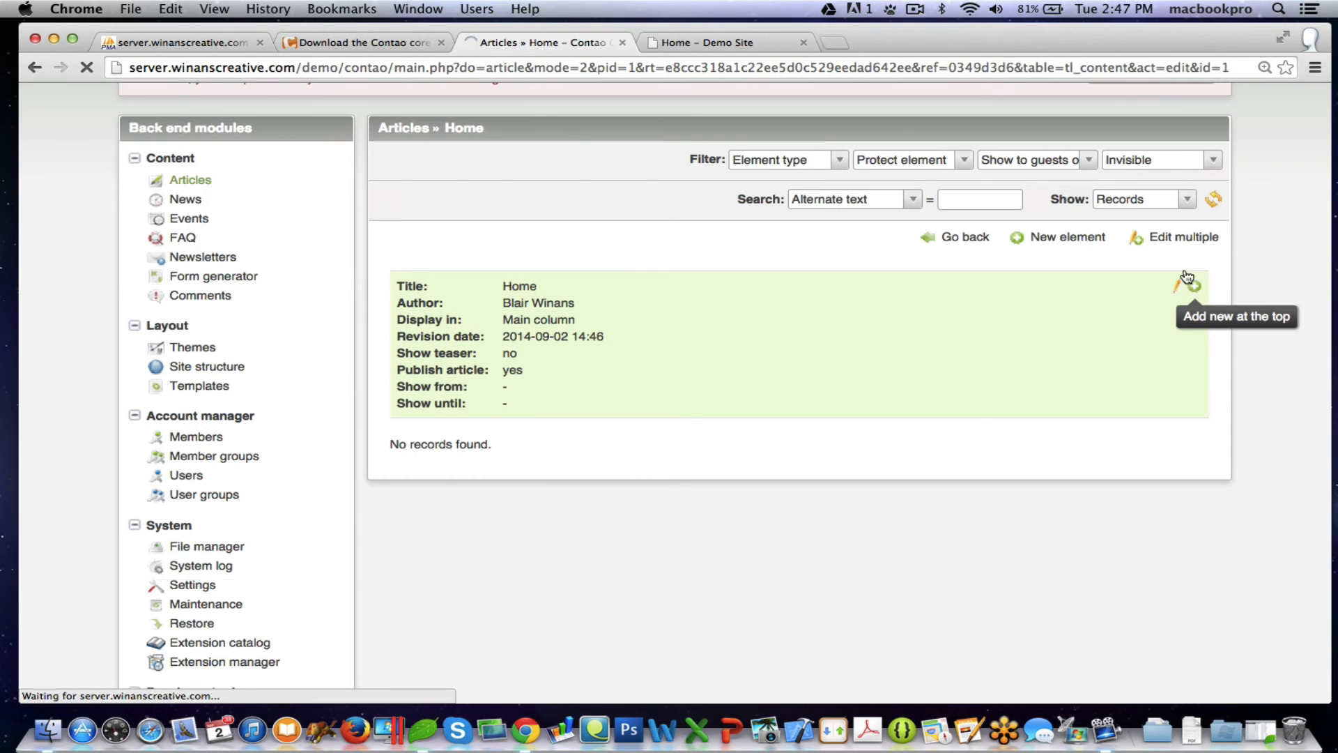
Type the h1 headline 'I am a headline!' and begin the body text 'Here is some te'
click(1176, 284)
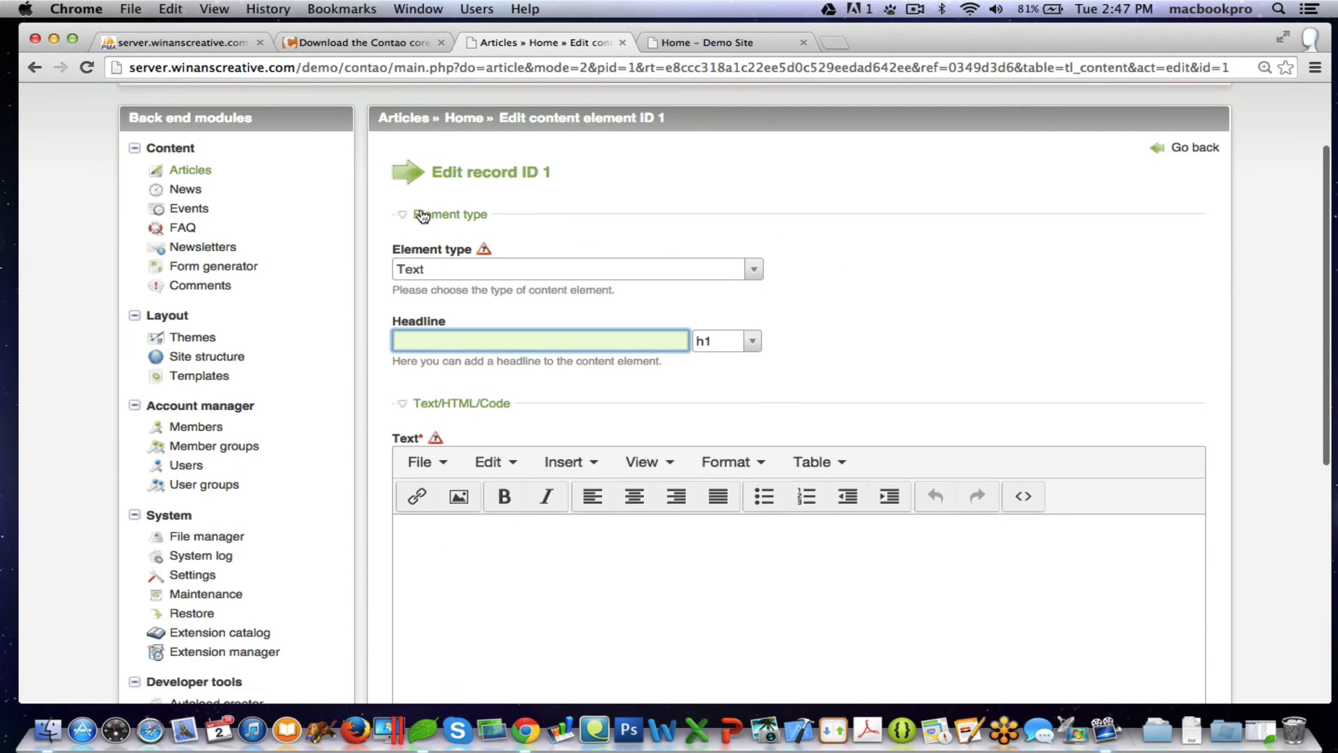
scroll(down, 3)
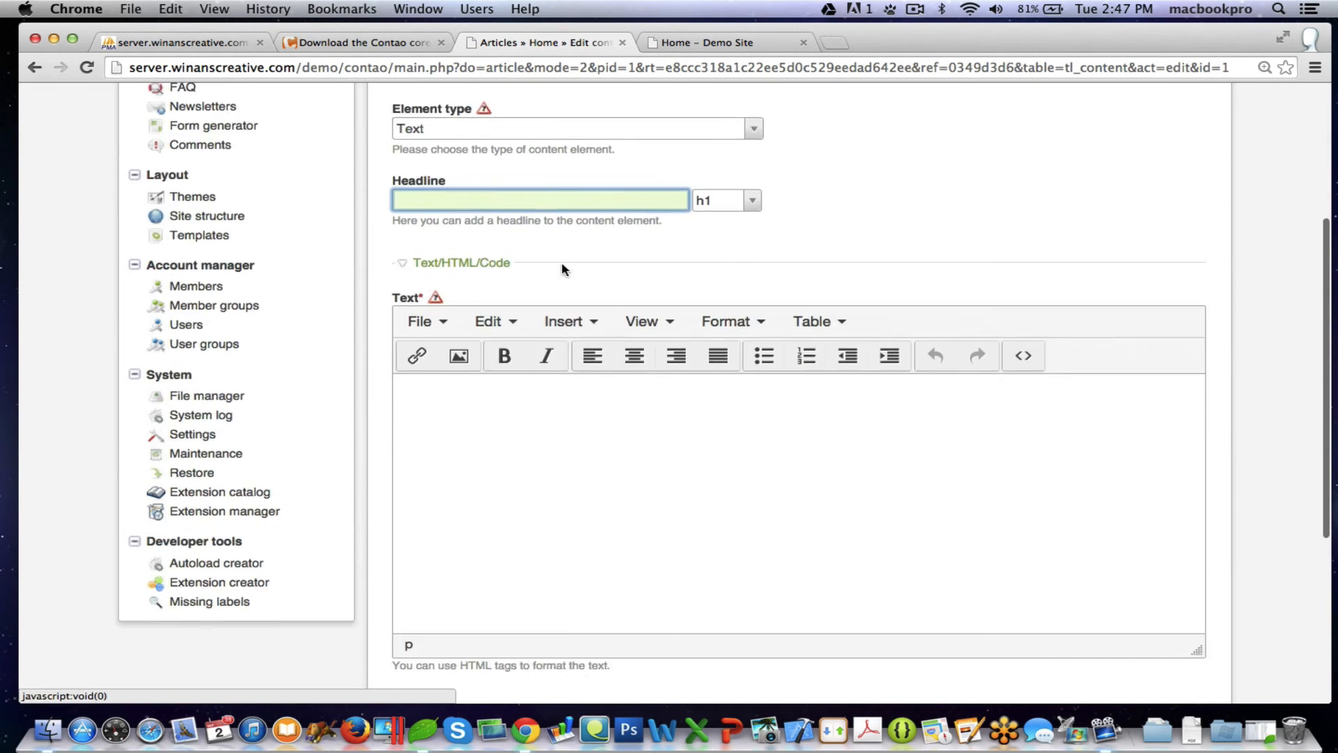
scroll(down, 3)
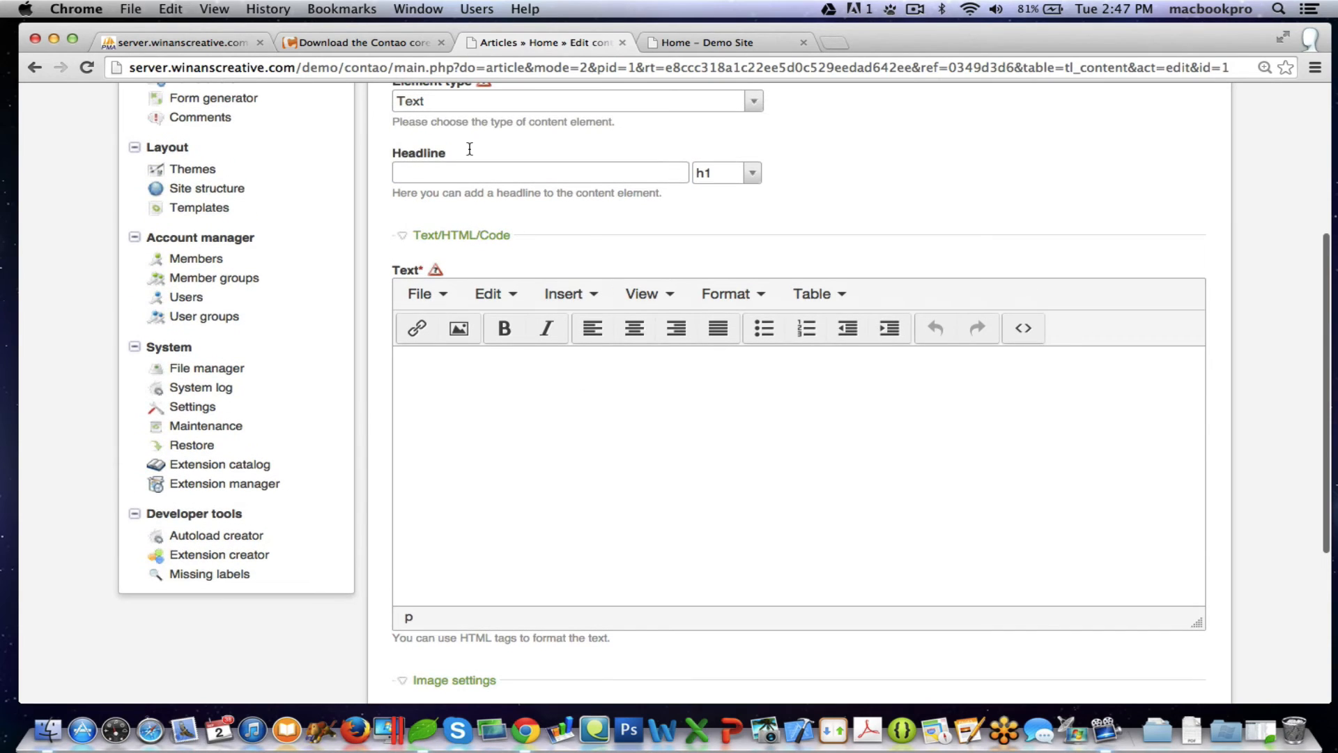
text(I am)
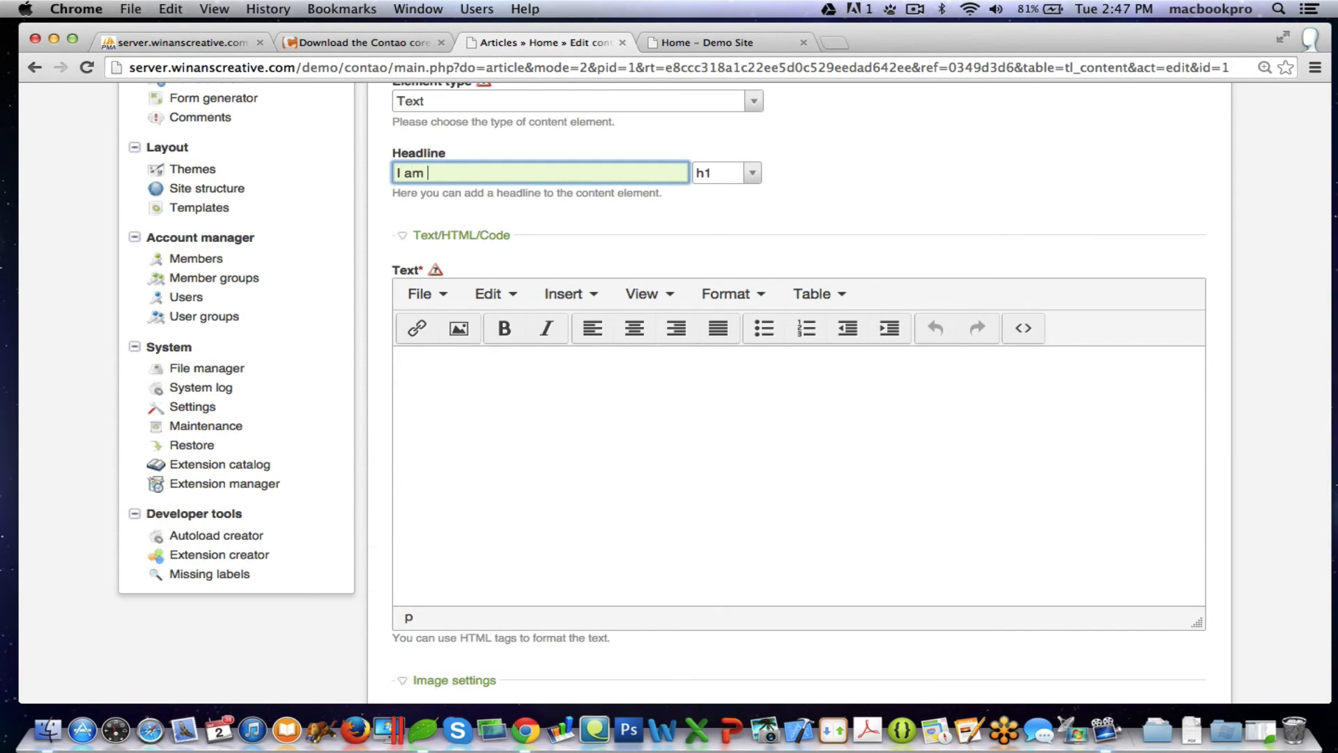
text(a headline!)
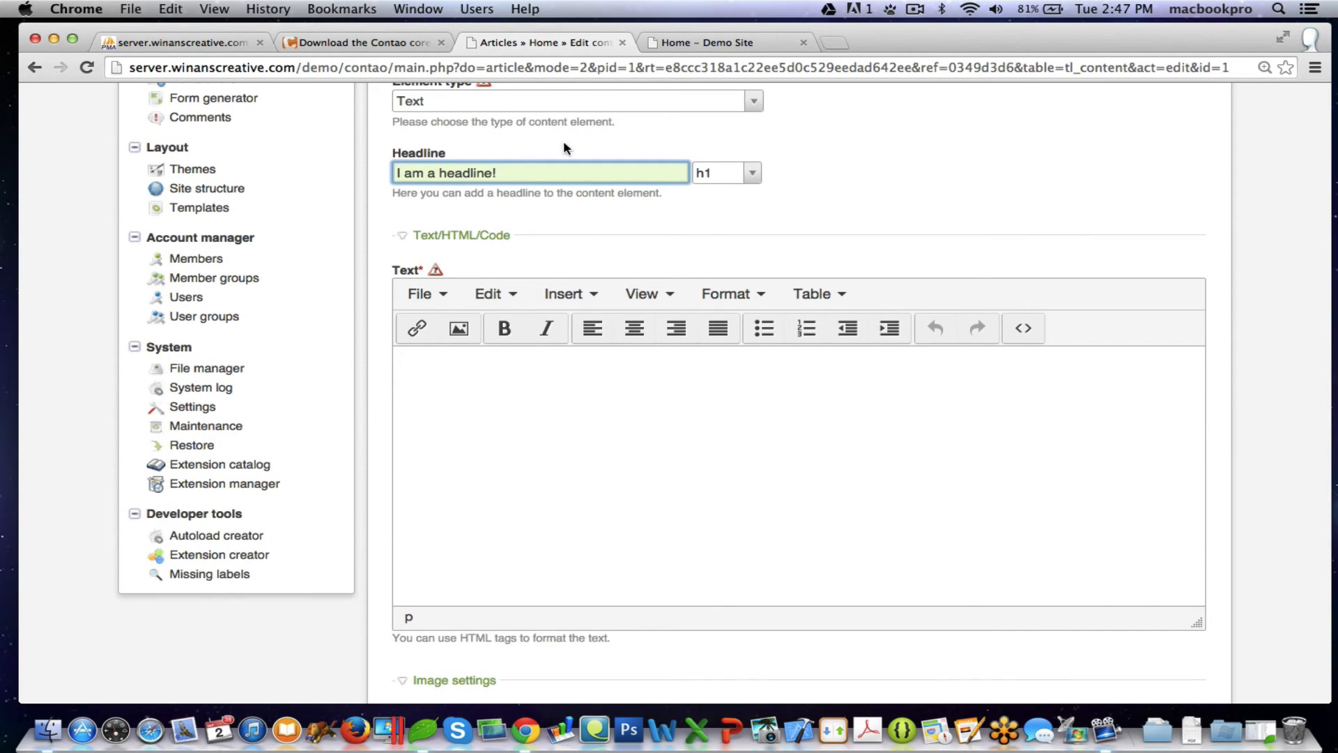
click(724, 172)
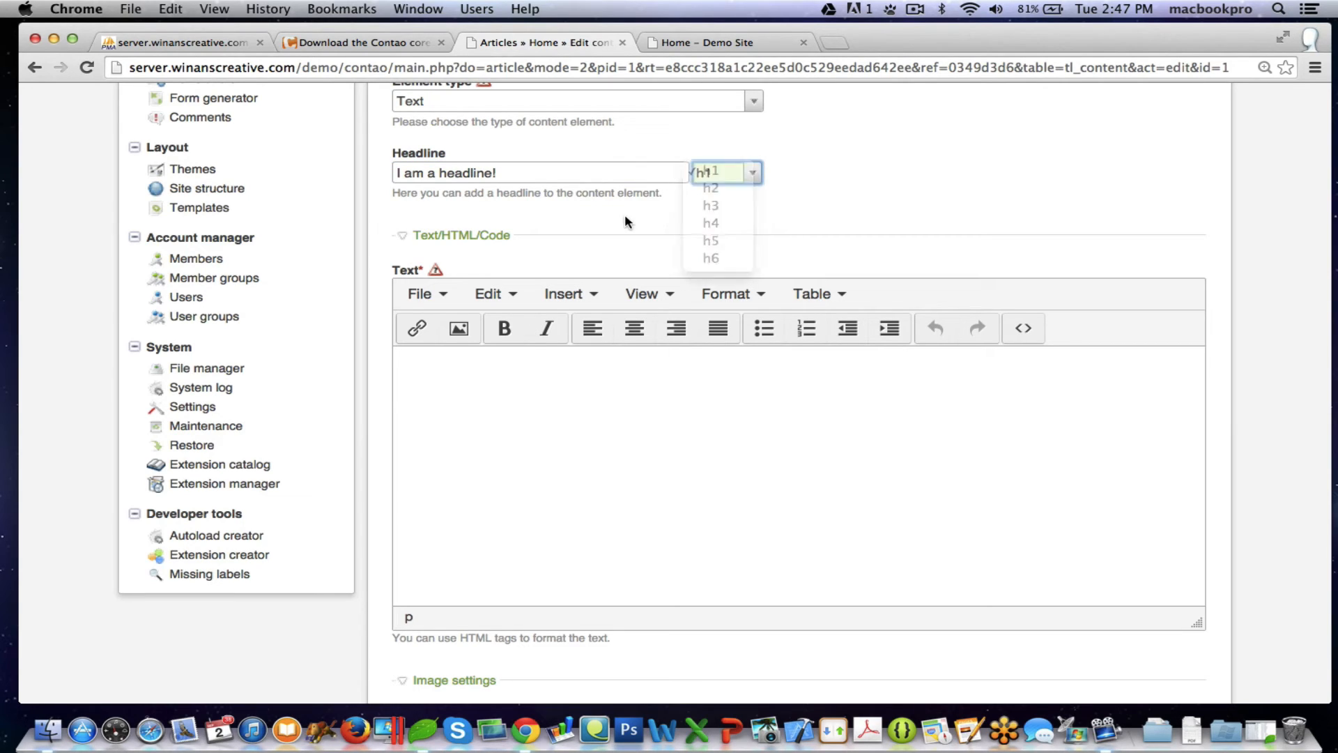
click(709, 170)
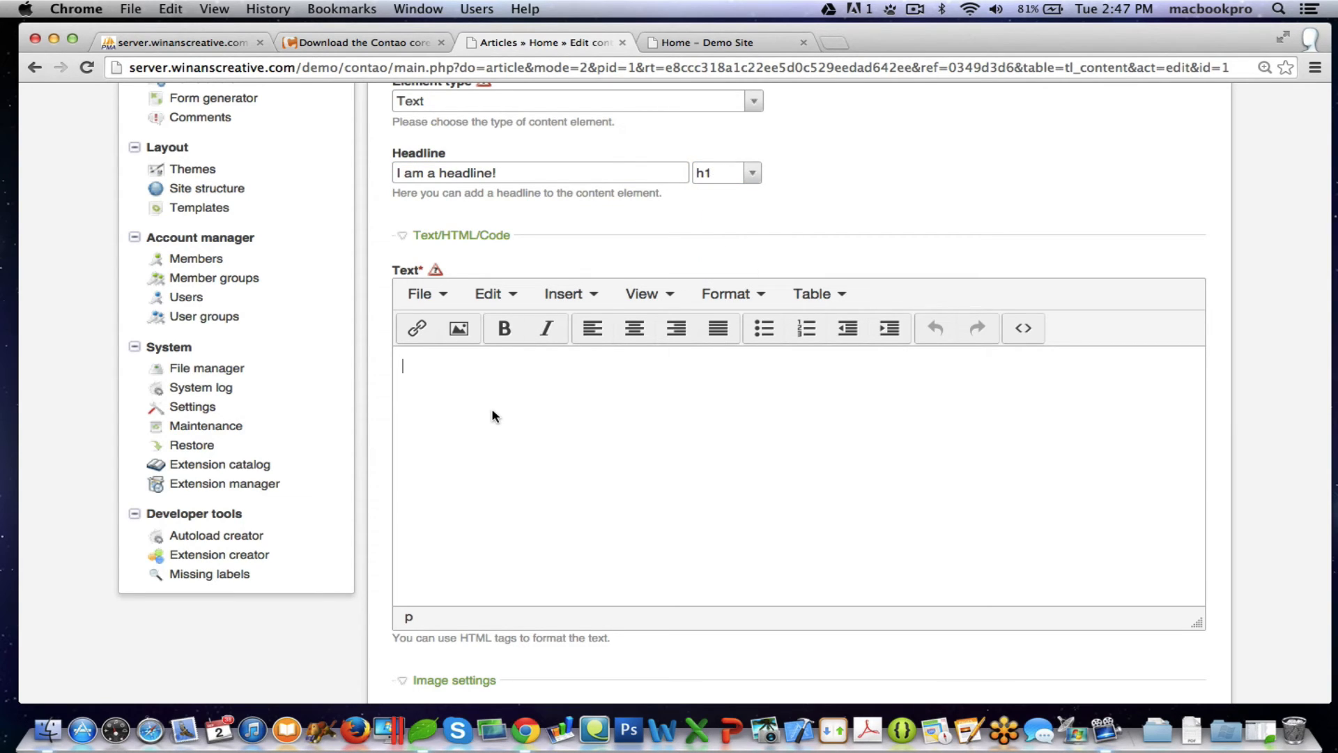
text(Here is some te)
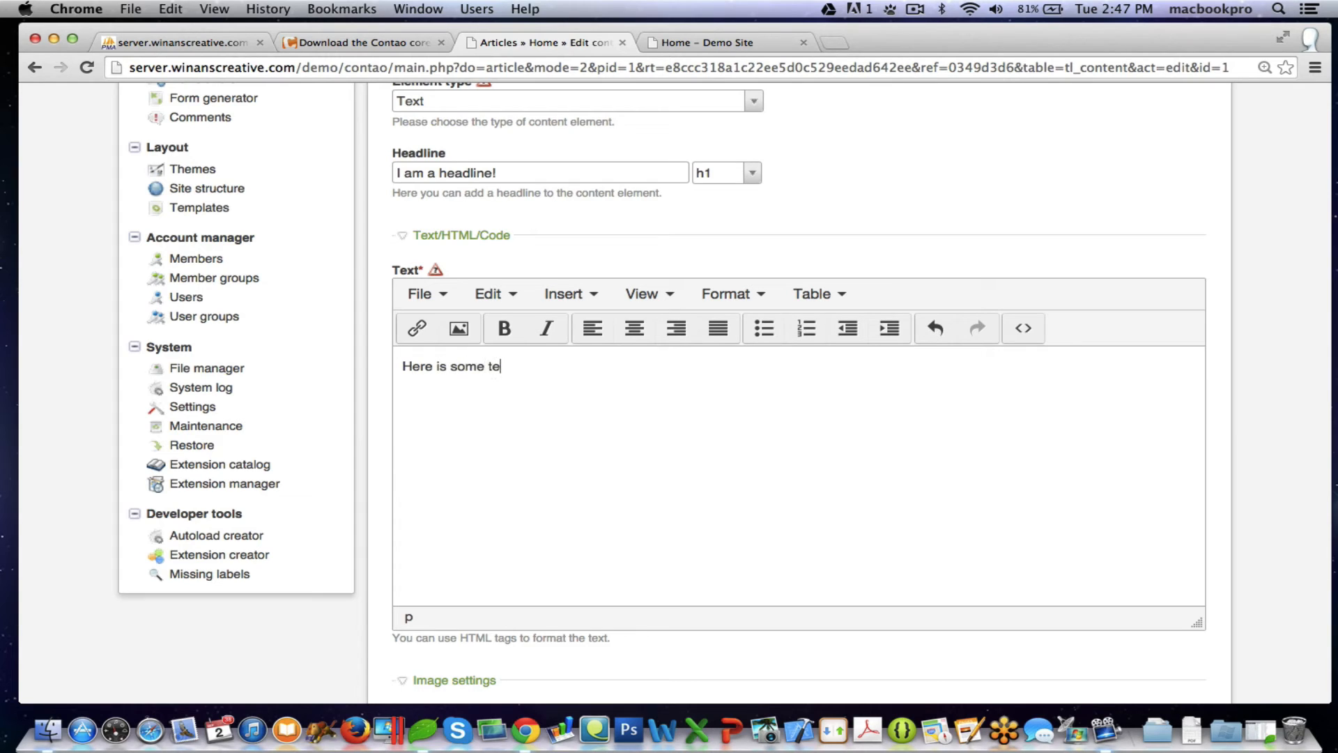
Finish the body text, review template, expert and visibility options, then save and close
text(xt for you!)
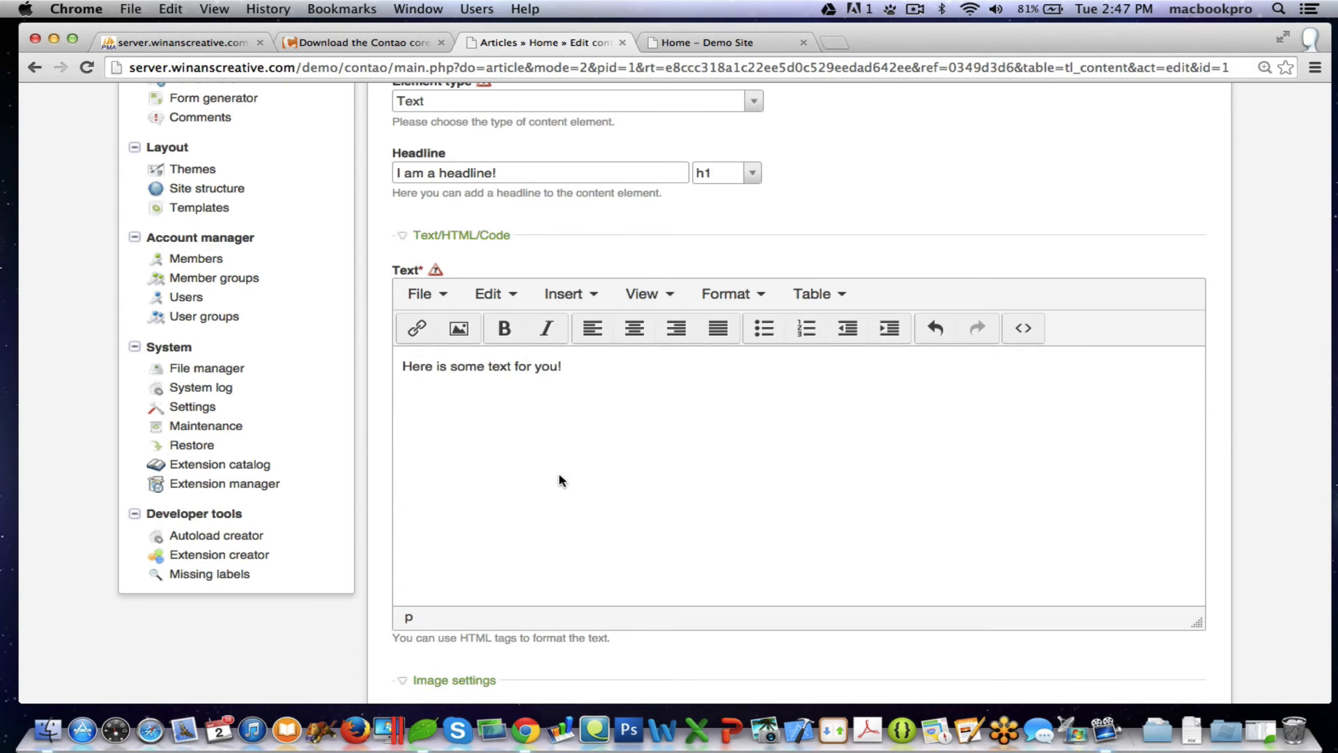
scroll(down, 3)
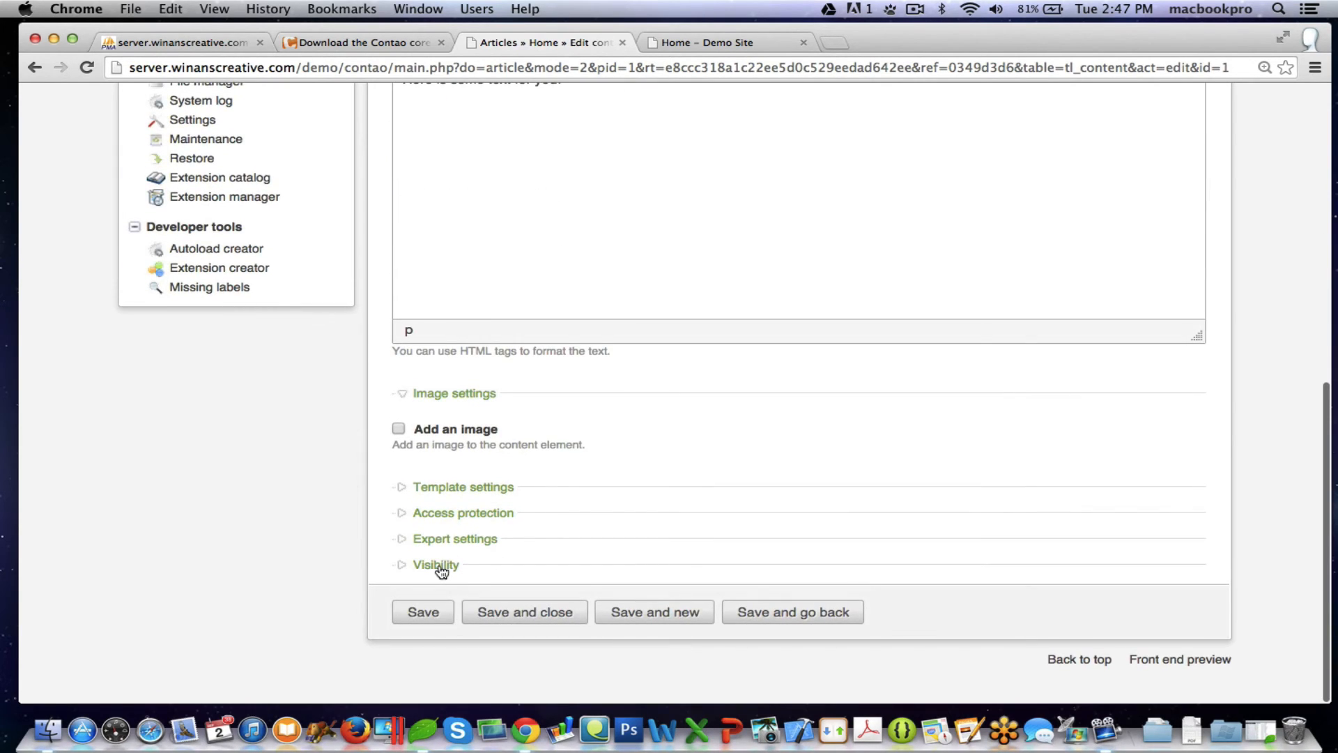
click(462, 487)
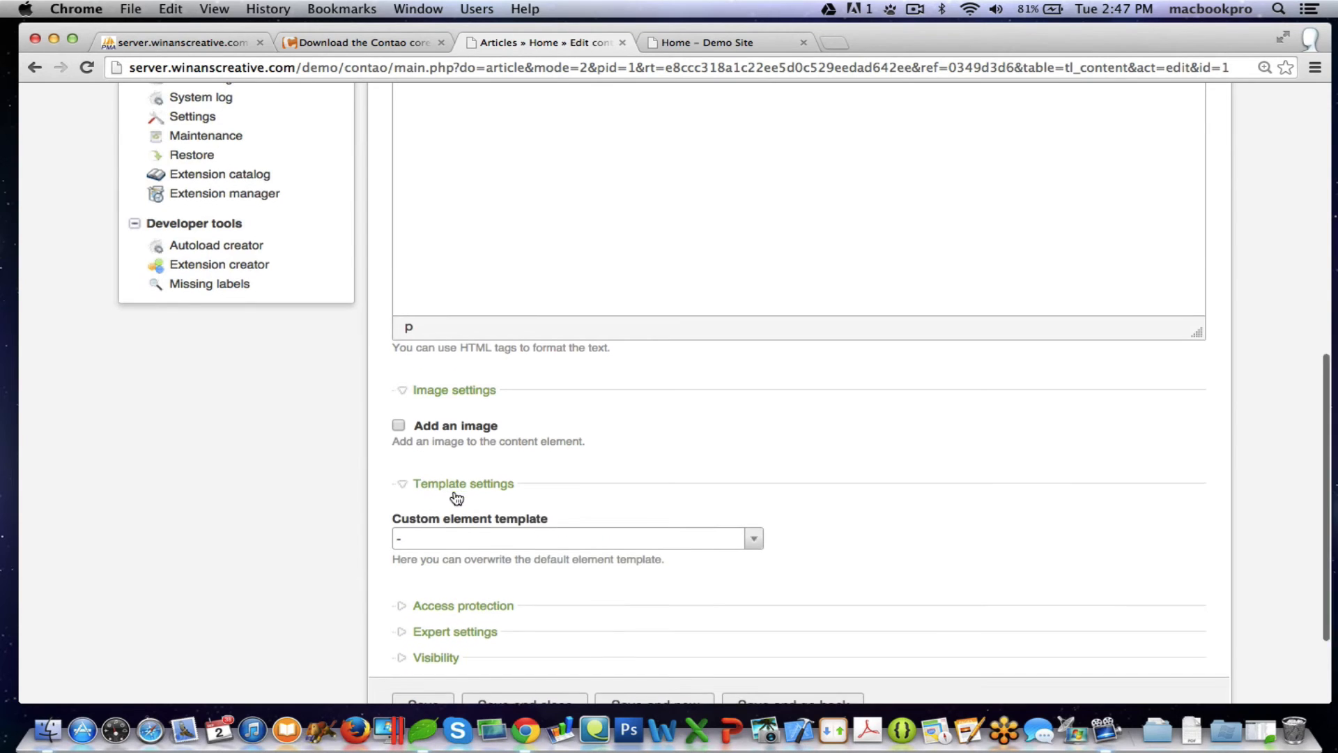
click(462, 483)
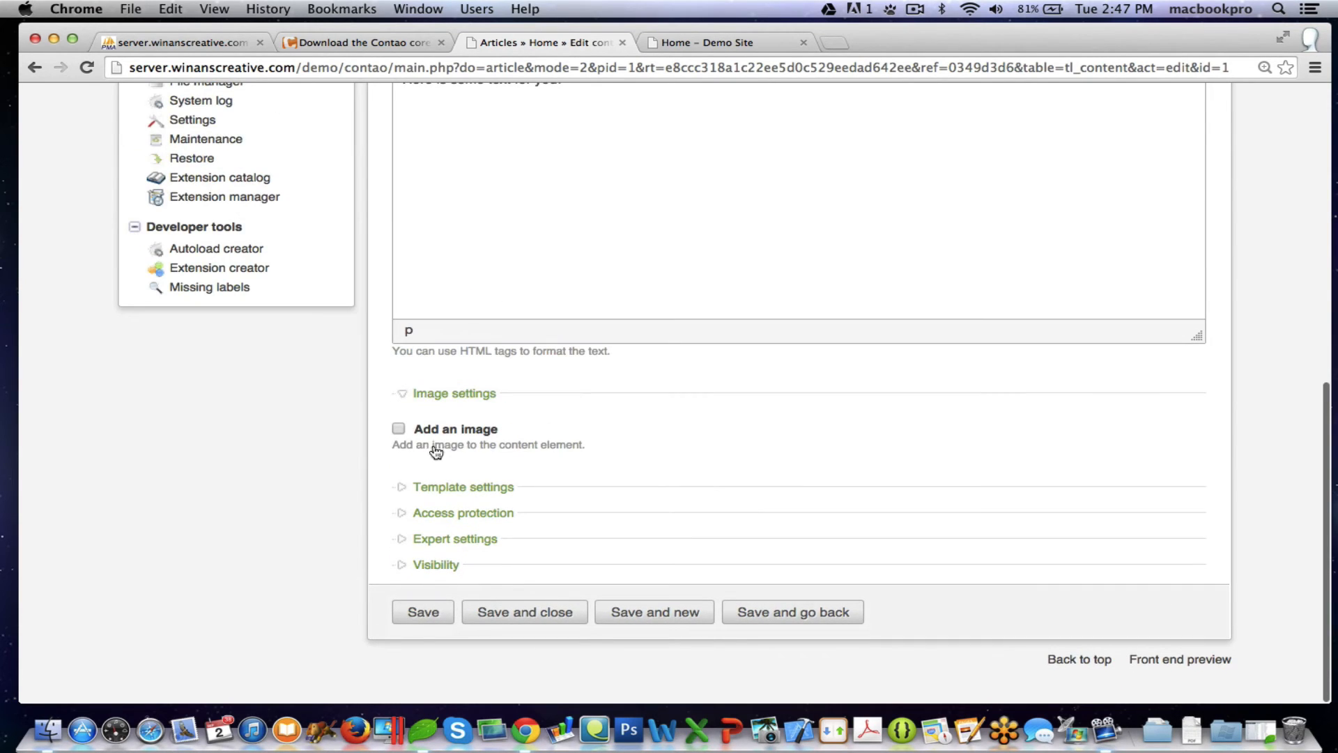
click(455, 539)
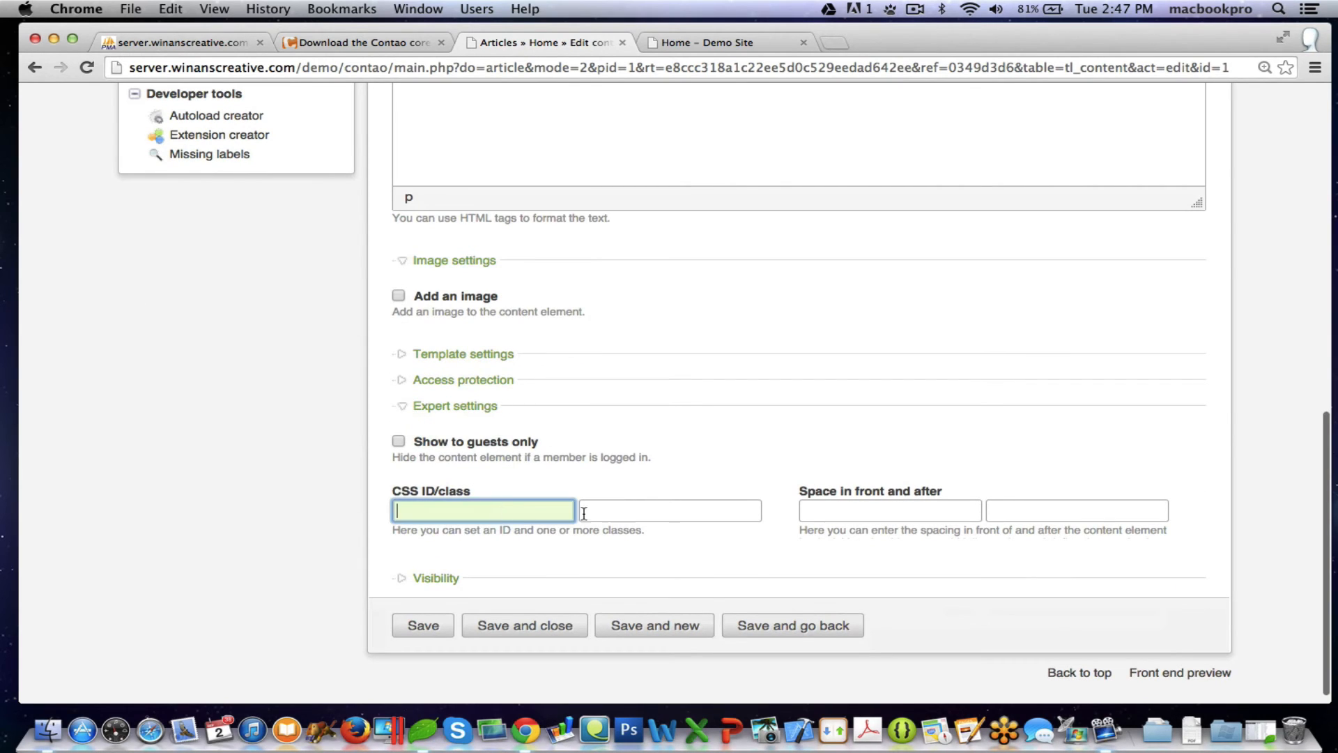
click(889, 510)
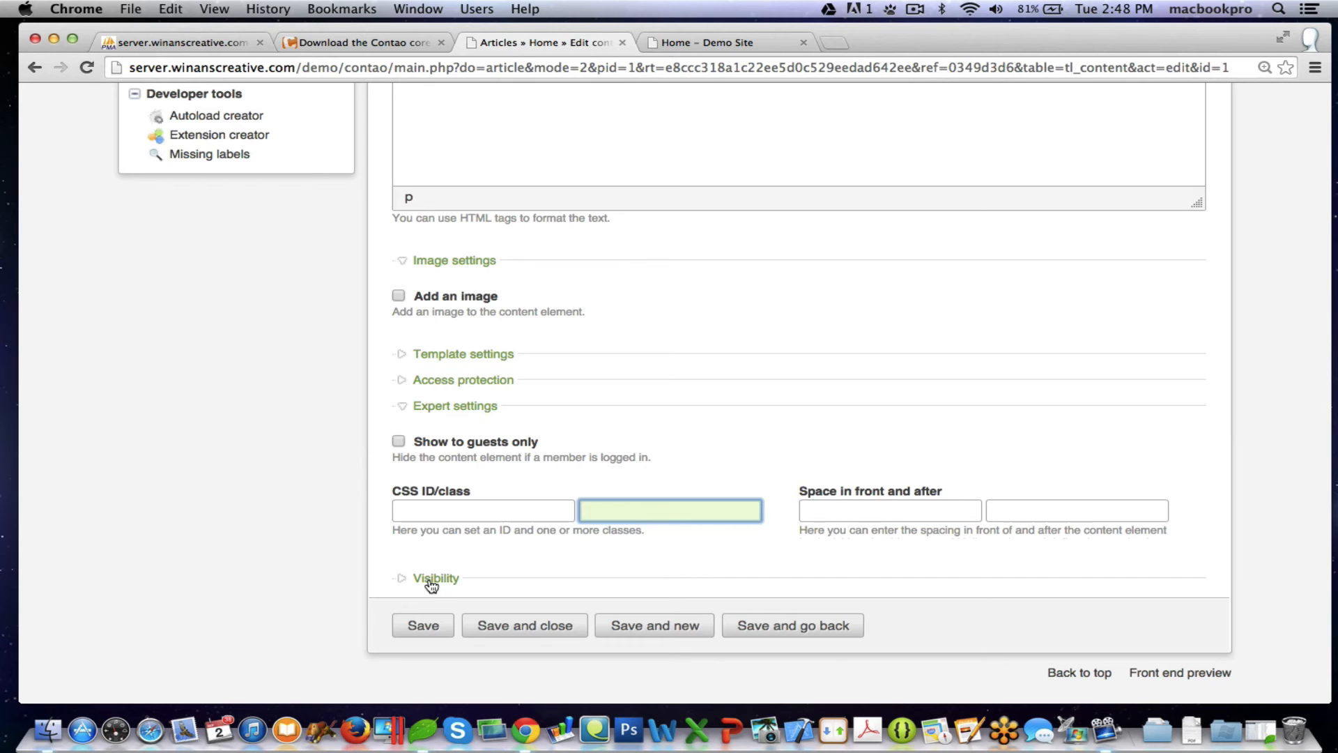
click(435, 578)
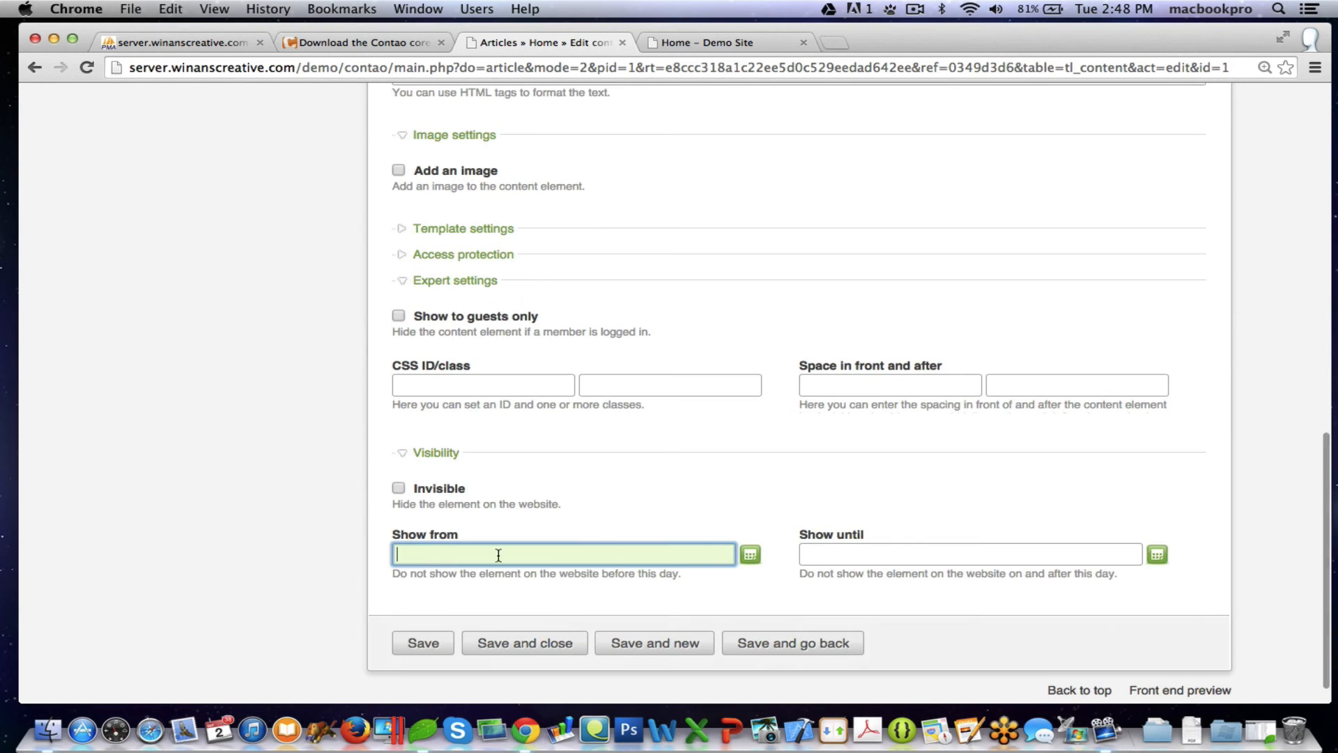
mouse_move(524, 643)
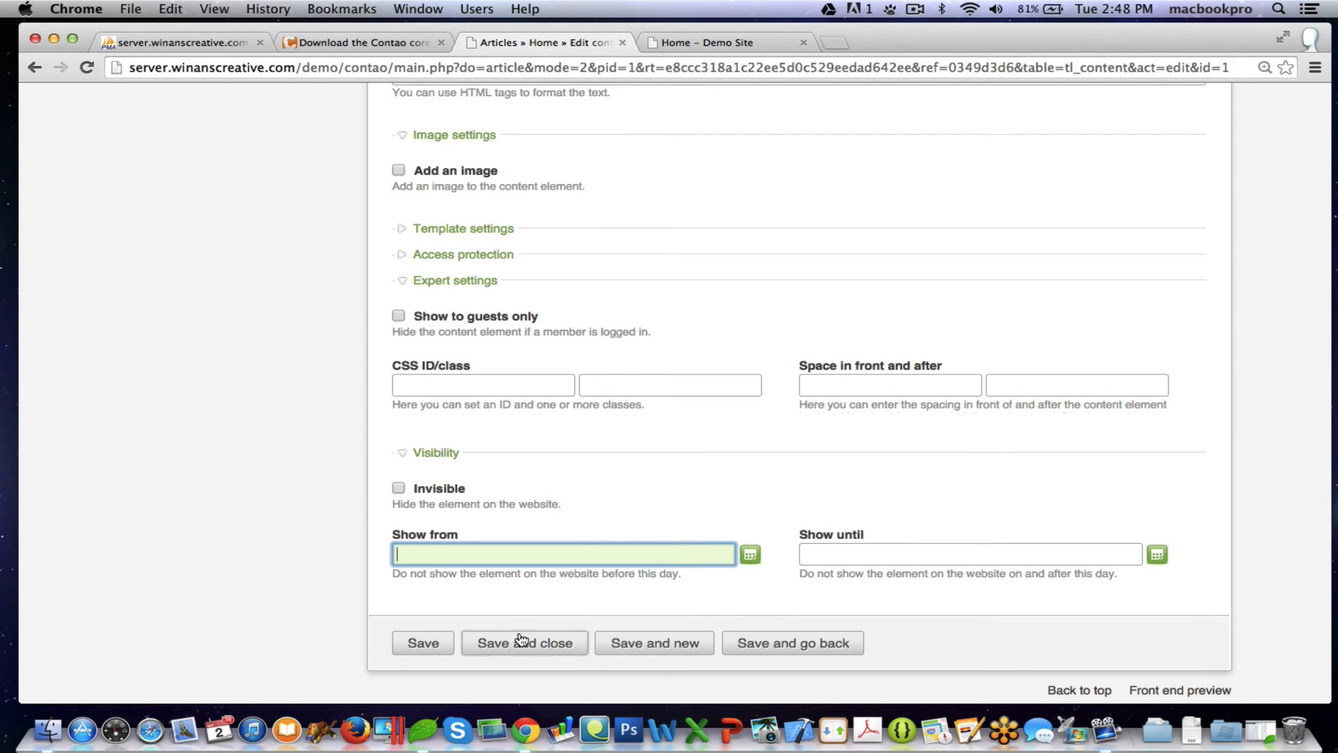
click(524, 642)
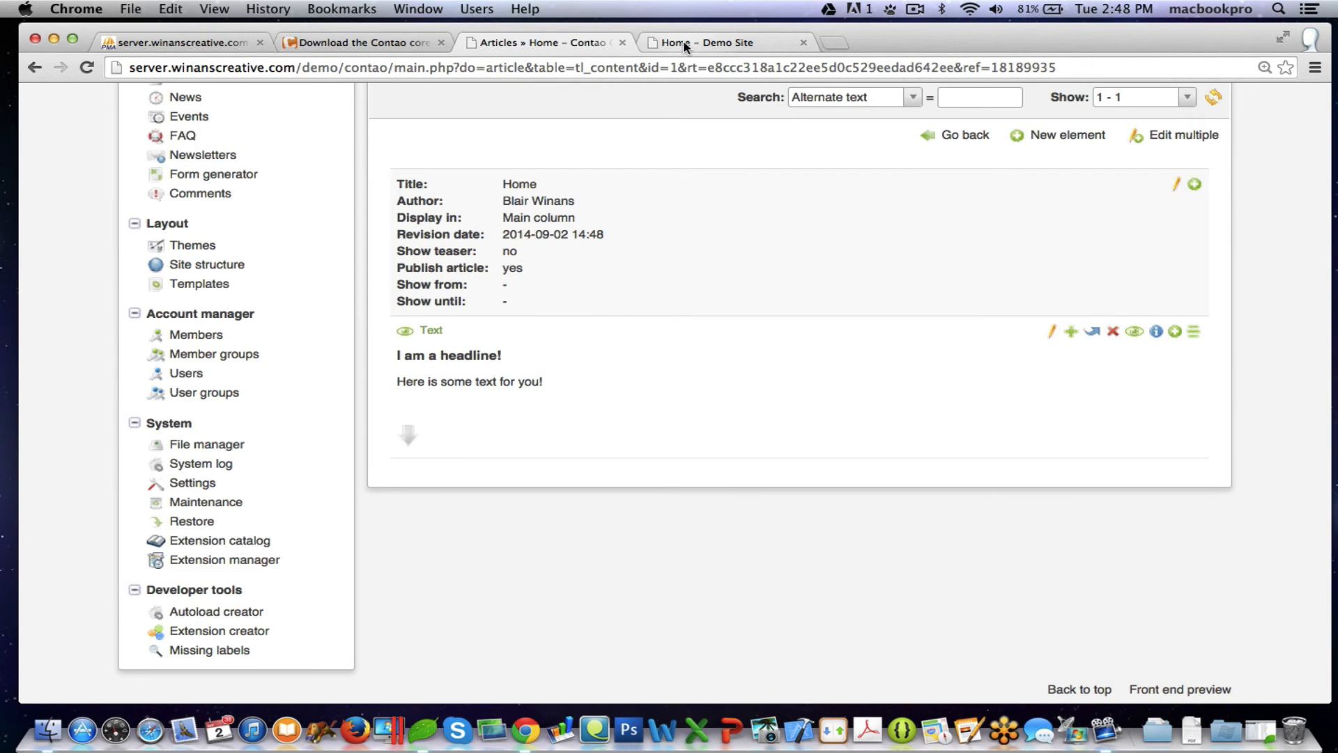
View the front-end Home page, then switch back to the back-end administration
click(700, 42)
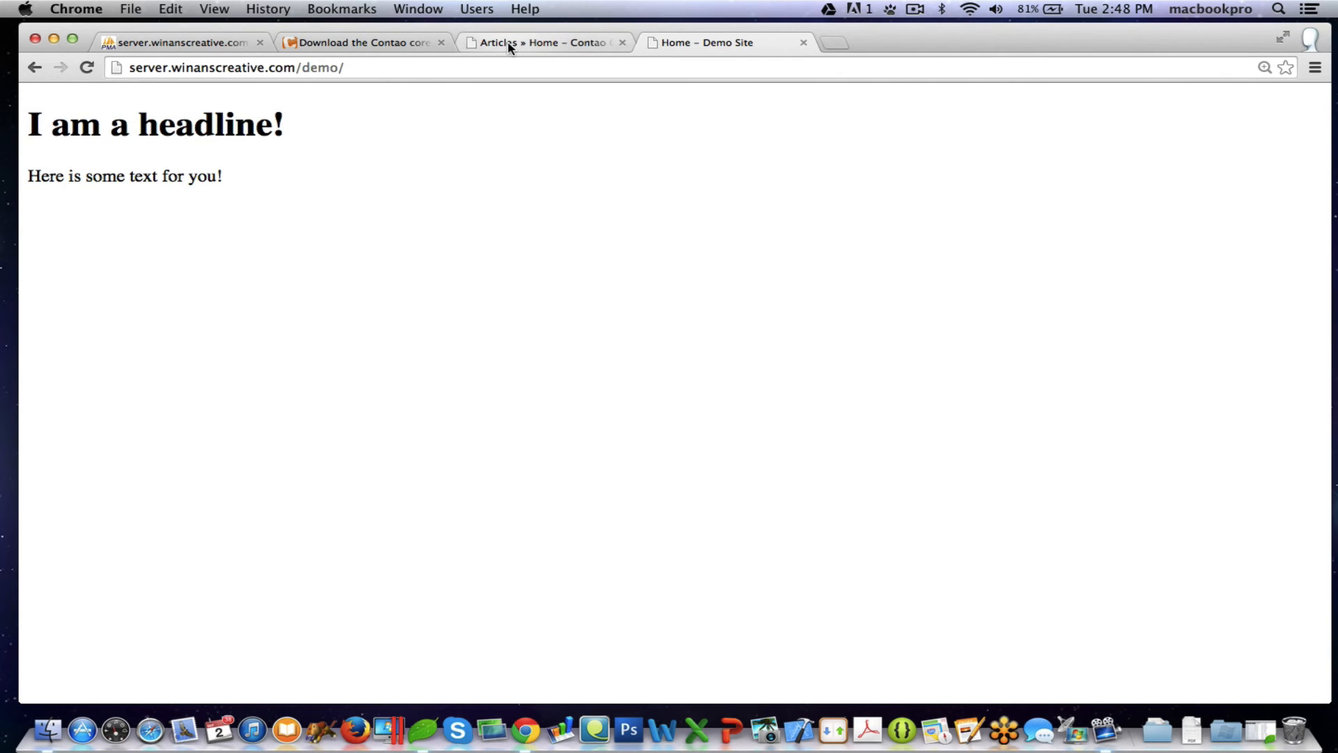
click(543, 42)
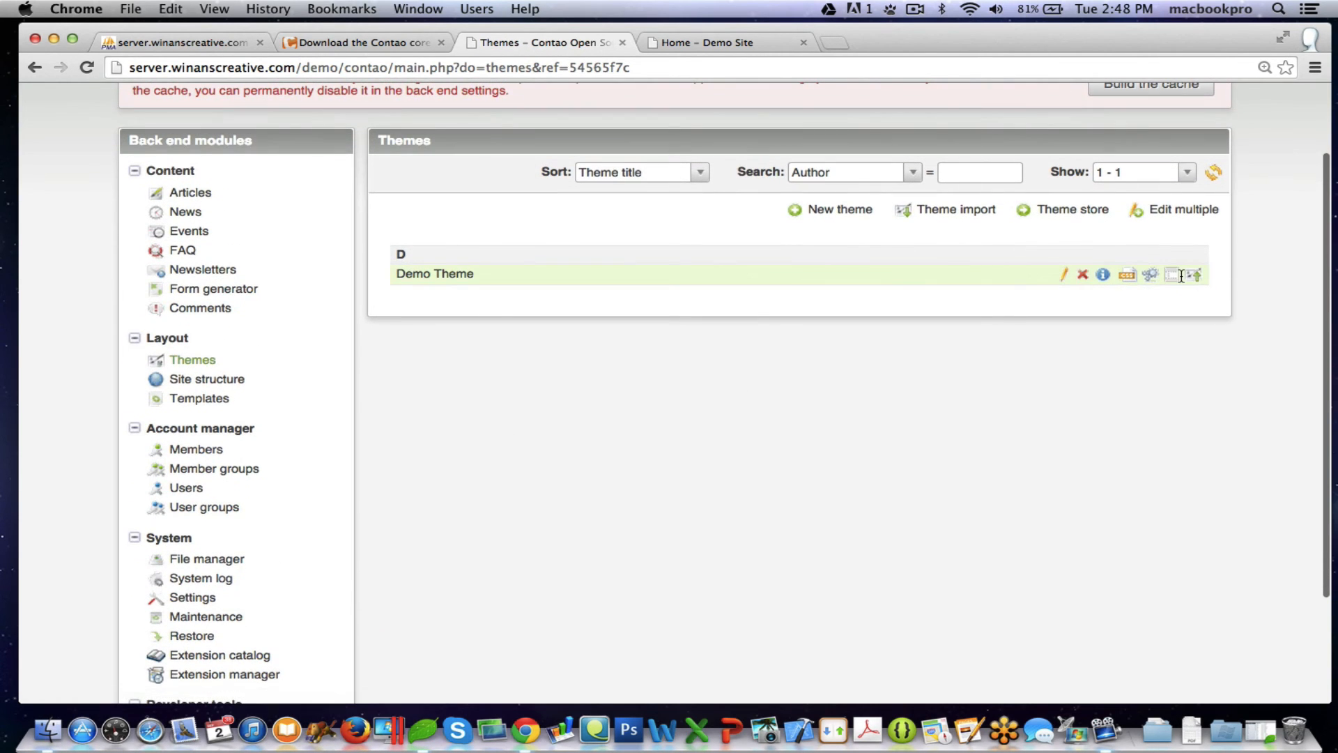
mouse_move(206, 379)
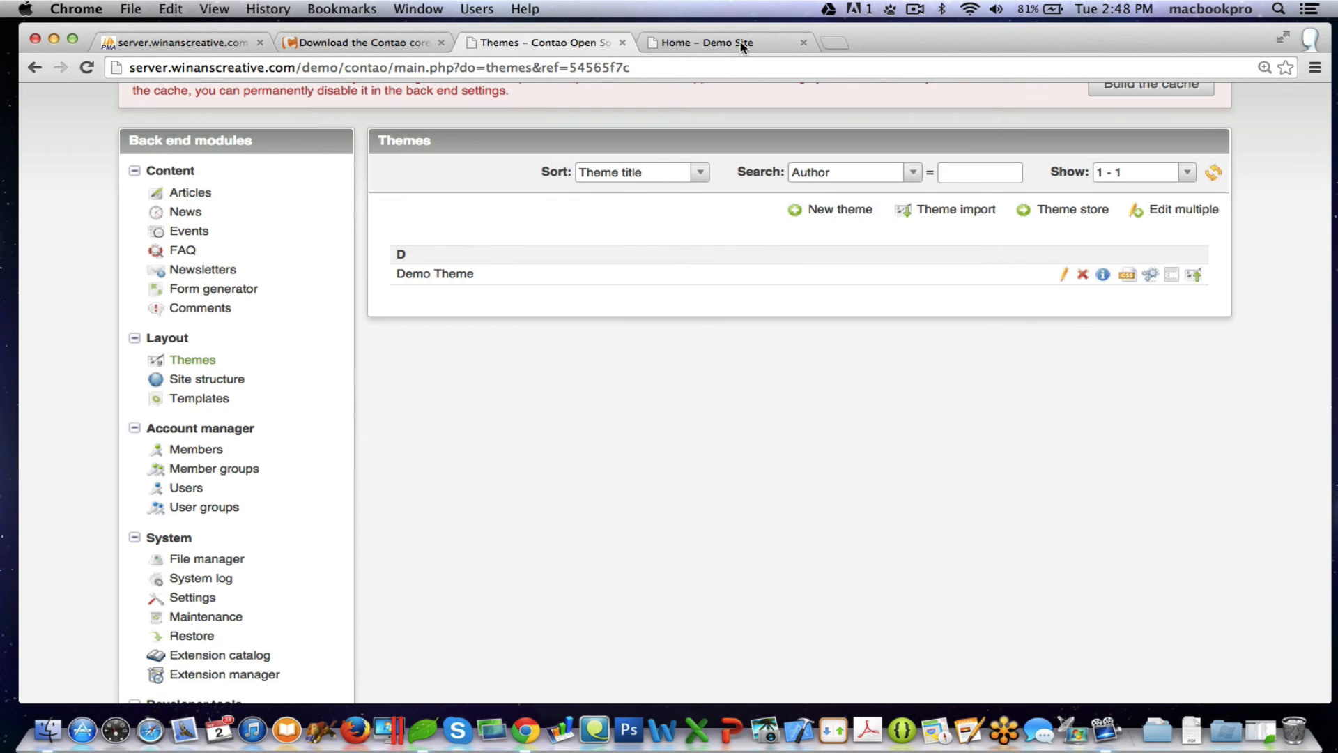
mouse_move(790, 367)
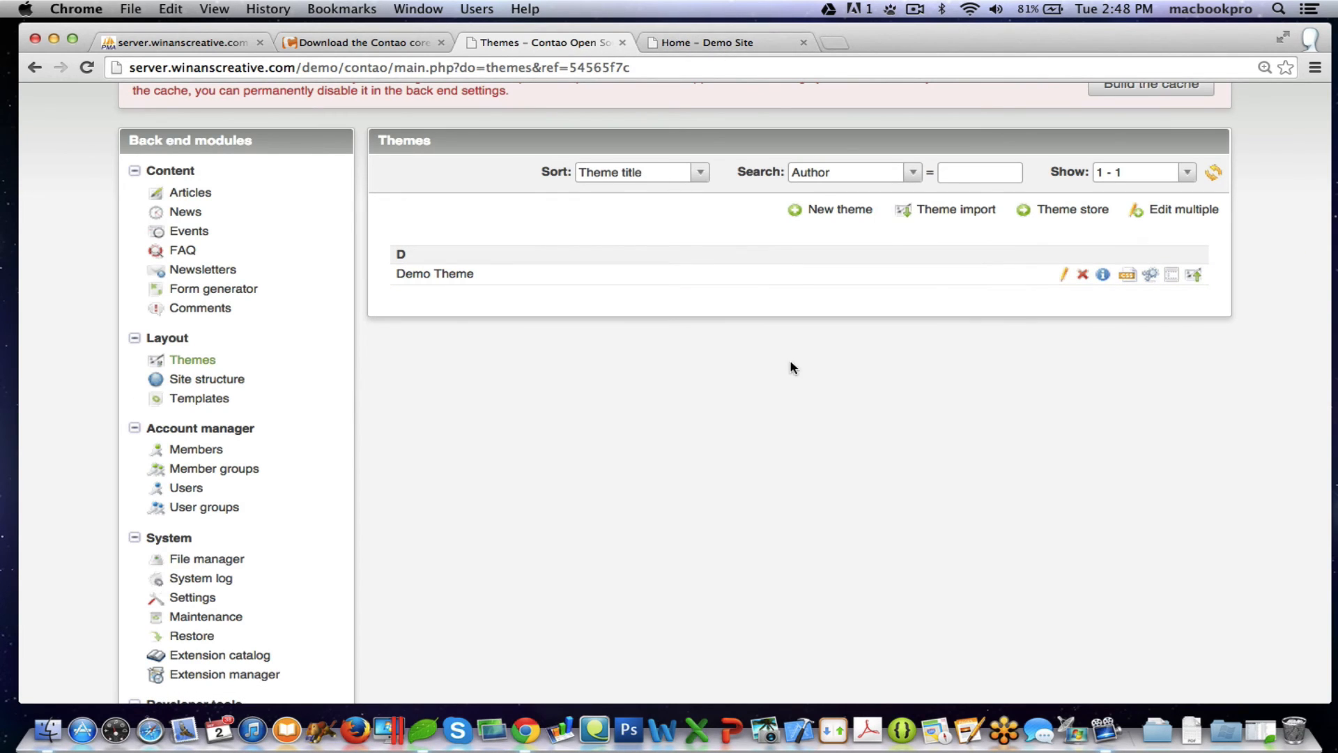
Recheck the front-end Home page, then open the Demo Theme's empty style sheets list
click(708, 42)
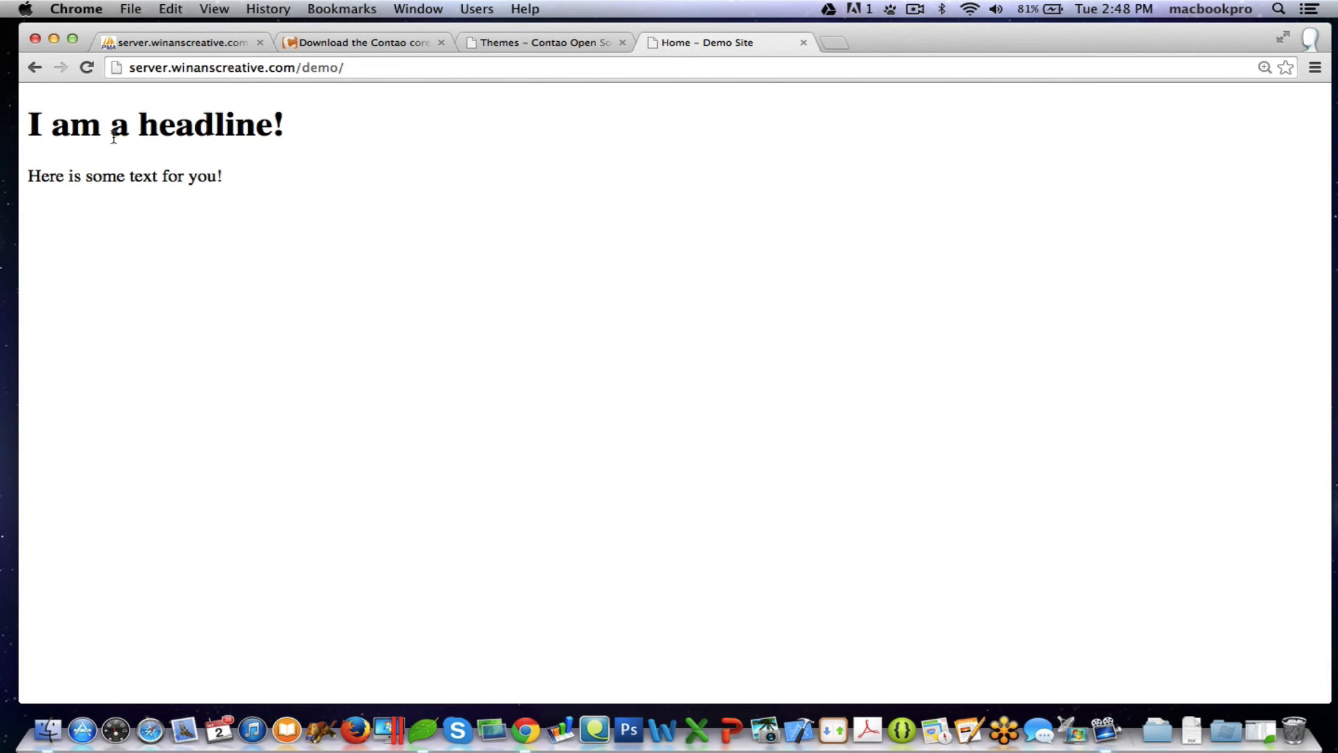
click(543, 42)
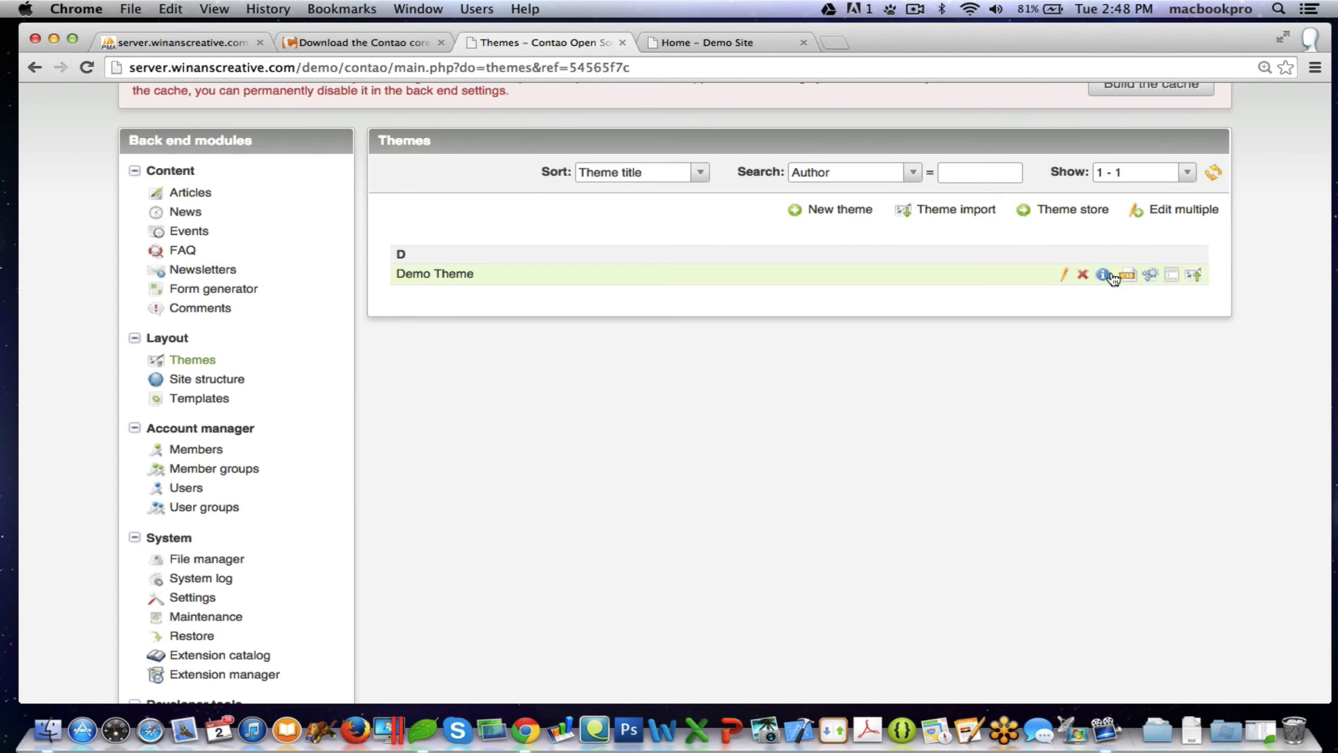
click(1128, 274)
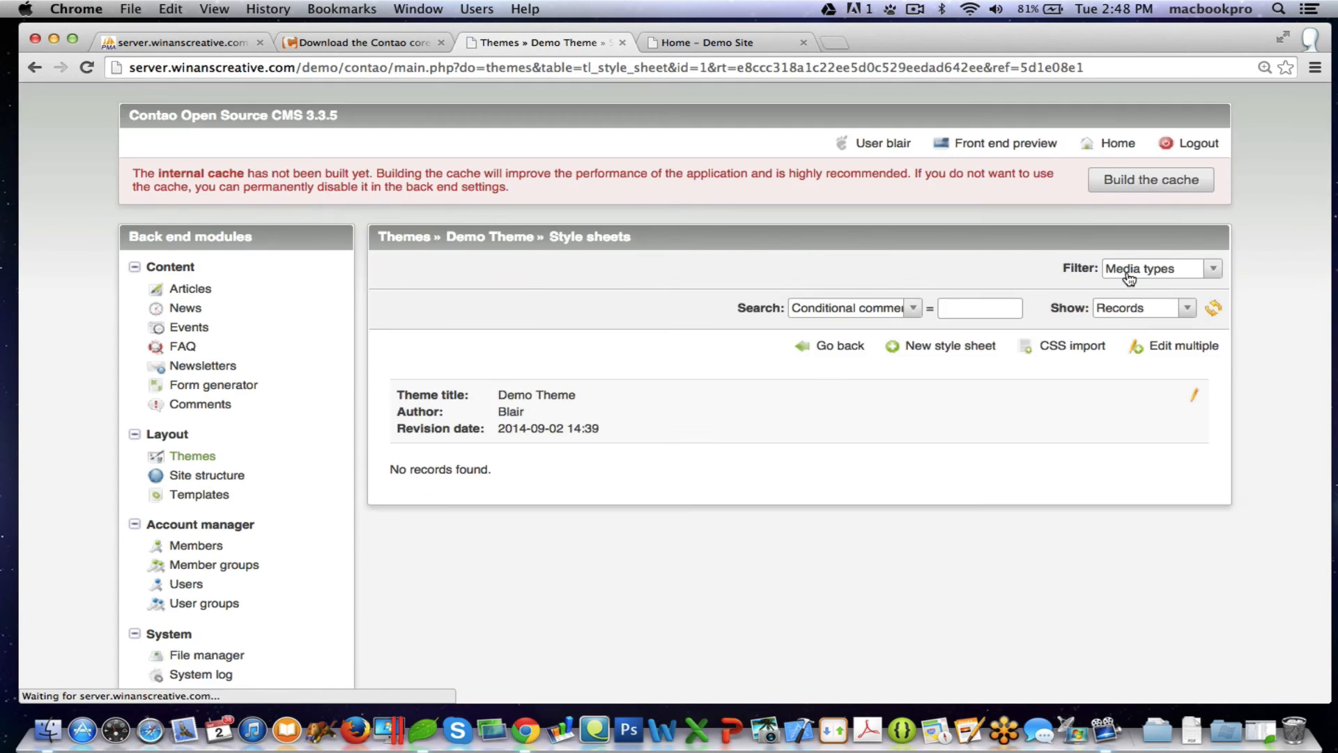
Create a style sheet named 'Layout' for all media types and save it
scroll(down, 3)
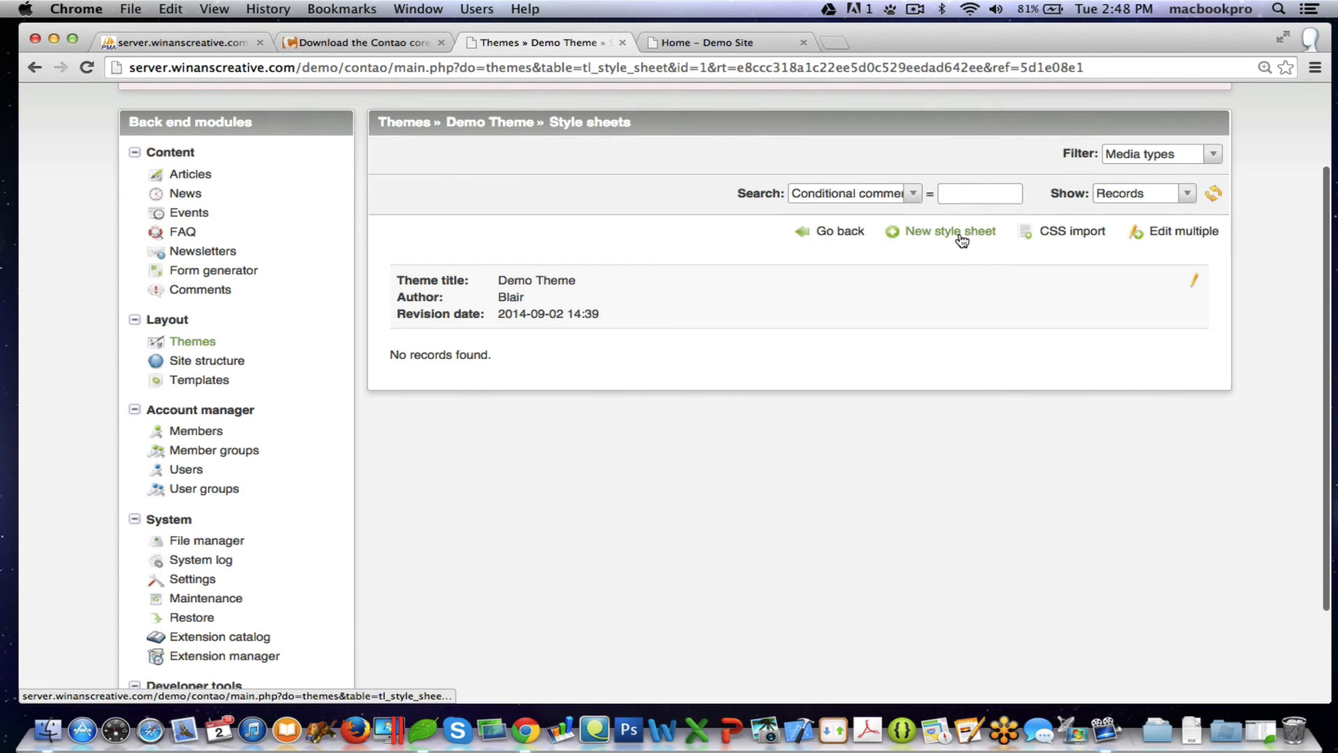
mouse_move(950, 231)
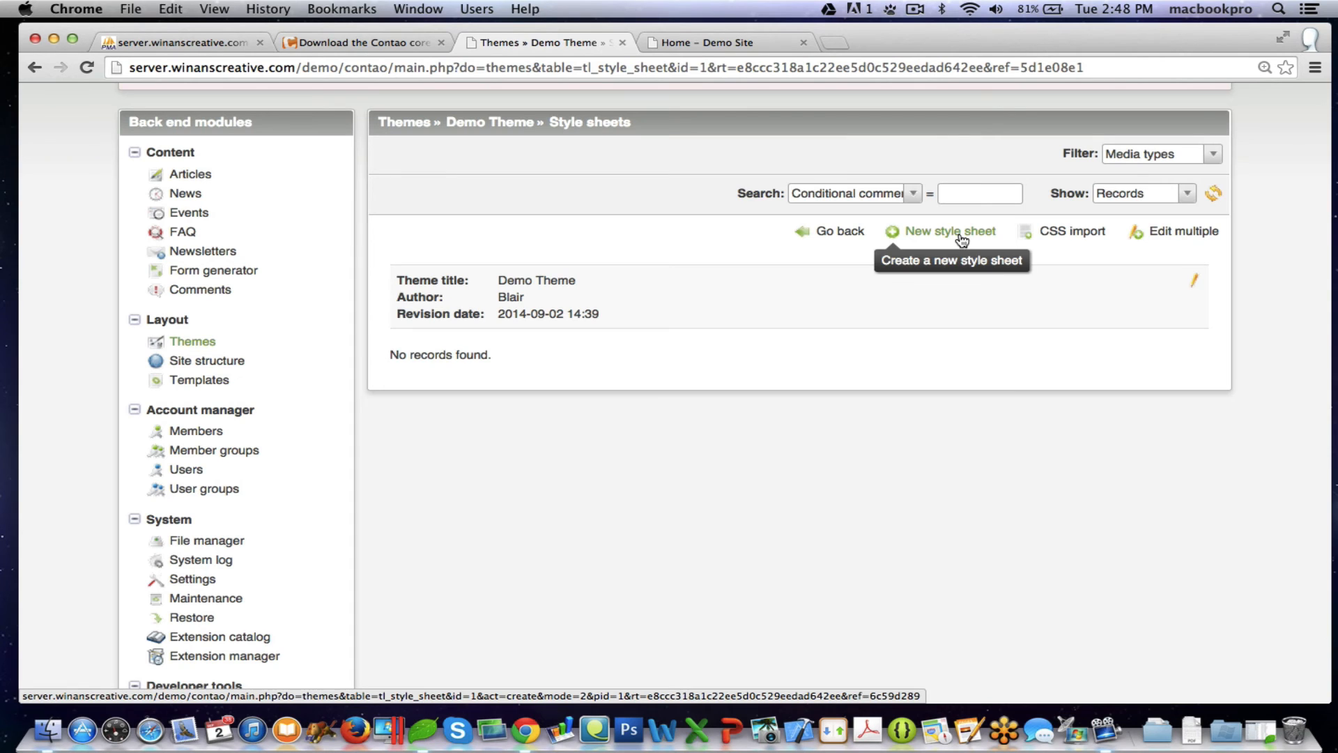
click(947, 231)
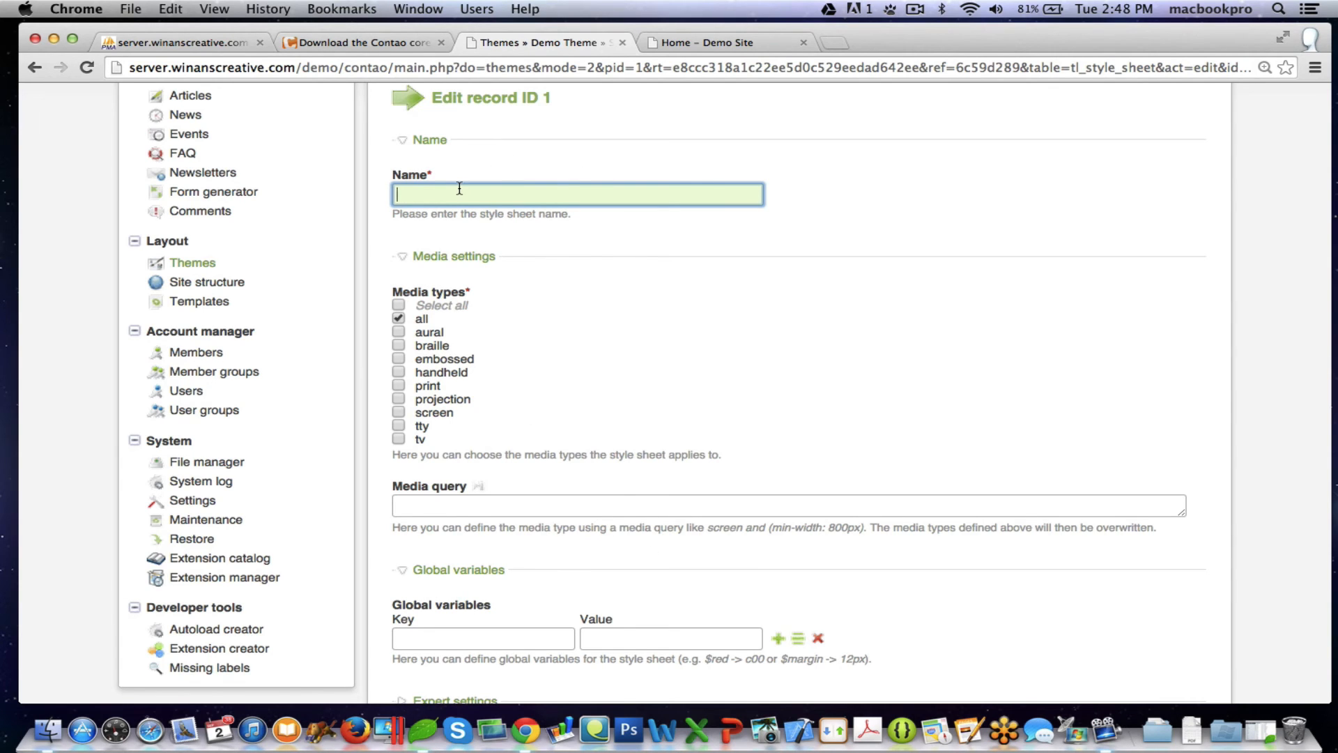
text(Layout)
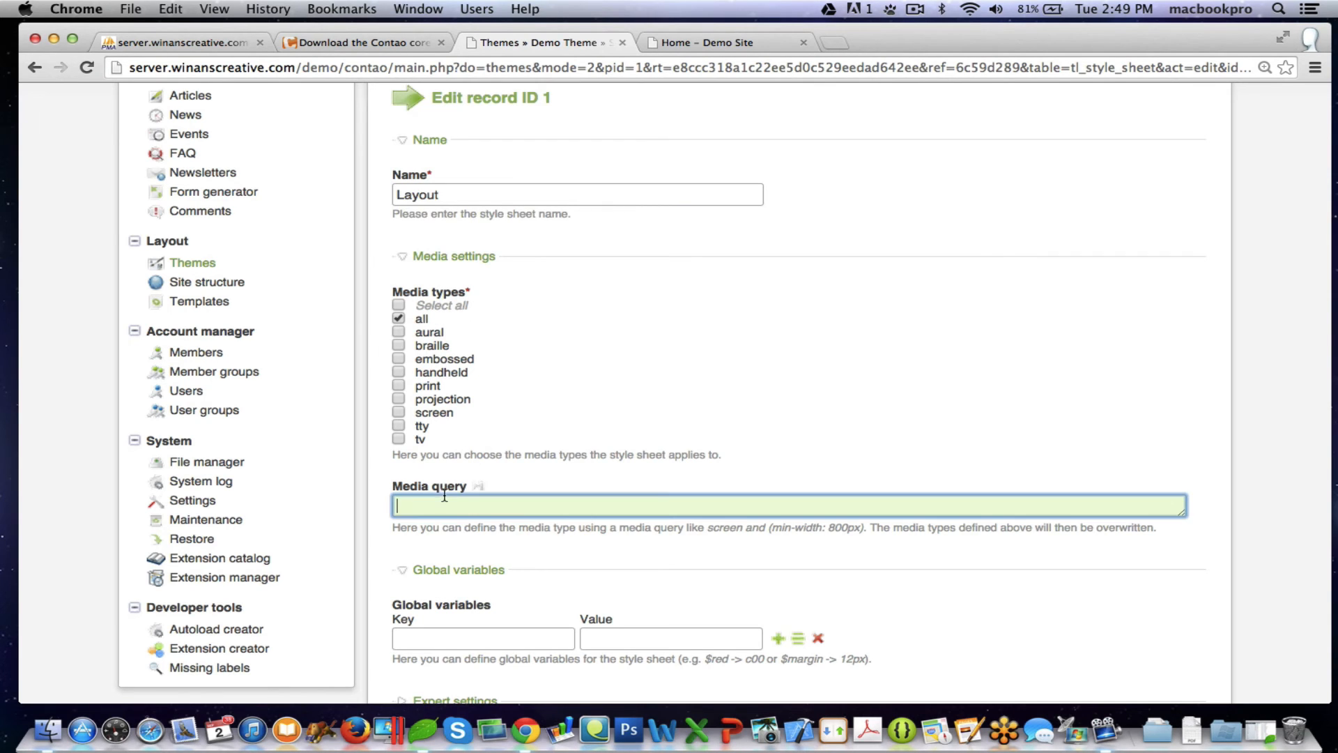
scroll(down, 3)
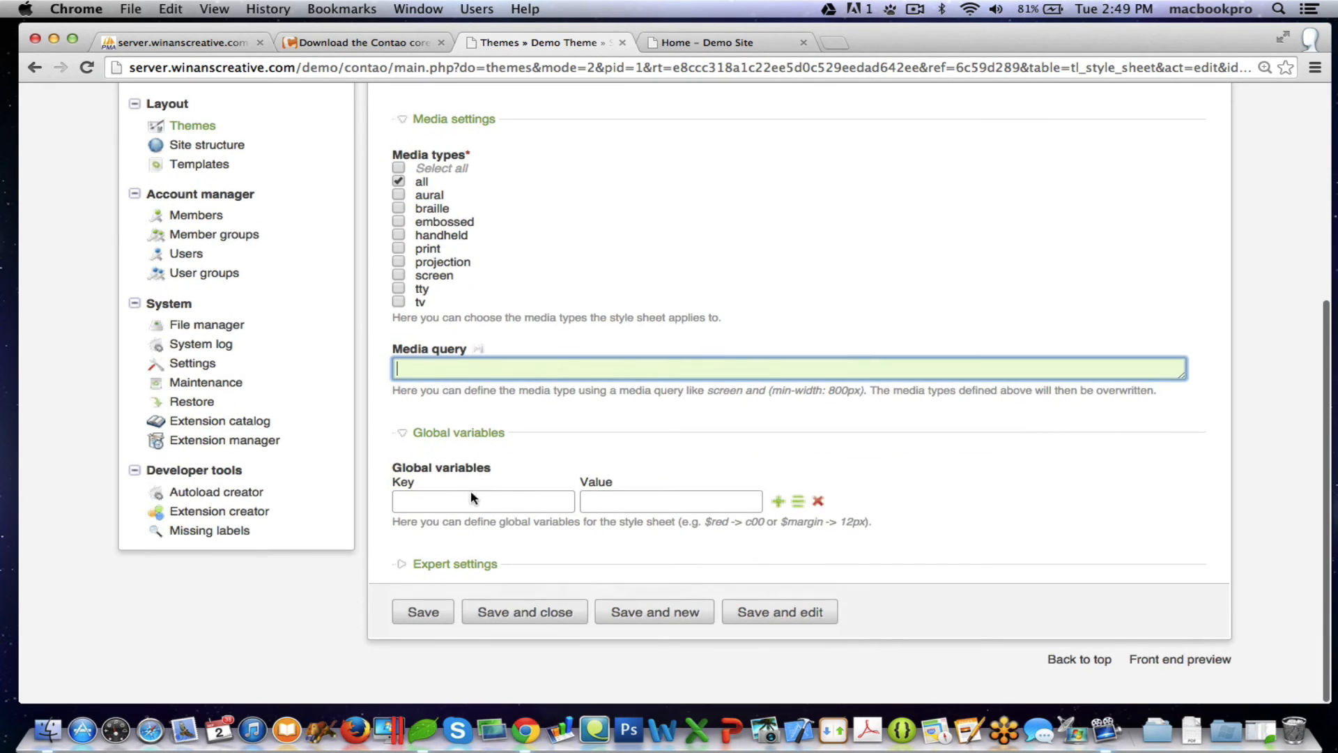
click(670, 501)
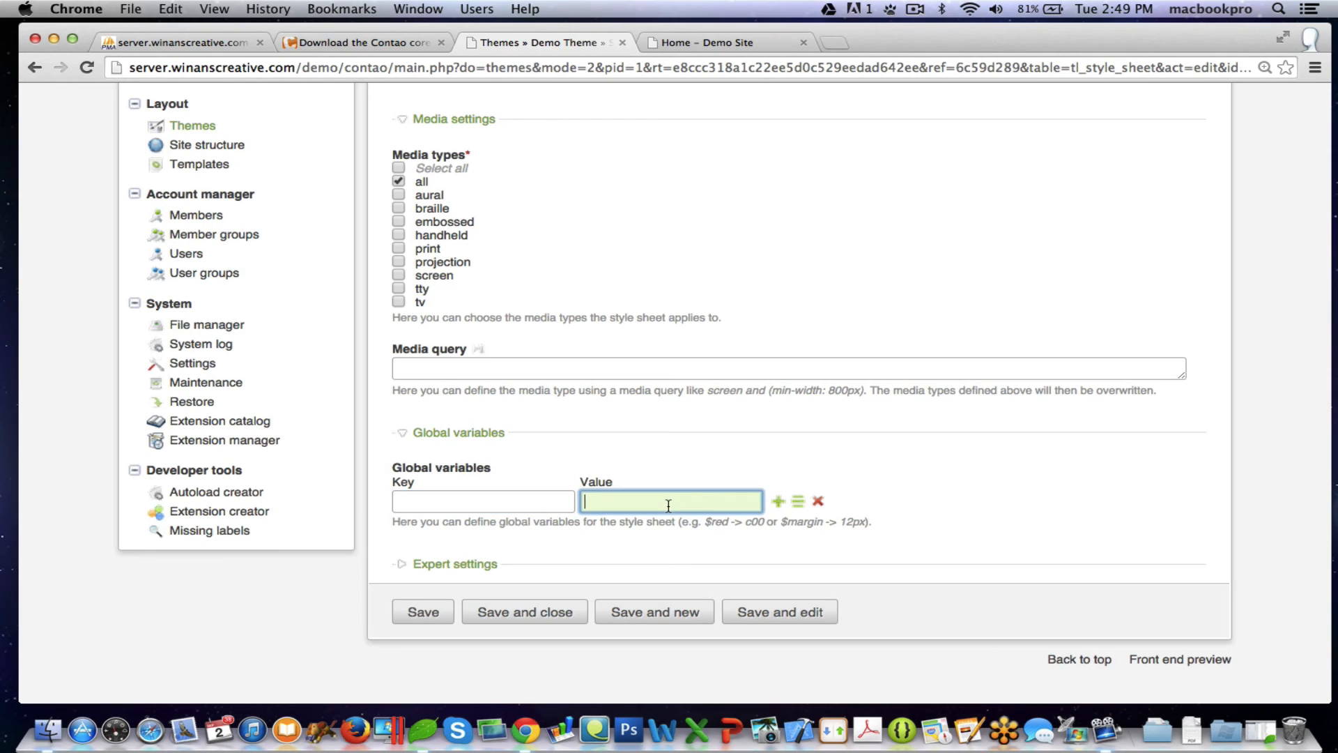
click(482, 501)
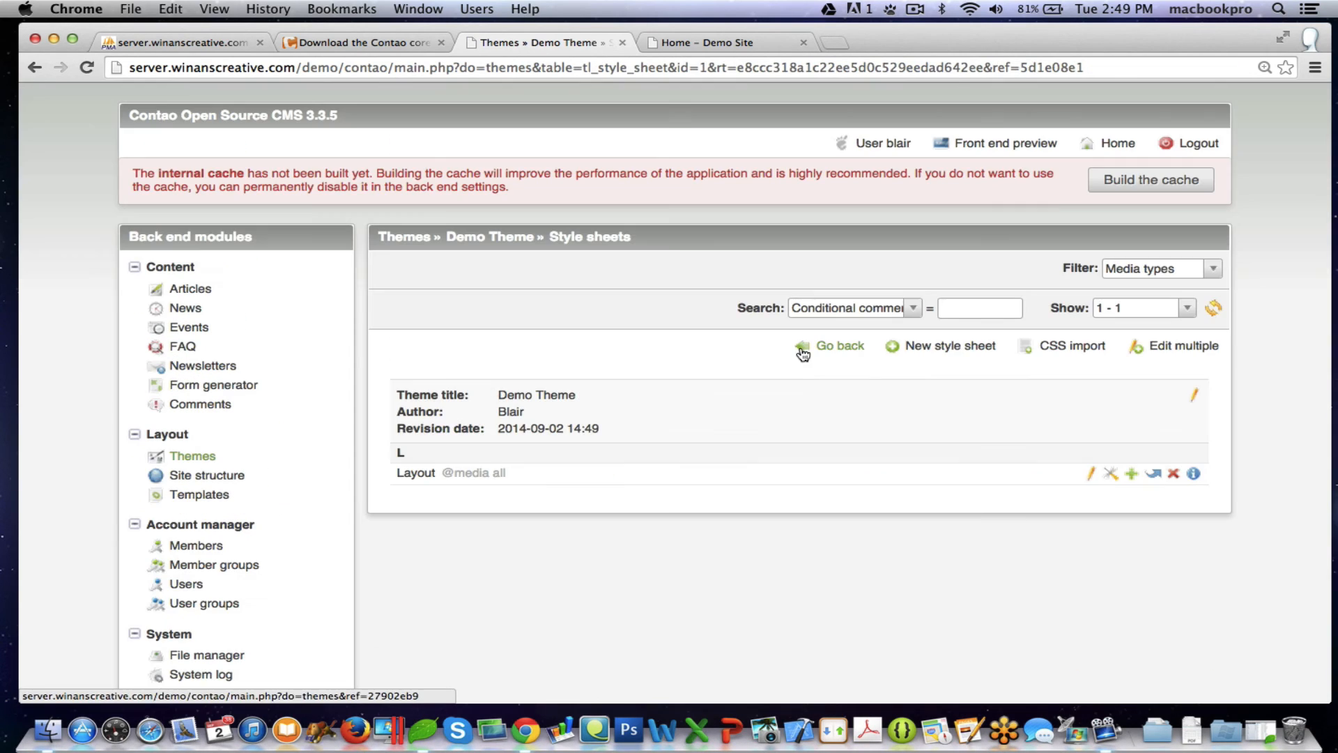
Add a new format definition with selector 'body' inside the Layout style sheet
click(1092, 473)
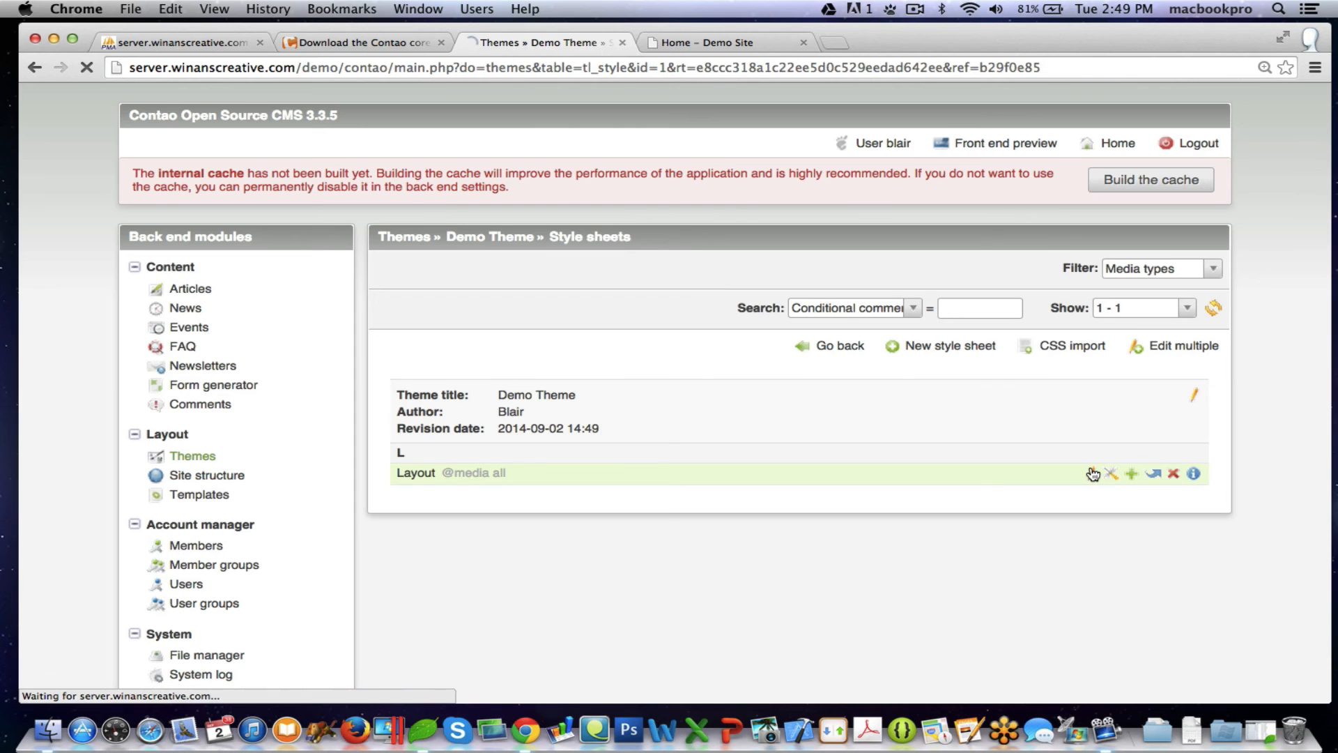
click(1092, 472)
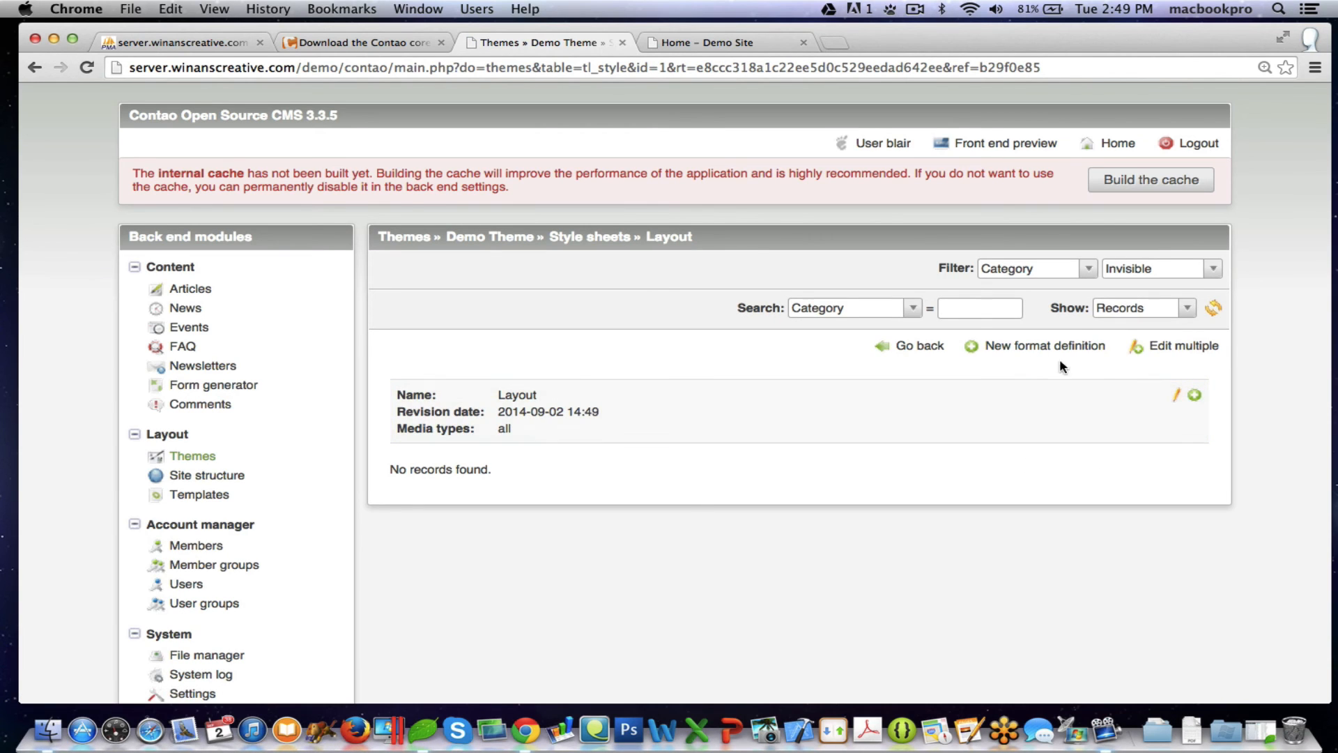
click(1193, 395)
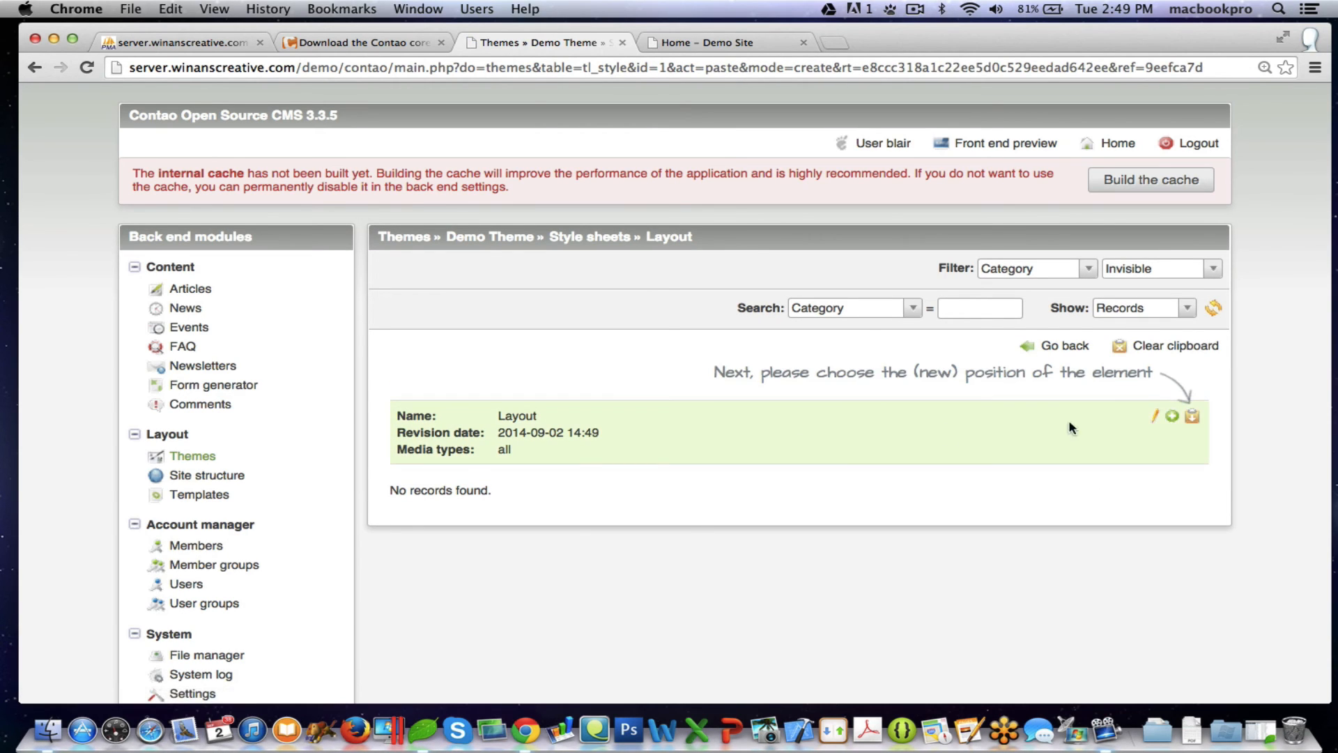
click(1154, 417)
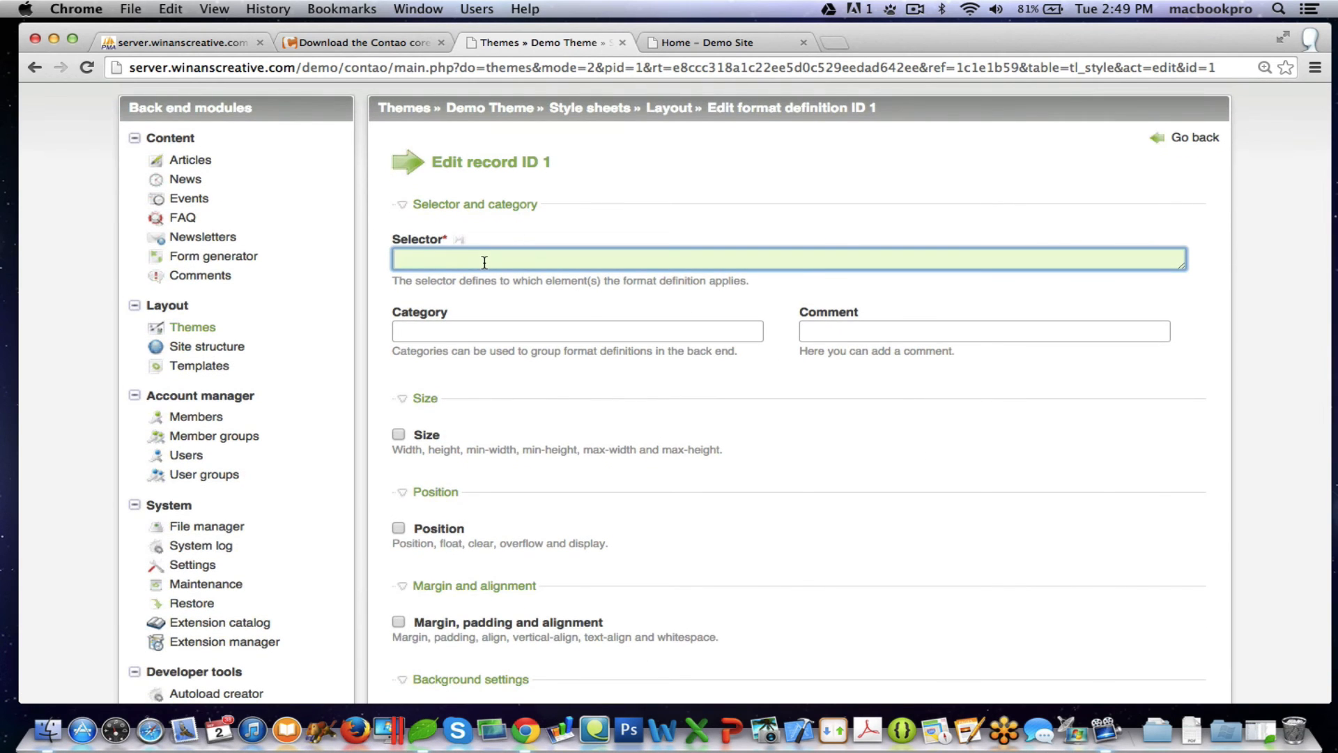
text(body)
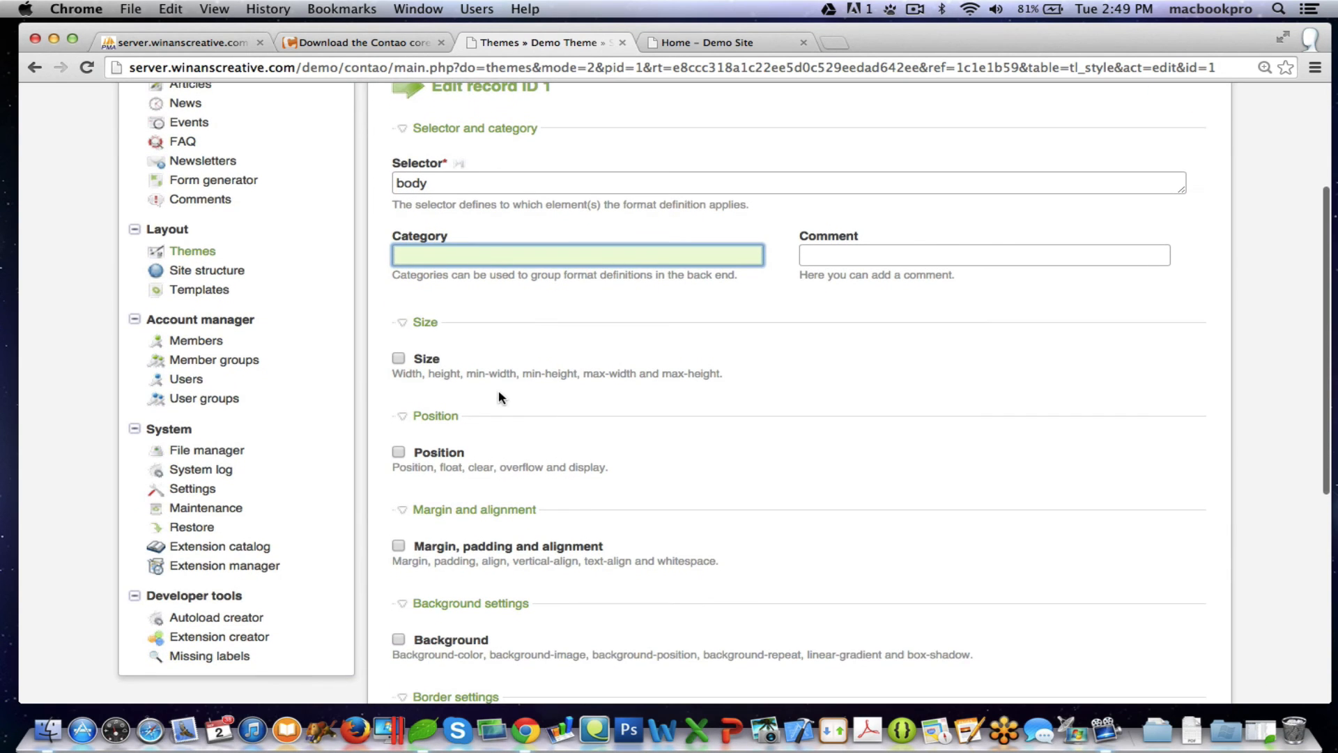
Toggle the size and margin, padding and alignment settings for the body rule
scroll(down, 3)
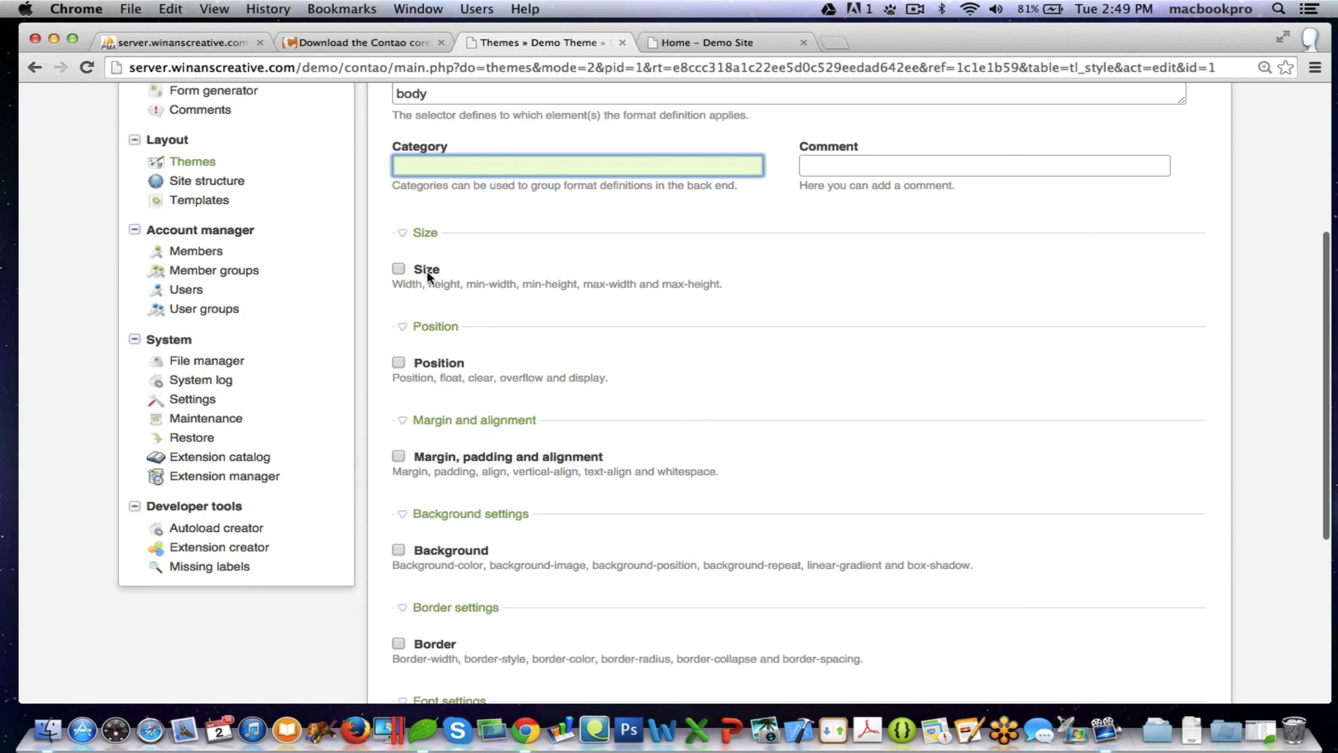
click(398, 269)
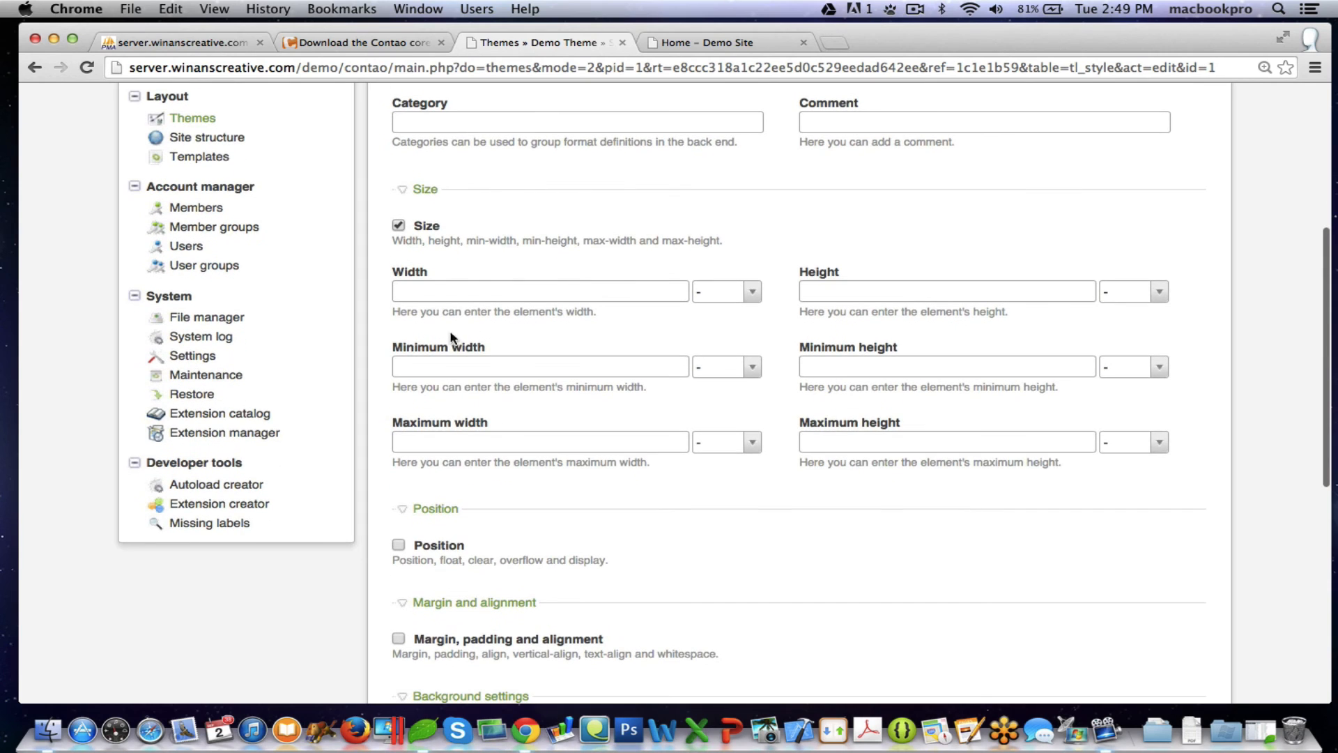
scroll(down, 3)
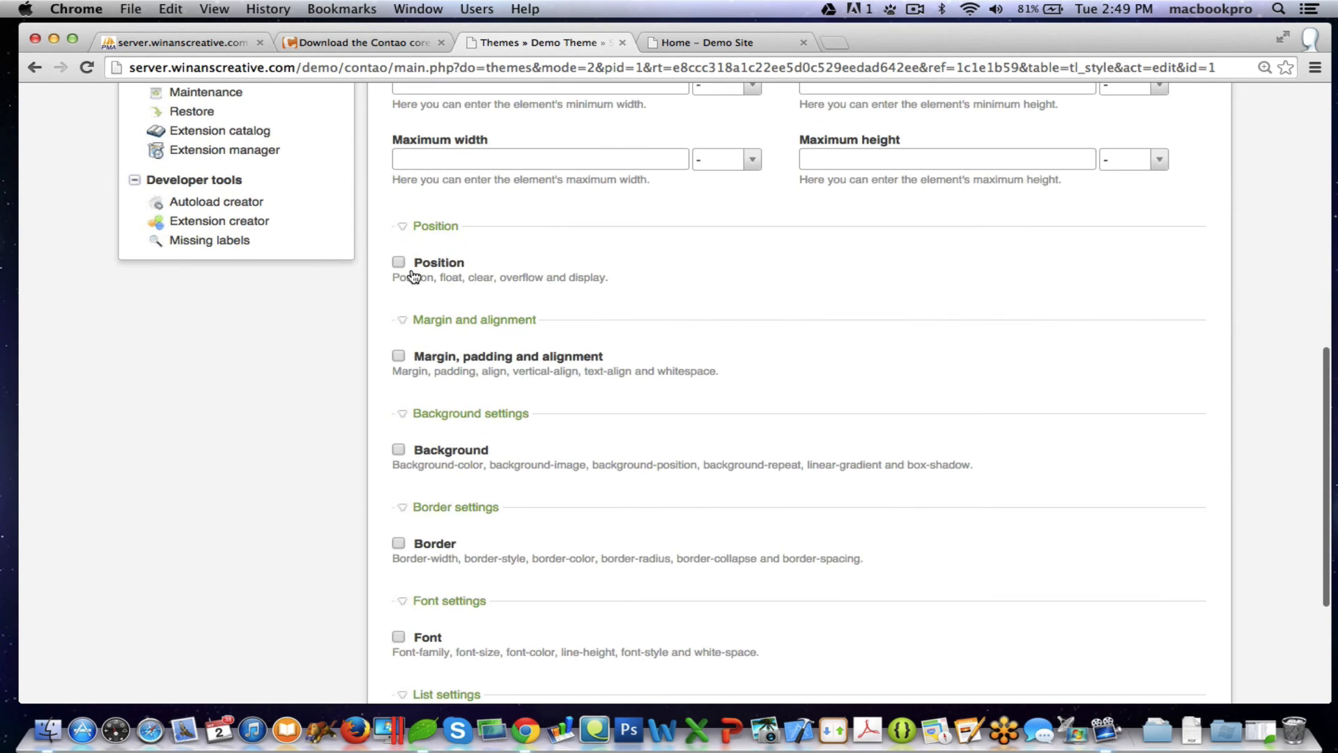
click(398, 262)
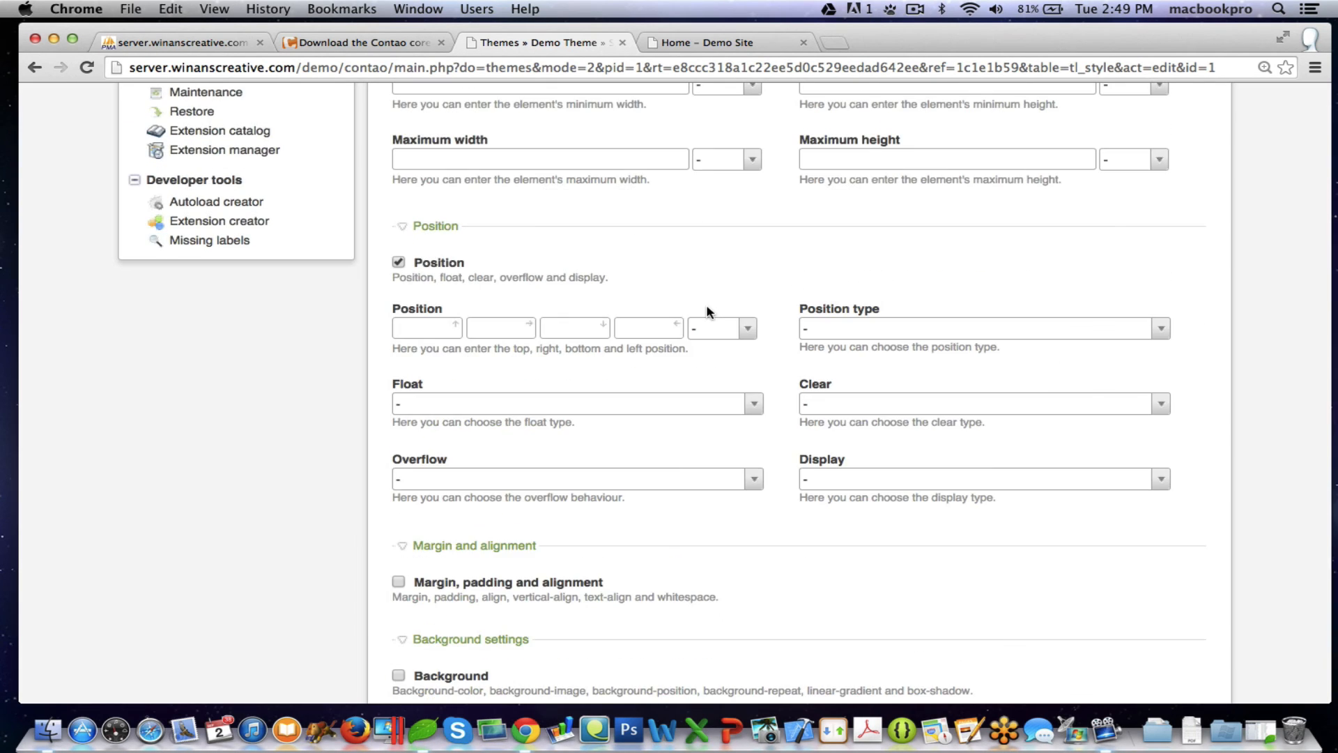
scroll(down, 3)
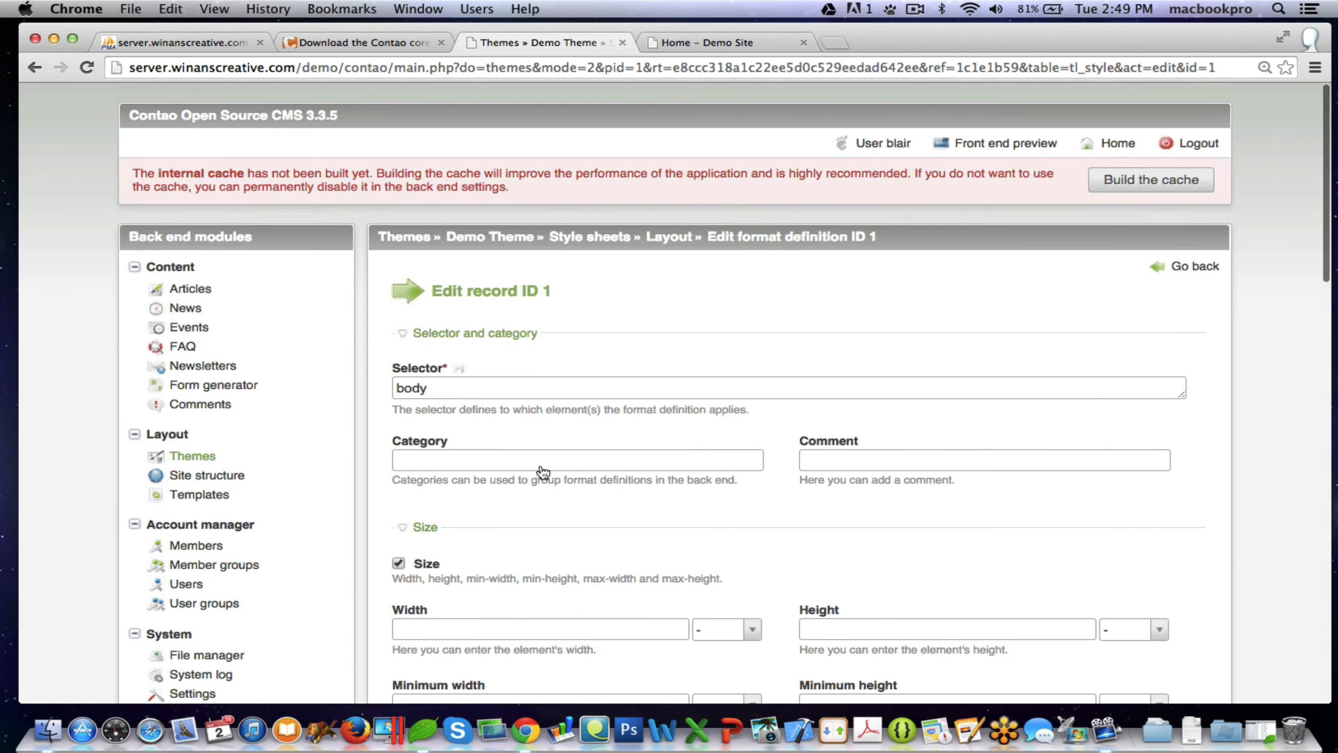
click(787, 387)
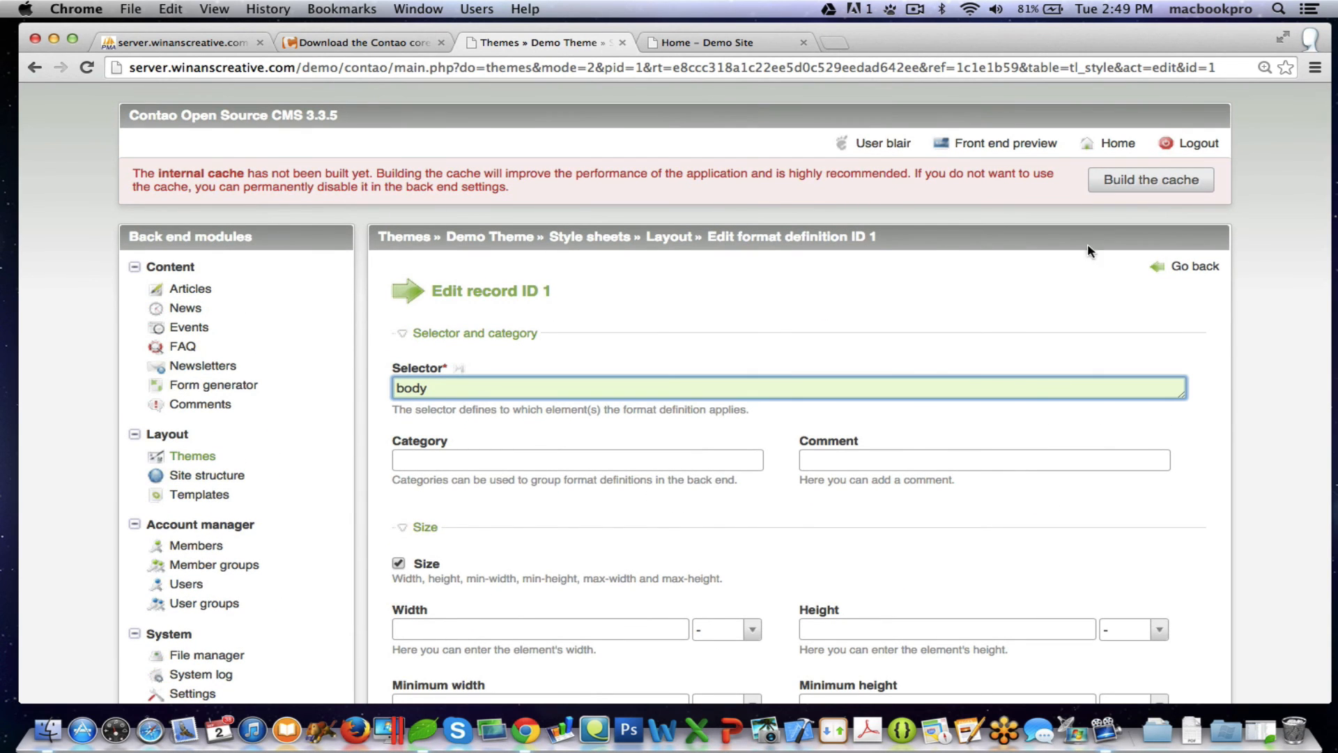
scroll(down, 3)
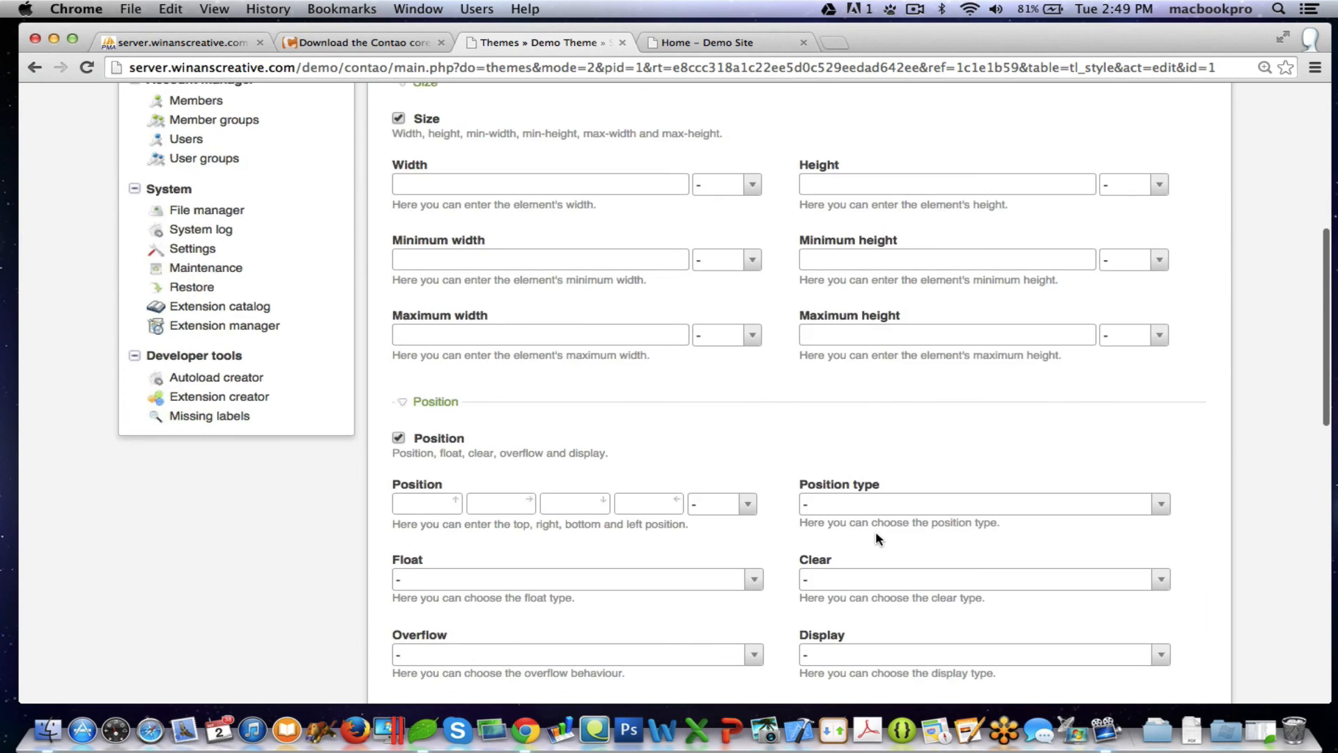
scroll(down, 3)
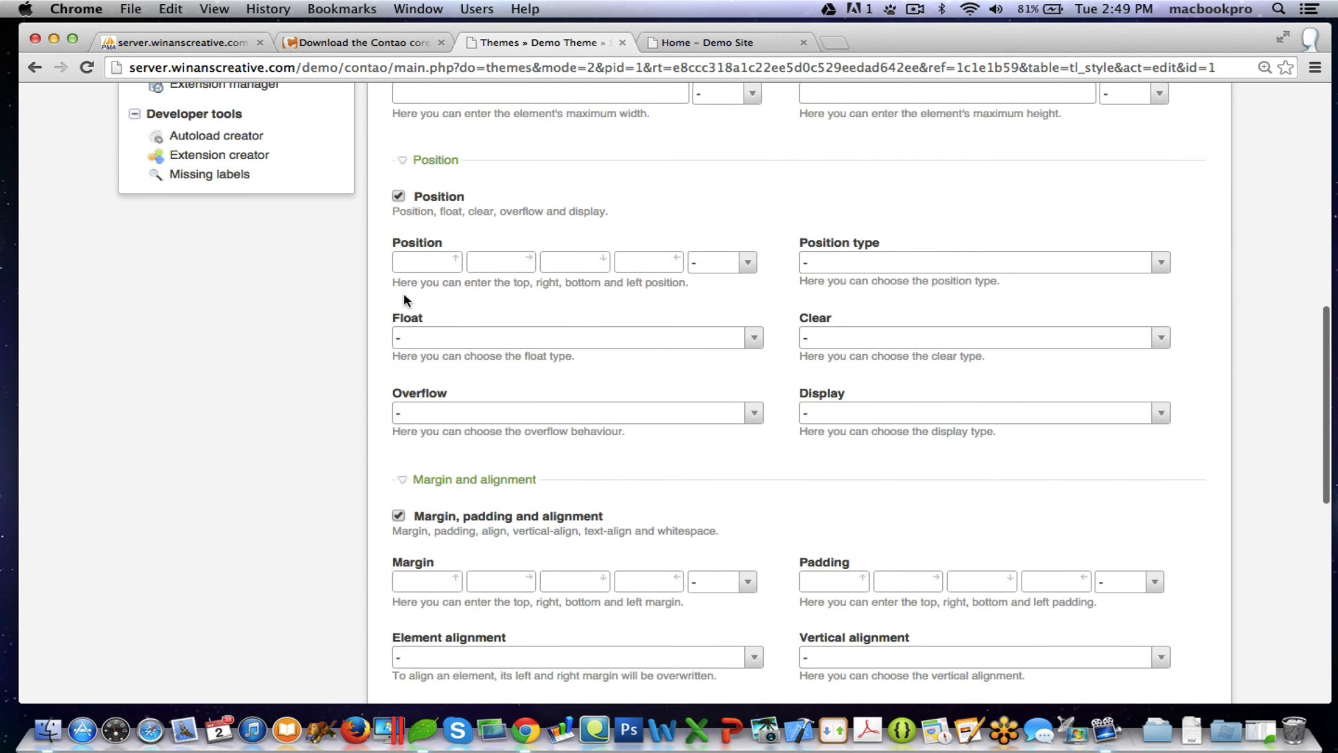
scroll(down, 3)
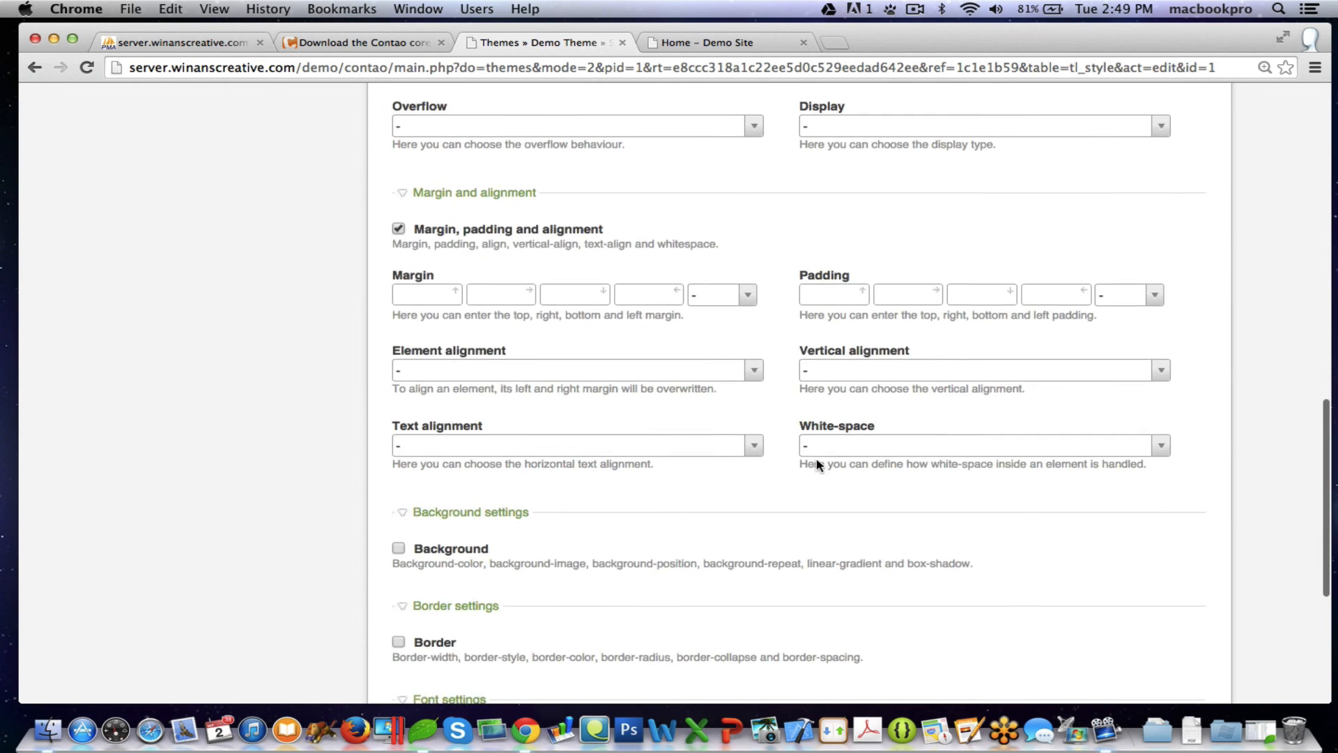
scroll(down, 3)
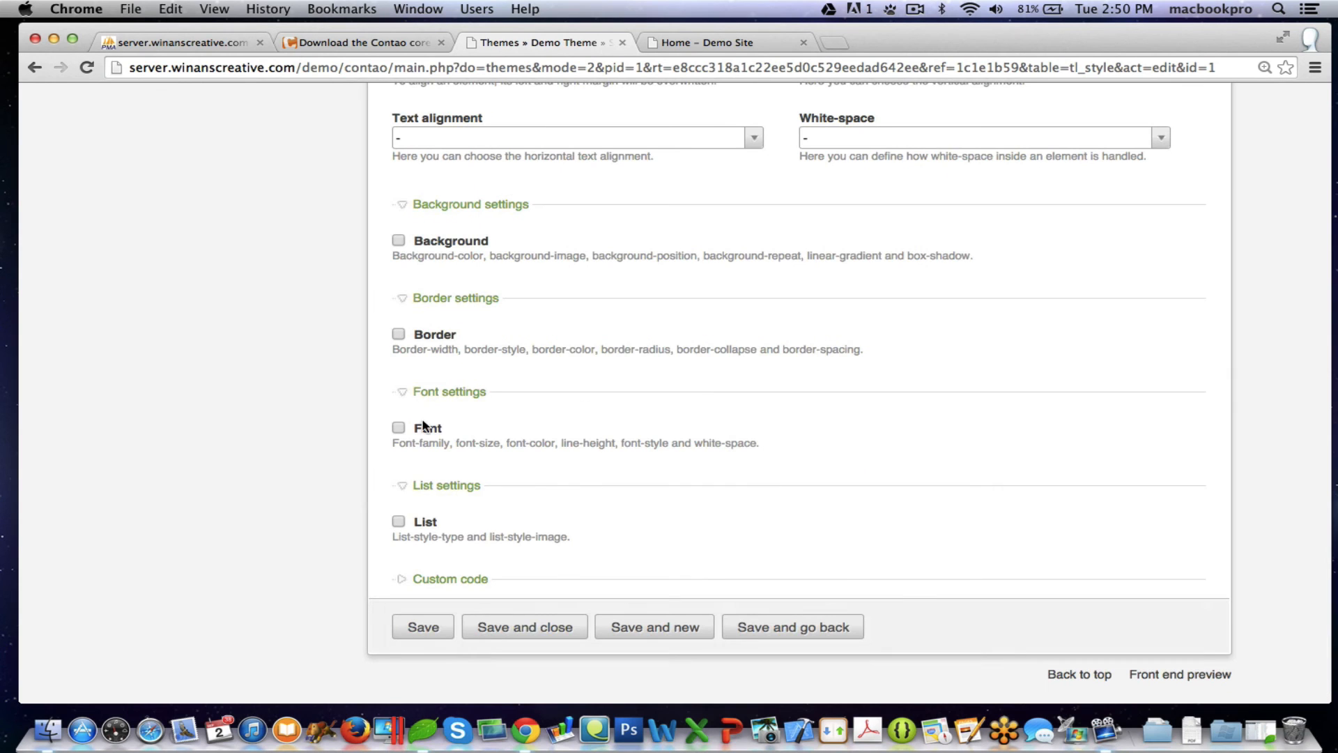
Enable font settings, set the body font size to 20px, and save and close
click(398, 426)
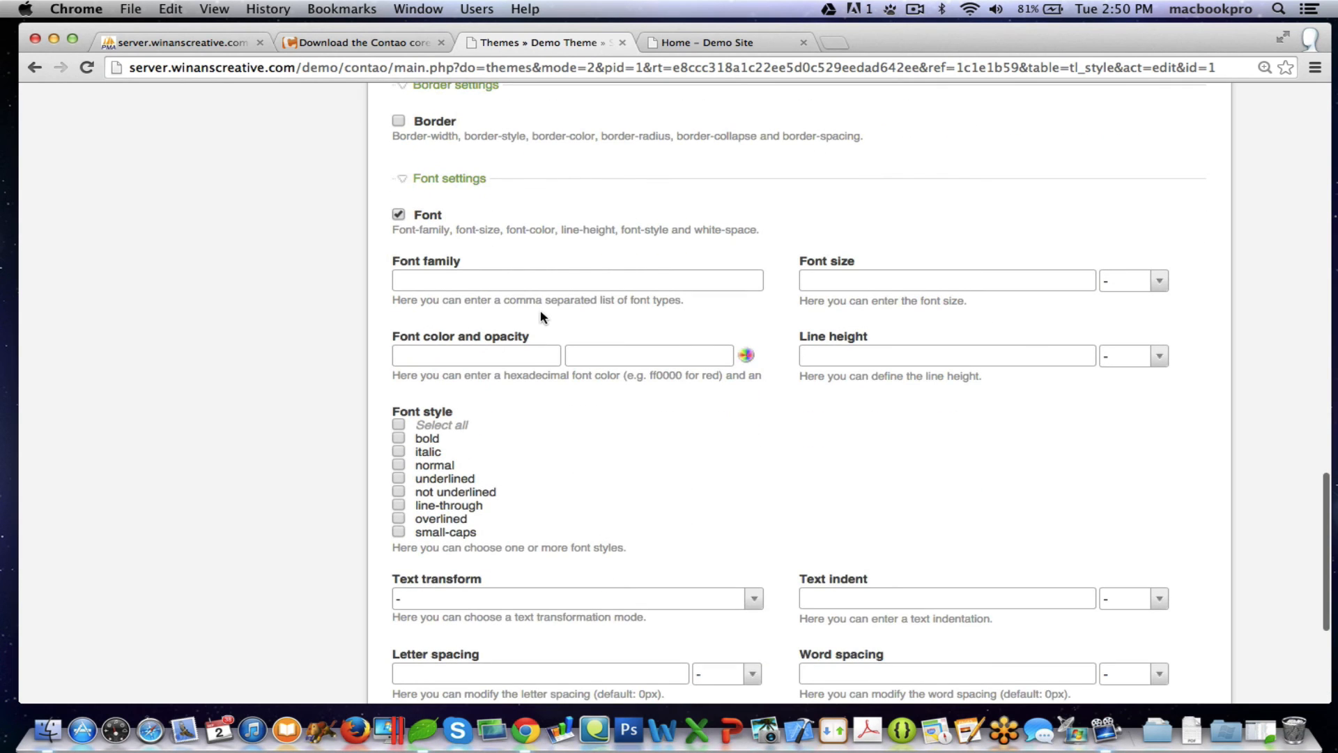
click(946, 280)
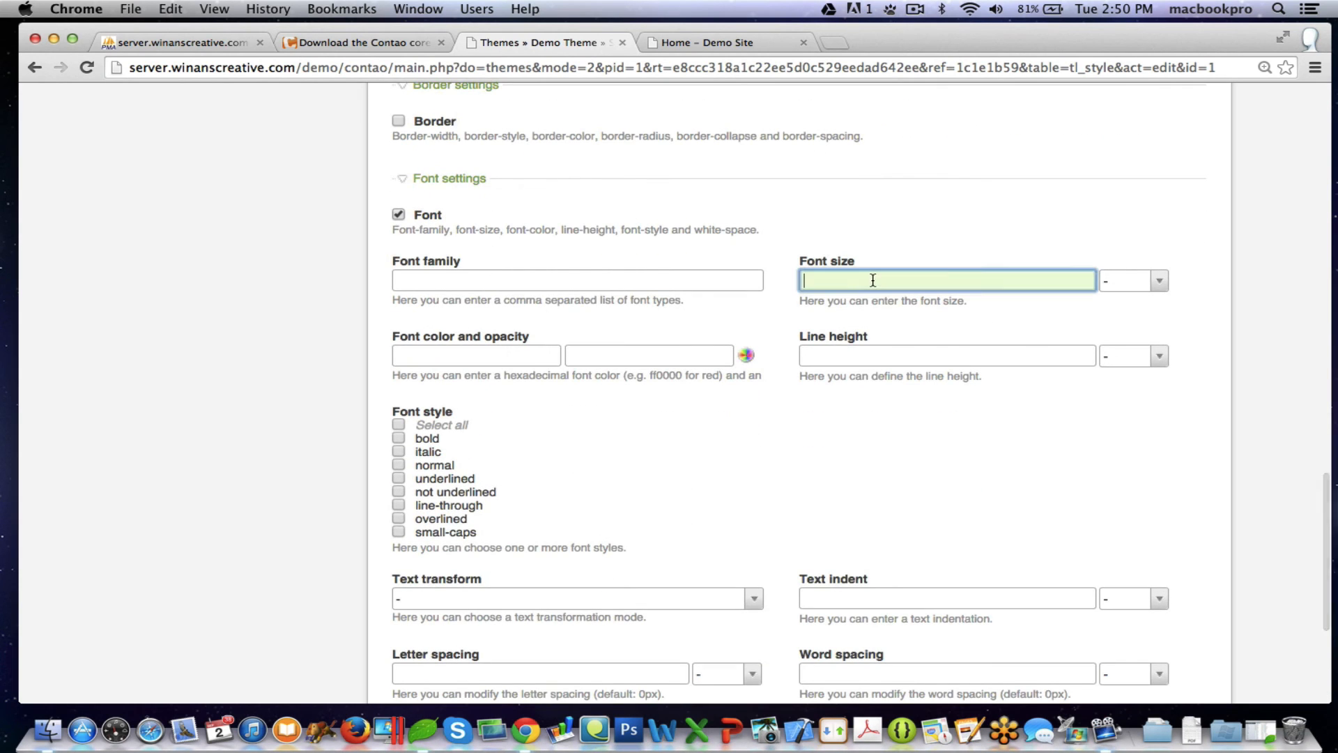
text(20)
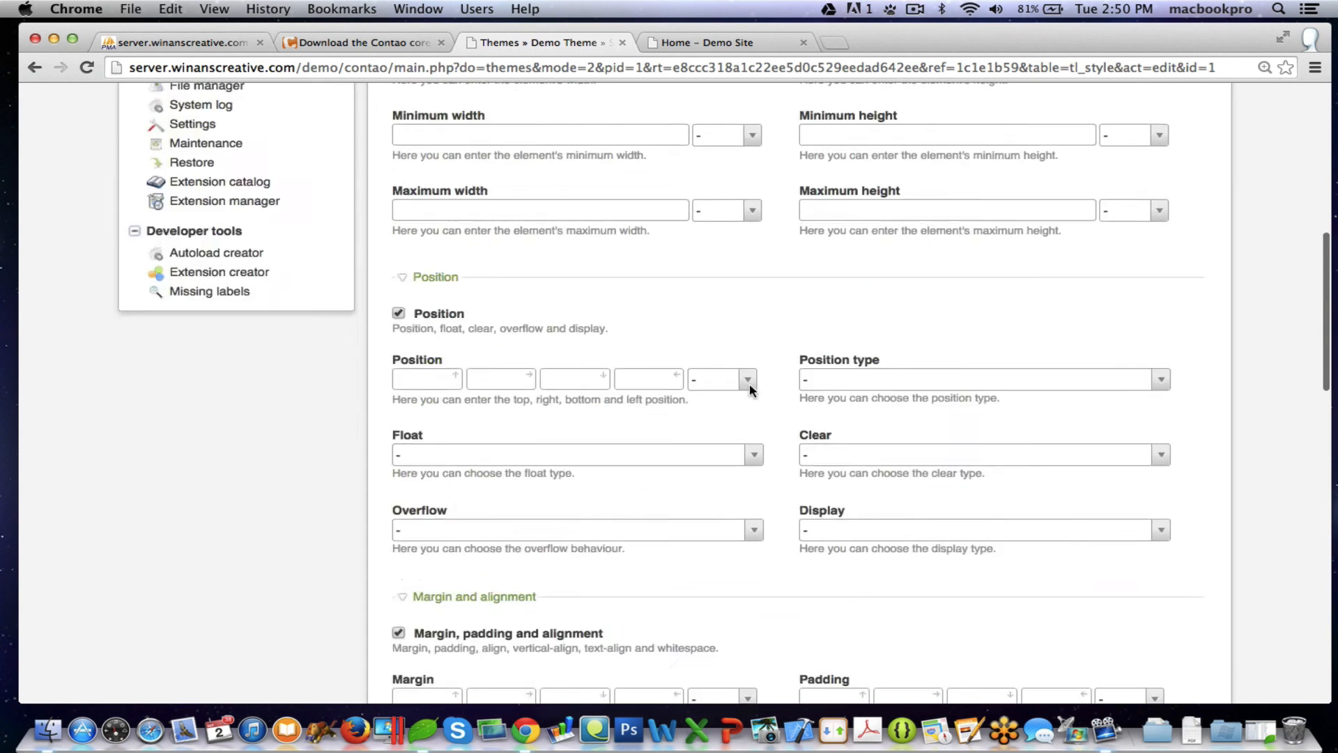
click(524, 611)
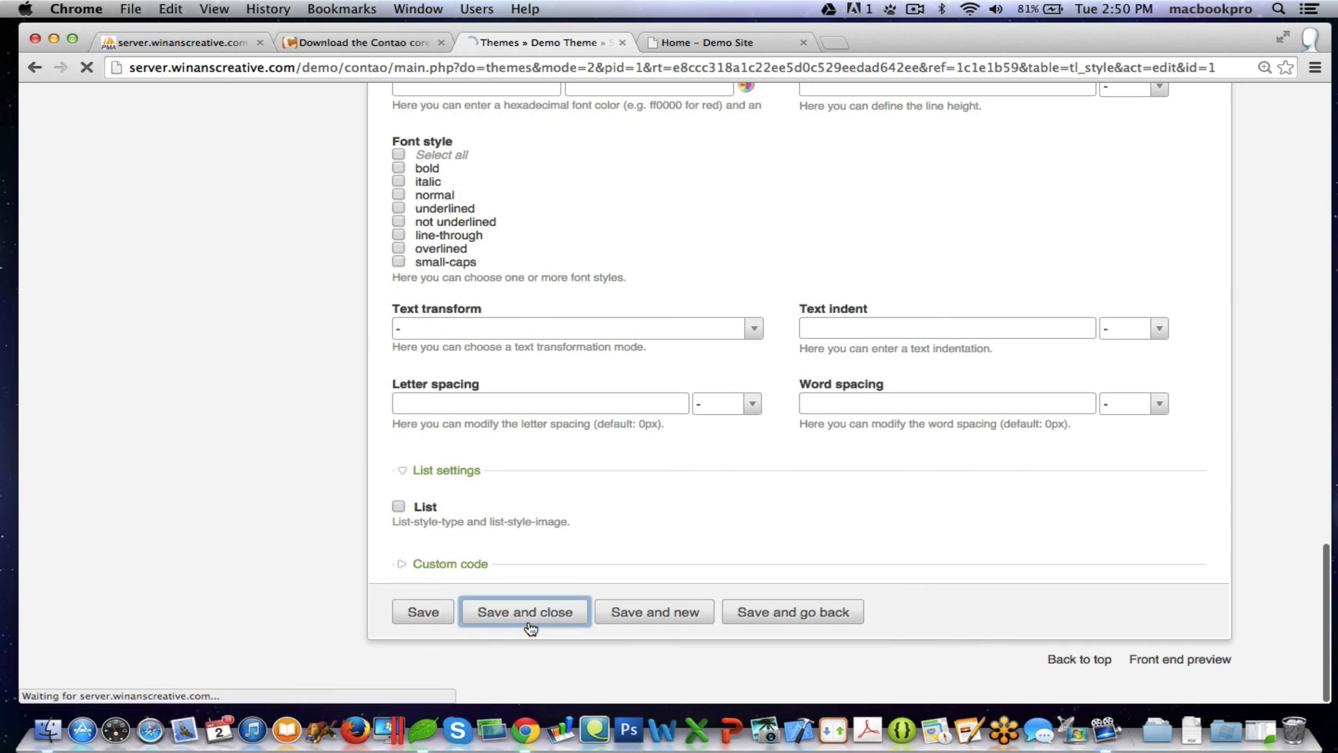
click(524, 612)
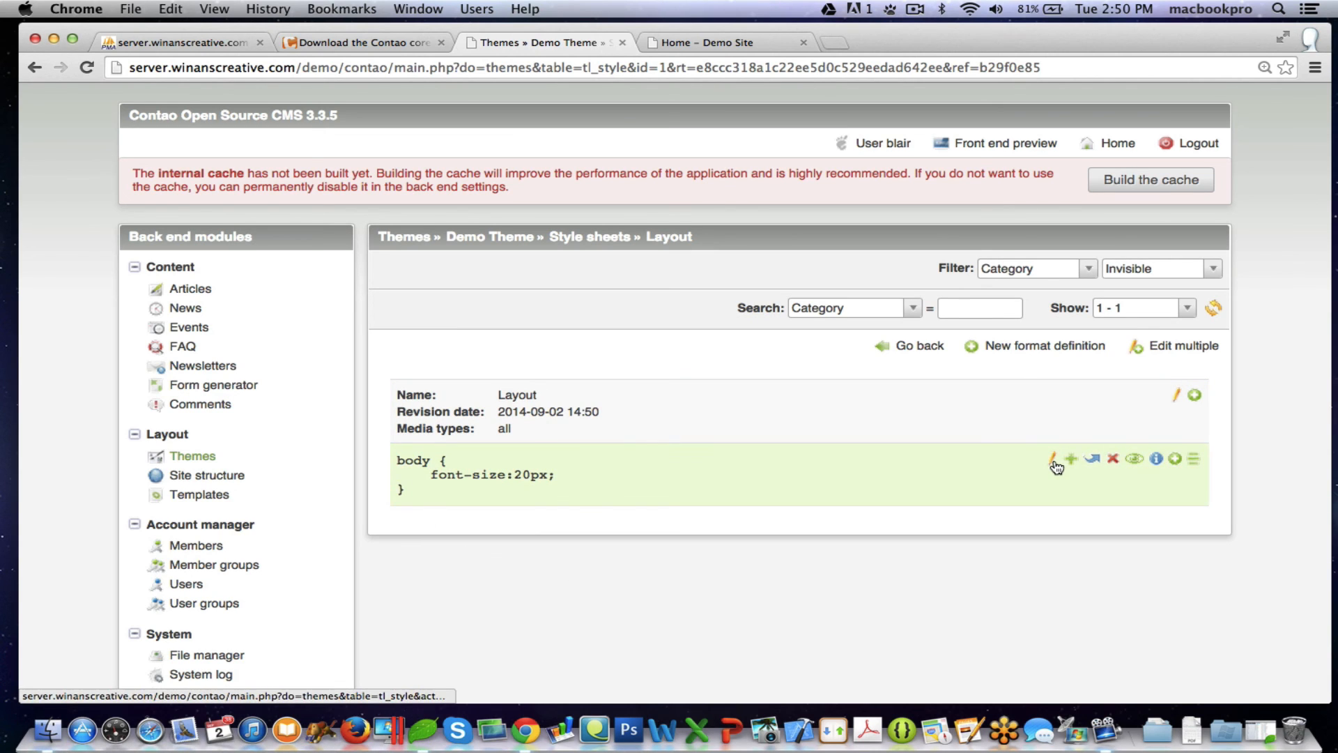
Edit the Home Page layout from the Demo Theme's page layouts and save it
click(193, 455)
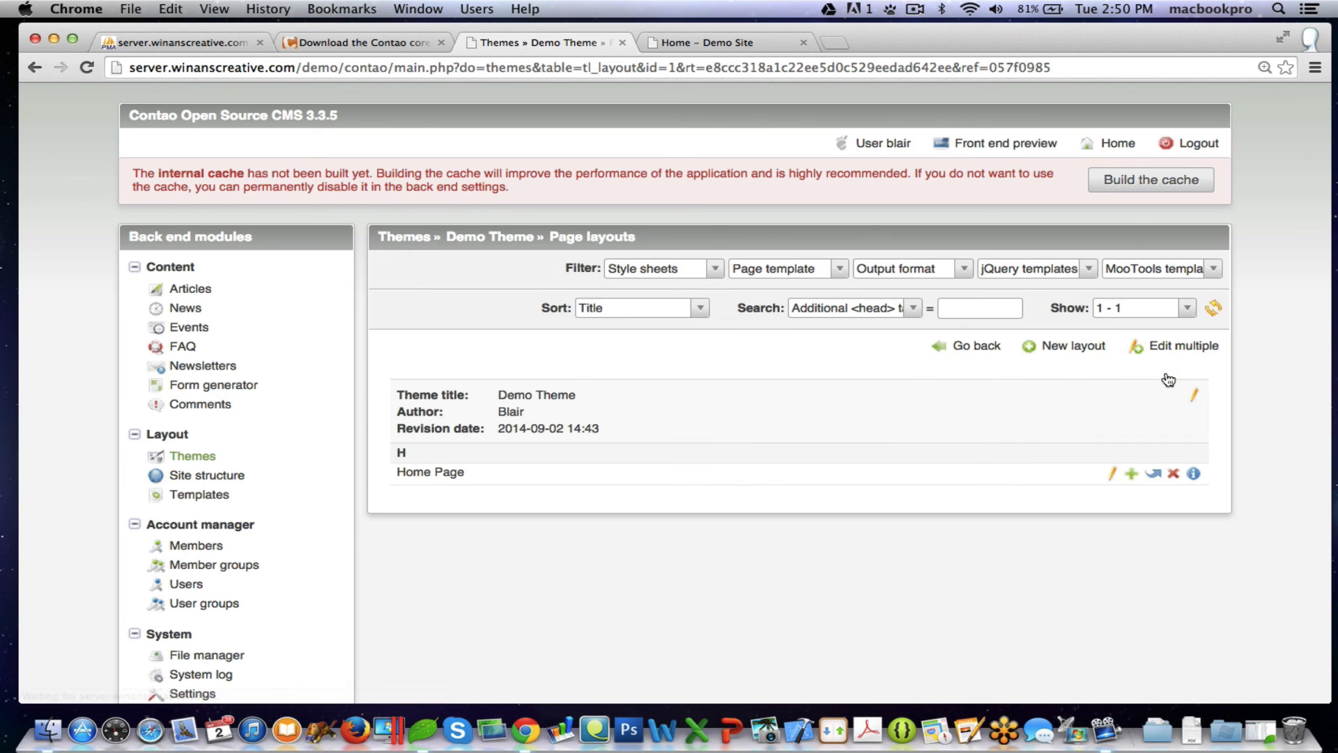
click(1110, 474)
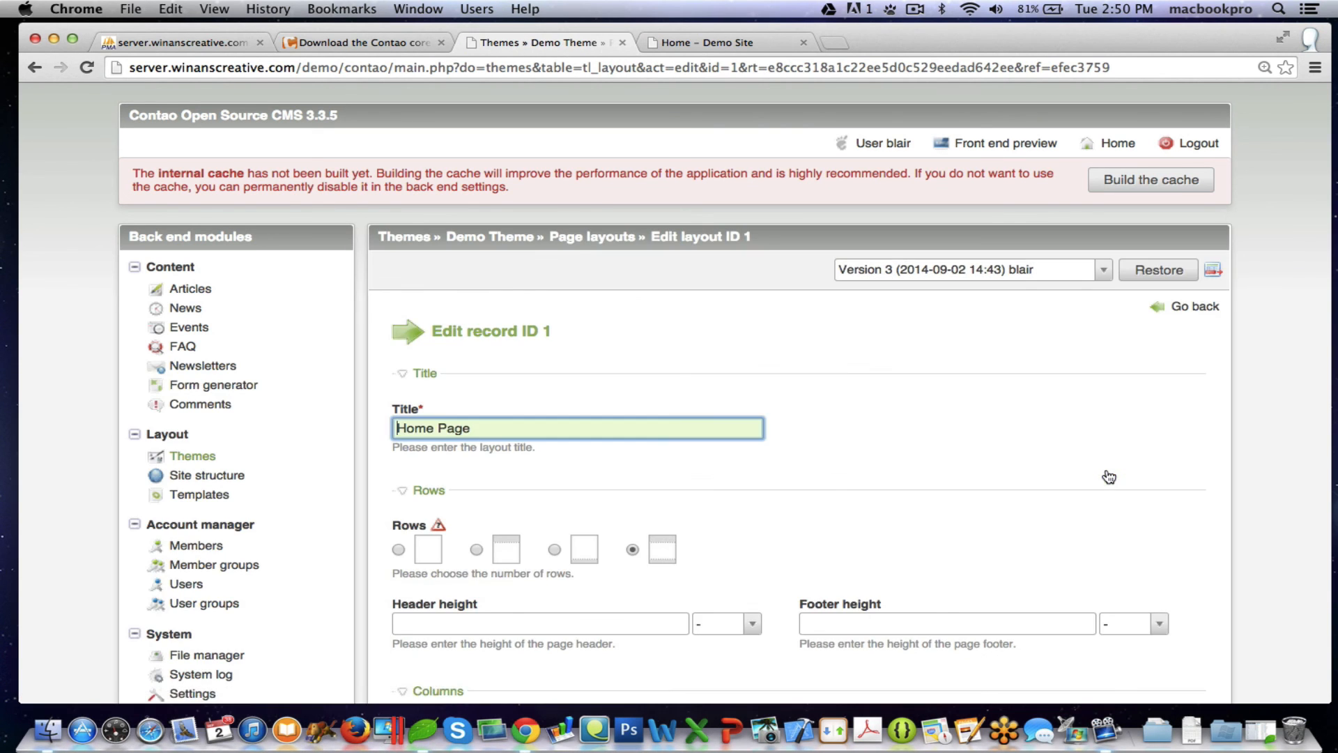
scroll(down, 3)
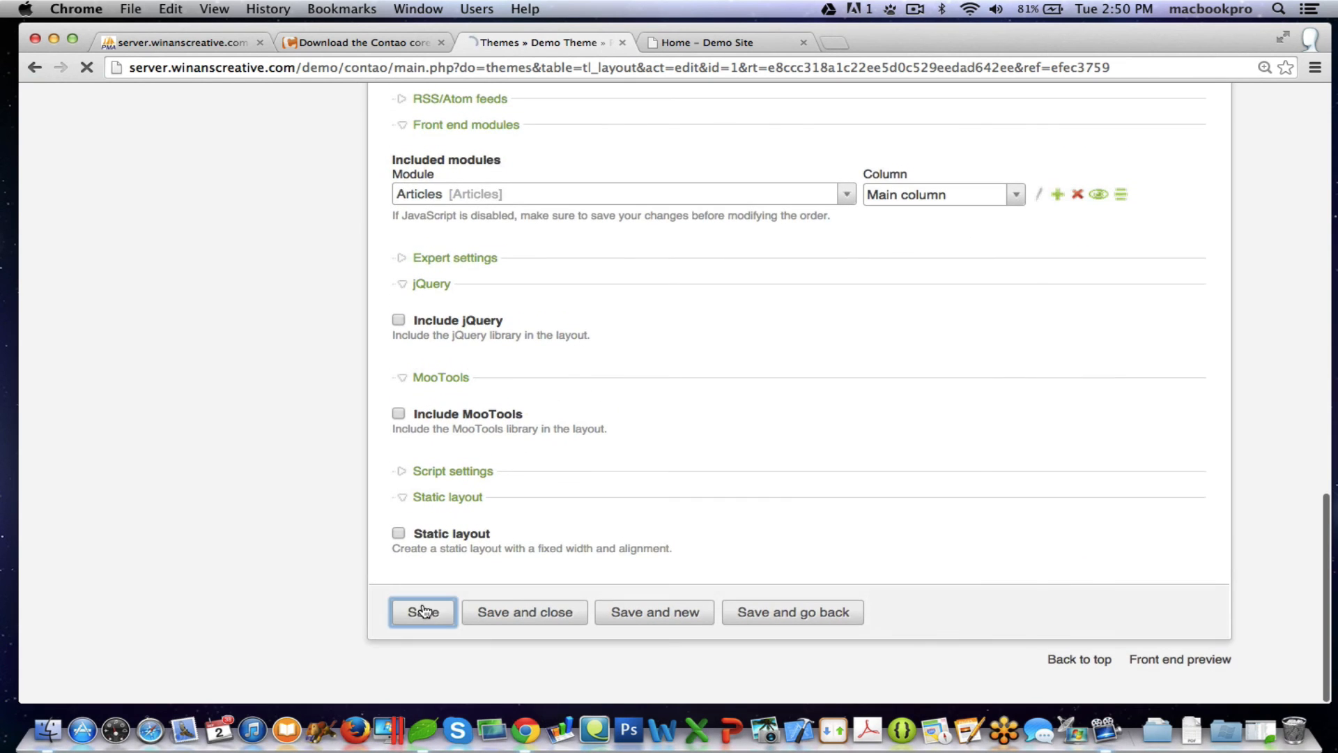
click(704, 42)
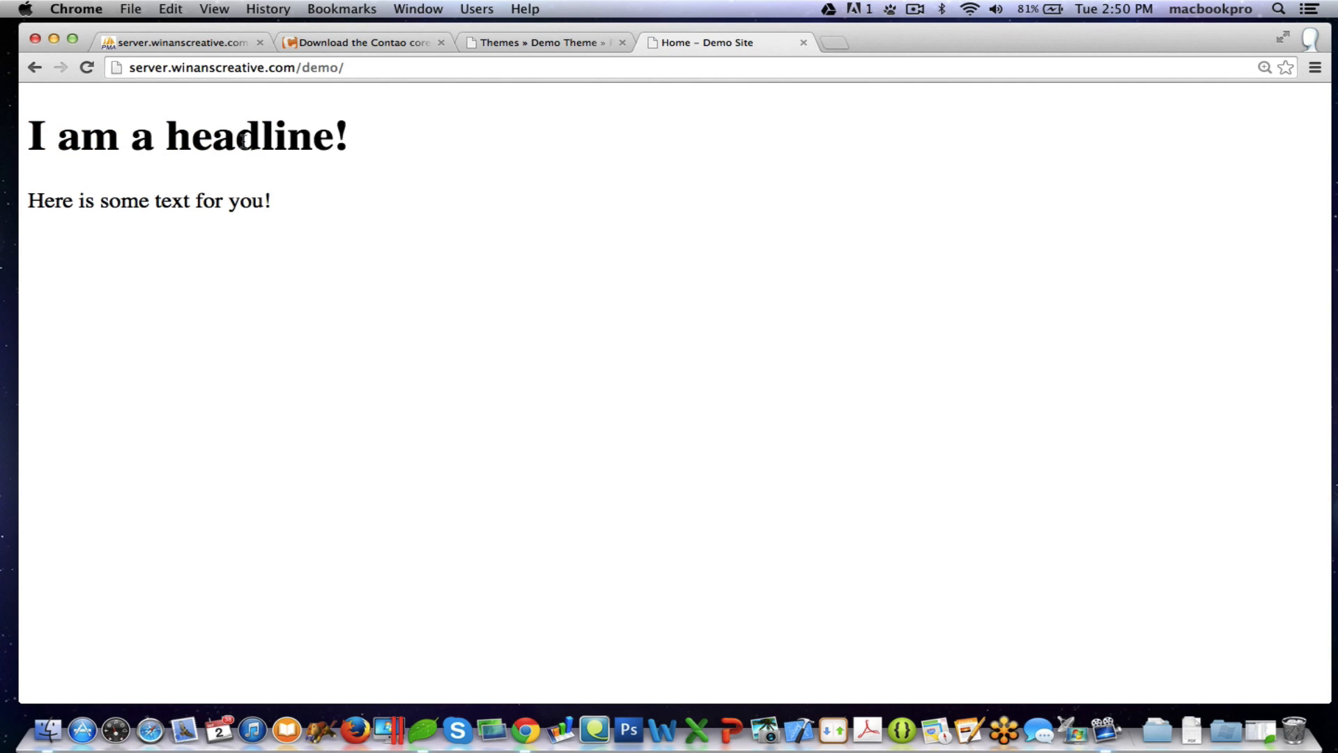
mouse_move(380, 248)
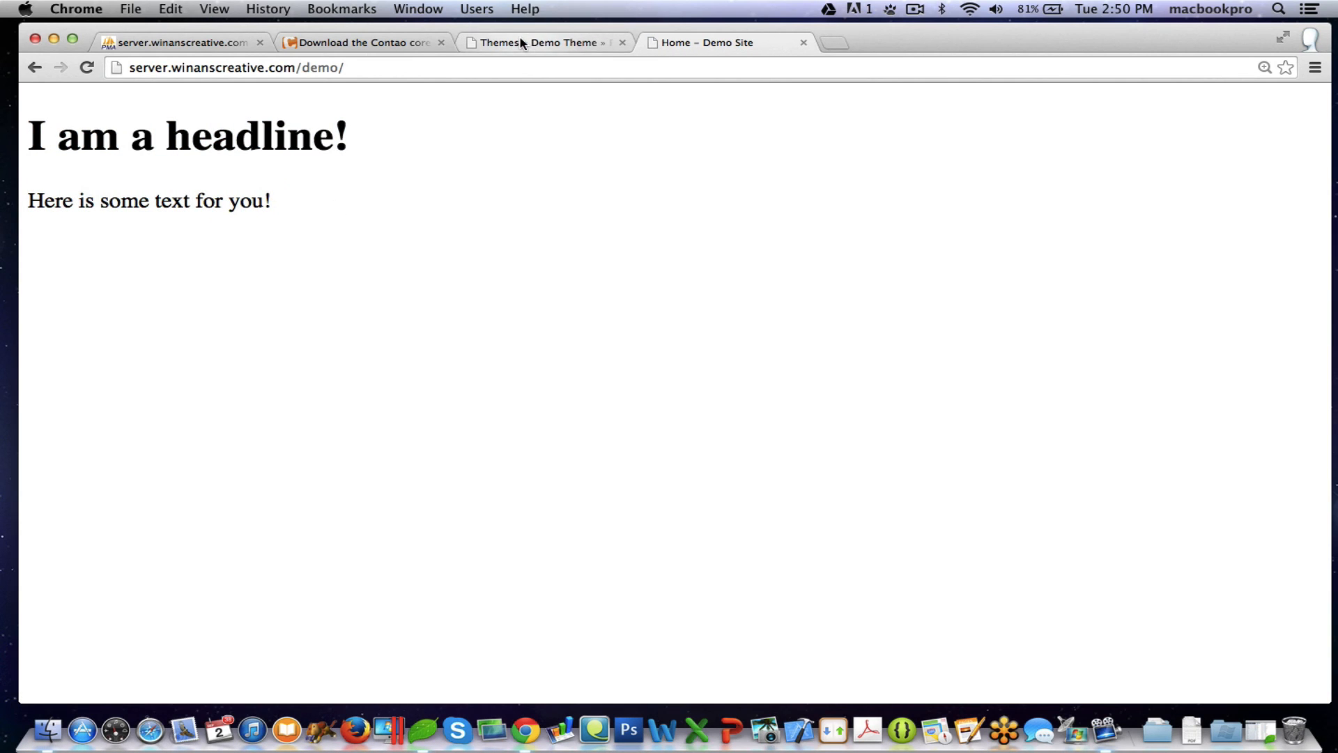
click(542, 43)
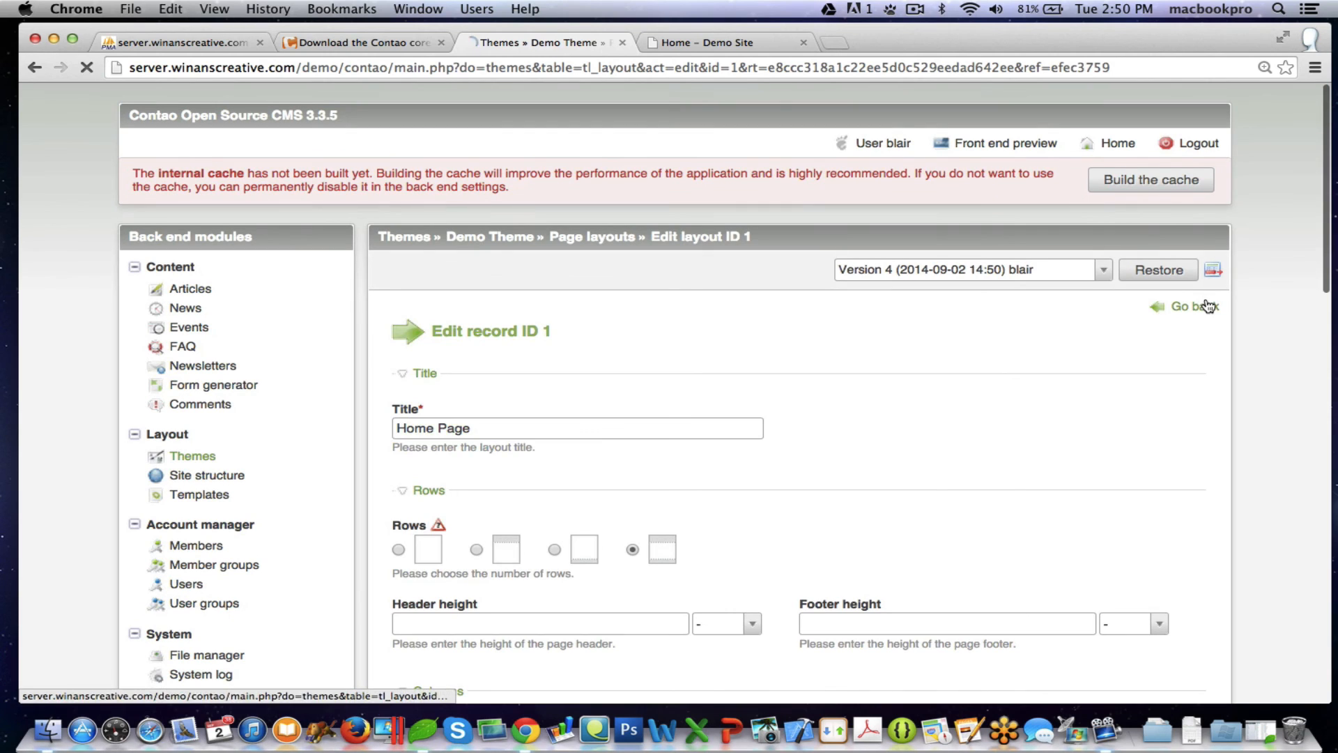
Go back through page layouts and themes, then open Articles to show the Home article
click(1193, 305)
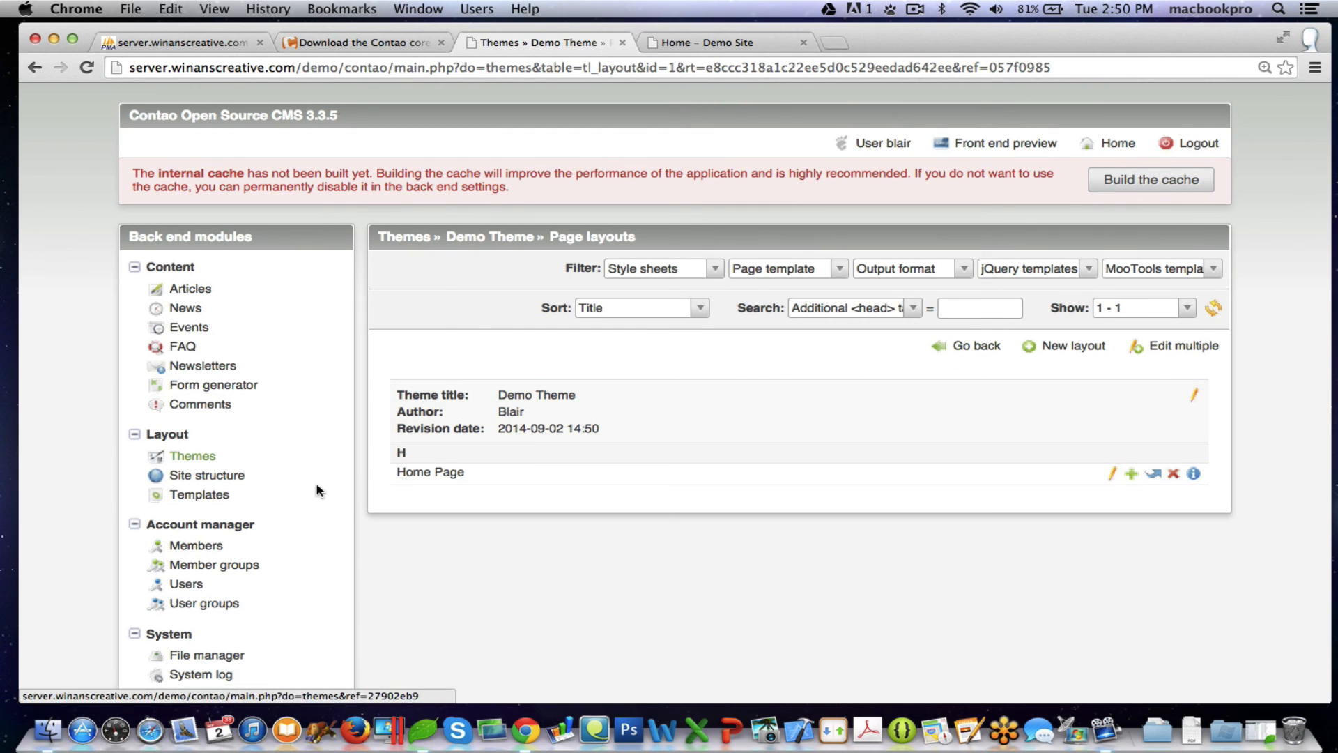
click(976, 346)
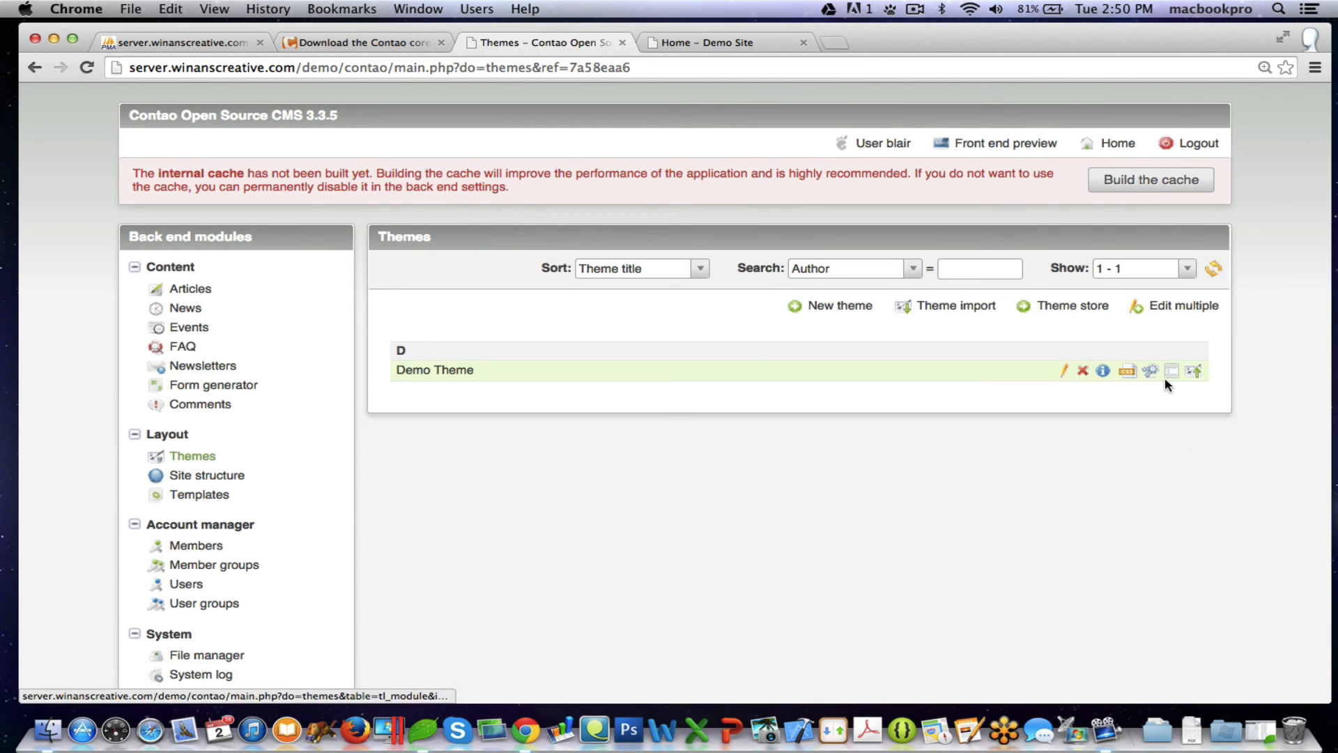
mouse_move(1149, 370)
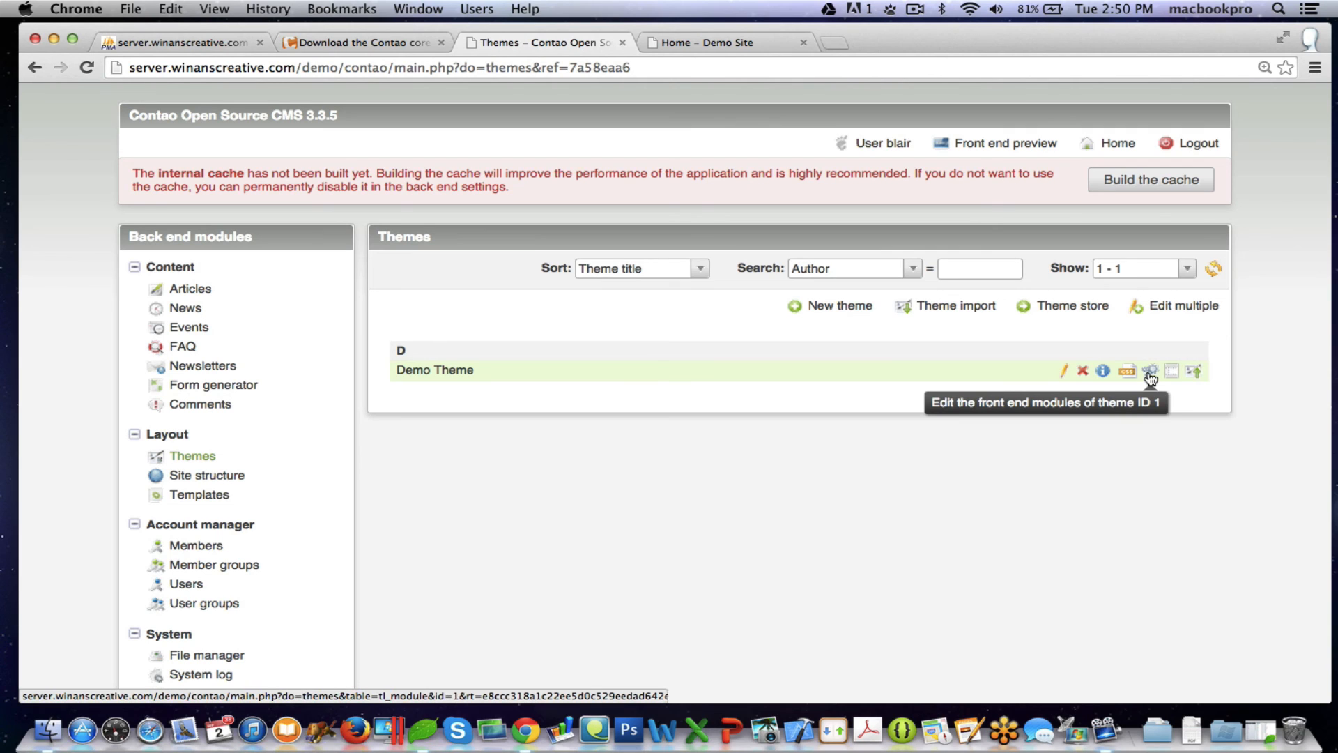
mouse_move(1176, 370)
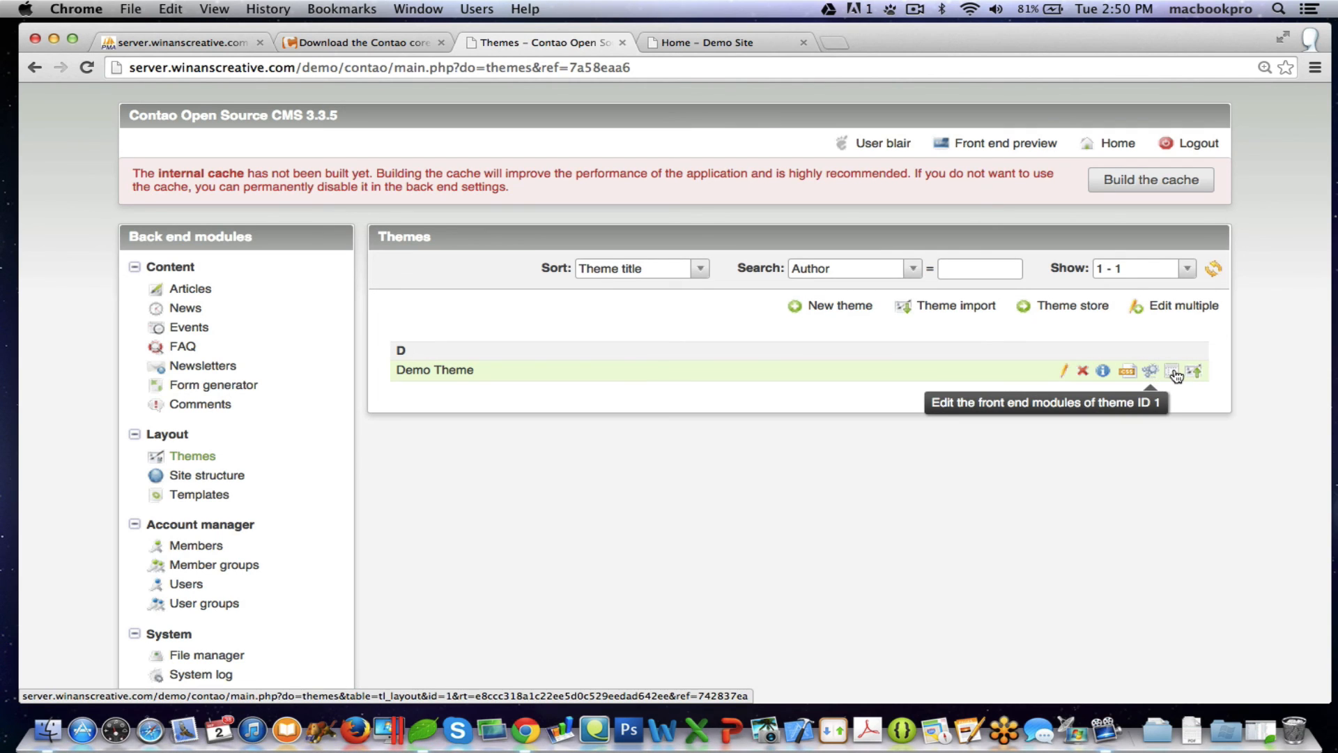
click(1174, 370)
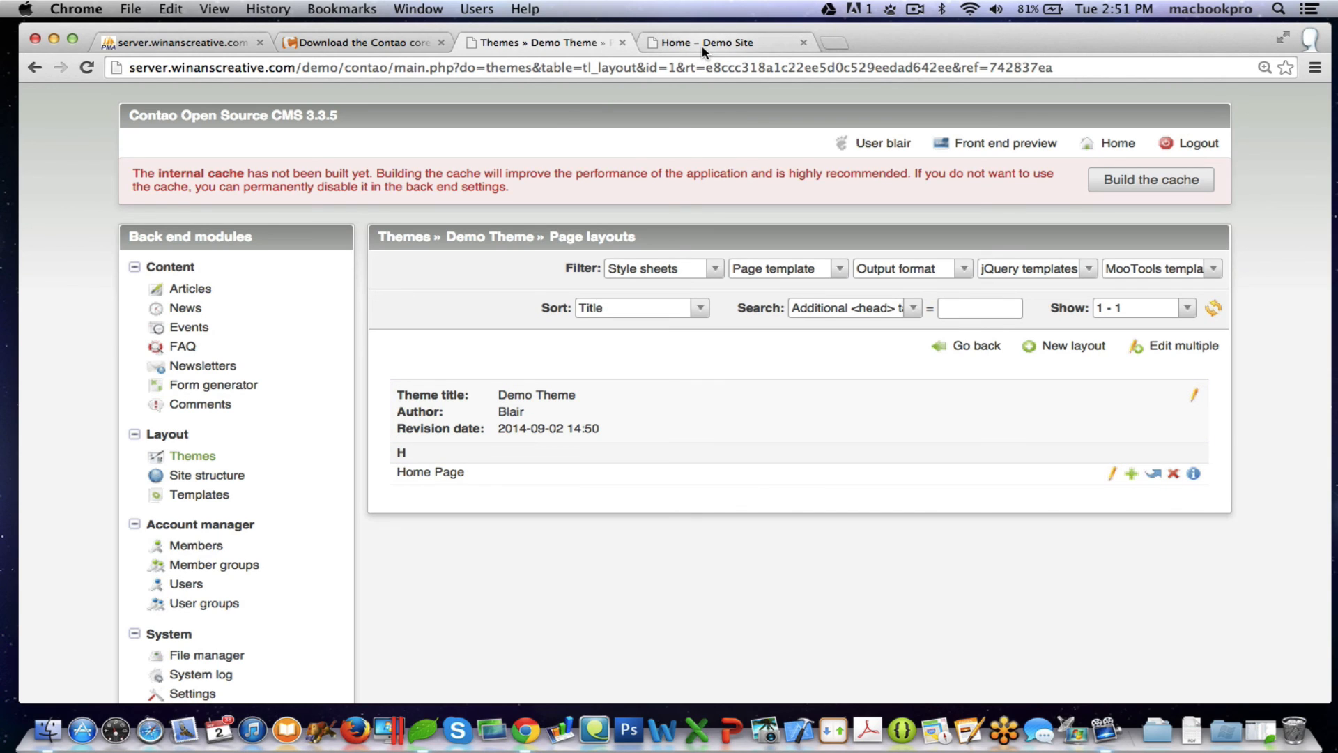
mouse_move(189, 289)
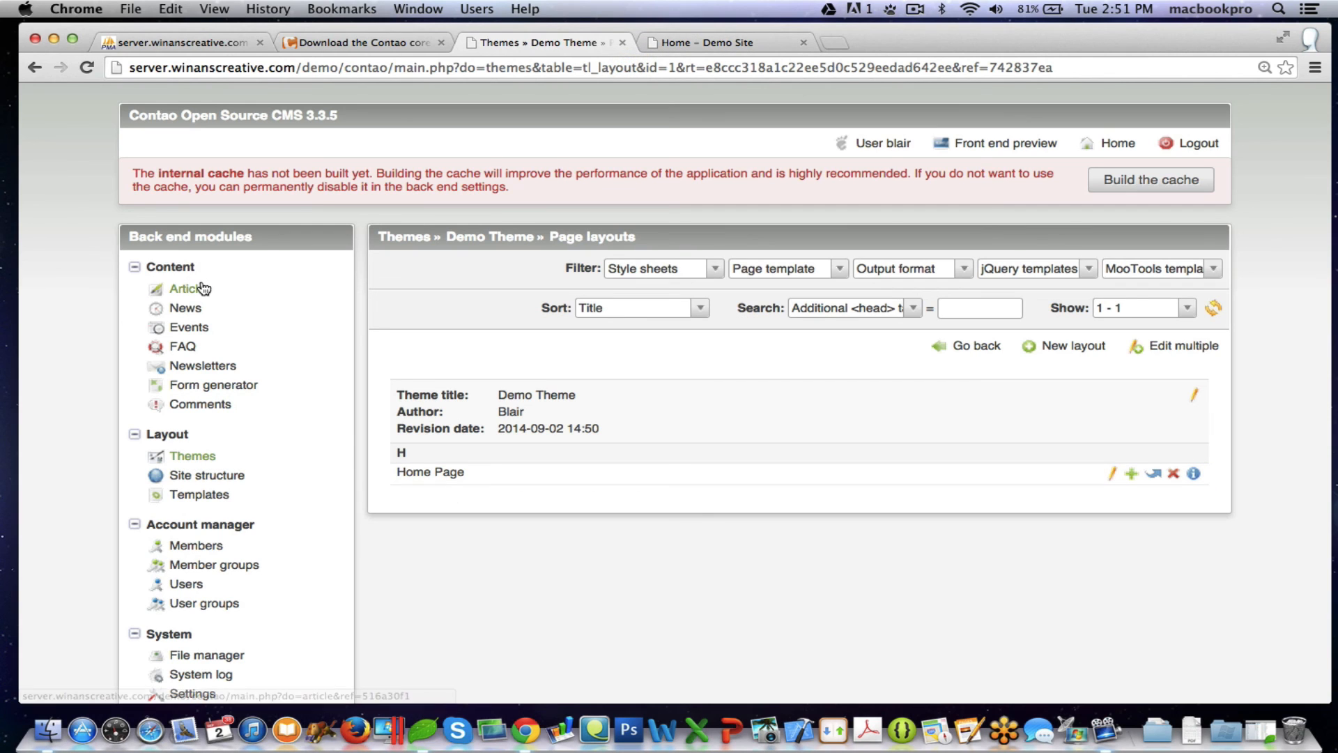
click(190, 289)
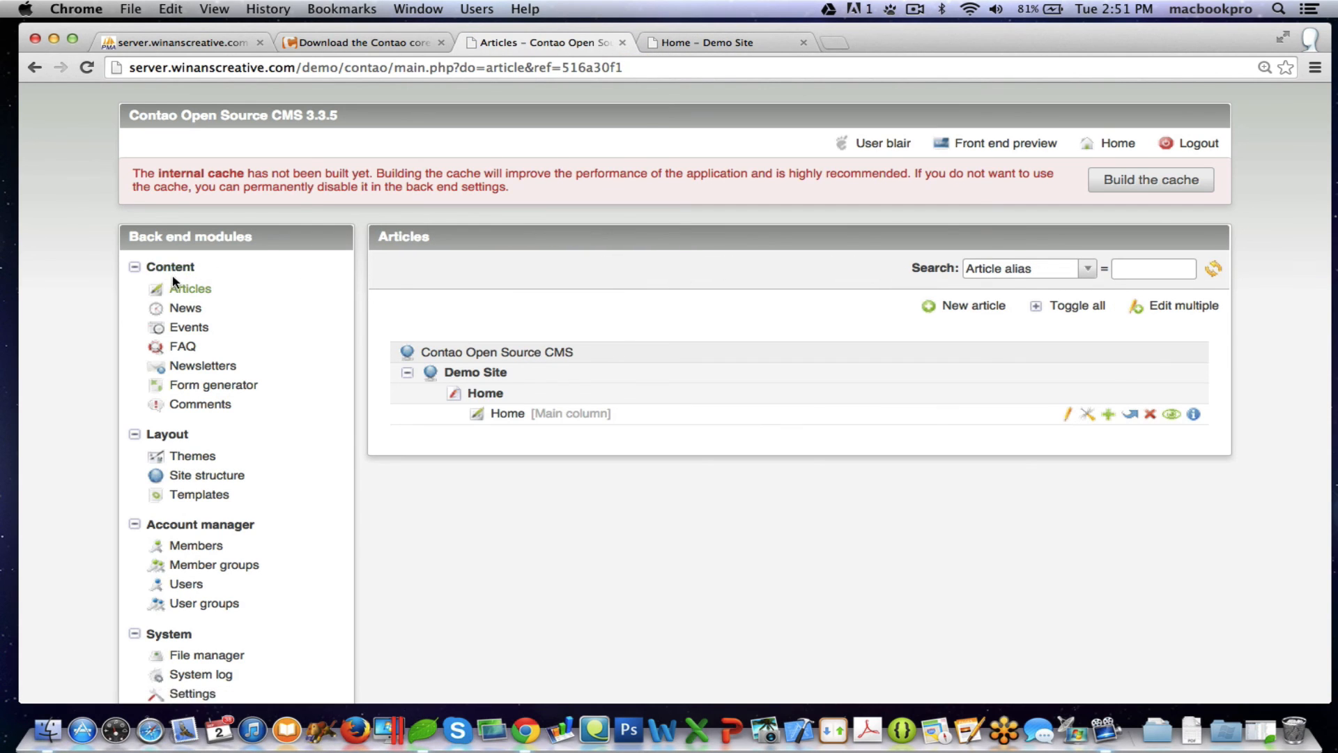
scroll(down, 3)
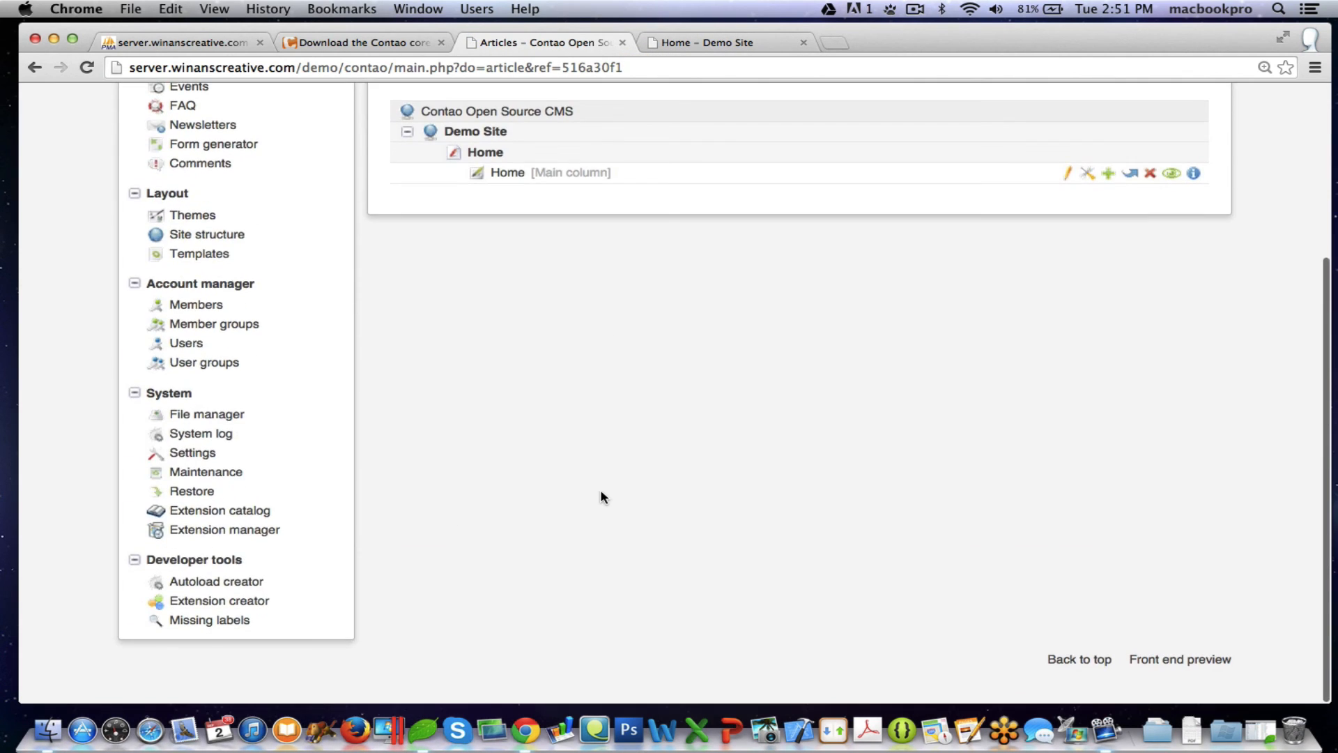